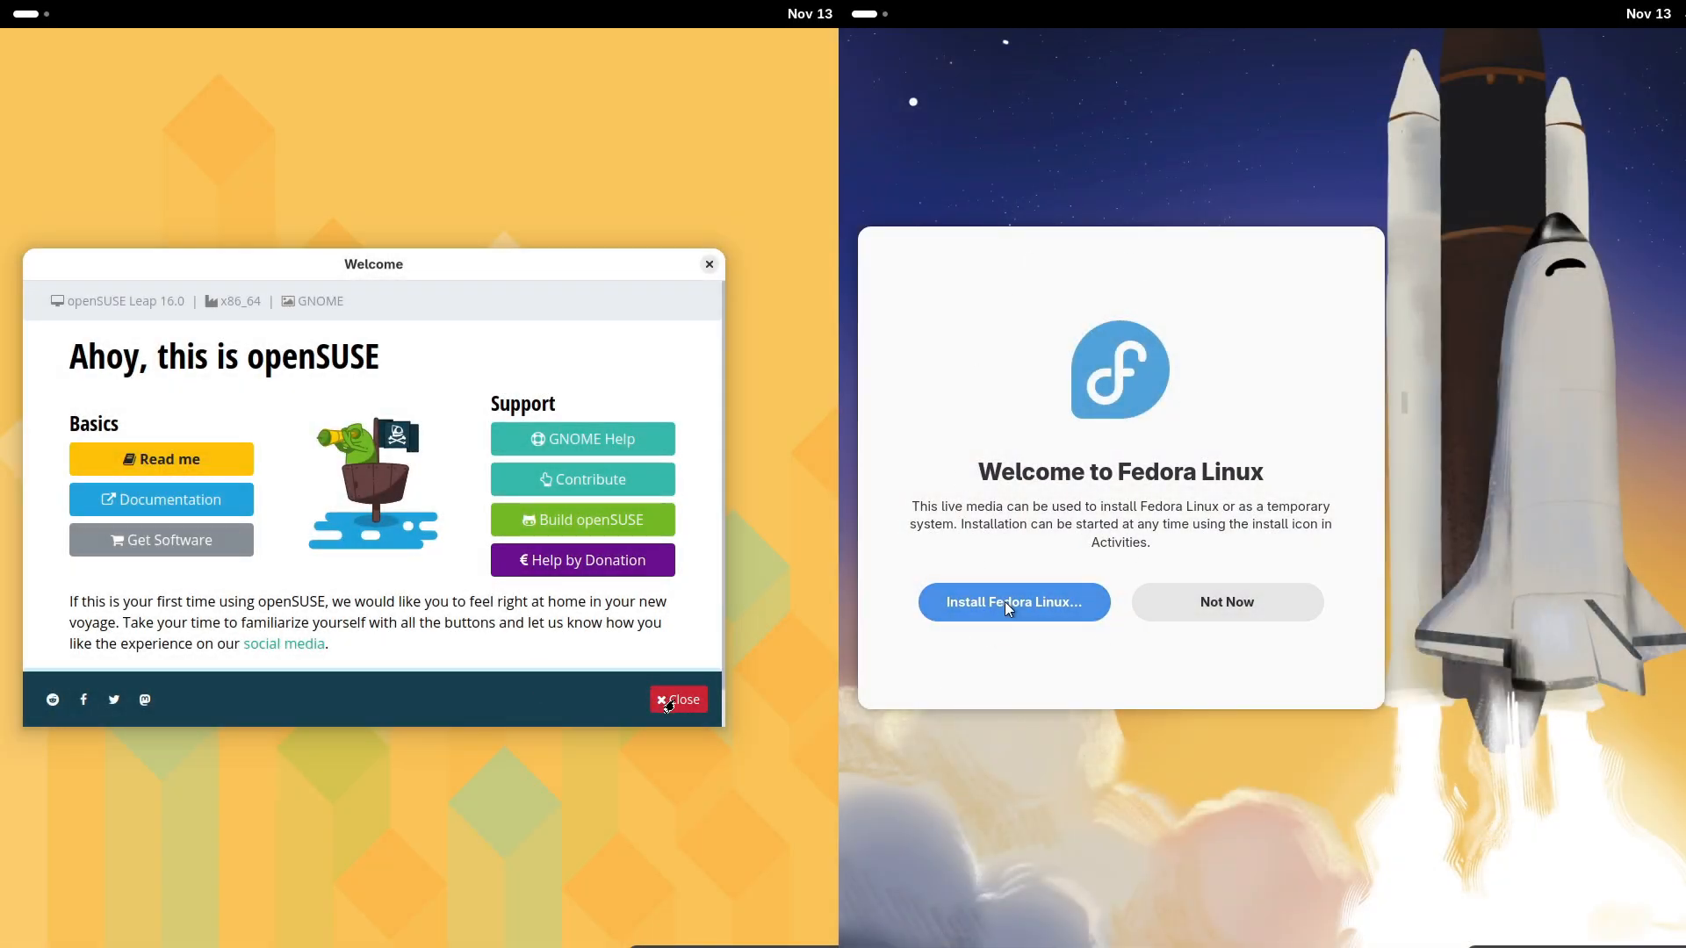
- Close the openSUSE Welcome window and dismiss Fedora's install prompt with Not Now
{"action": "left_click", "coordinate": [677, 699]}
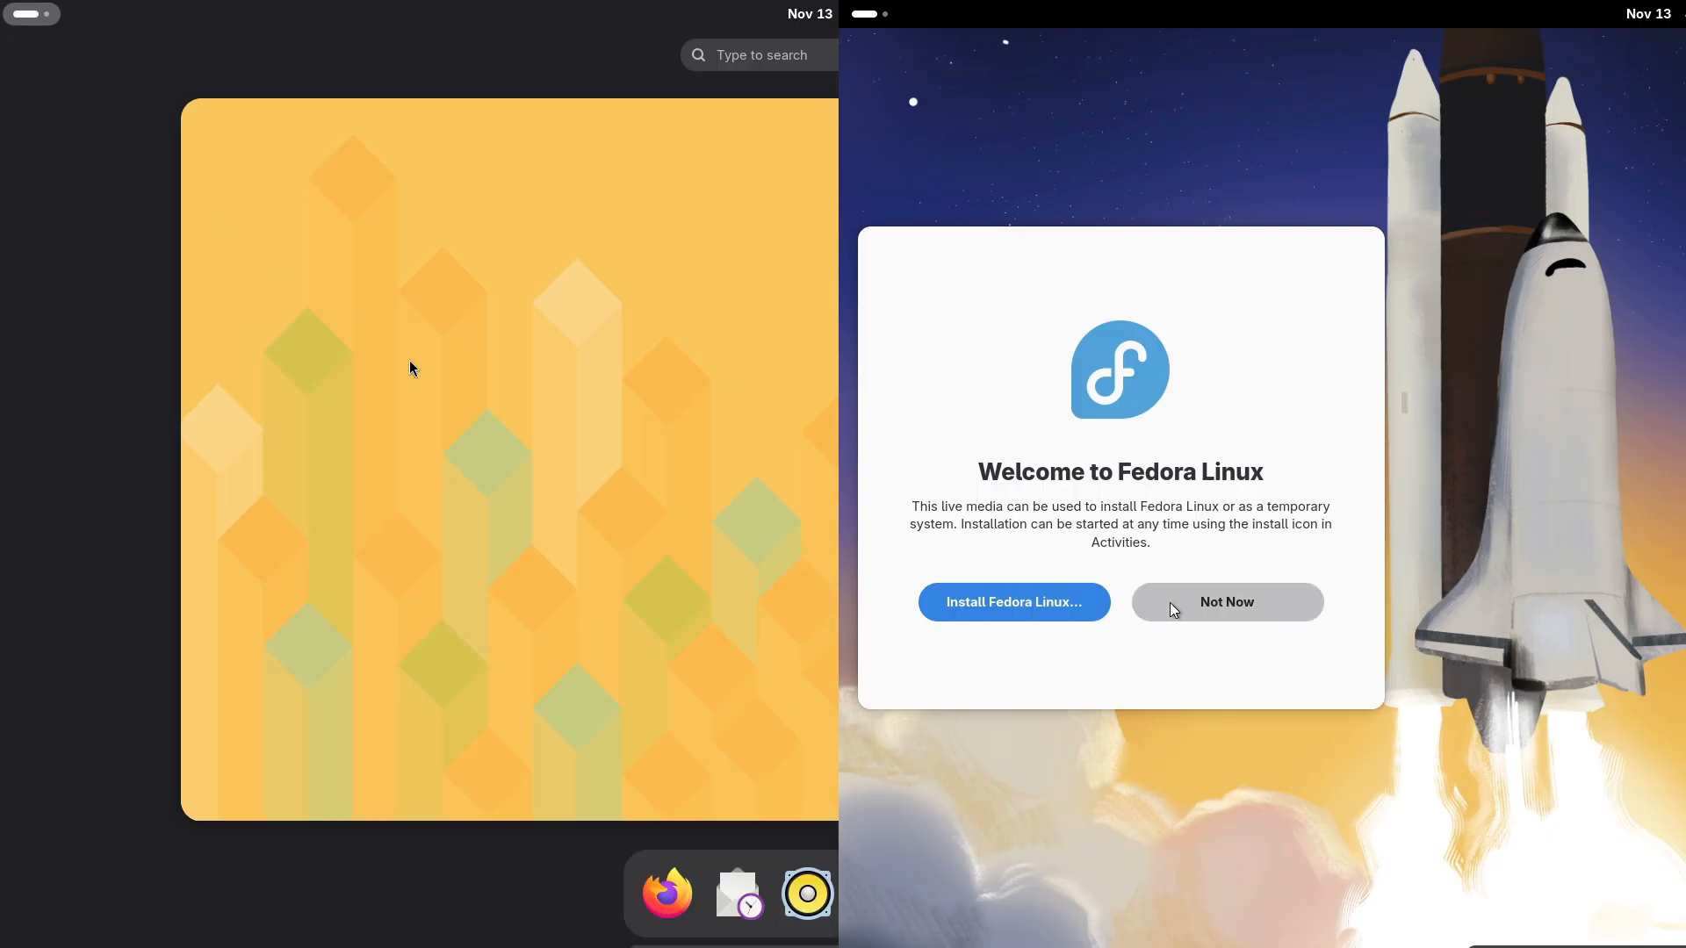
{"action": "left_click", "coordinate": [1225, 601]}
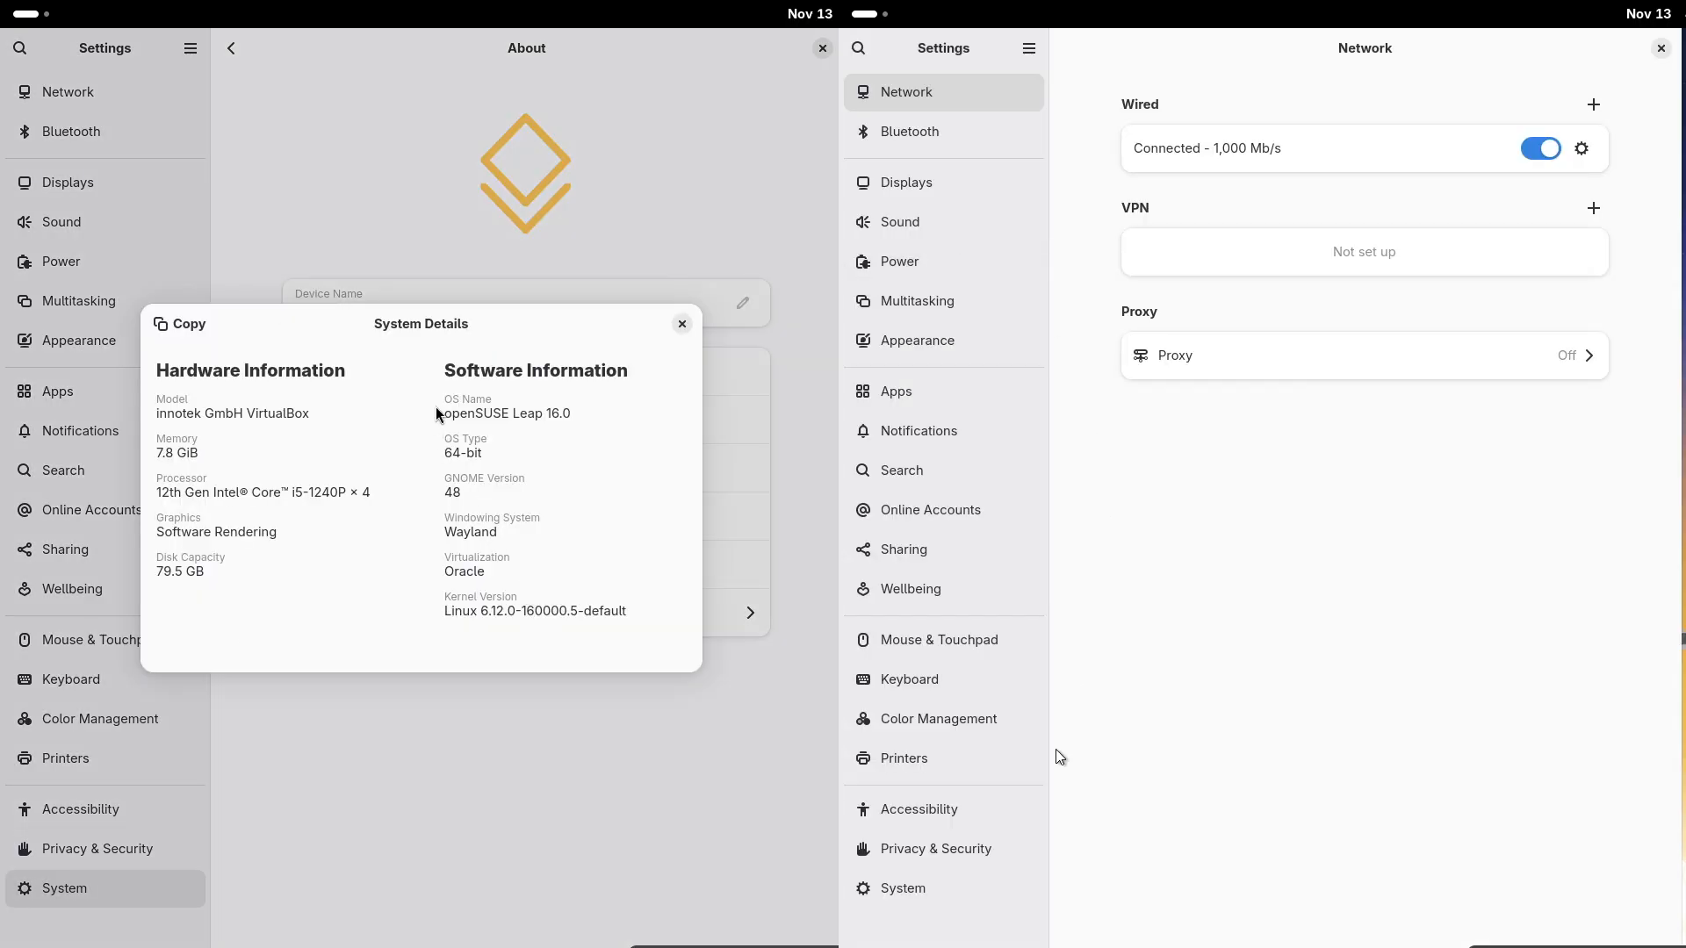
- View System Details on Fedora (GNOME 49) and openSUSE, then close openSUSE's details dialog
{"action": "left_click", "coordinate": [904, 887]}
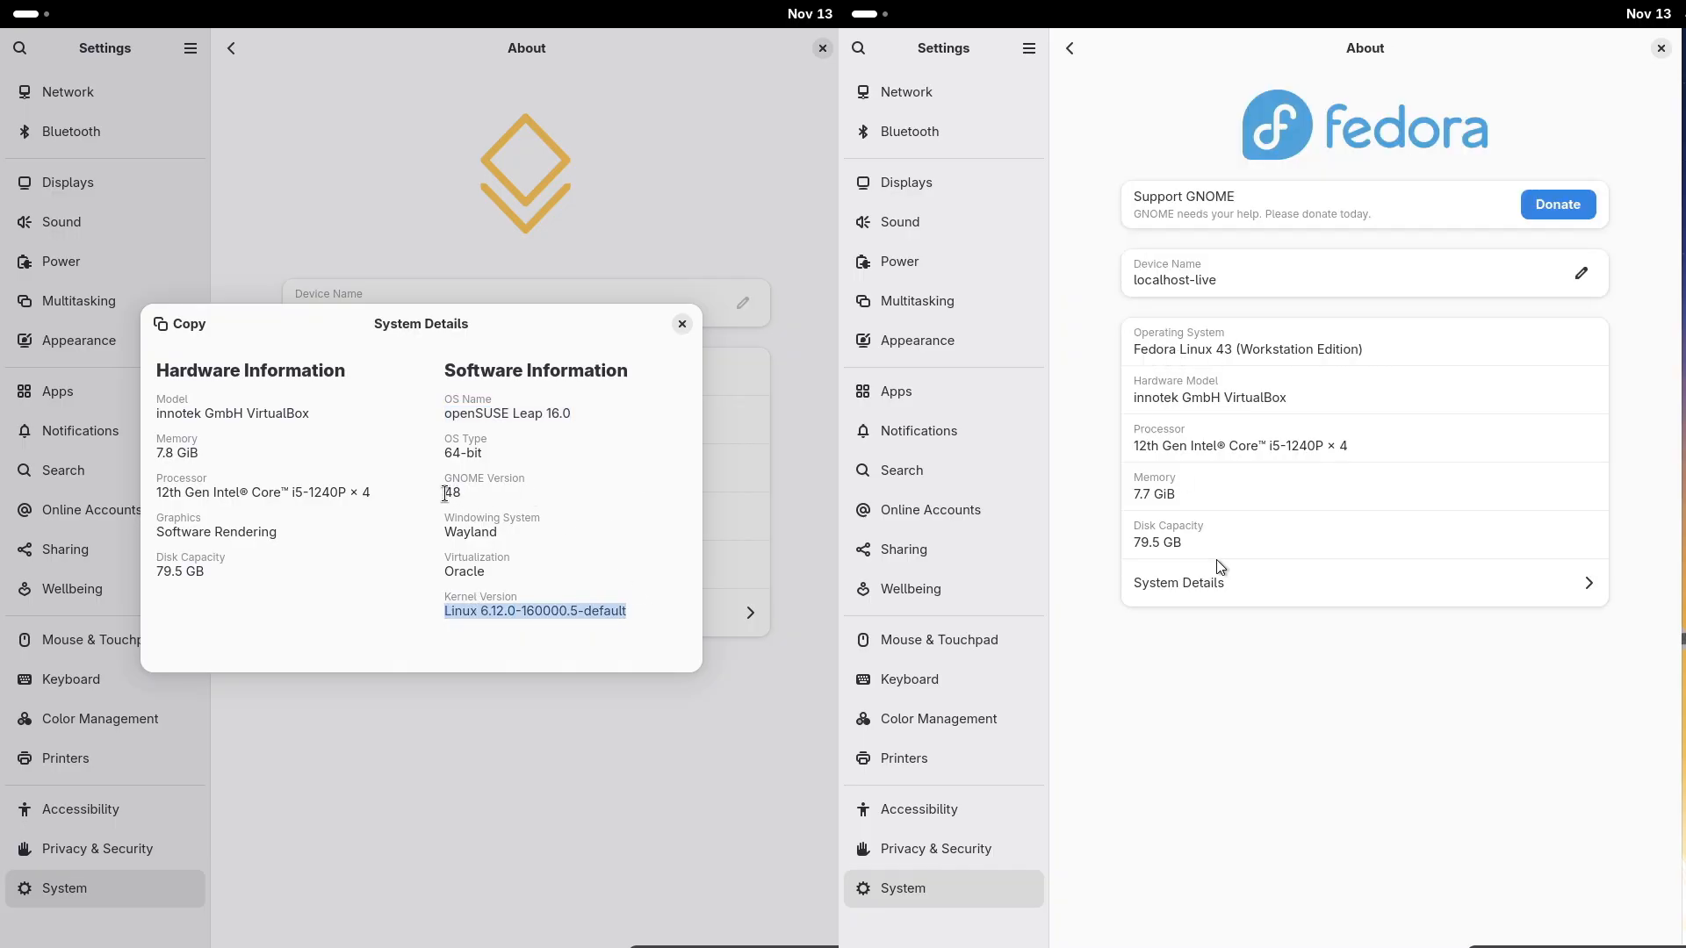
{"action": "left_click", "coordinate": [1178, 583]}
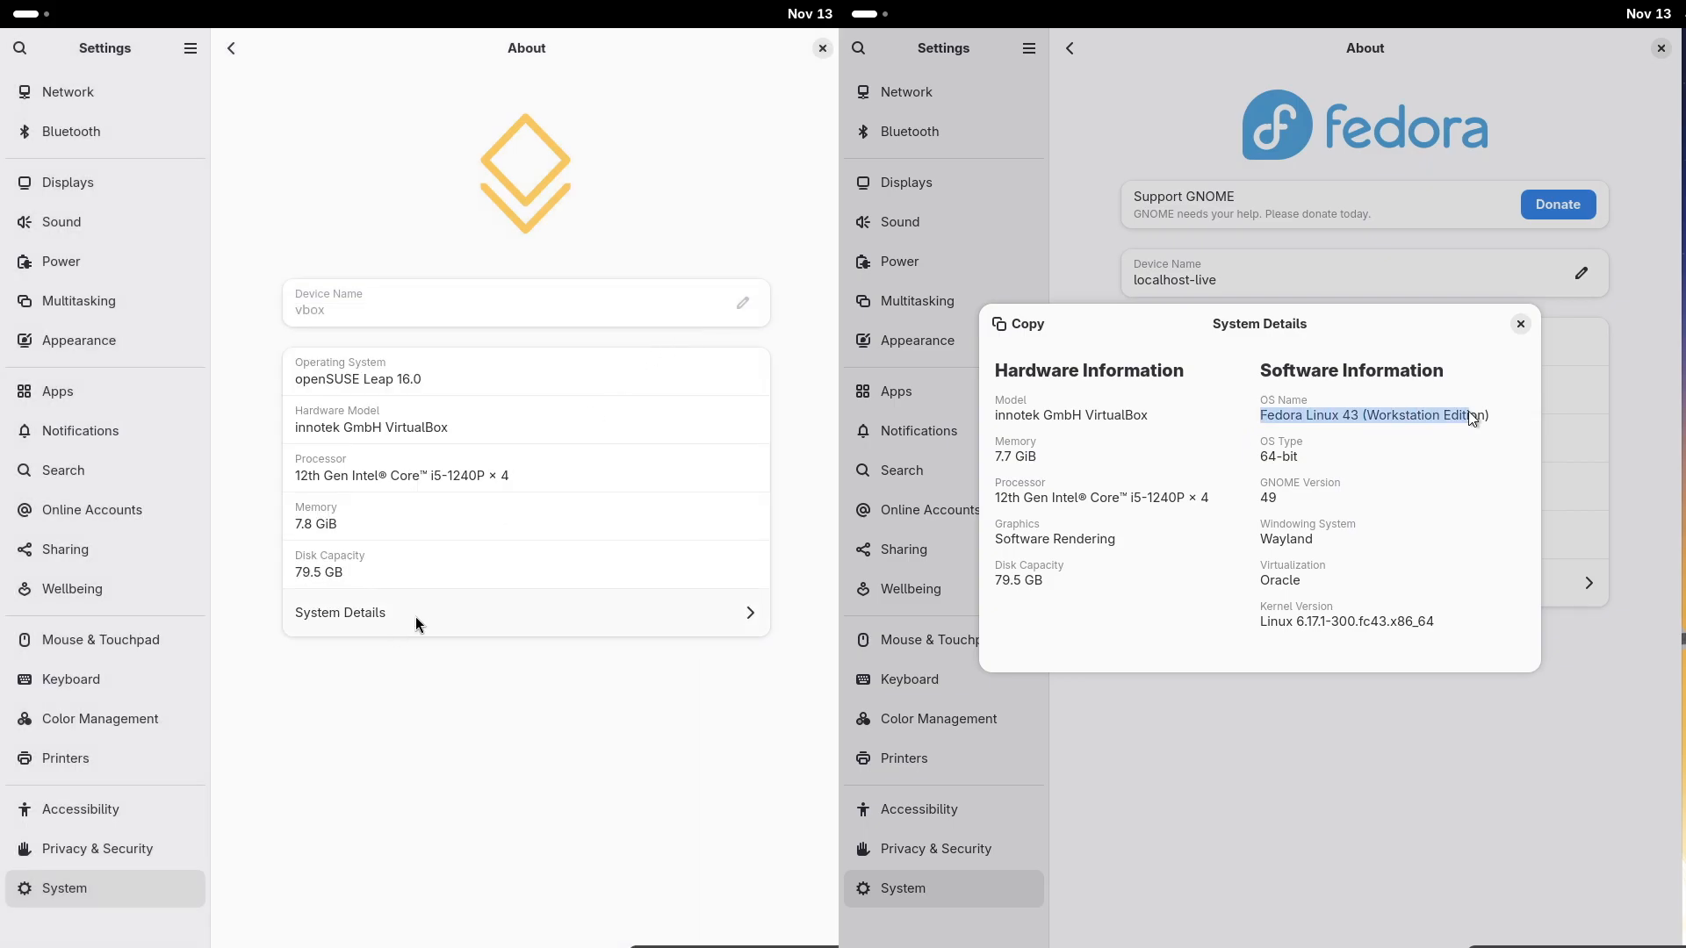
{"action": "left_click", "coordinate": [340, 612]}
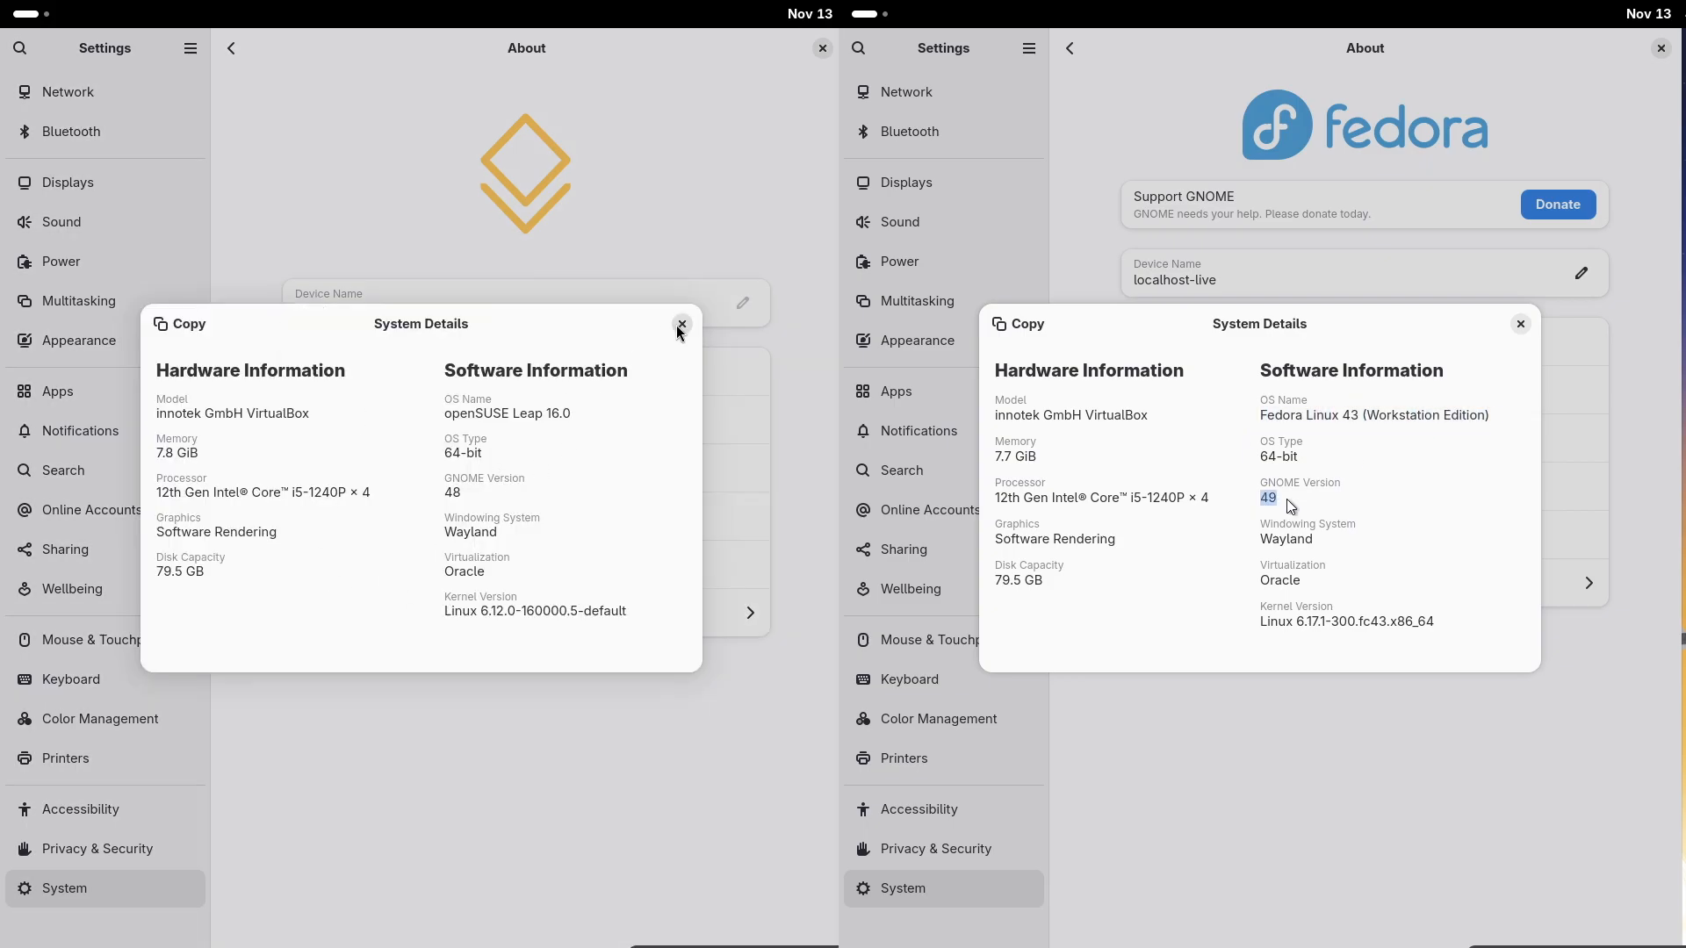
{"action": "left_click", "coordinate": [681, 325]}
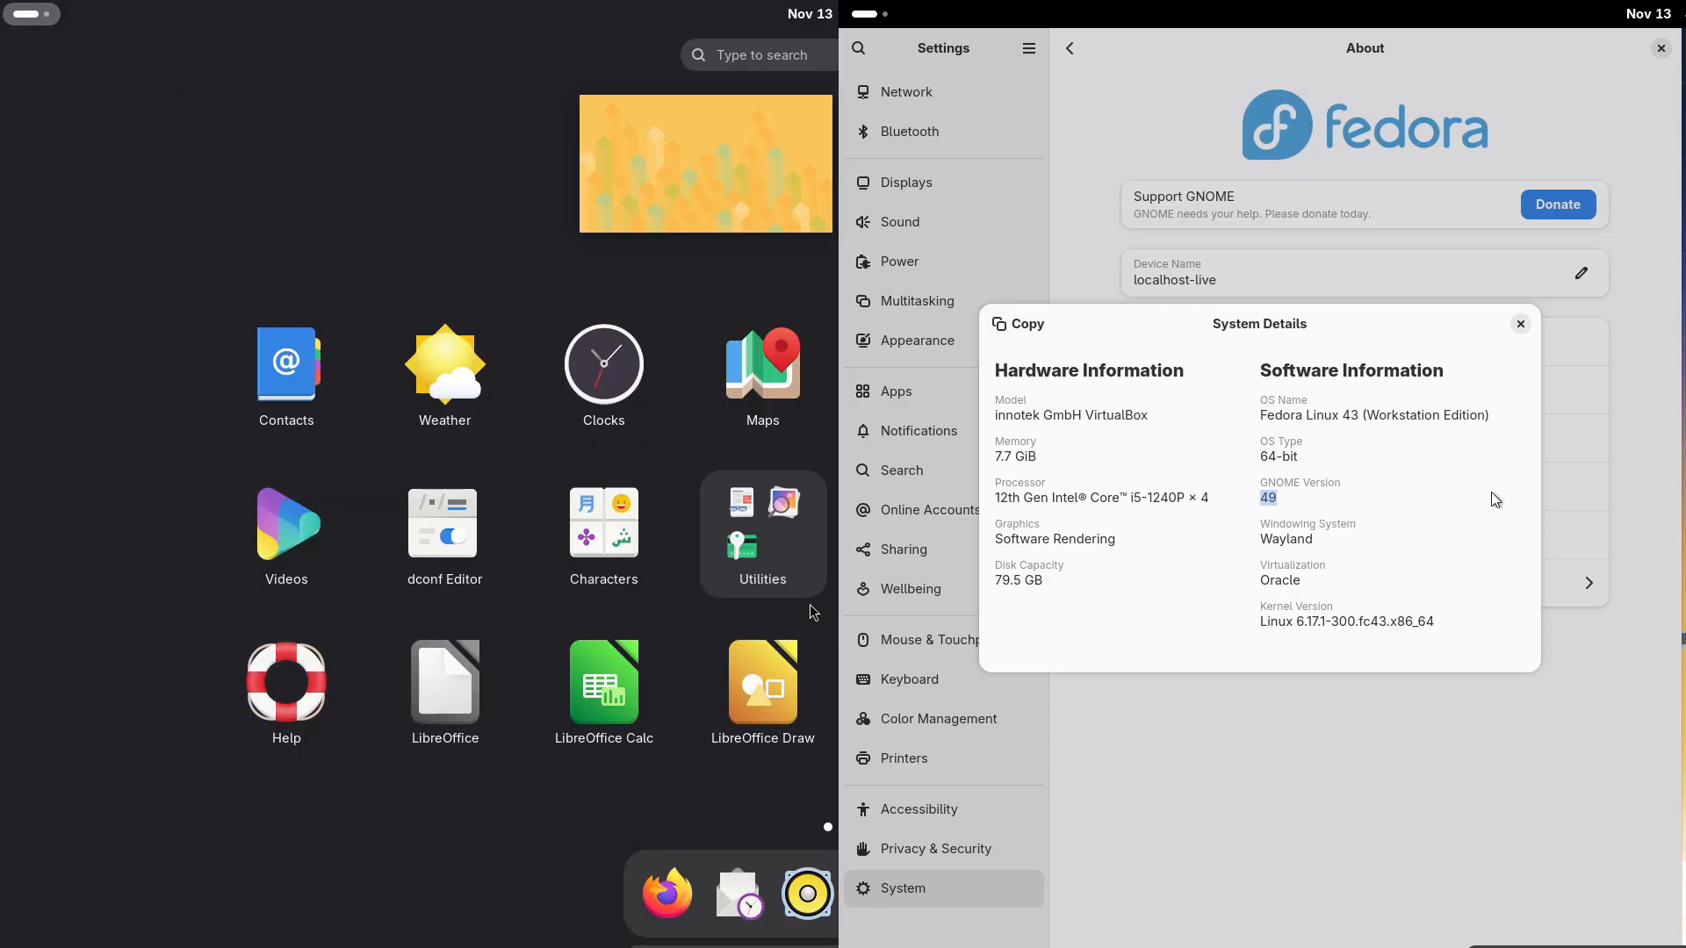
- Open System Monitor from Utilities and check openSUSE's version 48.1 in About
{"action": "left_click", "coordinate": [761, 532]}
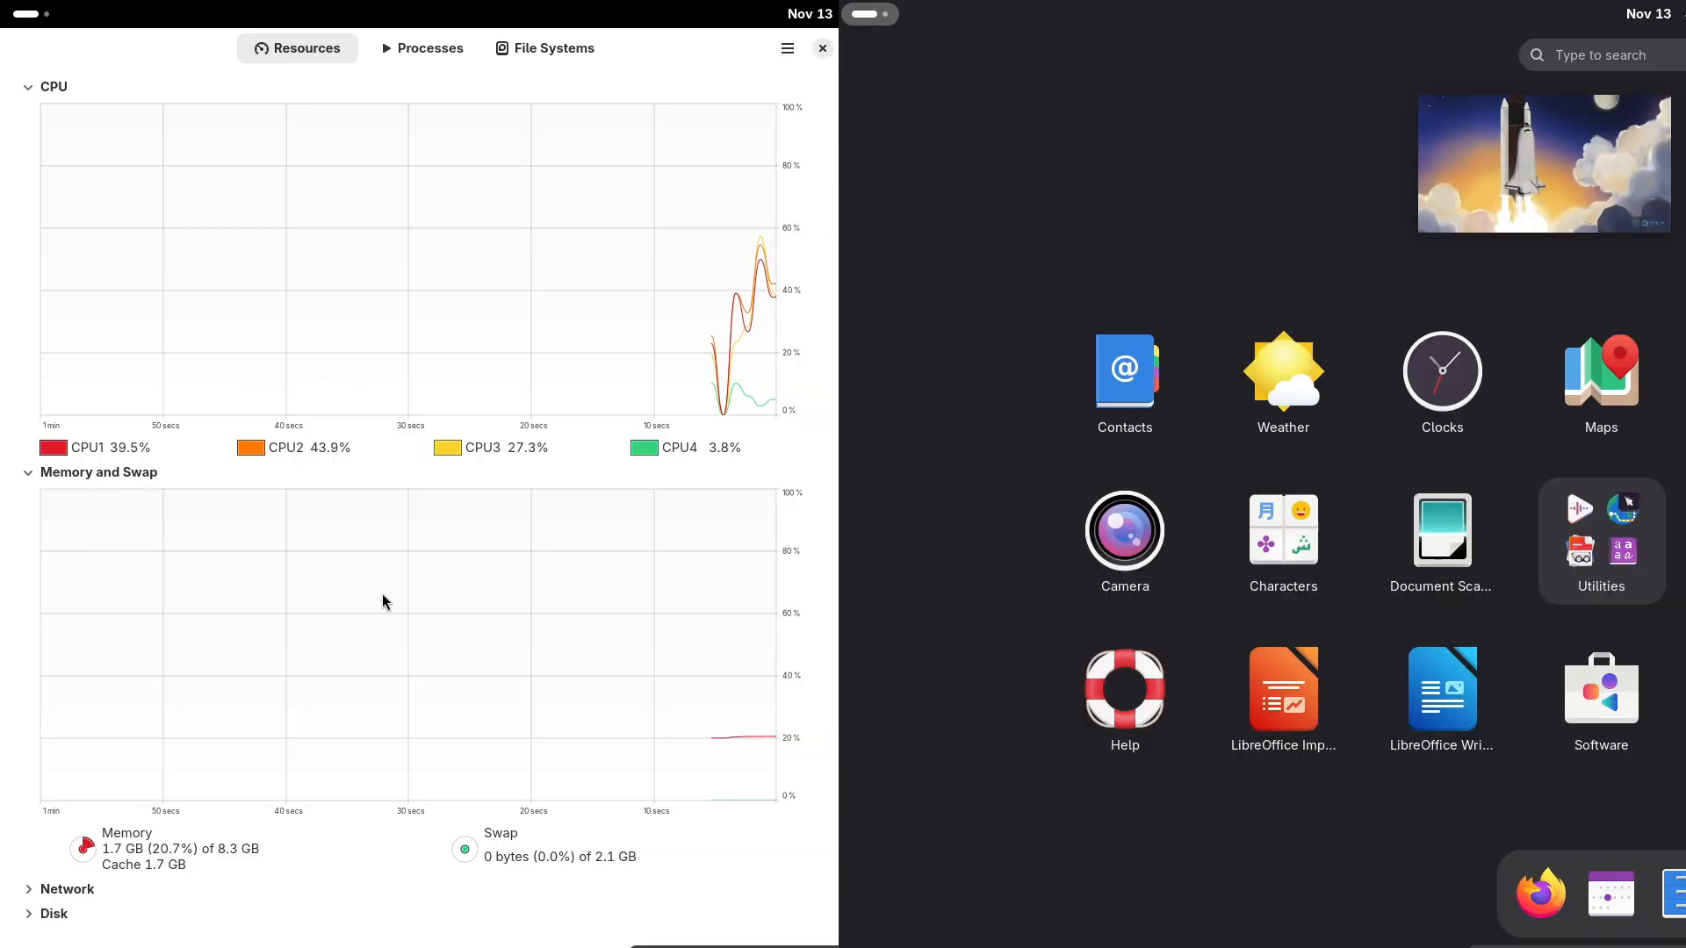
{"action": "left_click", "coordinate": [785, 49]}
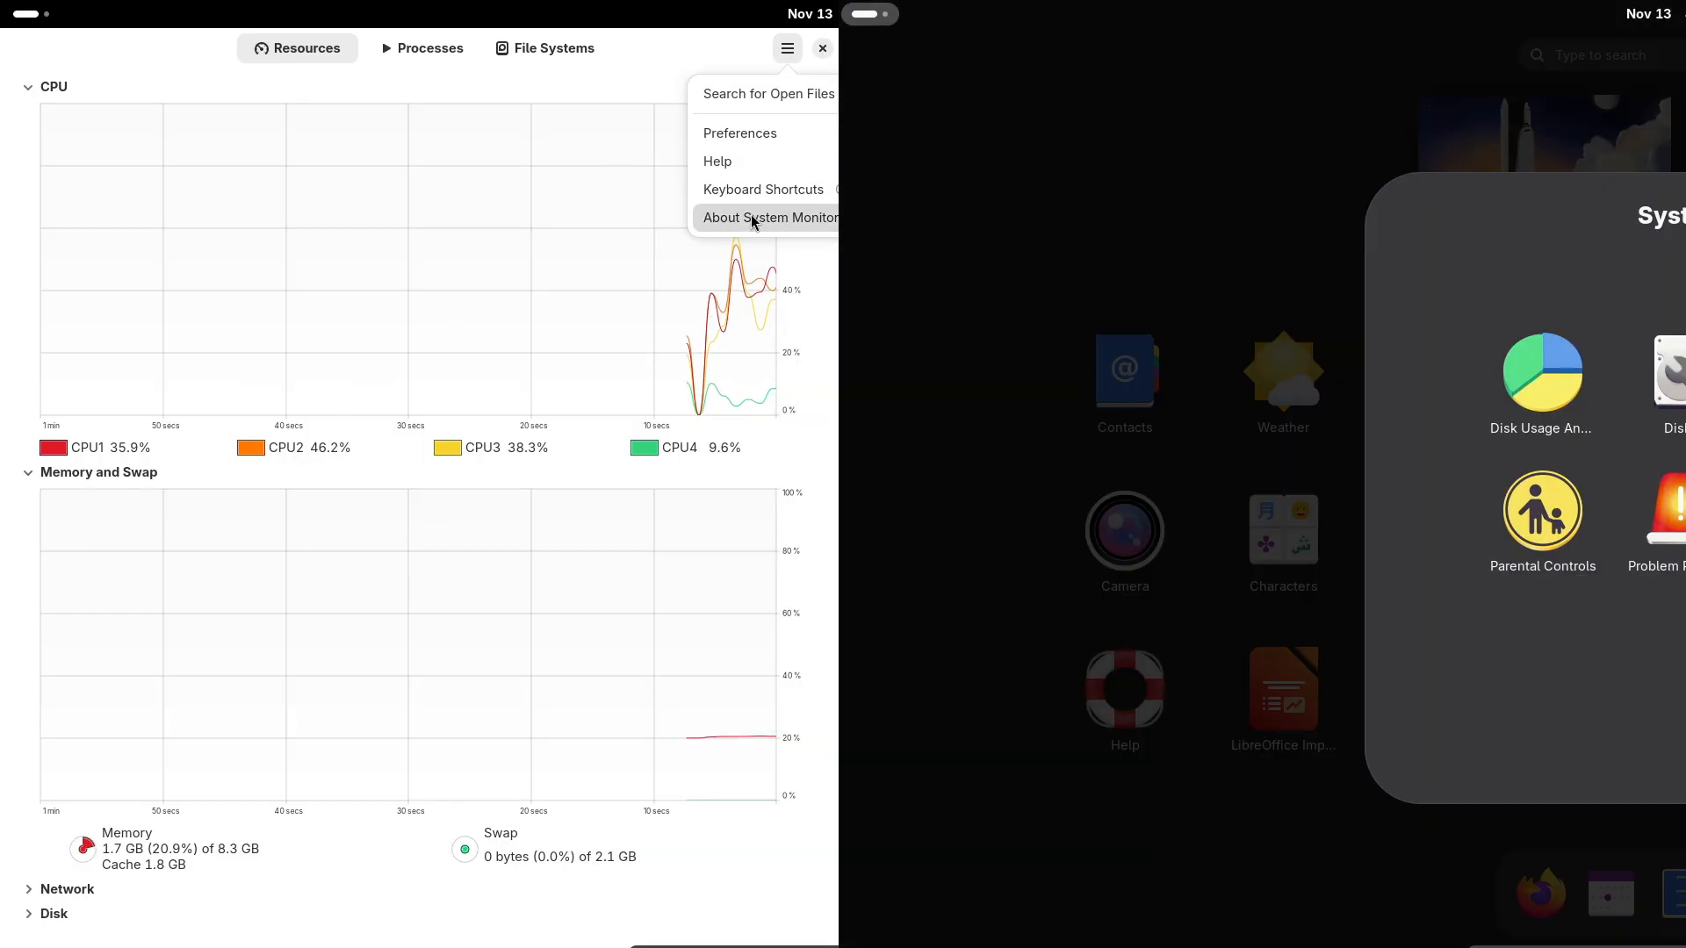
{"action": "left_click", "coordinate": [771, 217]}
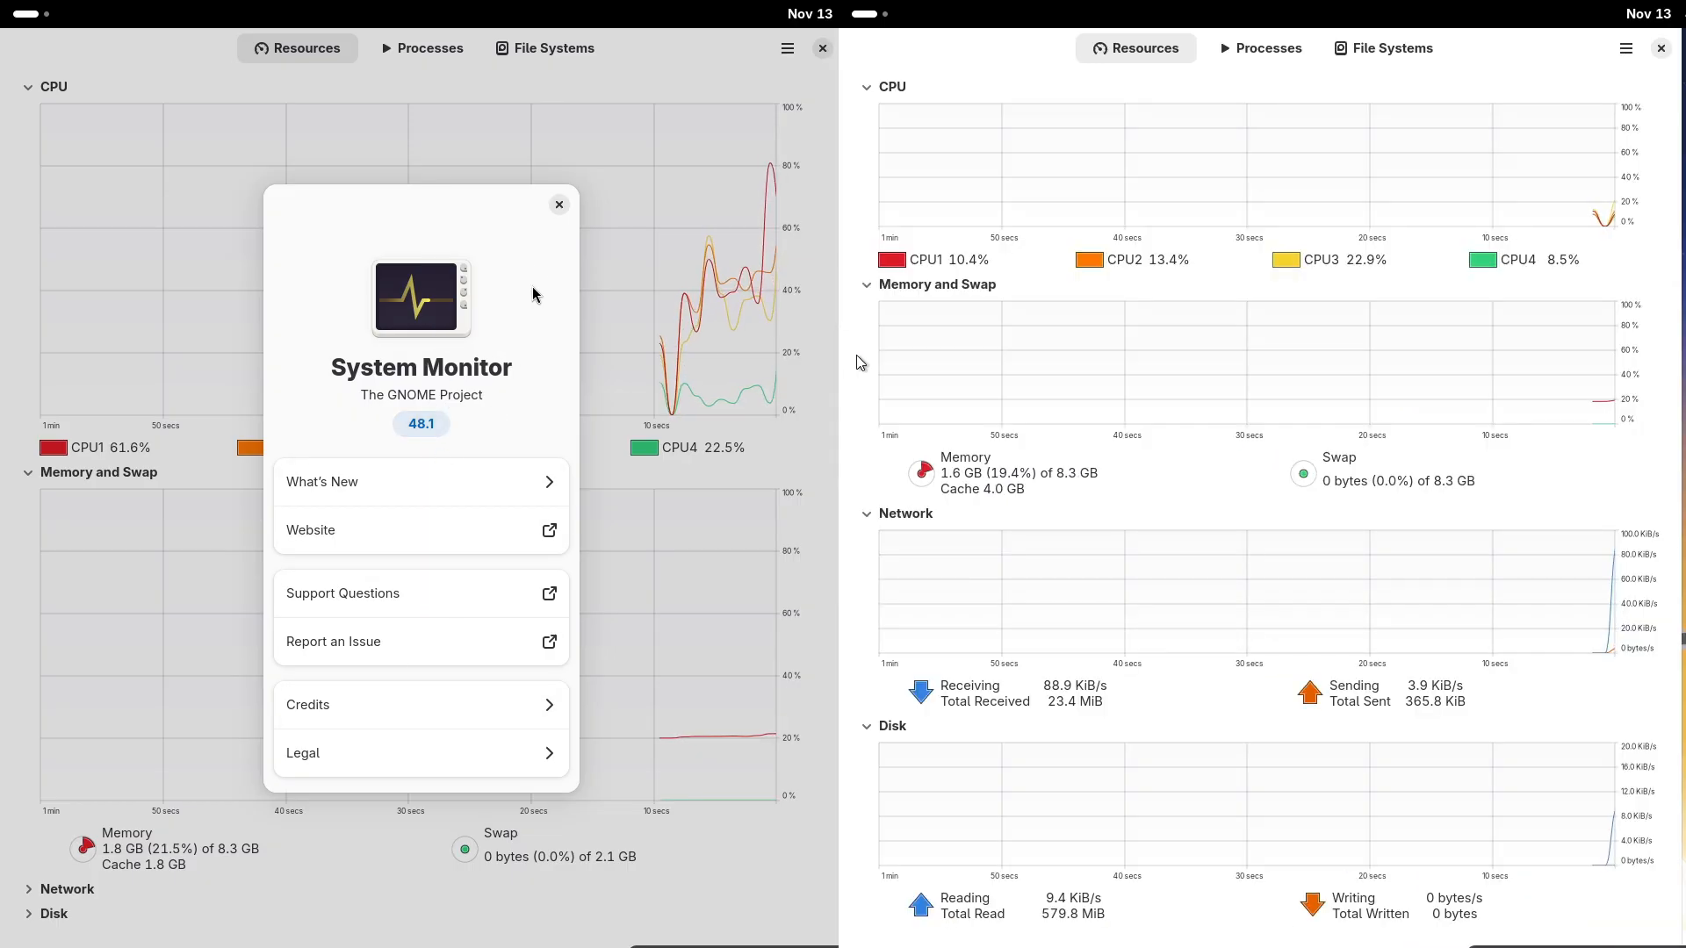
{"action": "left_click", "coordinate": [558, 205]}
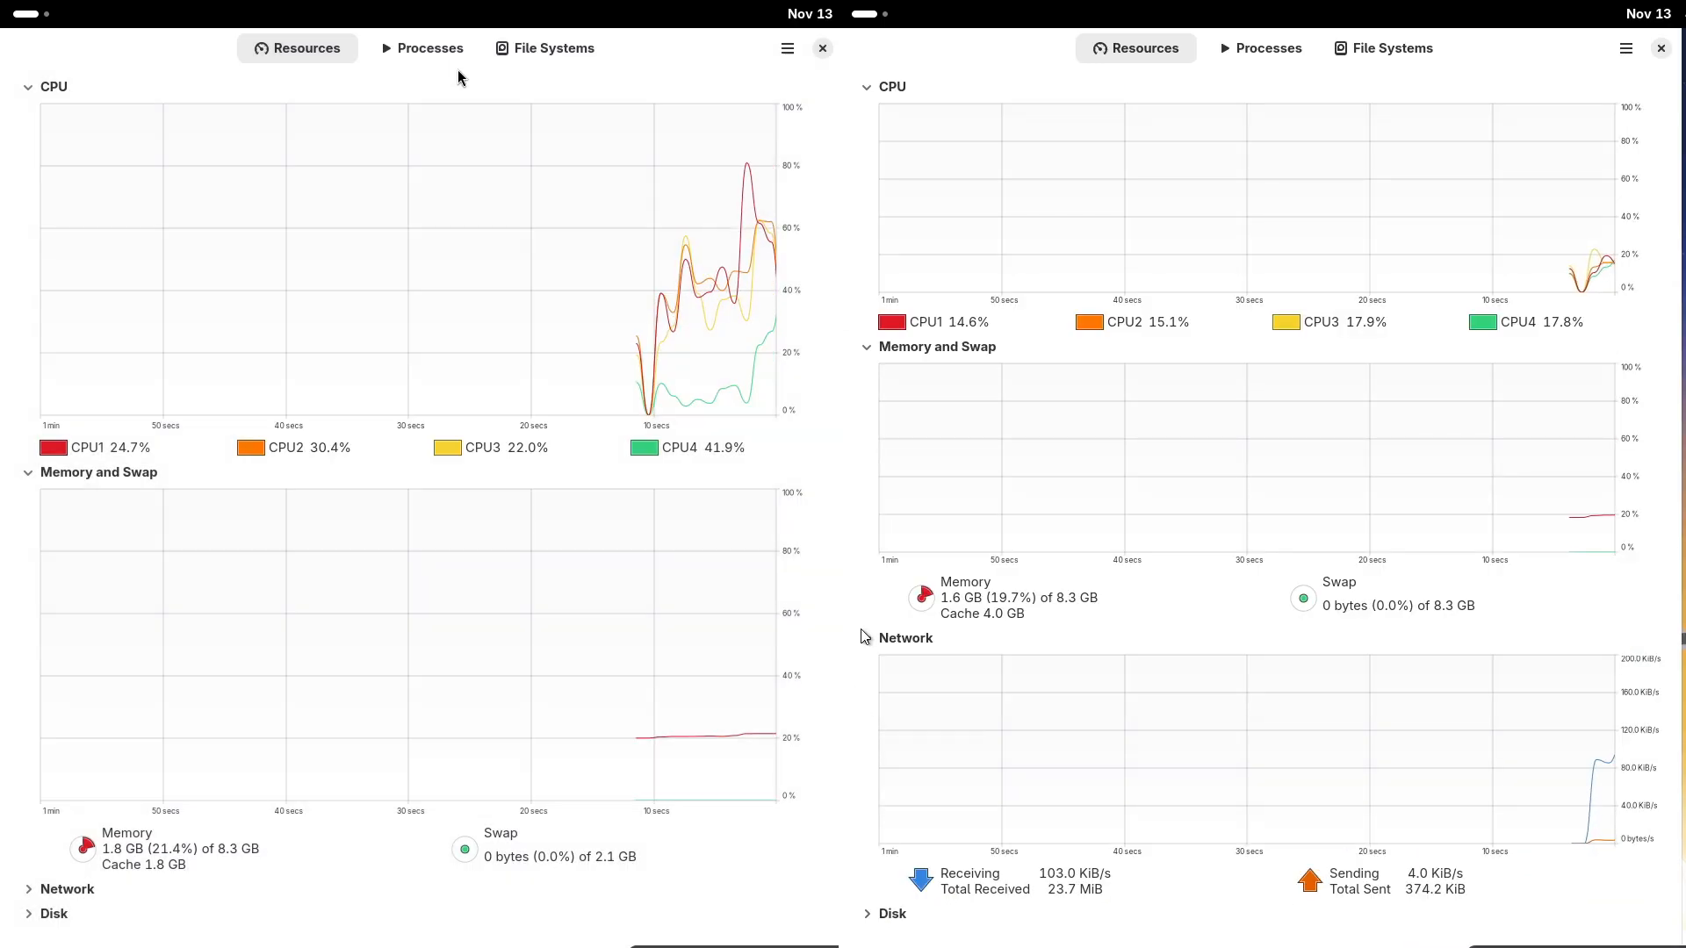
{"action": "left_click", "coordinate": [1624, 47]}
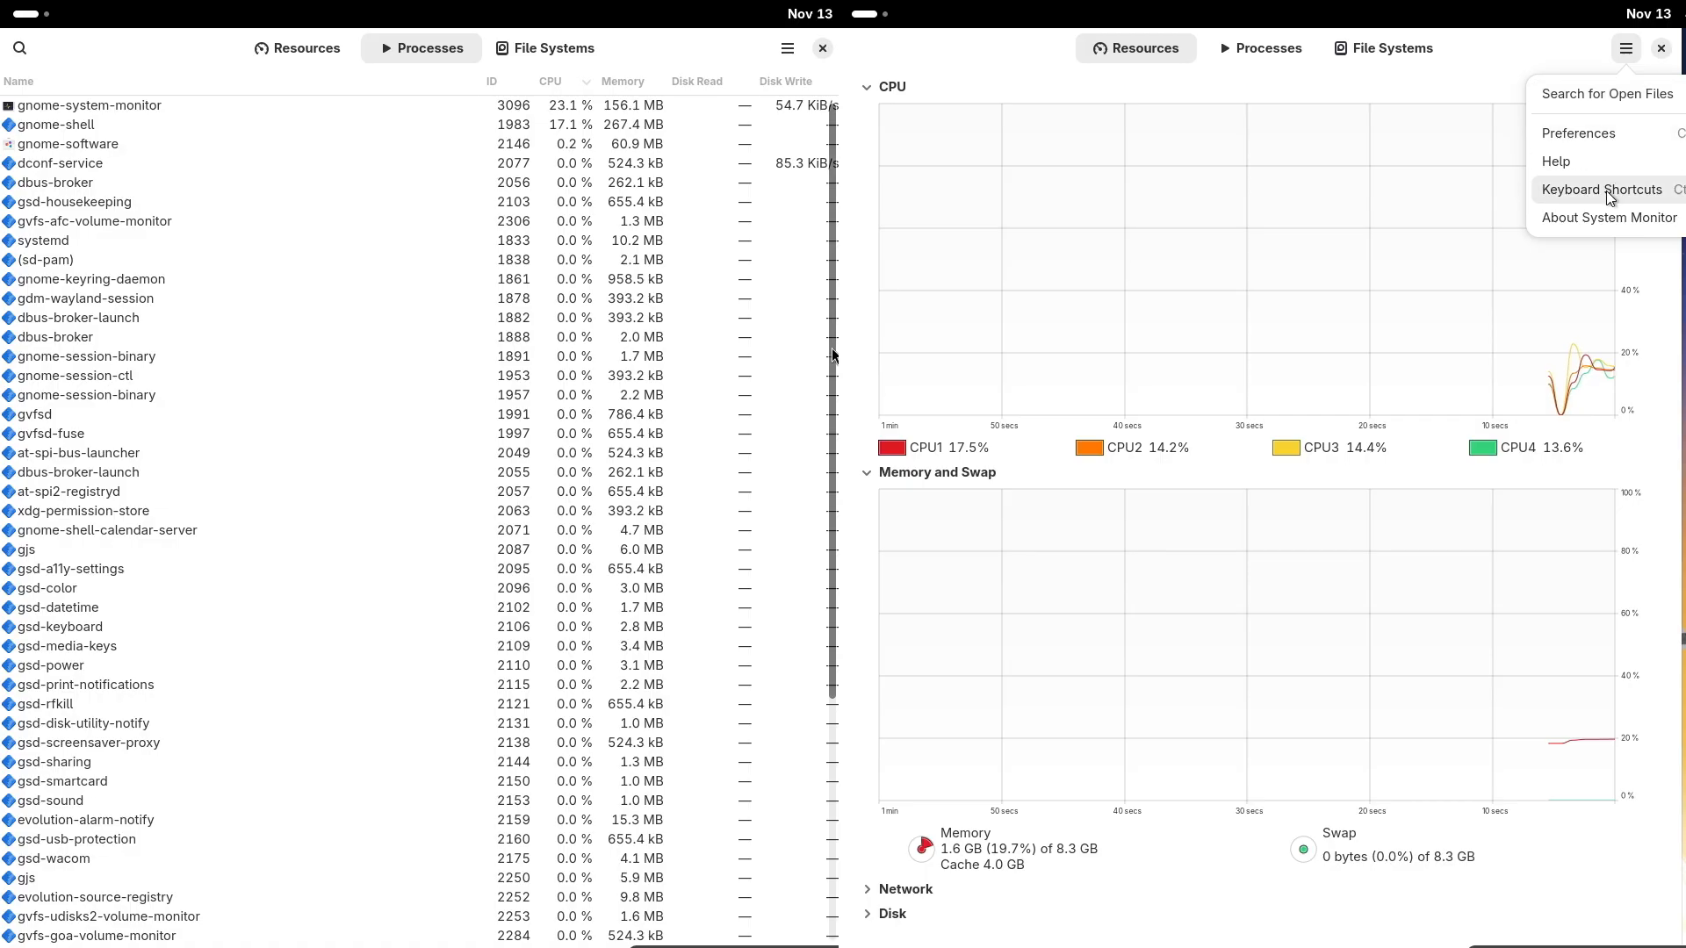
- Check Fedora's System Monitor version 49.1, show its Processes tab, and close openSUSE's monitor
{"action": "left_click", "coordinate": [1608, 217]}
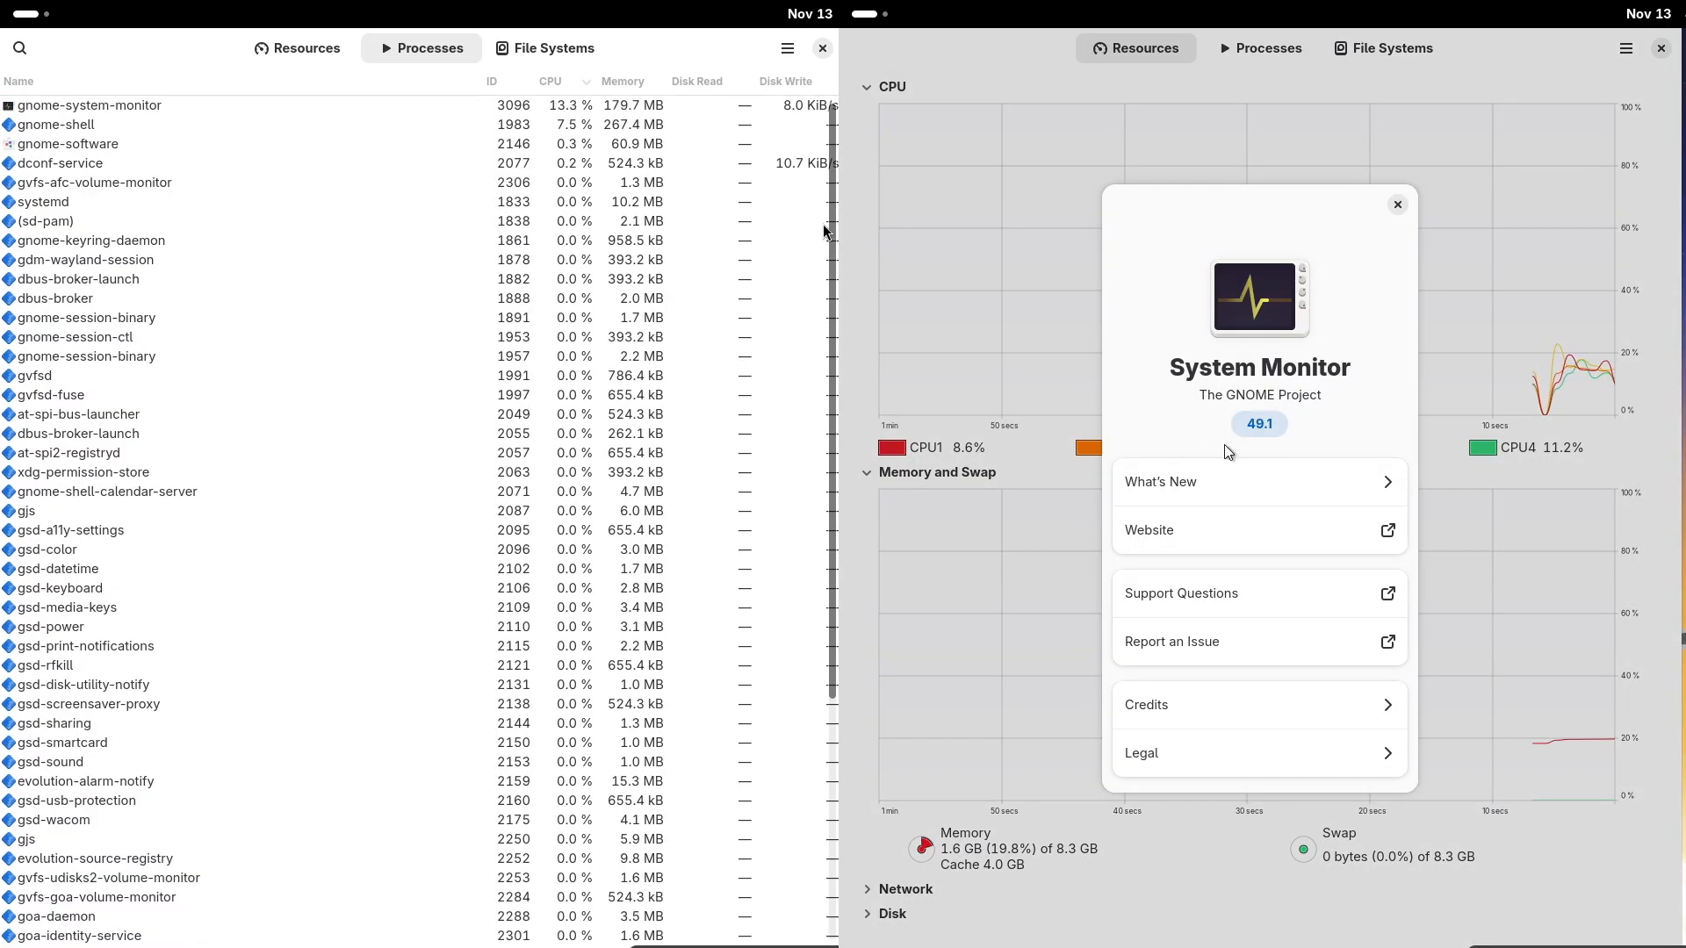
{"action": "scroll", "scroll_direction": "down", "scroll_amount": 3}
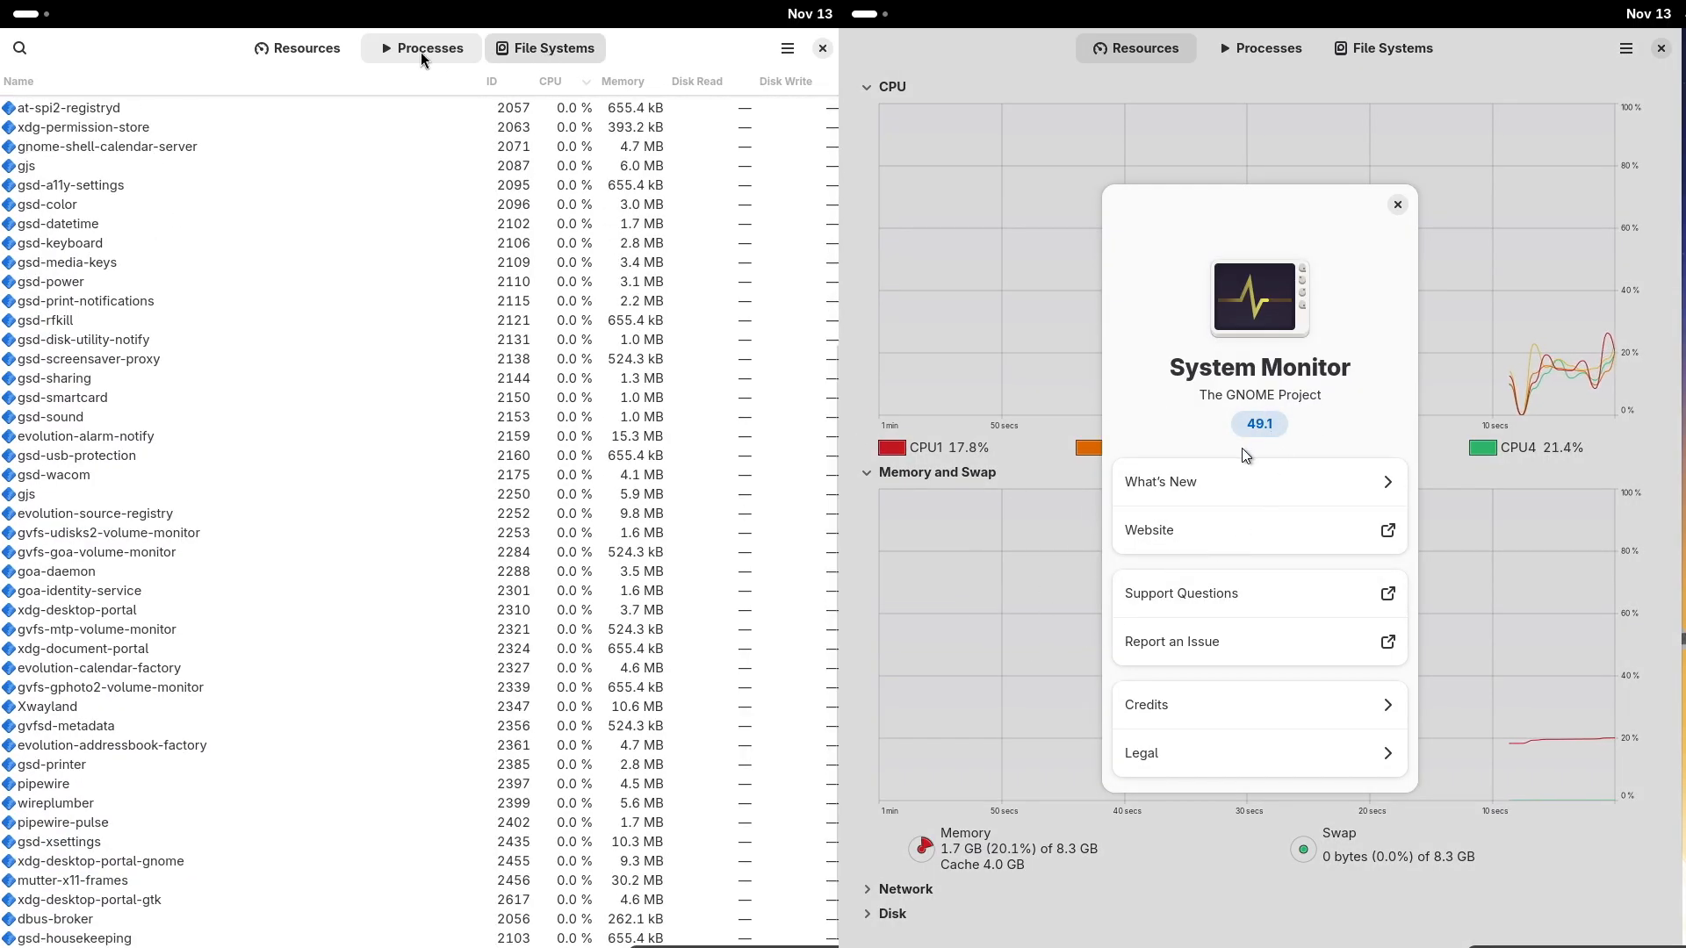
{"action": "left_click", "coordinate": [306, 48]}
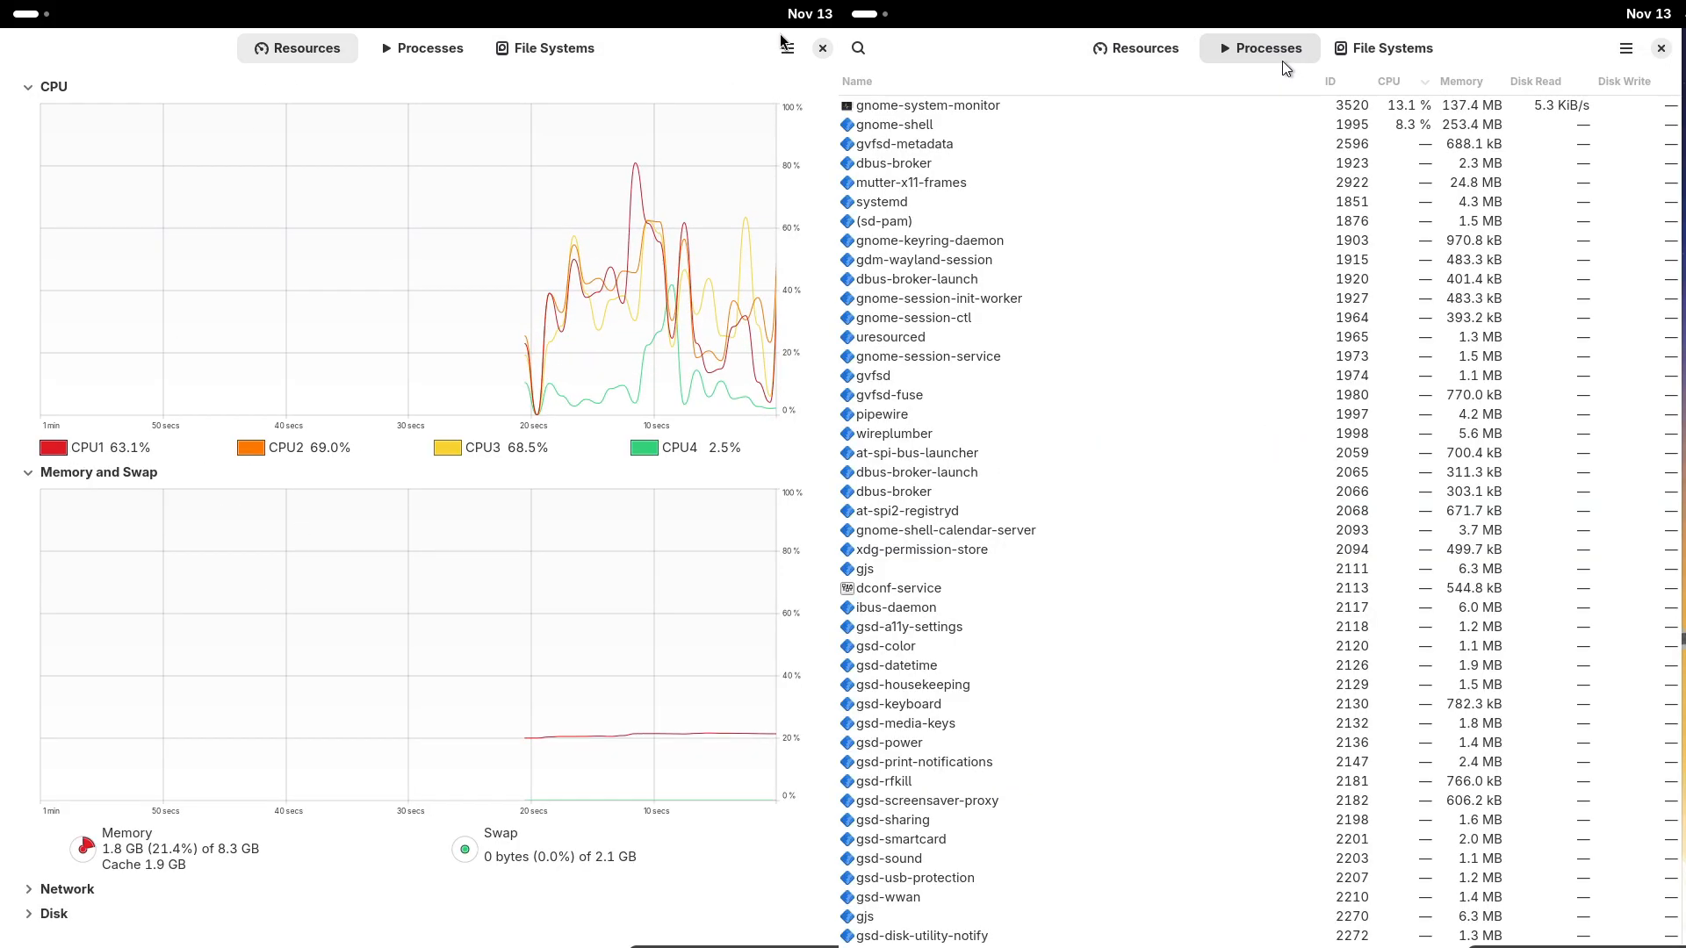
{"action": "left_click", "coordinate": [786, 49]}
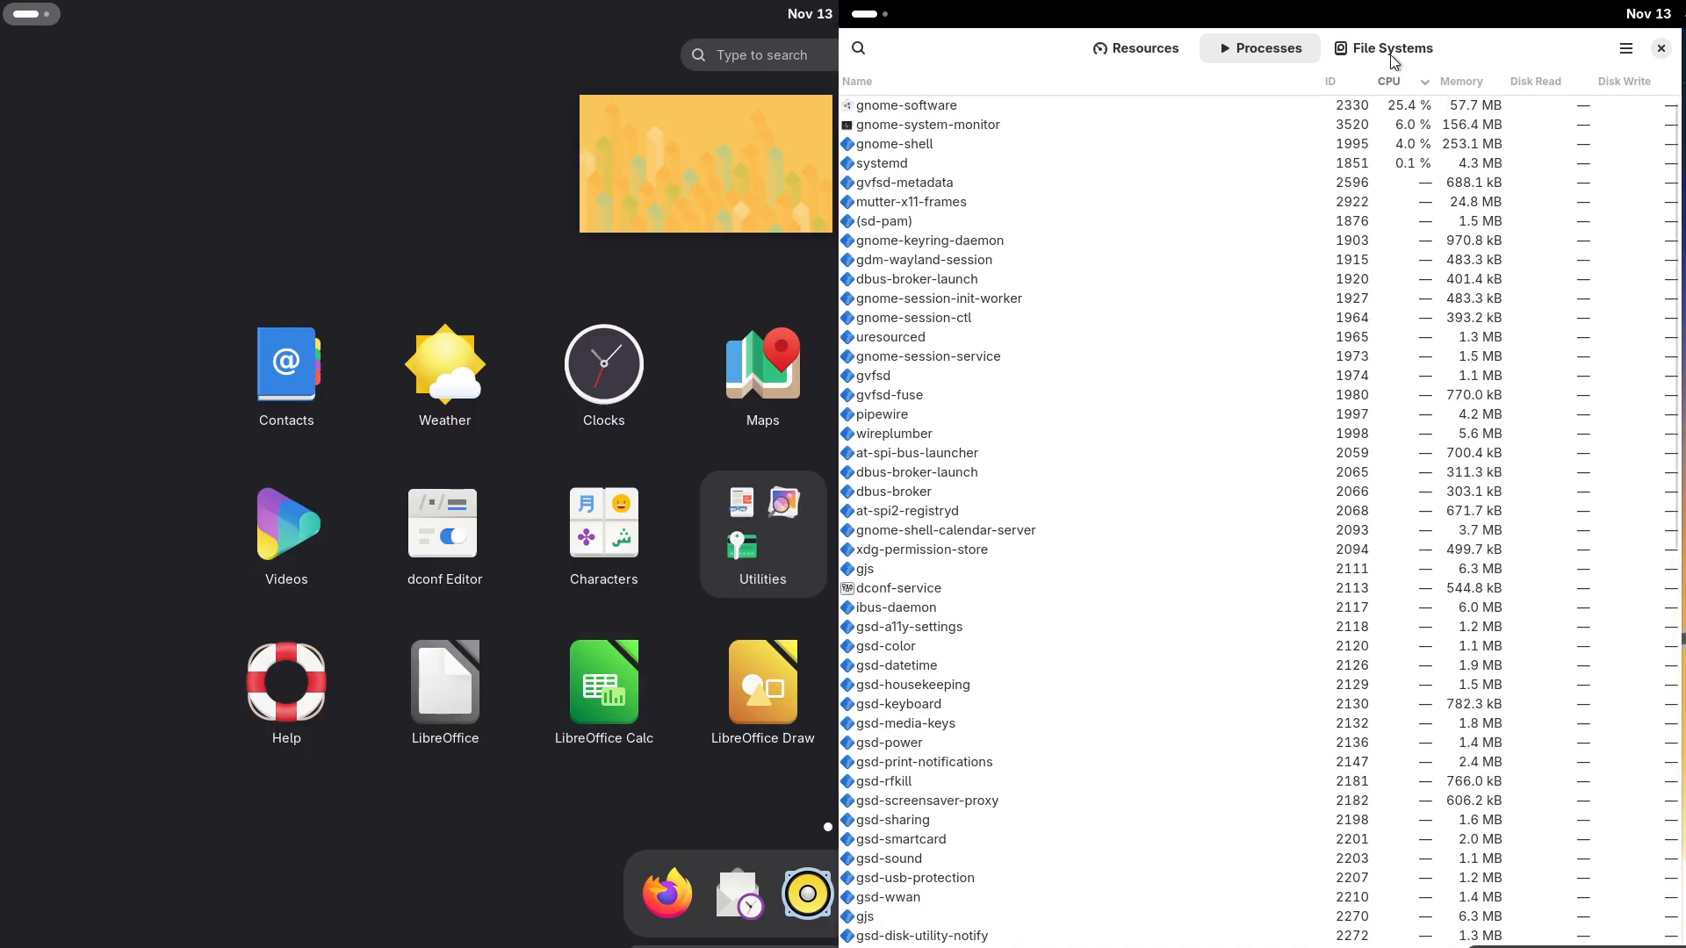
- Browse Fedora's File Systems and Resources tabs and view its About System Monitor dialog
{"action": "left_click", "coordinate": [1390, 49]}
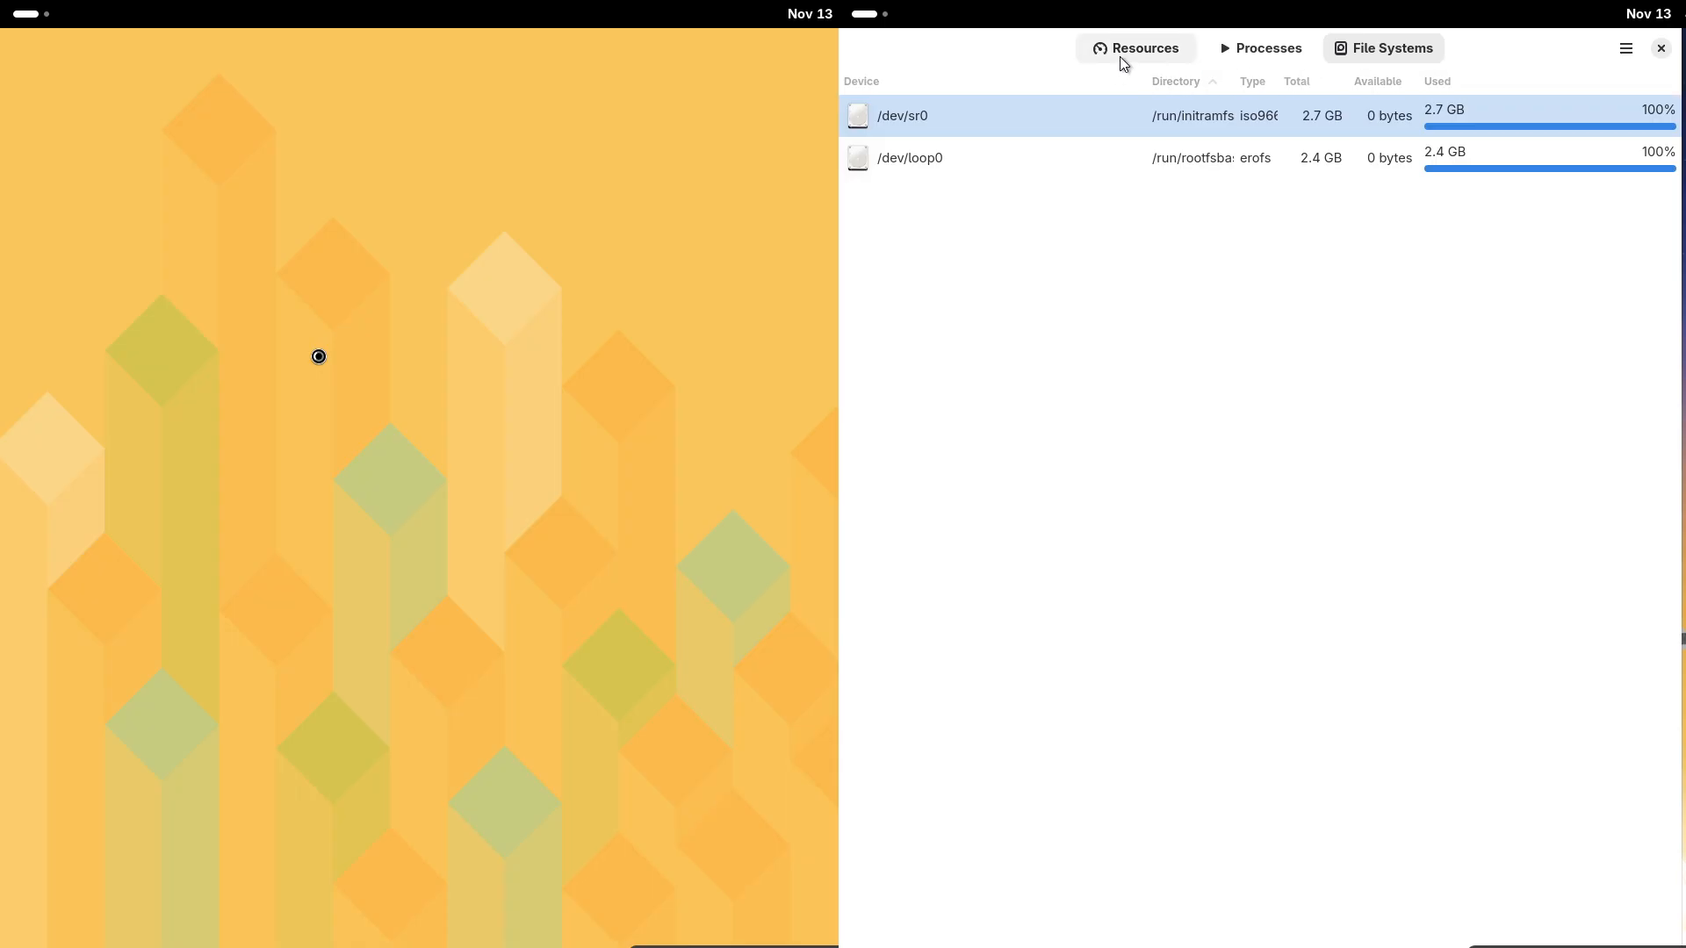
{"action": "left_click", "coordinate": [1627, 48]}
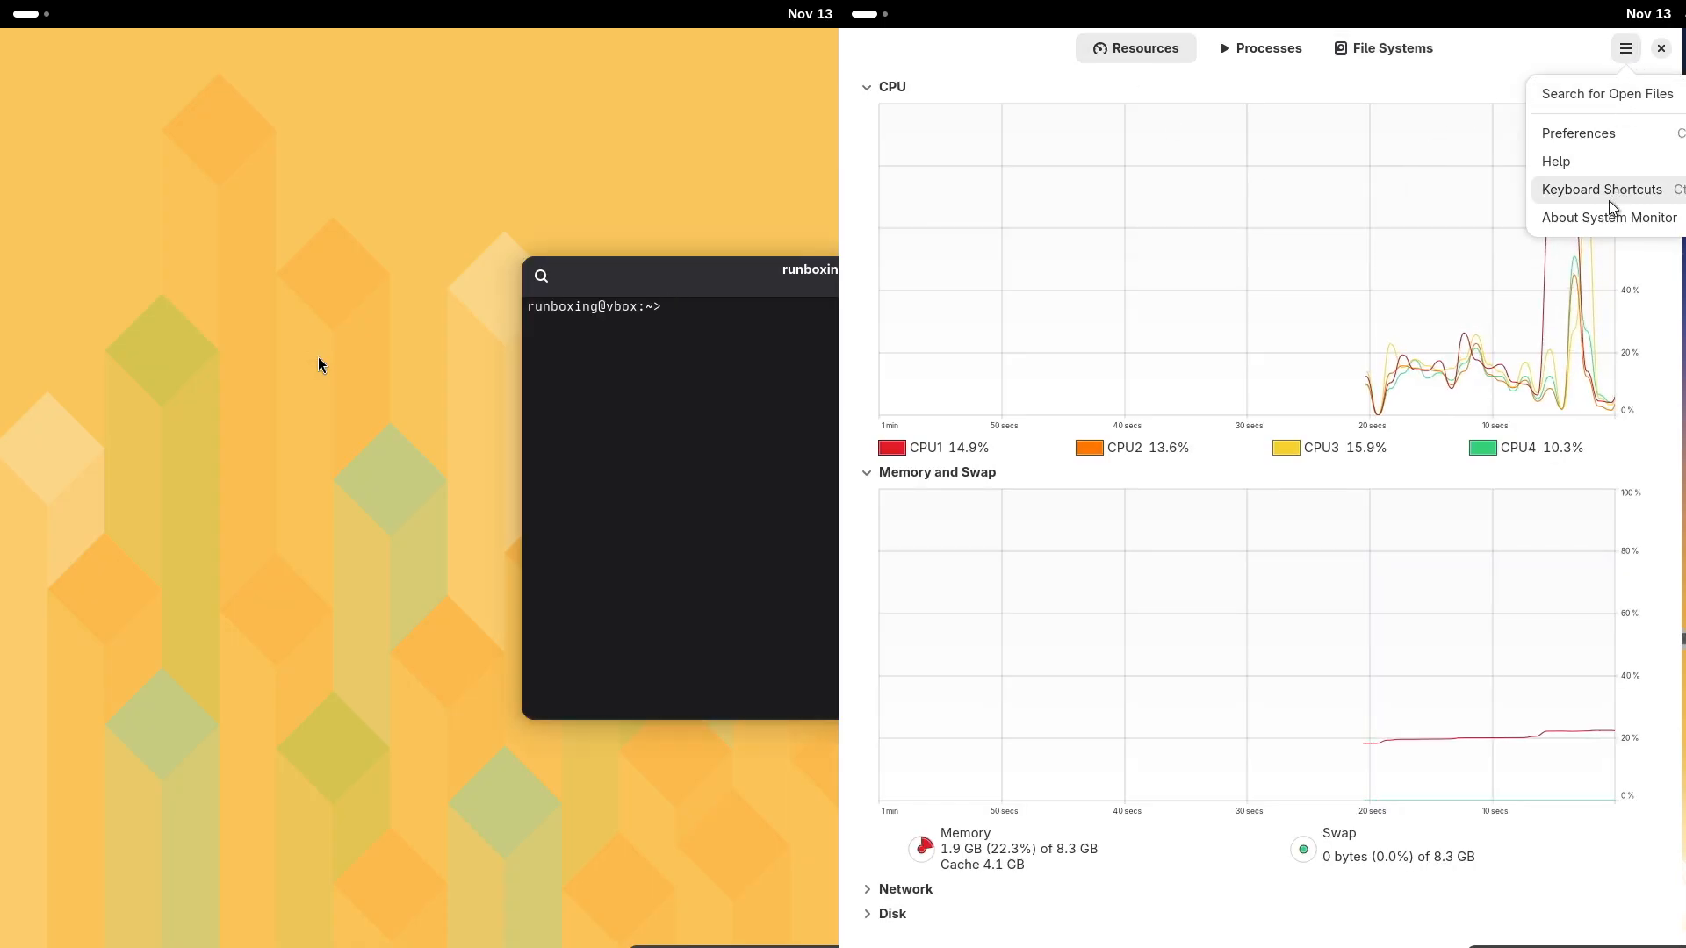
{"action": "left_click", "coordinate": [1607, 217]}
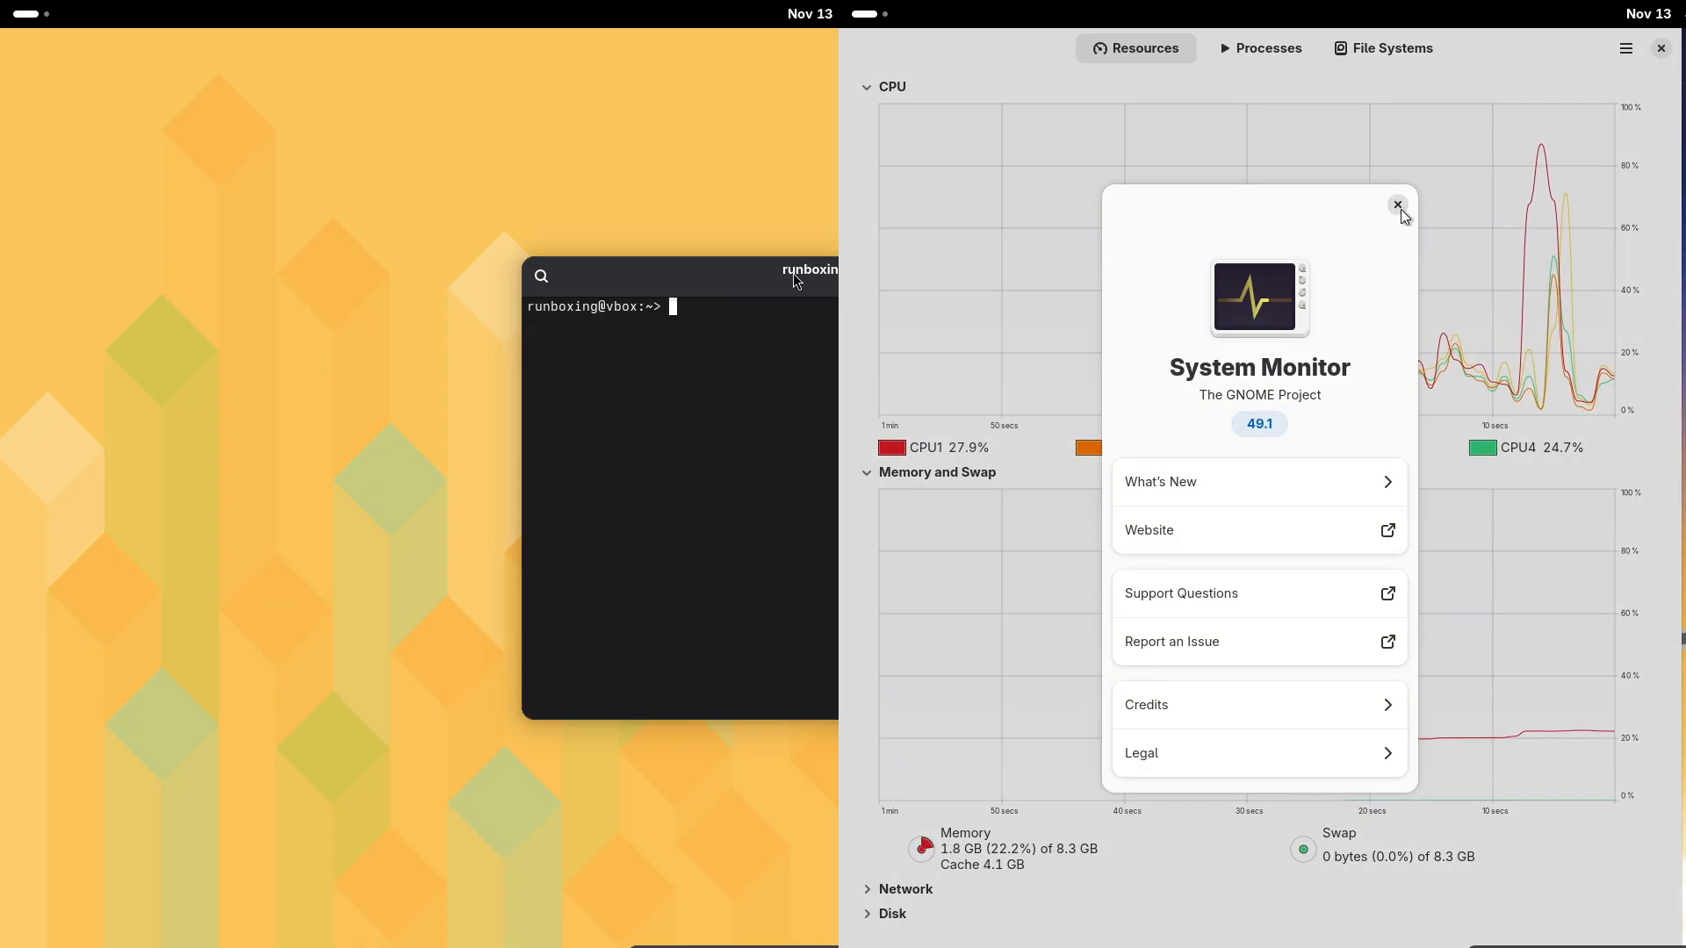
{"action": "left_click", "coordinate": [1398, 206]}
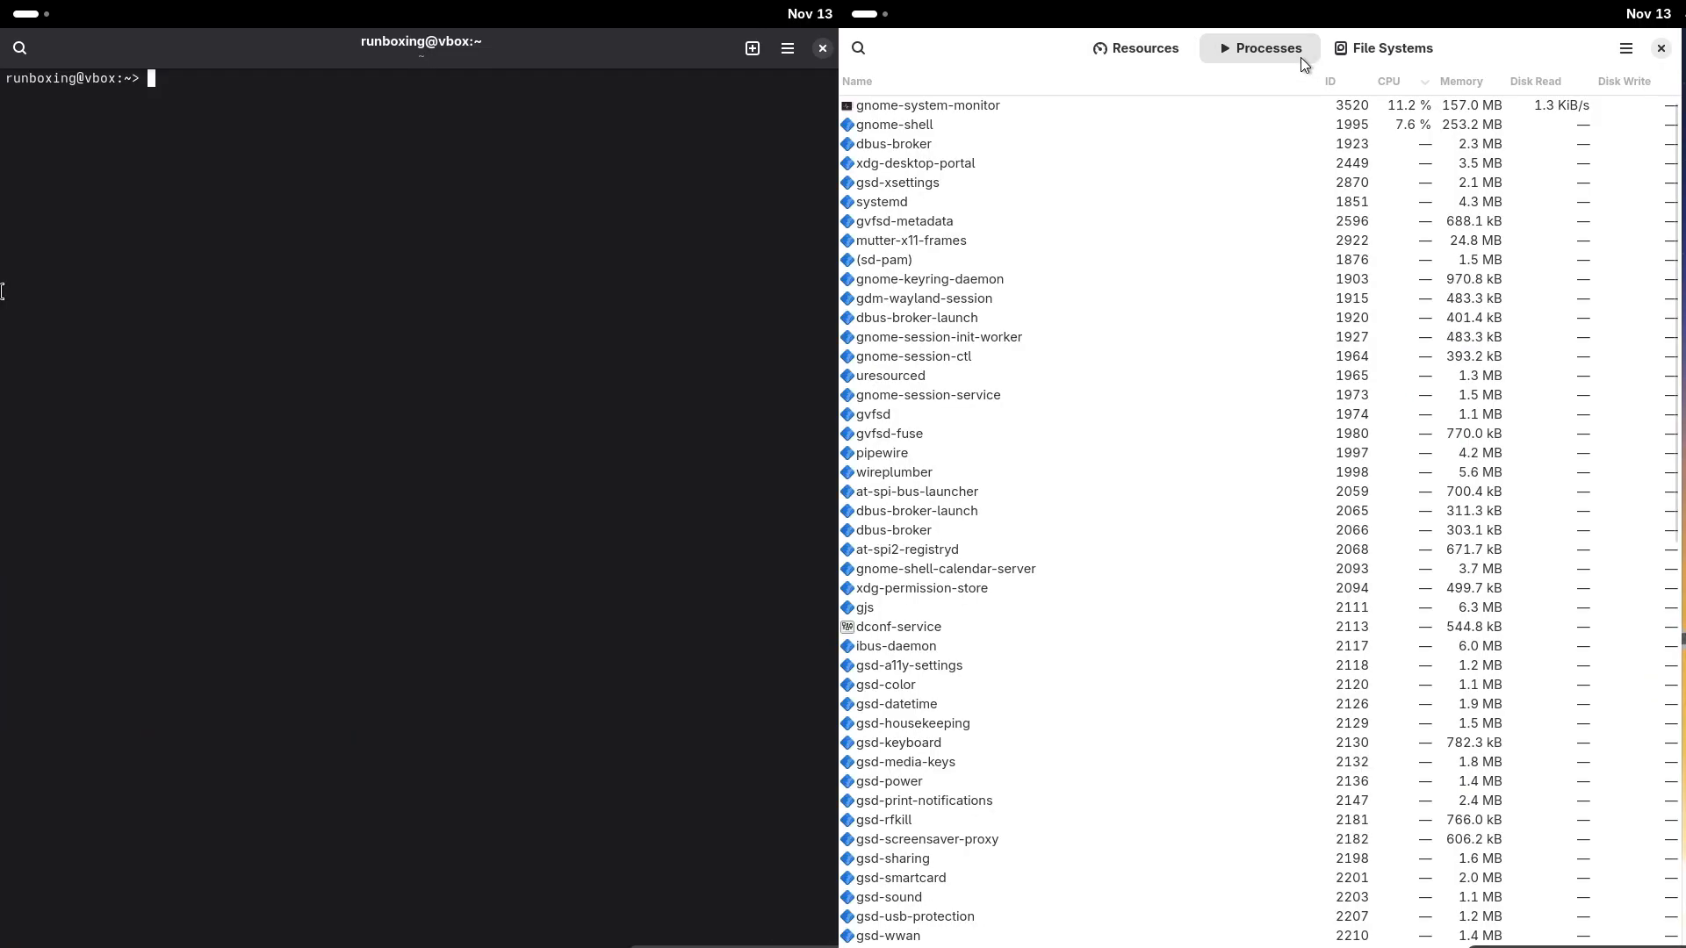
{"action": "scroll", "scroll_direction": "down", "scroll_amount": 3}
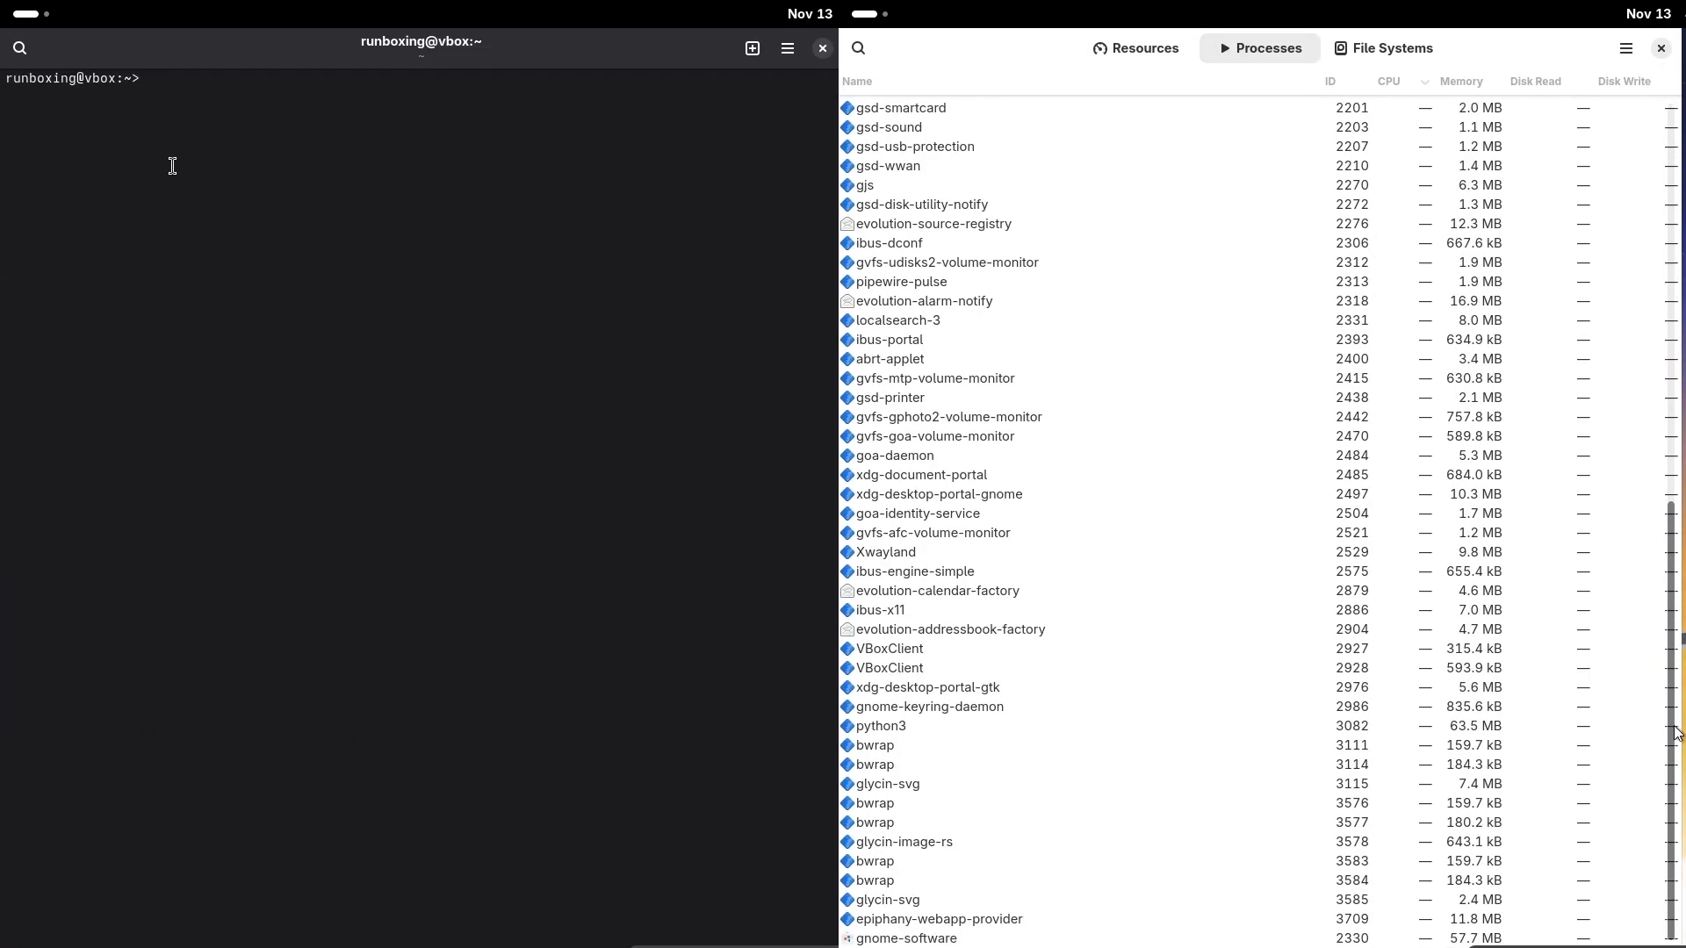
- Open openSUSE Console preferences and enable a custom terminal font
{"action": "left_click", "coordinate": [786, 47]}
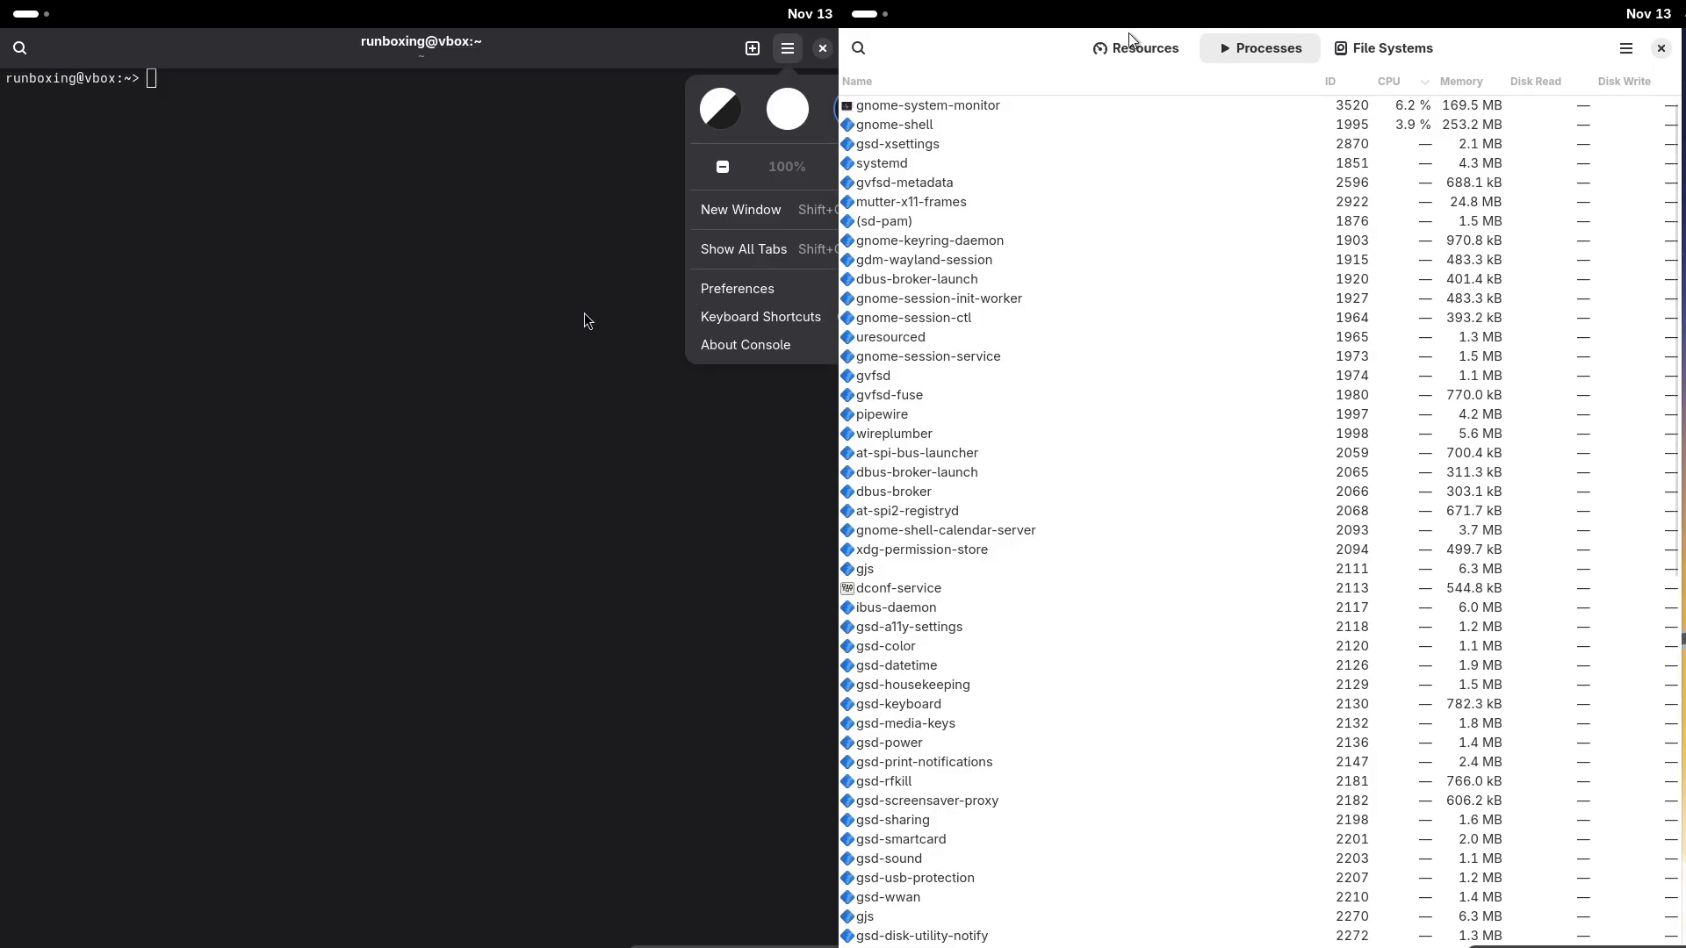
{"action": "left_click", "coordinate": [1134, 47]}
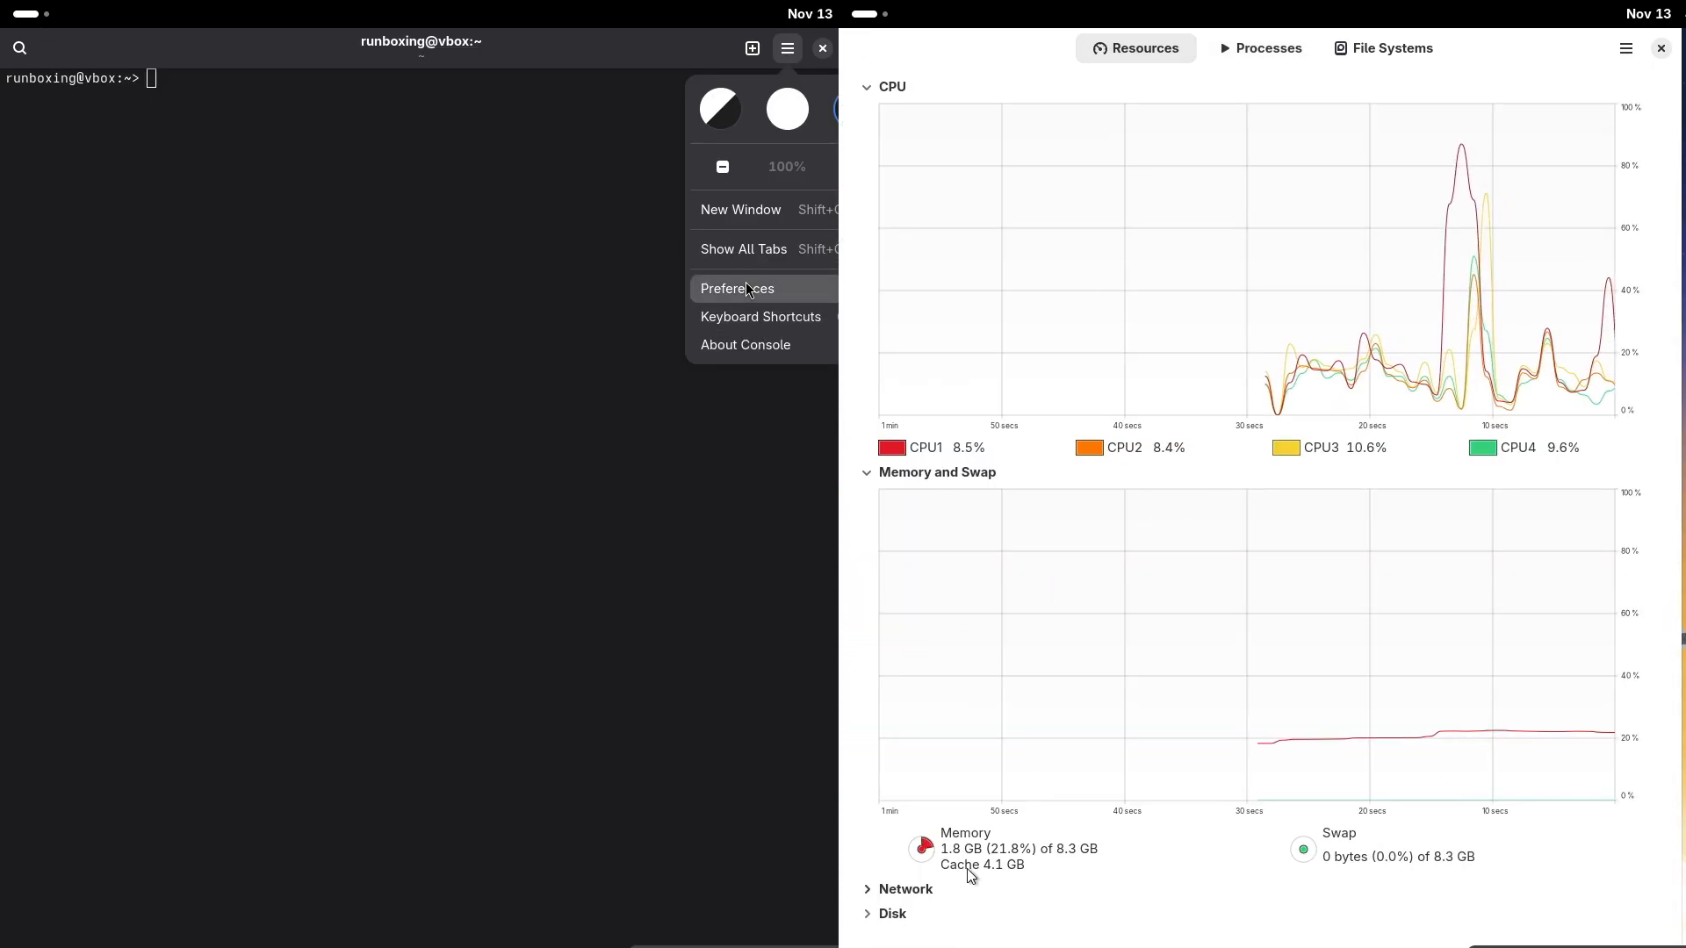
{"action": "left_click", "coordinate": [737, 288]}
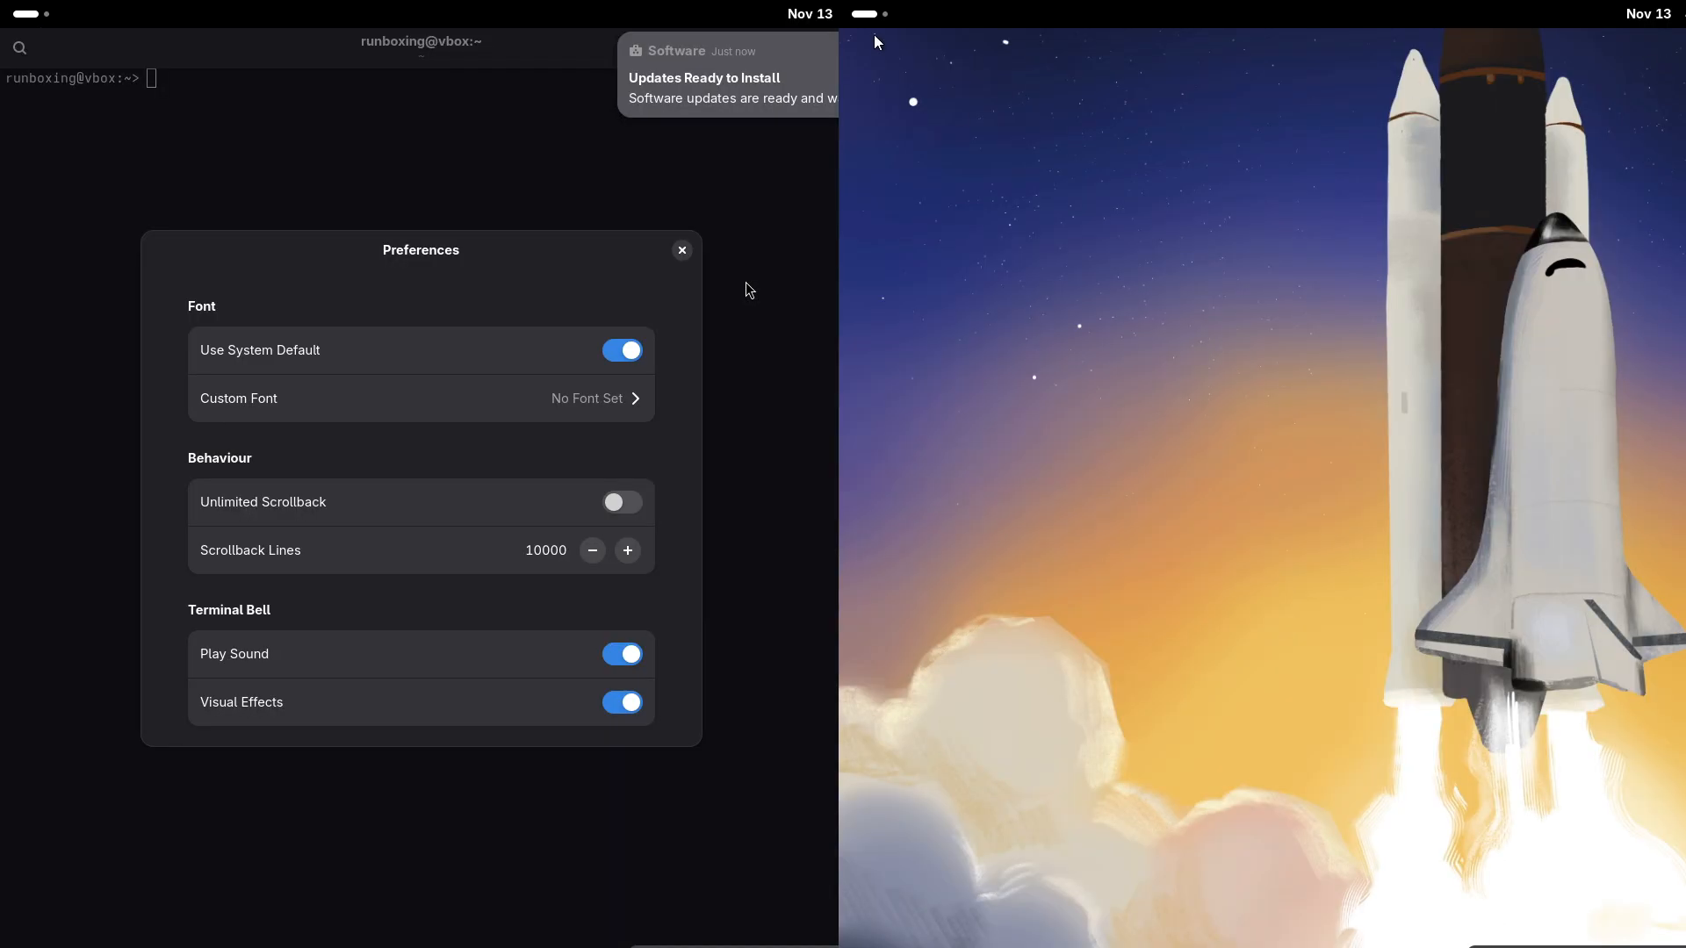
{"action": "left_click", "coordinate": [866, 14]}
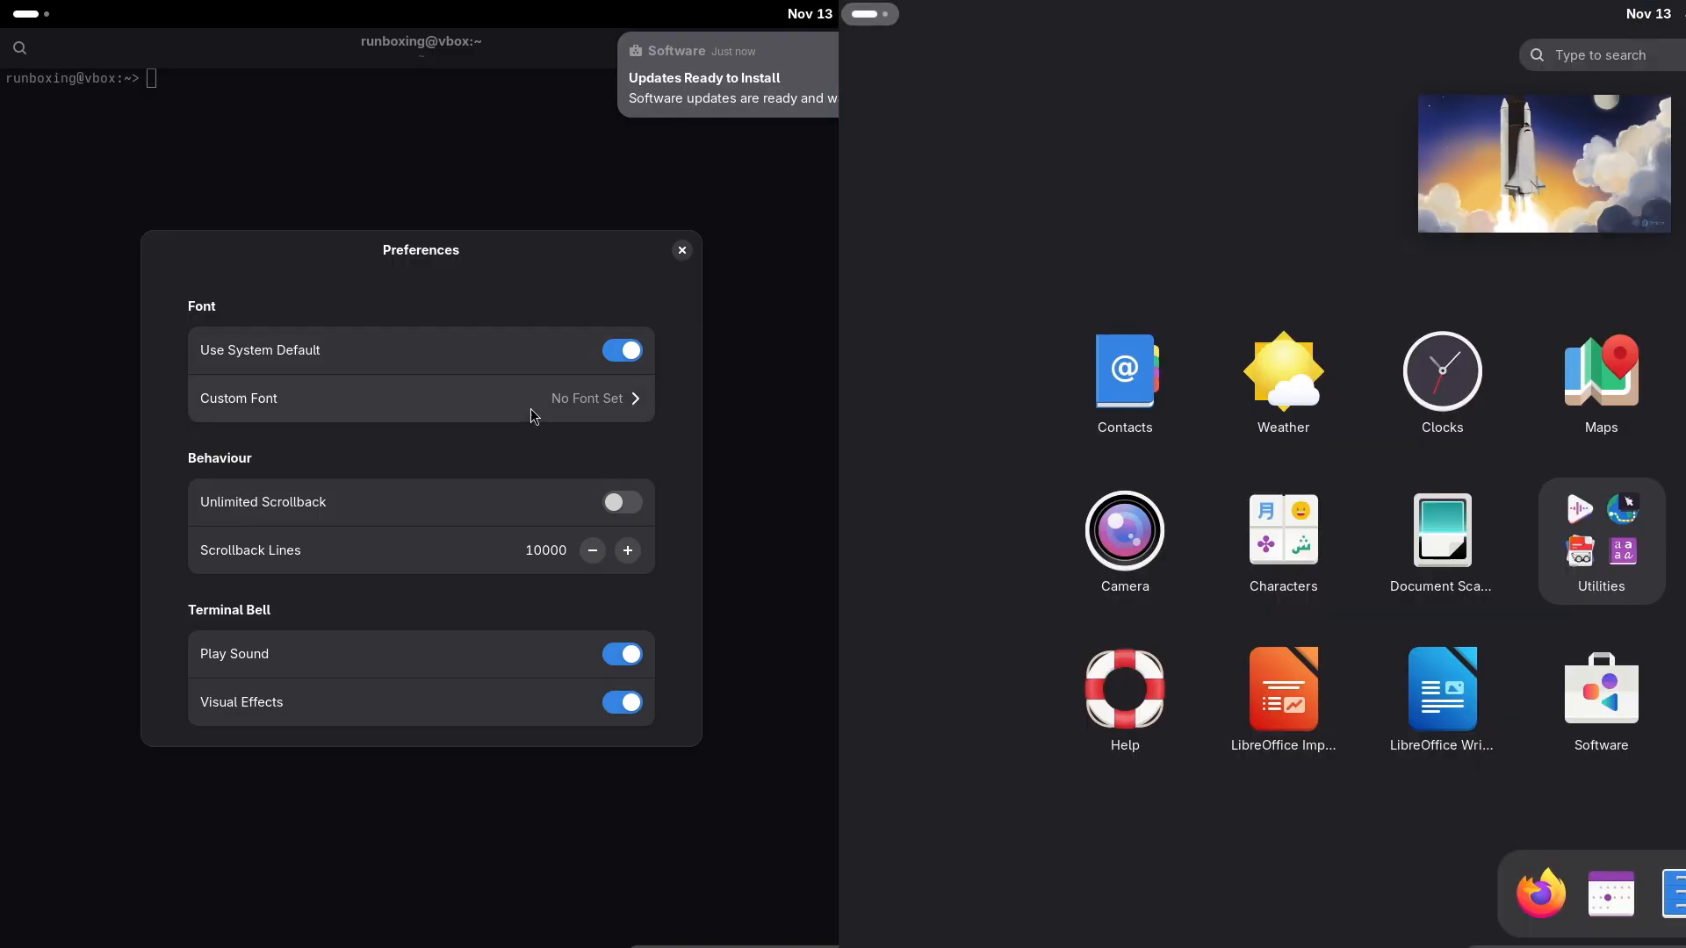
{"action": "left_click", "coordinate": [420, 397]}
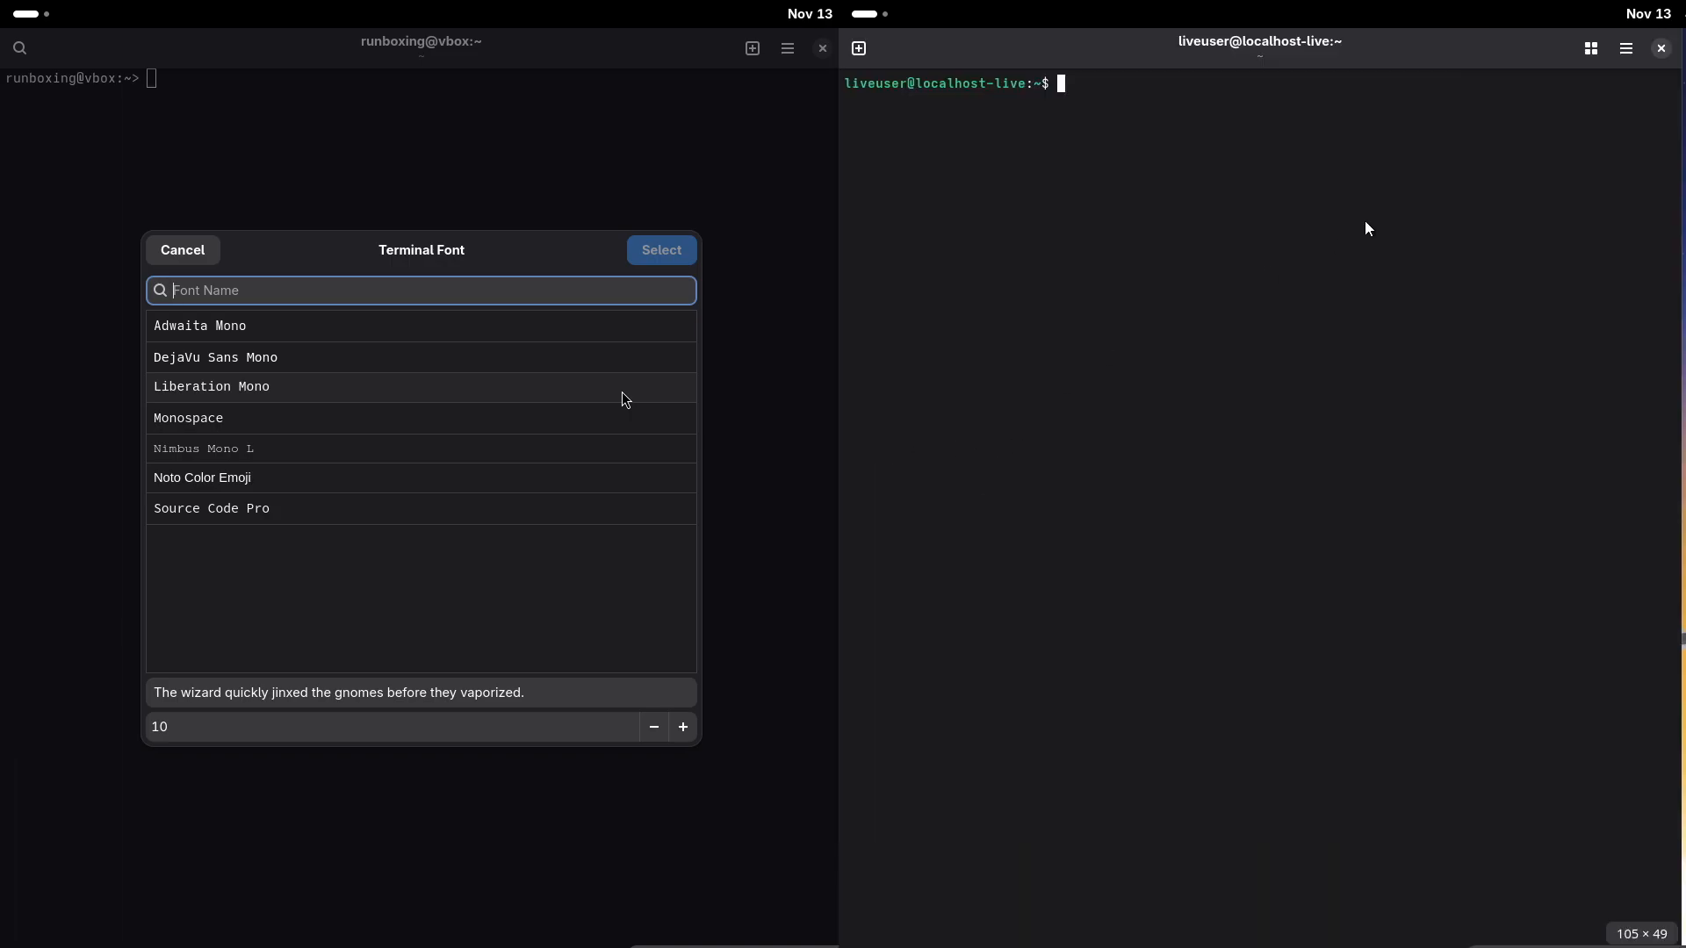
- Open Fedora's Ptyxis preferences and apply Monospace 14 as openSUSE's Console font
{"action": "left_click", "coordinate": [1624, 48]}
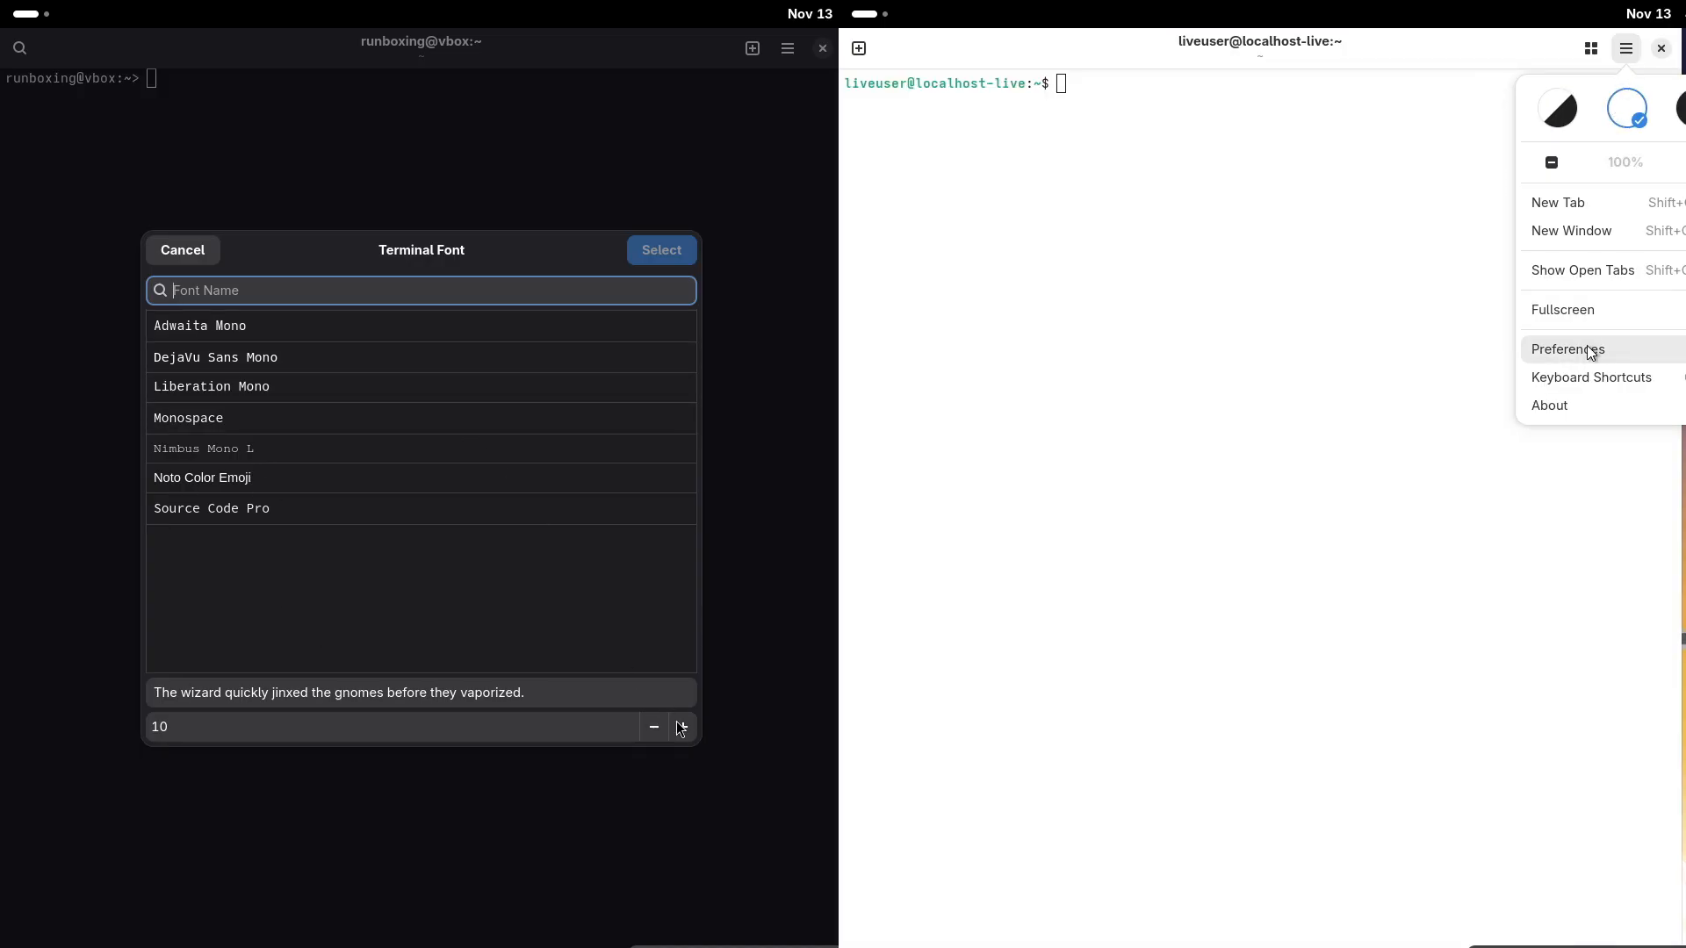
{"action": "left_click", "coordinate": [1567, 349]}
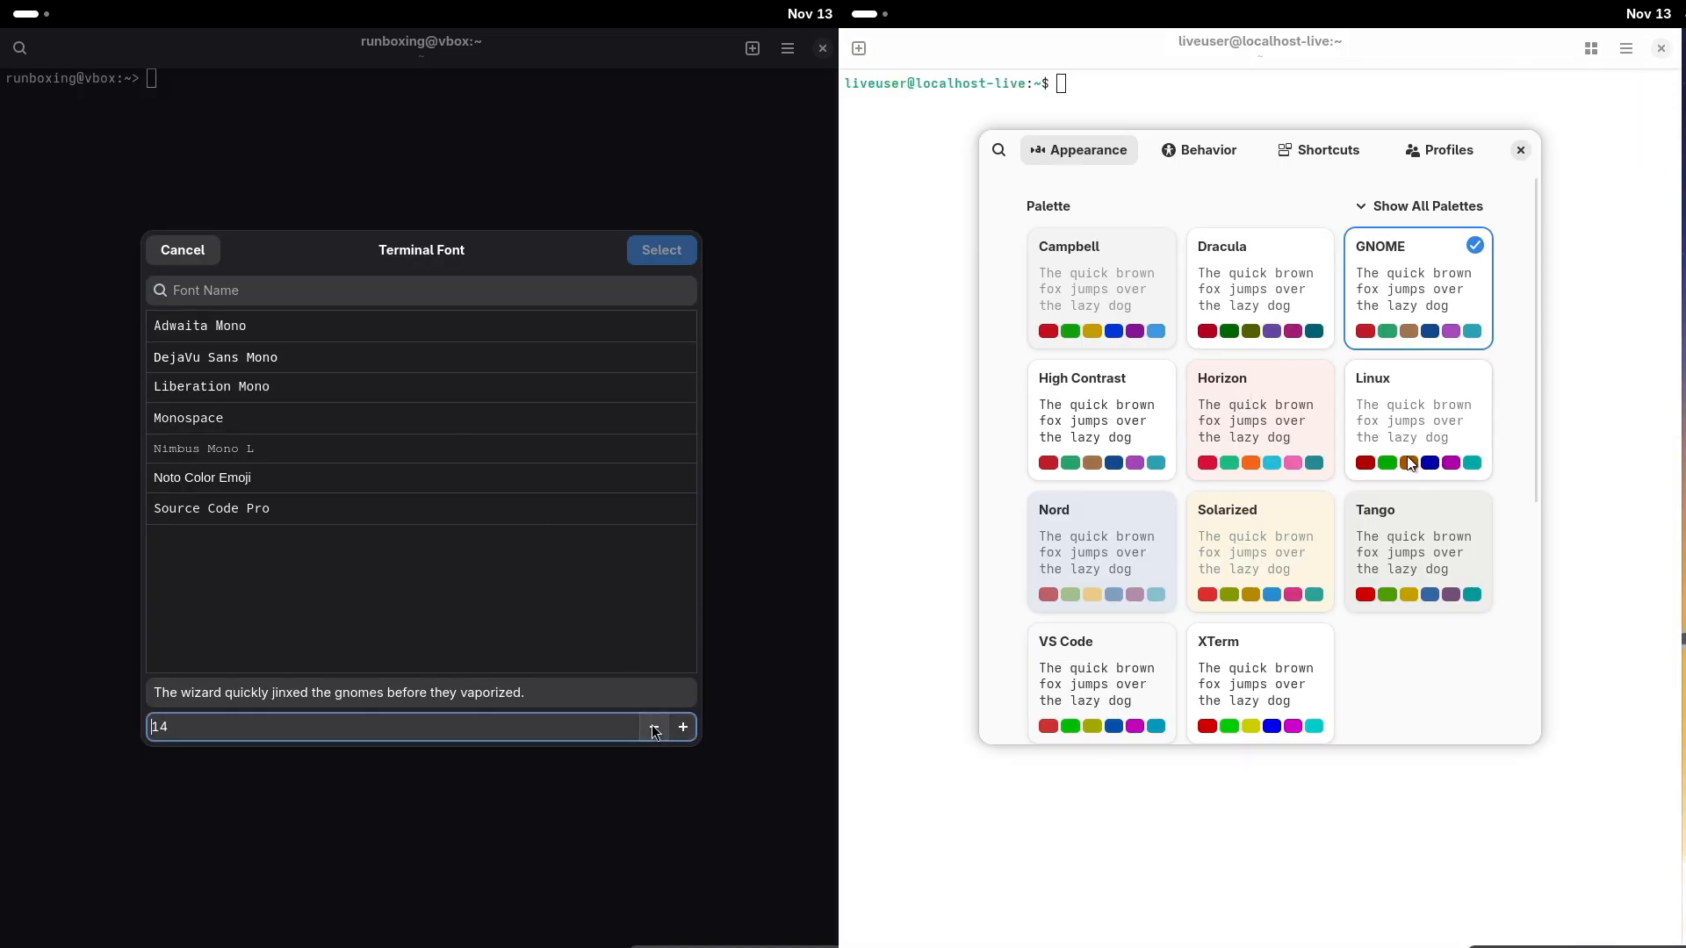
{"action": "scroll", "scroll_direction": "down", "scroll_amount": 3}
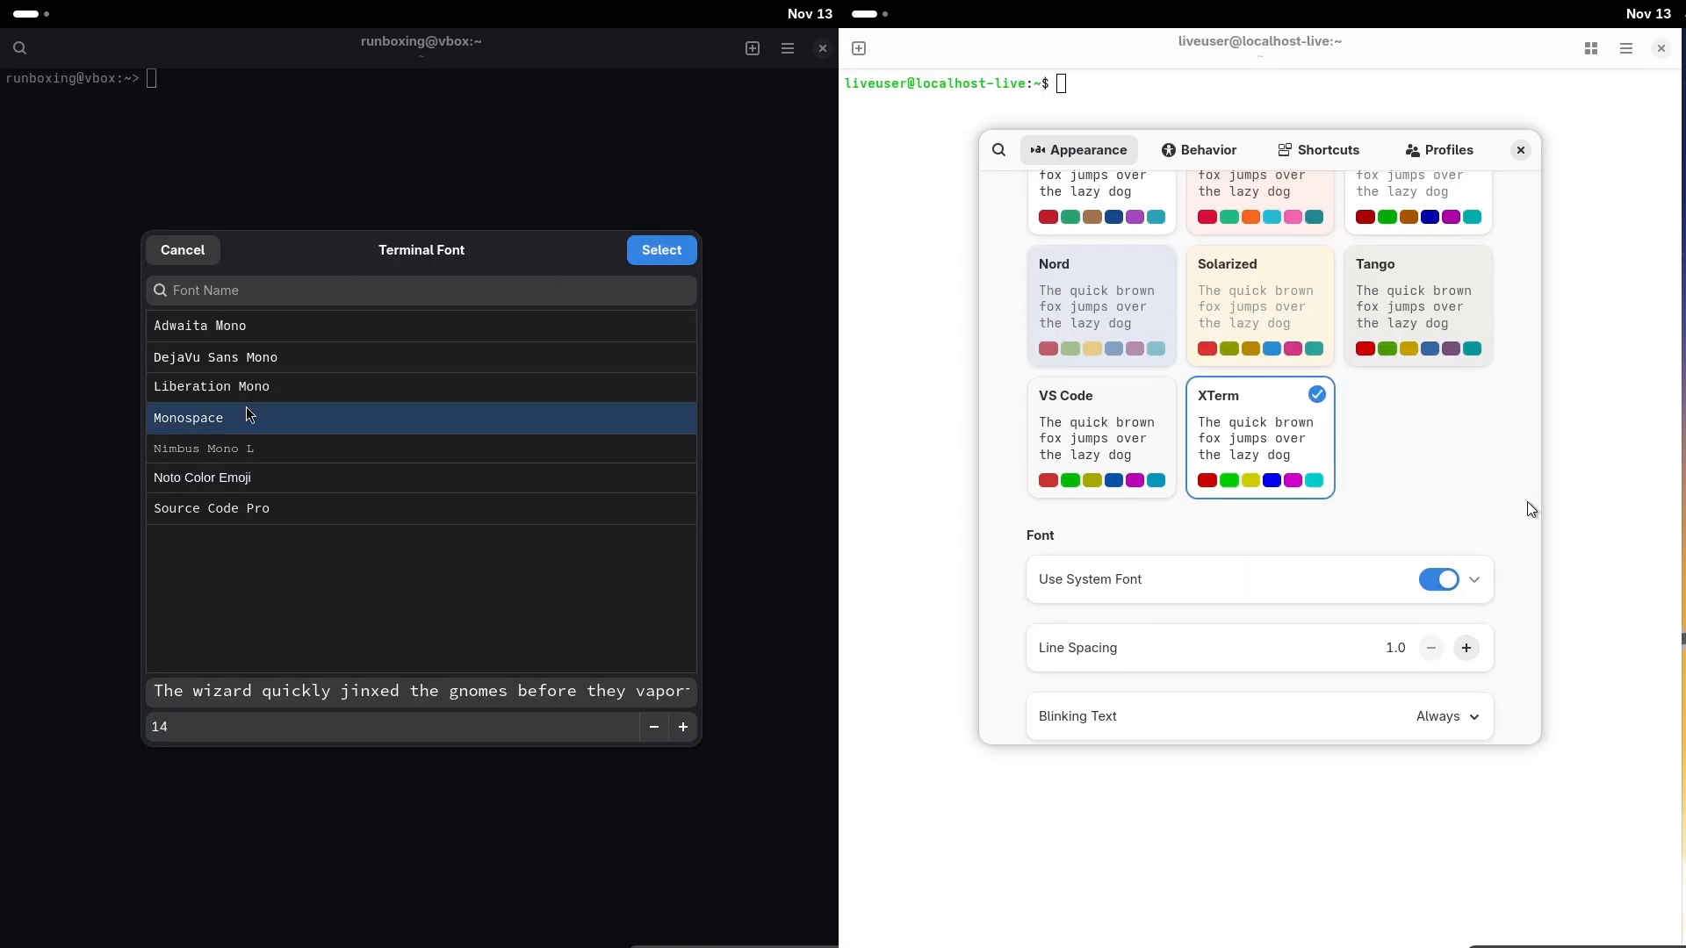
{"action": "left_click", "coordinate": [1438, 579]}
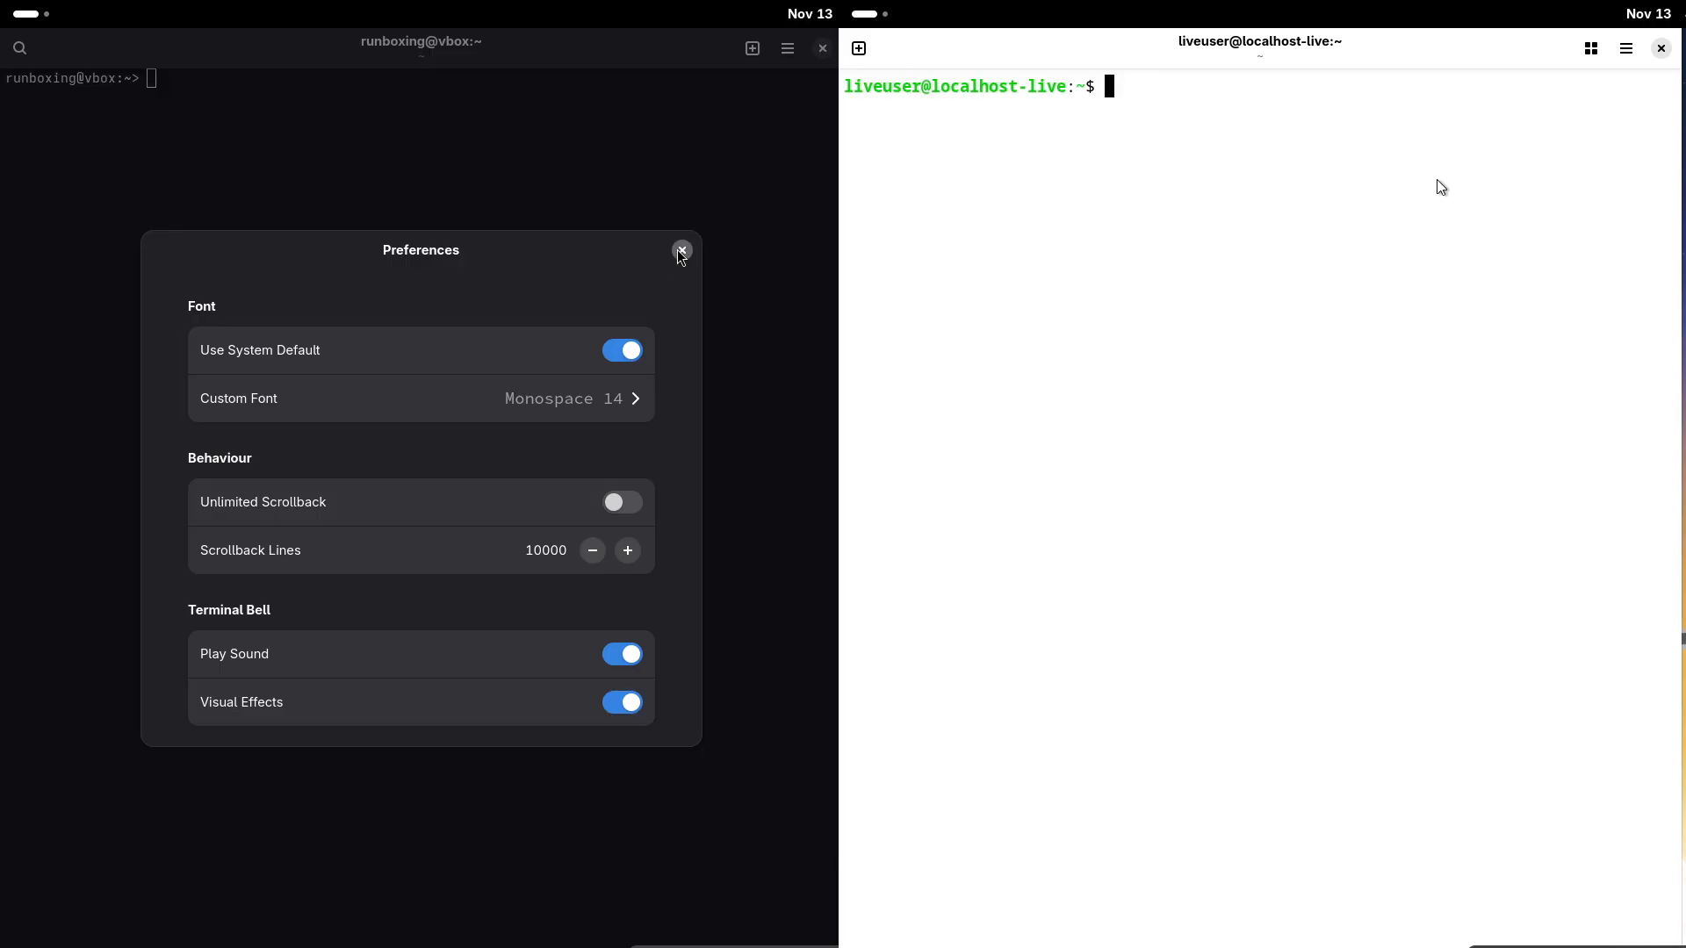
- Open and close openSUSE Console preferences, then type sudo zypper install fastfetch
{"action": "left_click", "coordinate": [680, 252]}
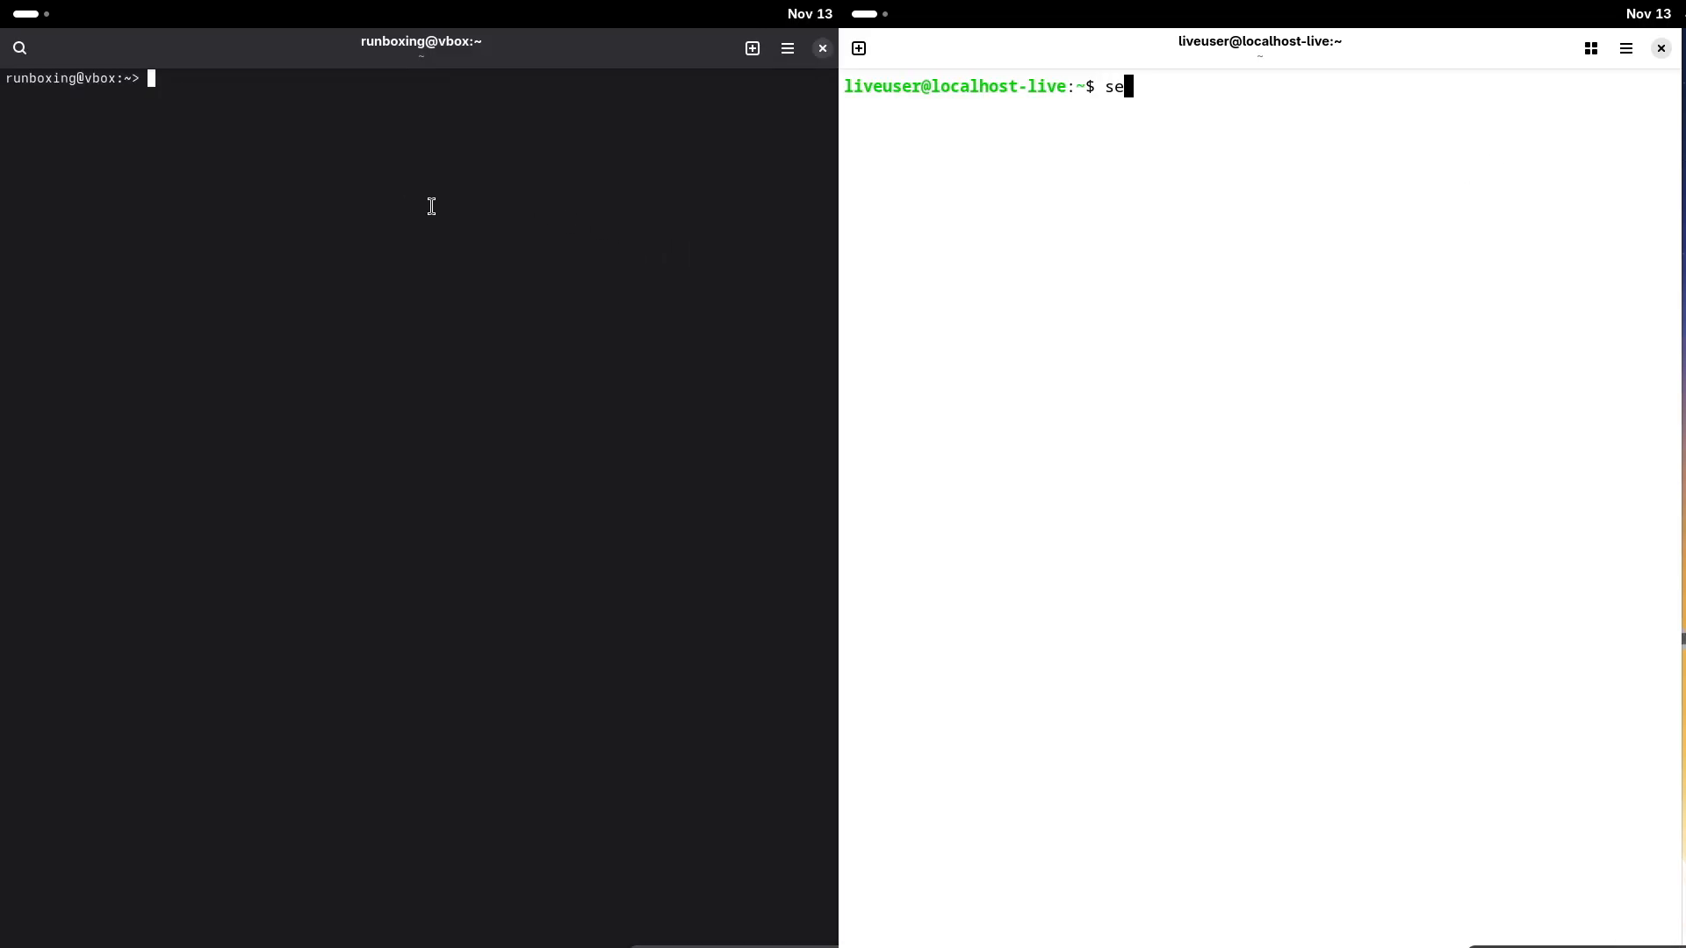
{"action": "left_click", "coordinate": [787, 48]}
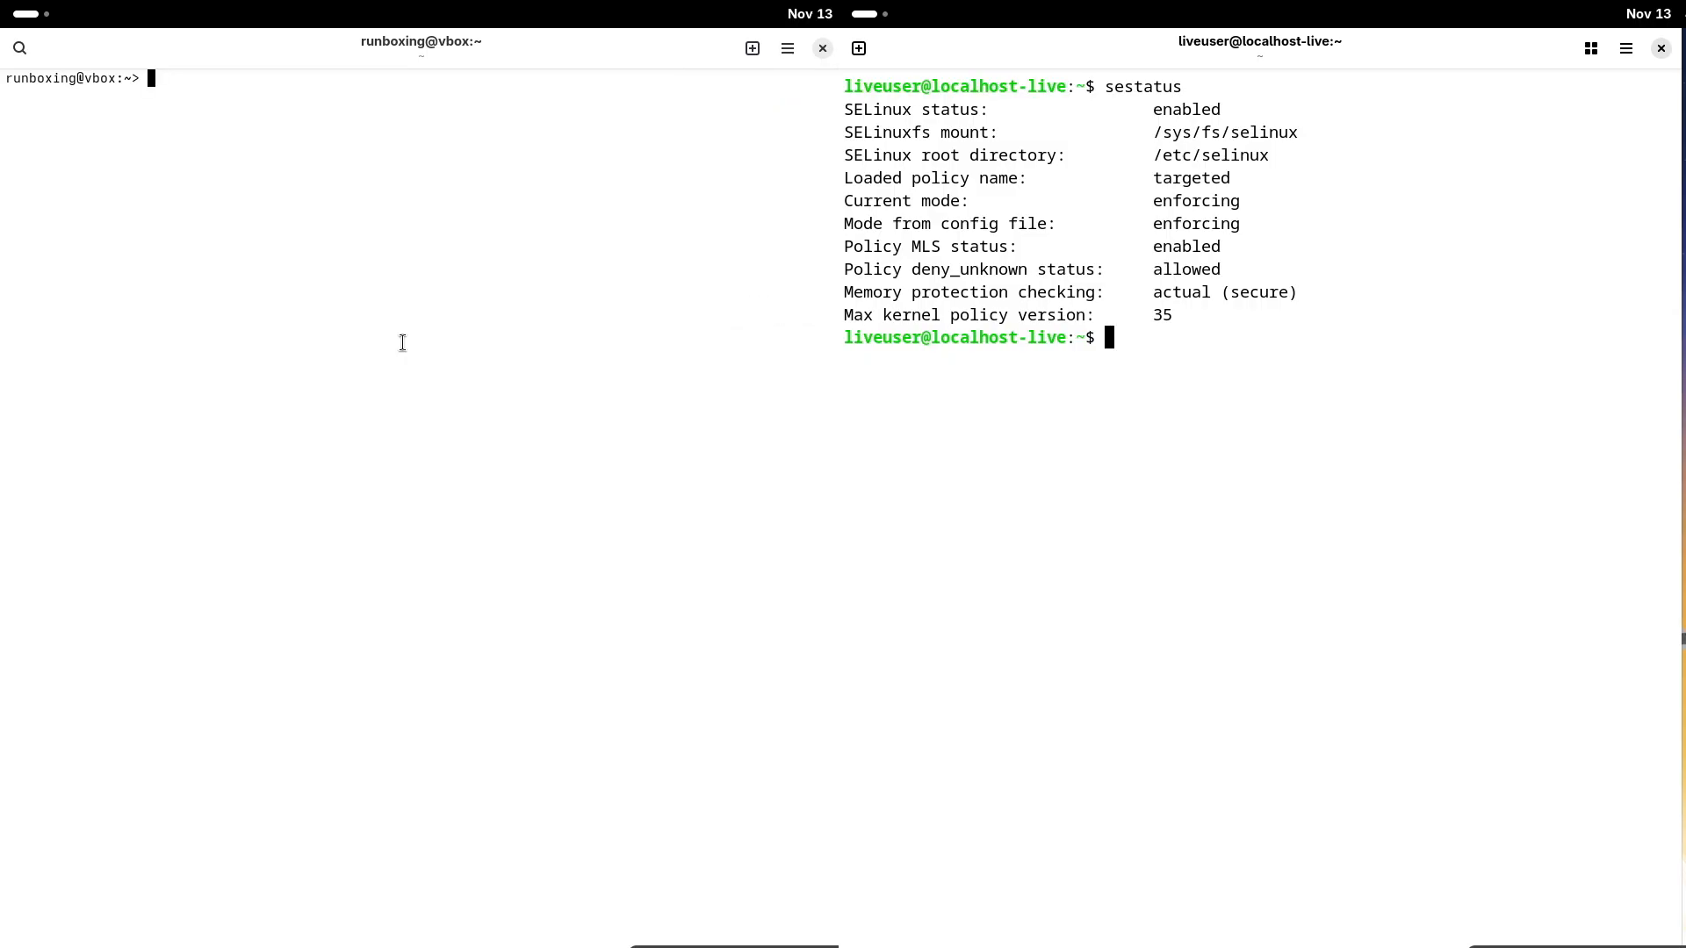
{"action": "left_click", "coordinate": [786, 48]}
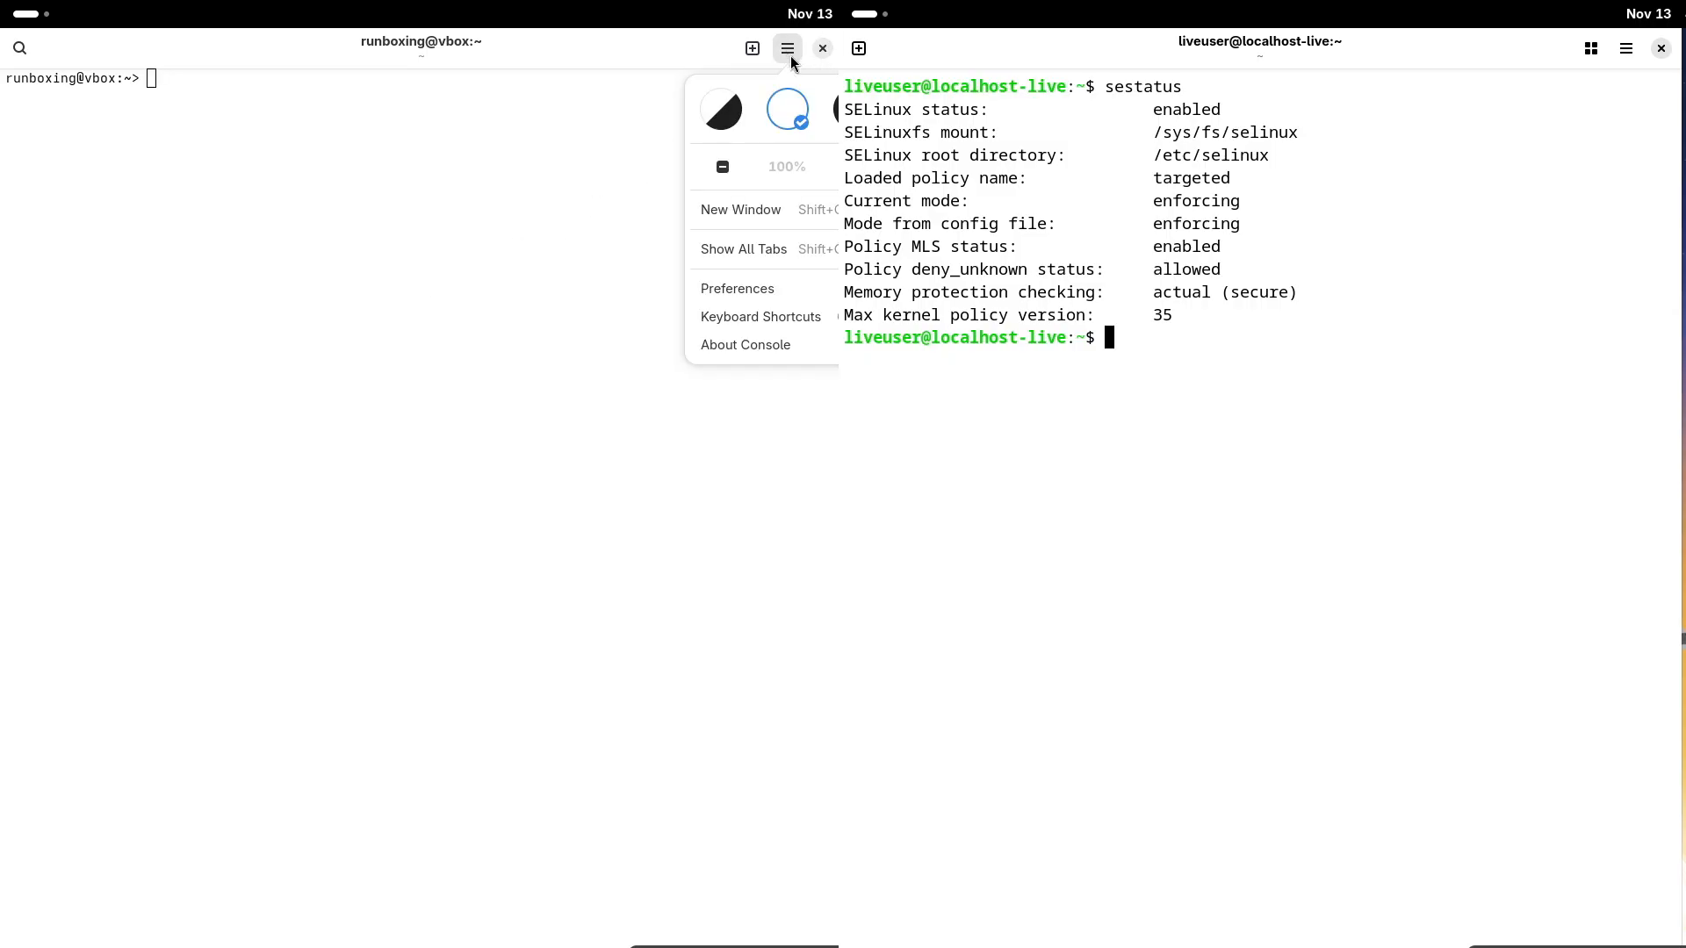
{"action": "left_click", "coordinate": [738, 287]}
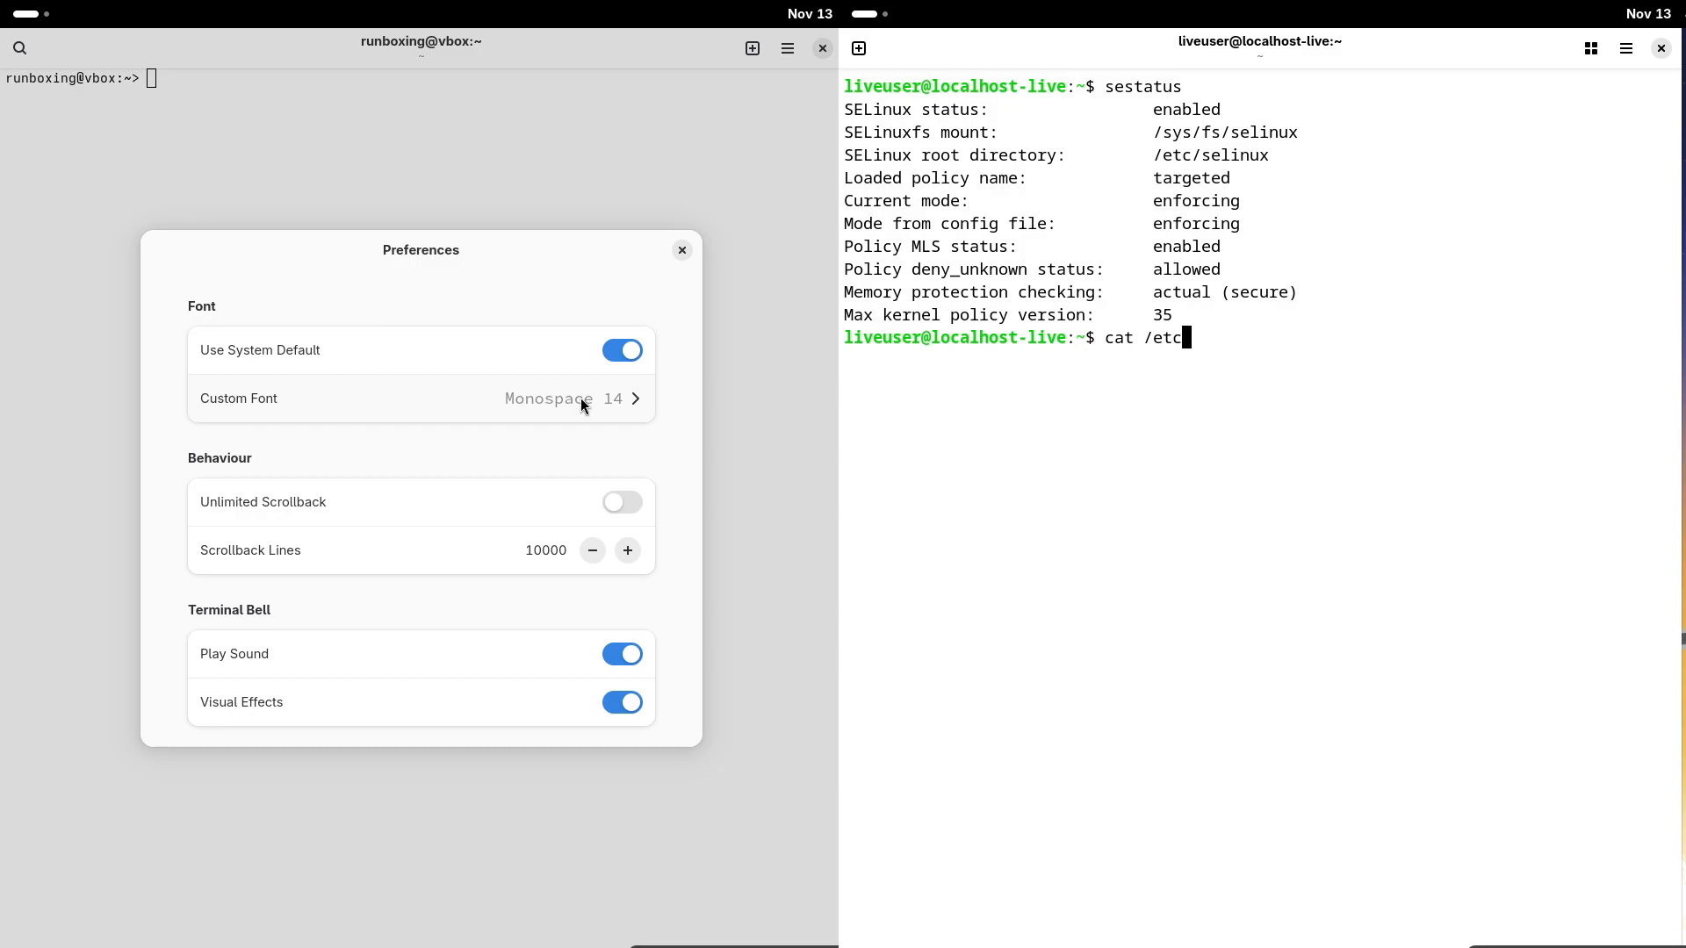
{"action": "left_click", "coordinate": [622, 350]}
{"action": "type", "text": "sudo zypper"}
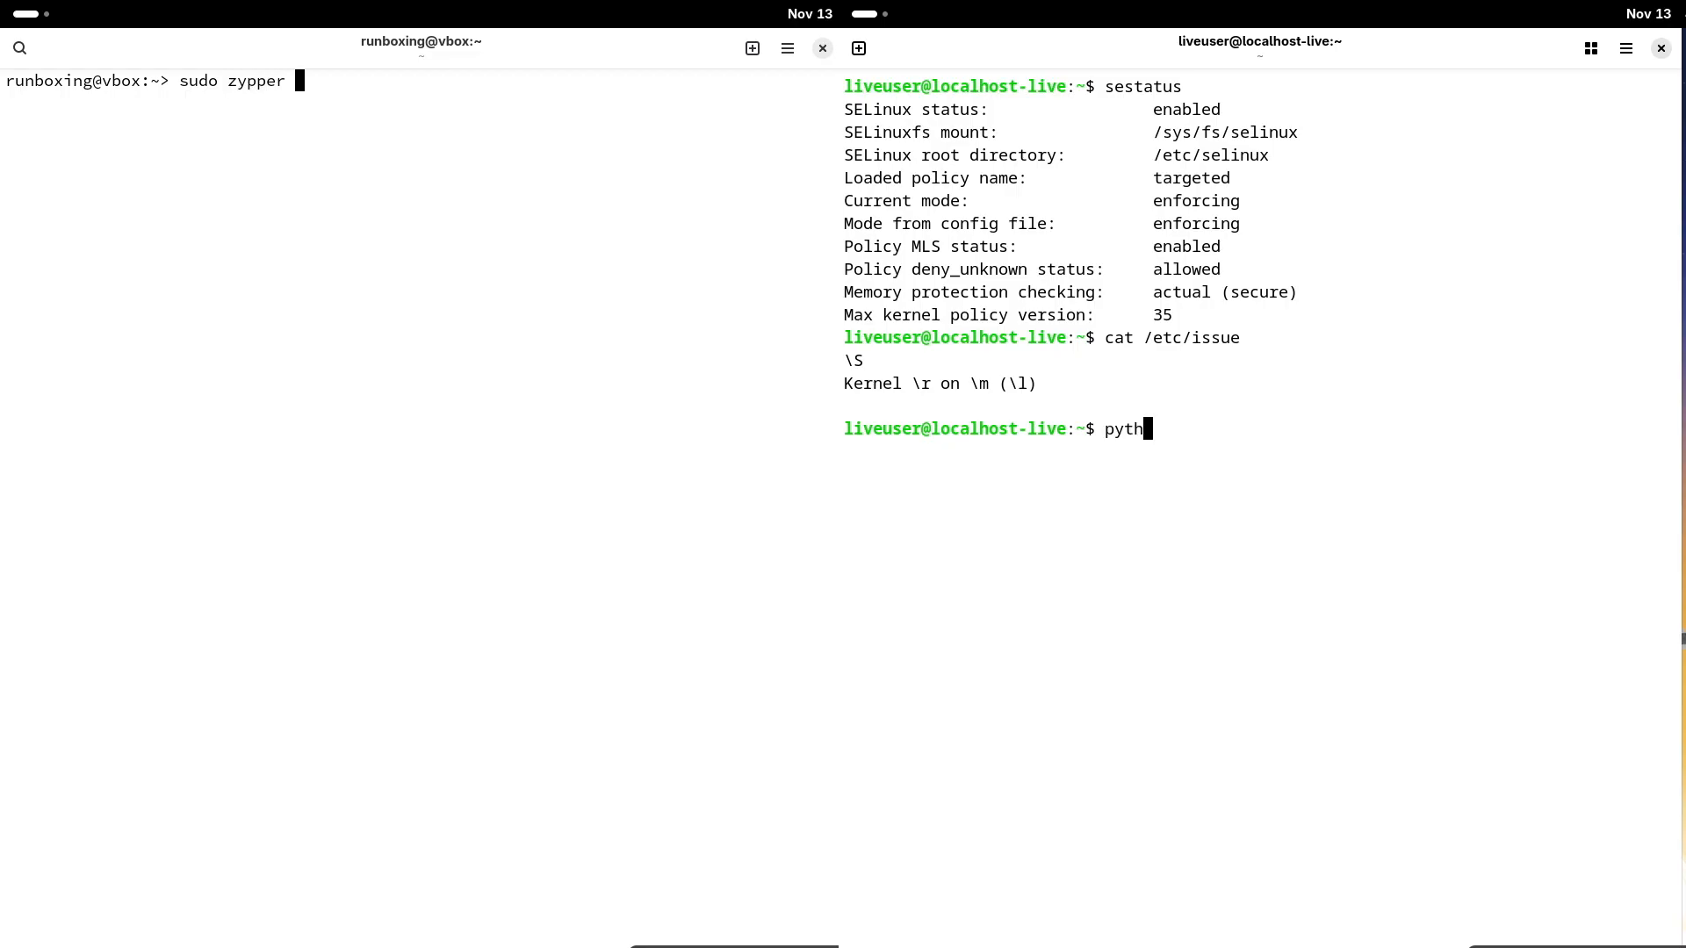
{"action": "type", "text": "install fastfetc"}
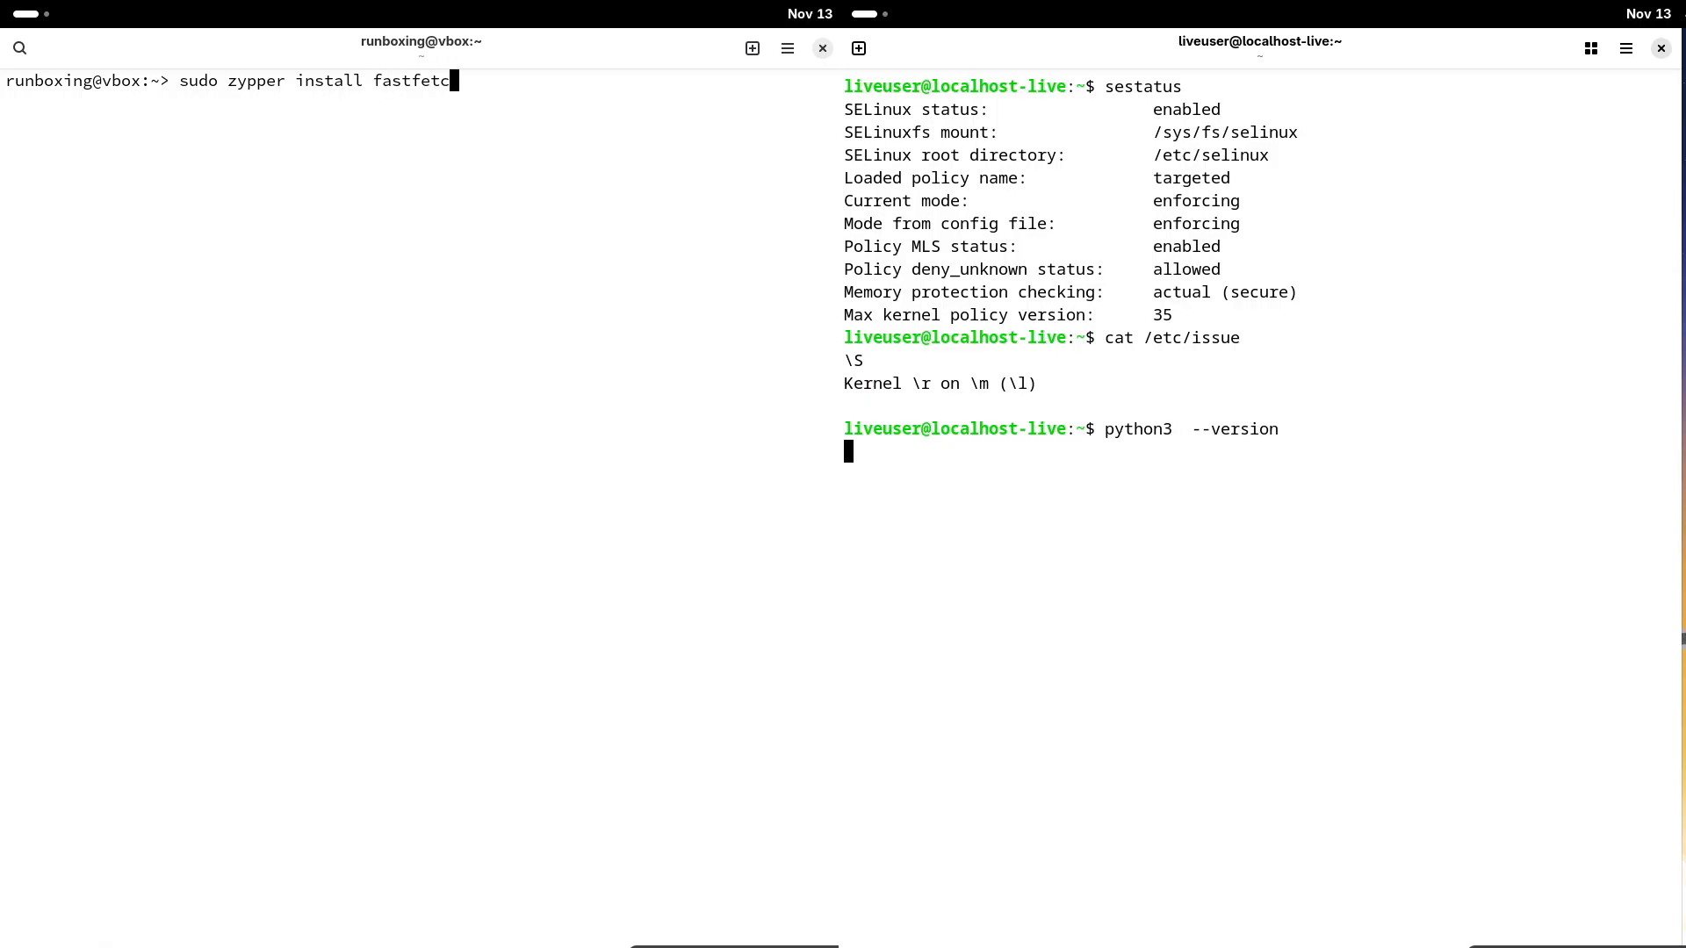
- Install fastfetch via zypper on openSUSE; on Fedora run fastfetch, then start dnf install
{"action": "key", "text": "Return"}
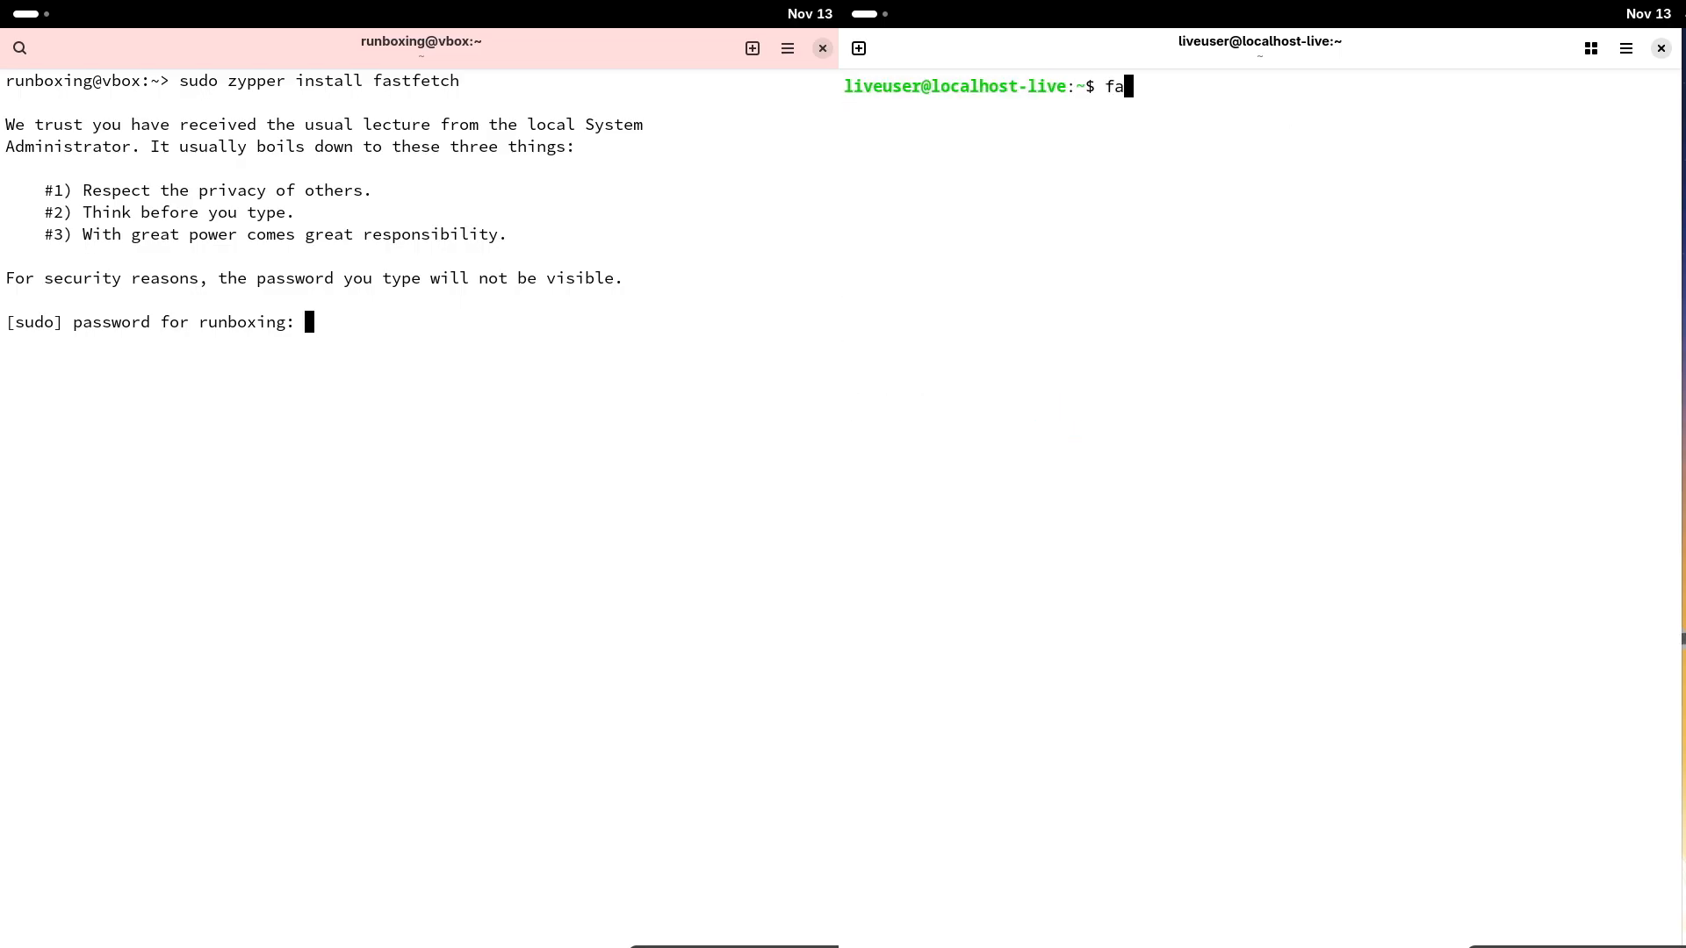
{"action": "key", "text": "Return"}
{"action": "type", "text": "sudo dnf install fas"}
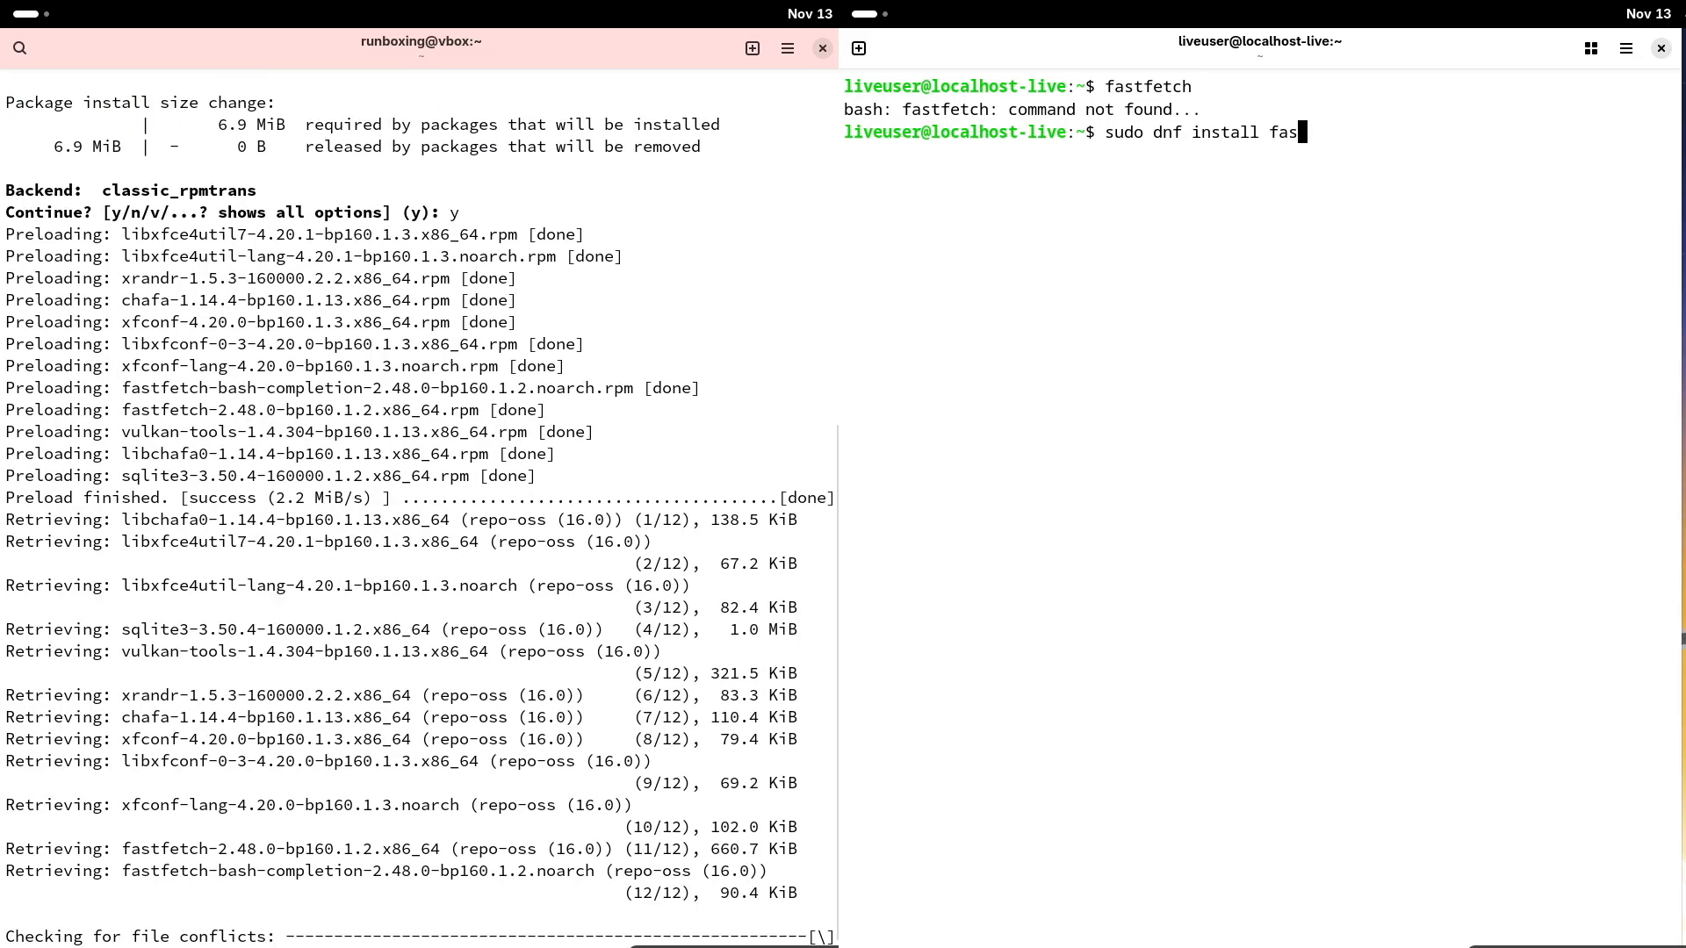
{"action": "type", "text": "t"}
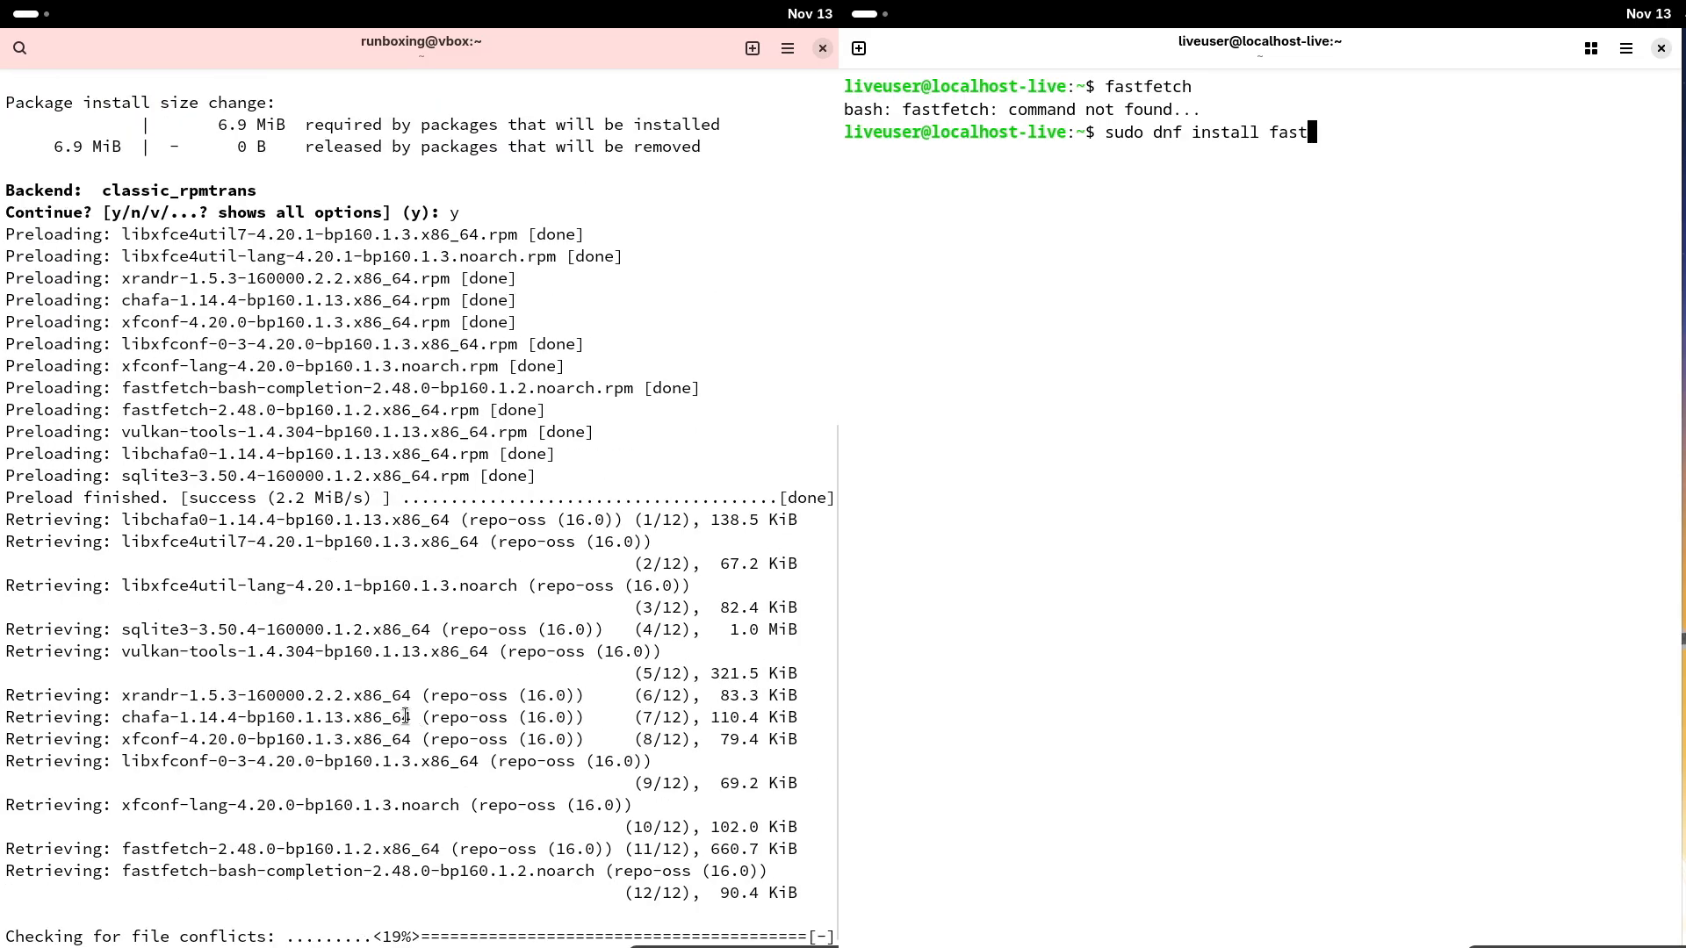
{"action": "type", "text": "fetch"}
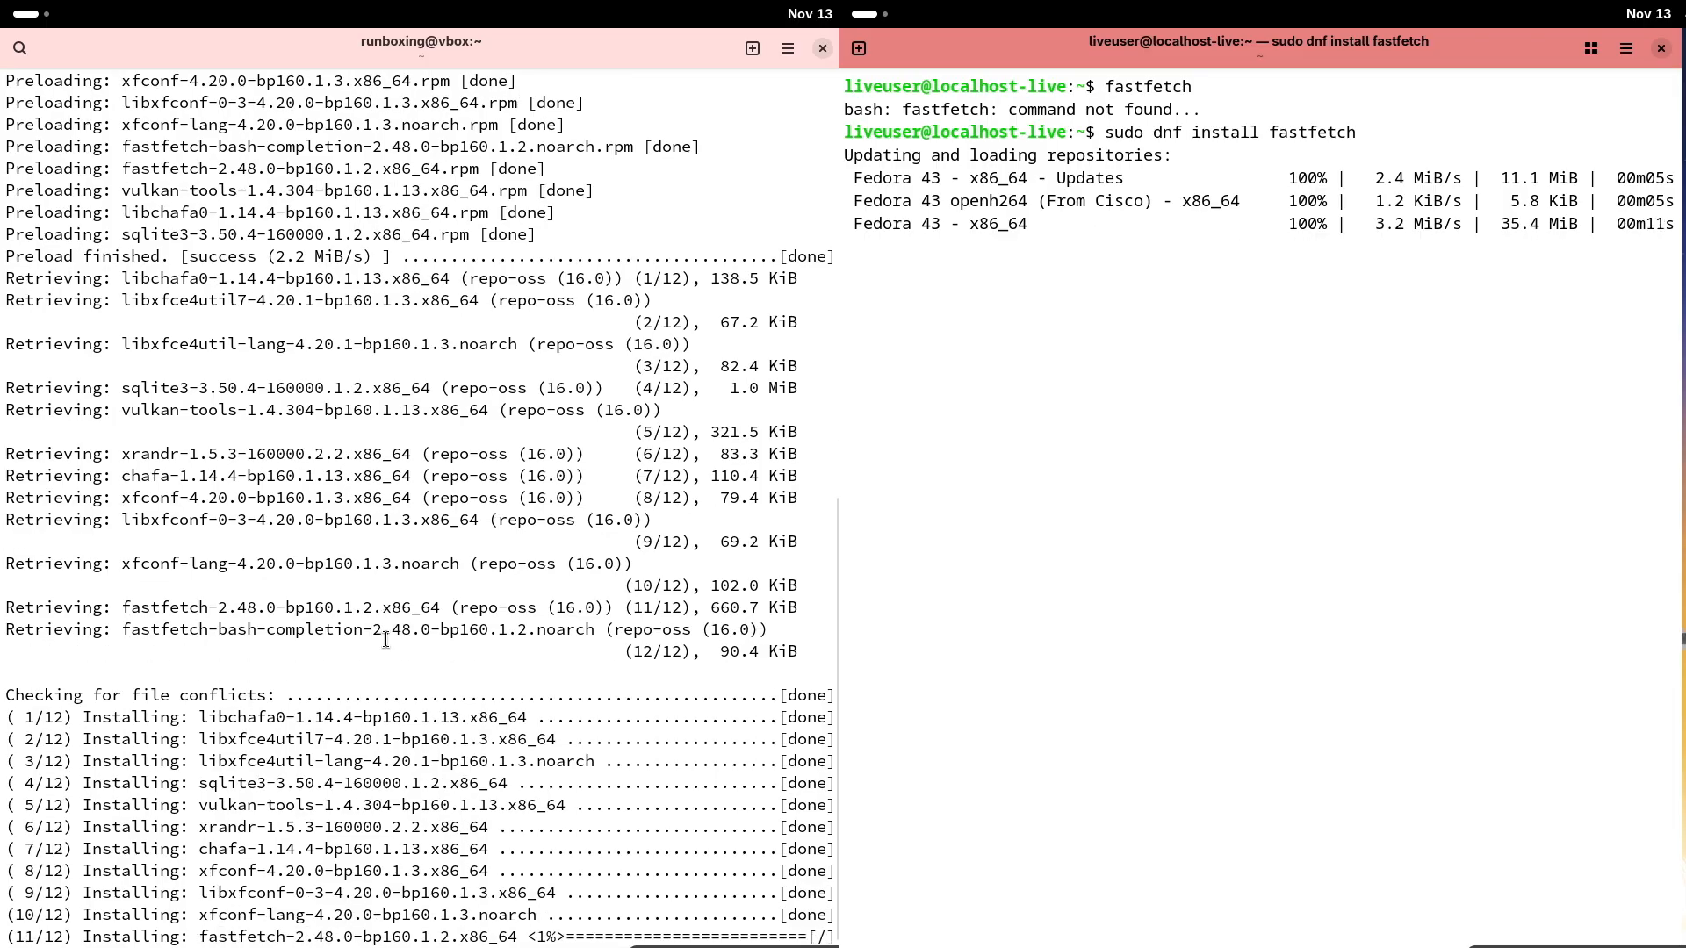
{"action": "scroll", "scroll_direction": "down", "scroll_amount": 3}
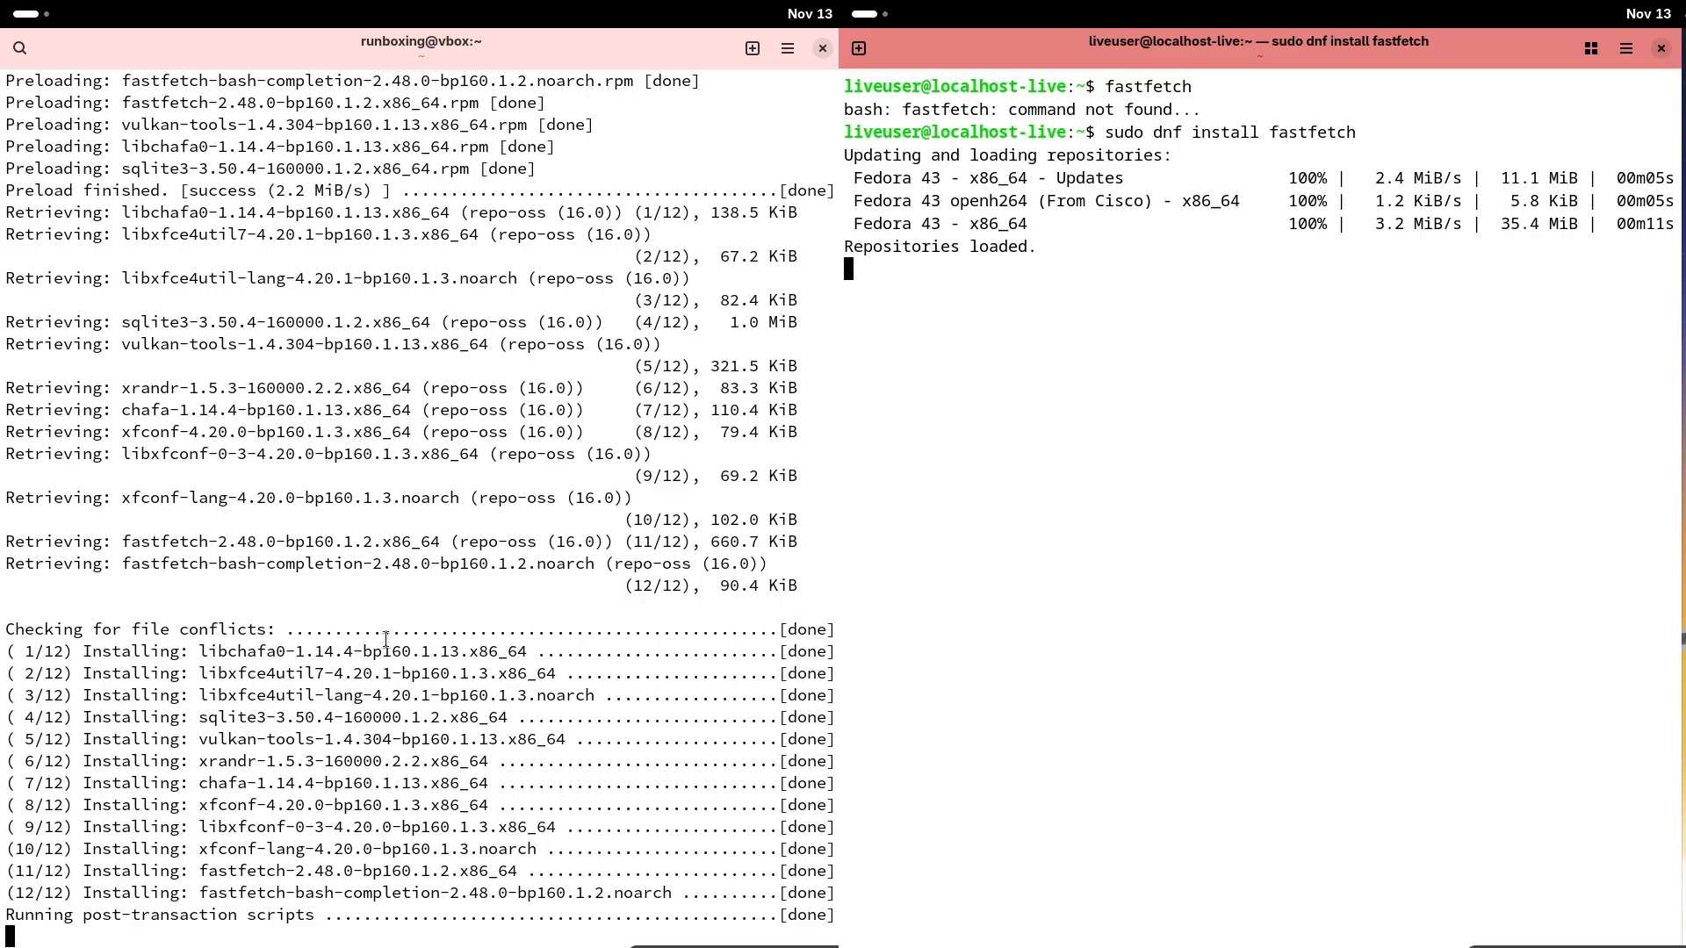
{"action": "type", "text": "cl"}
{"action": "type", "text": "se"}
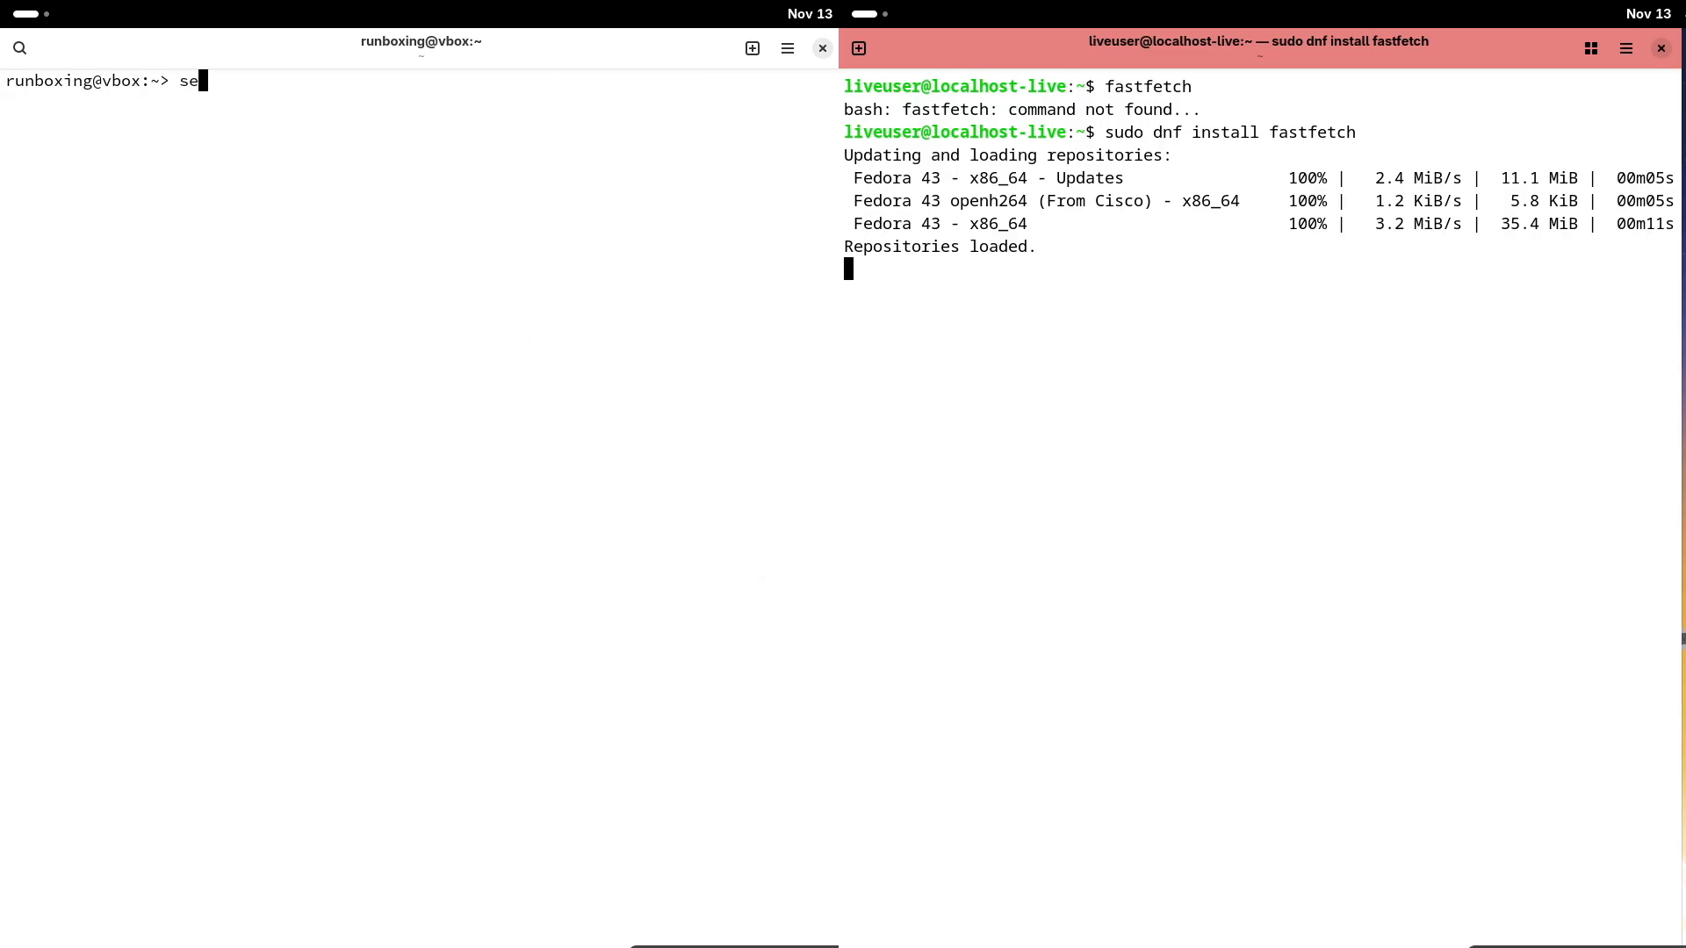
- Run sestatus on openSUSE and enter python3 --version, showing Python 3.13.5
{"action": "key", "text": "Return"}
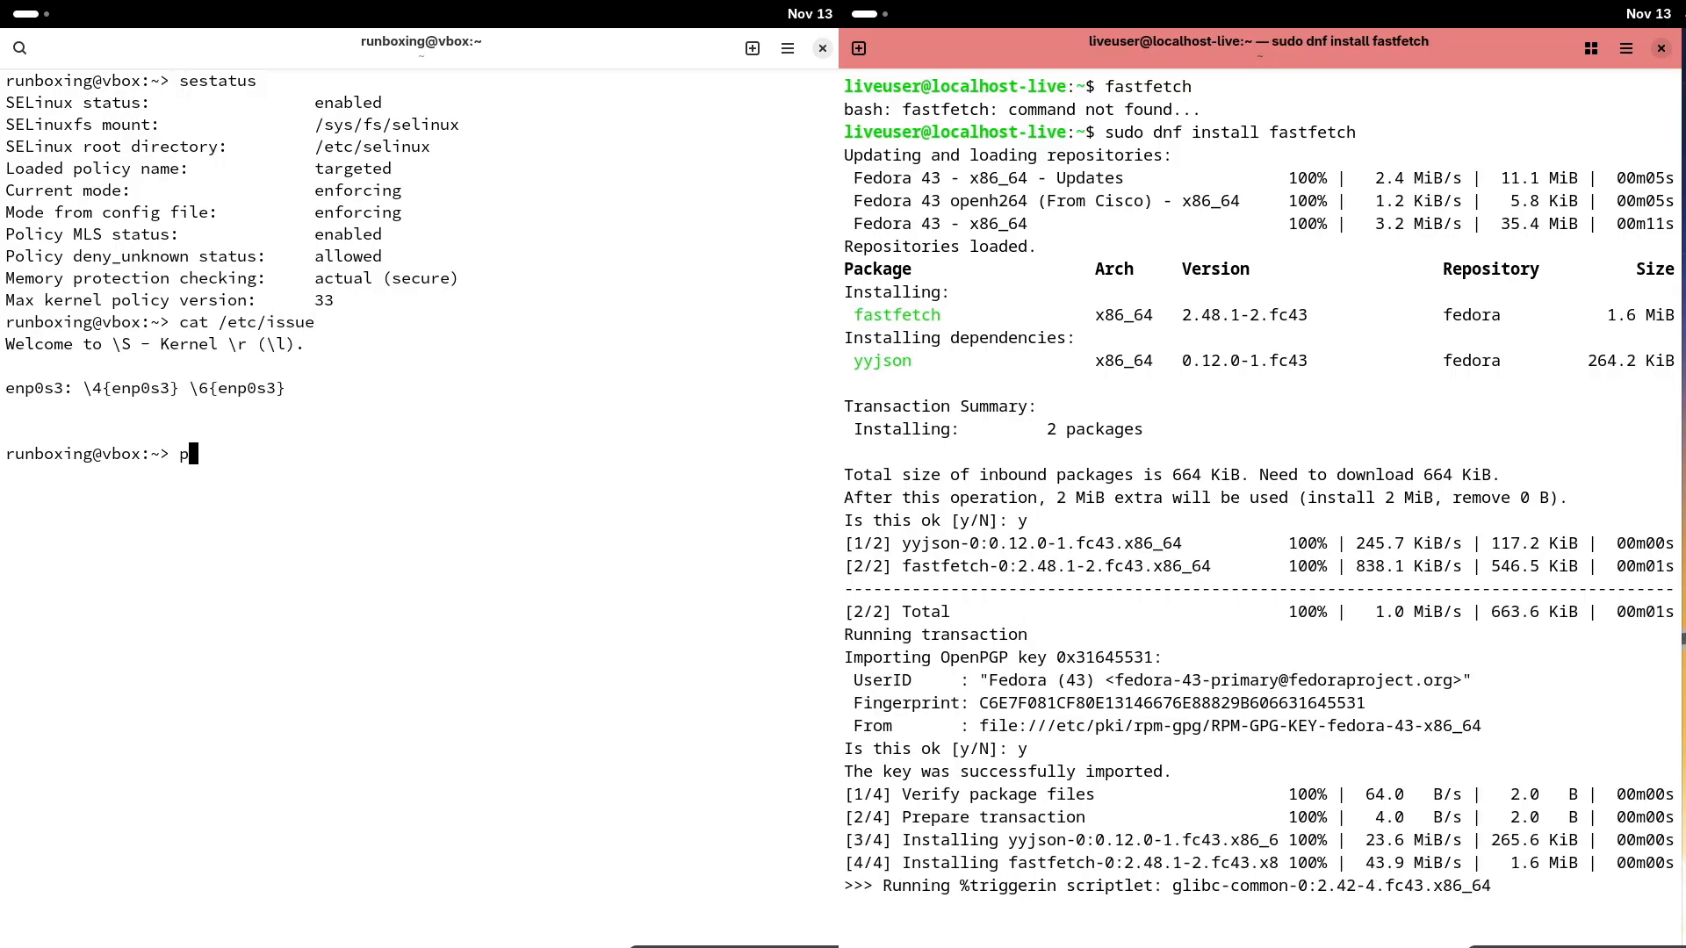
{"action": "type", "text": "ython3"}
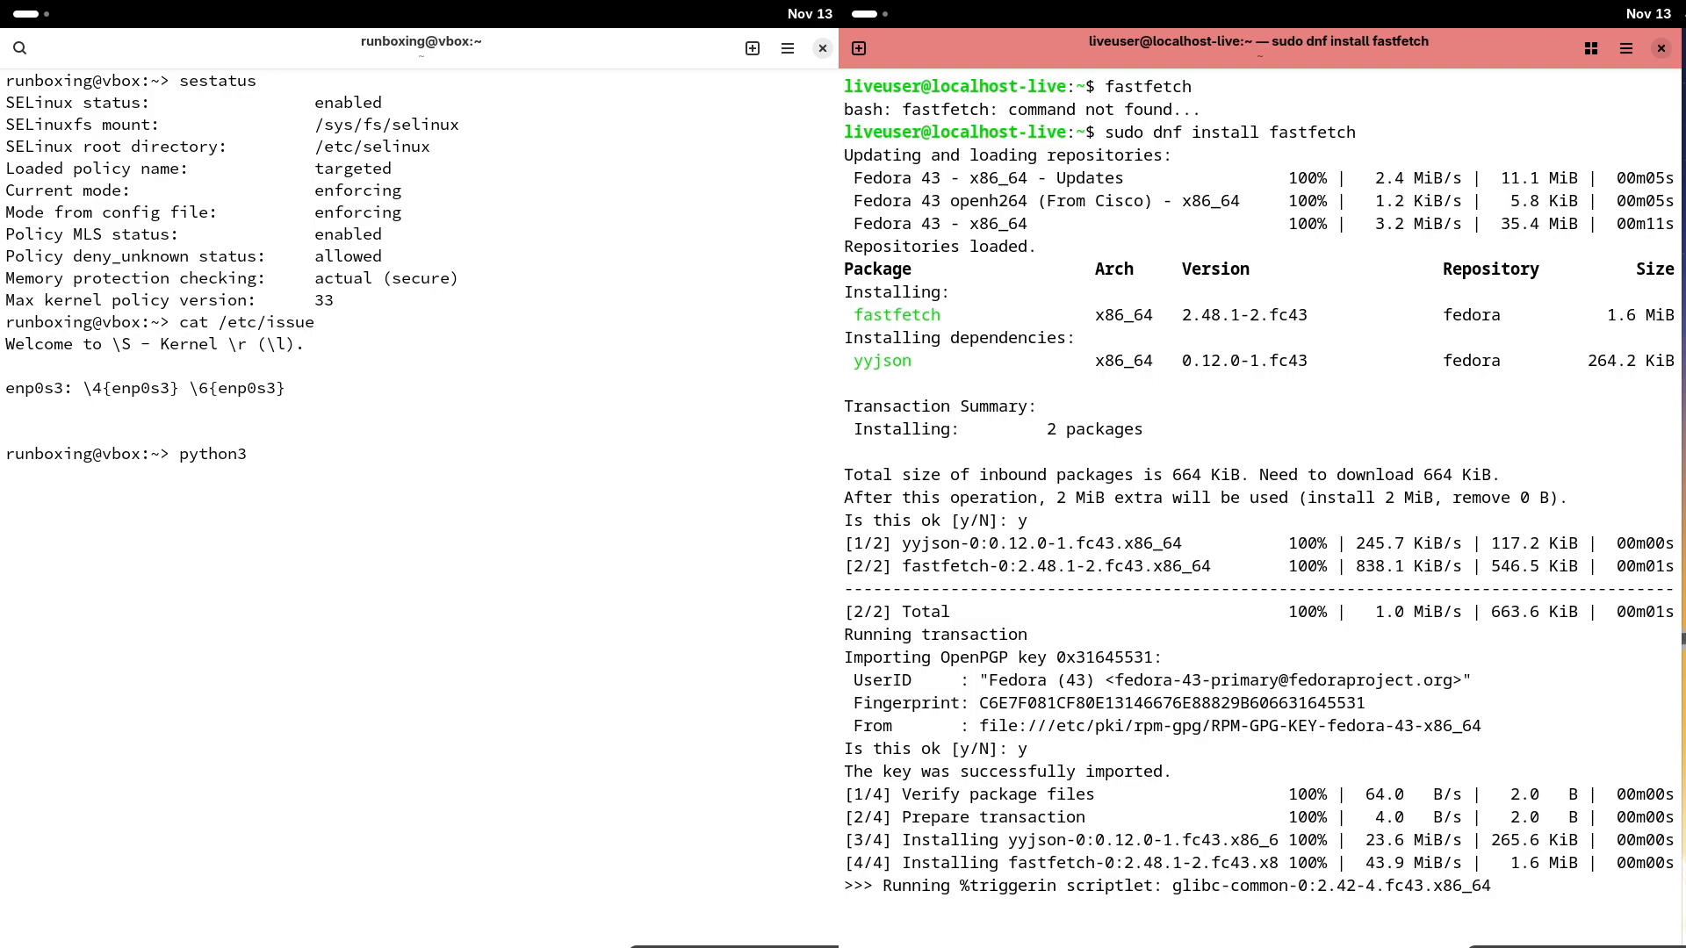
{"action": "type", "text": "-version"}
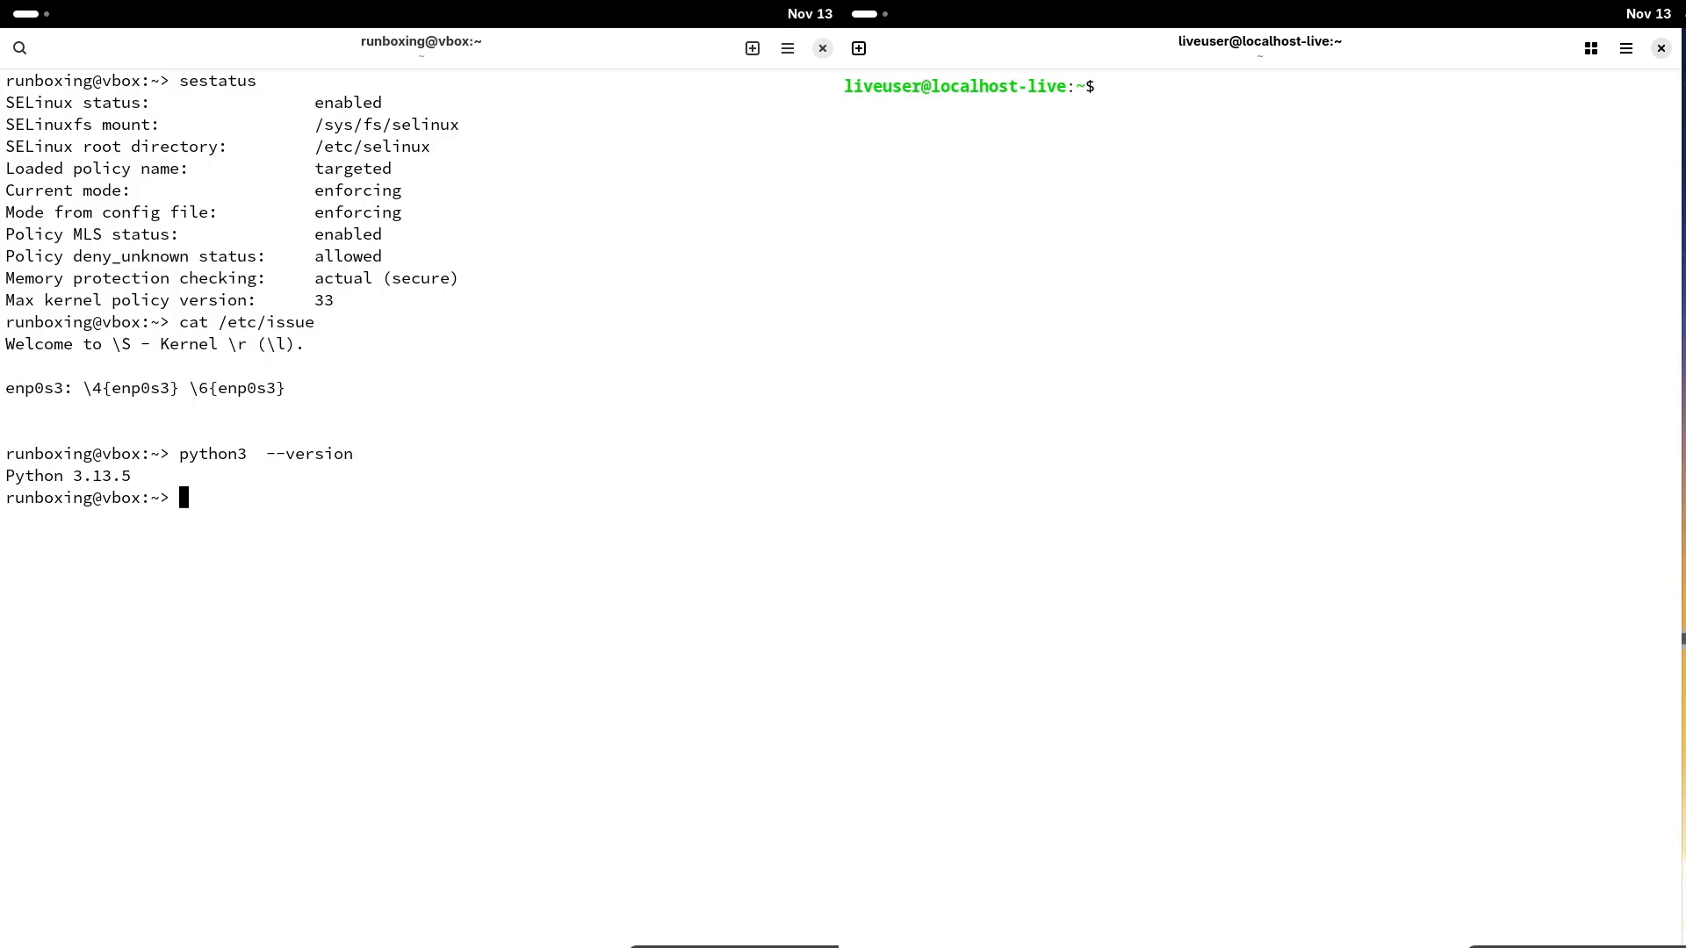
- Run fastfetch on Fedora to display the Fedora 43 system summary
{"action": "type", "text": "fastfet"}
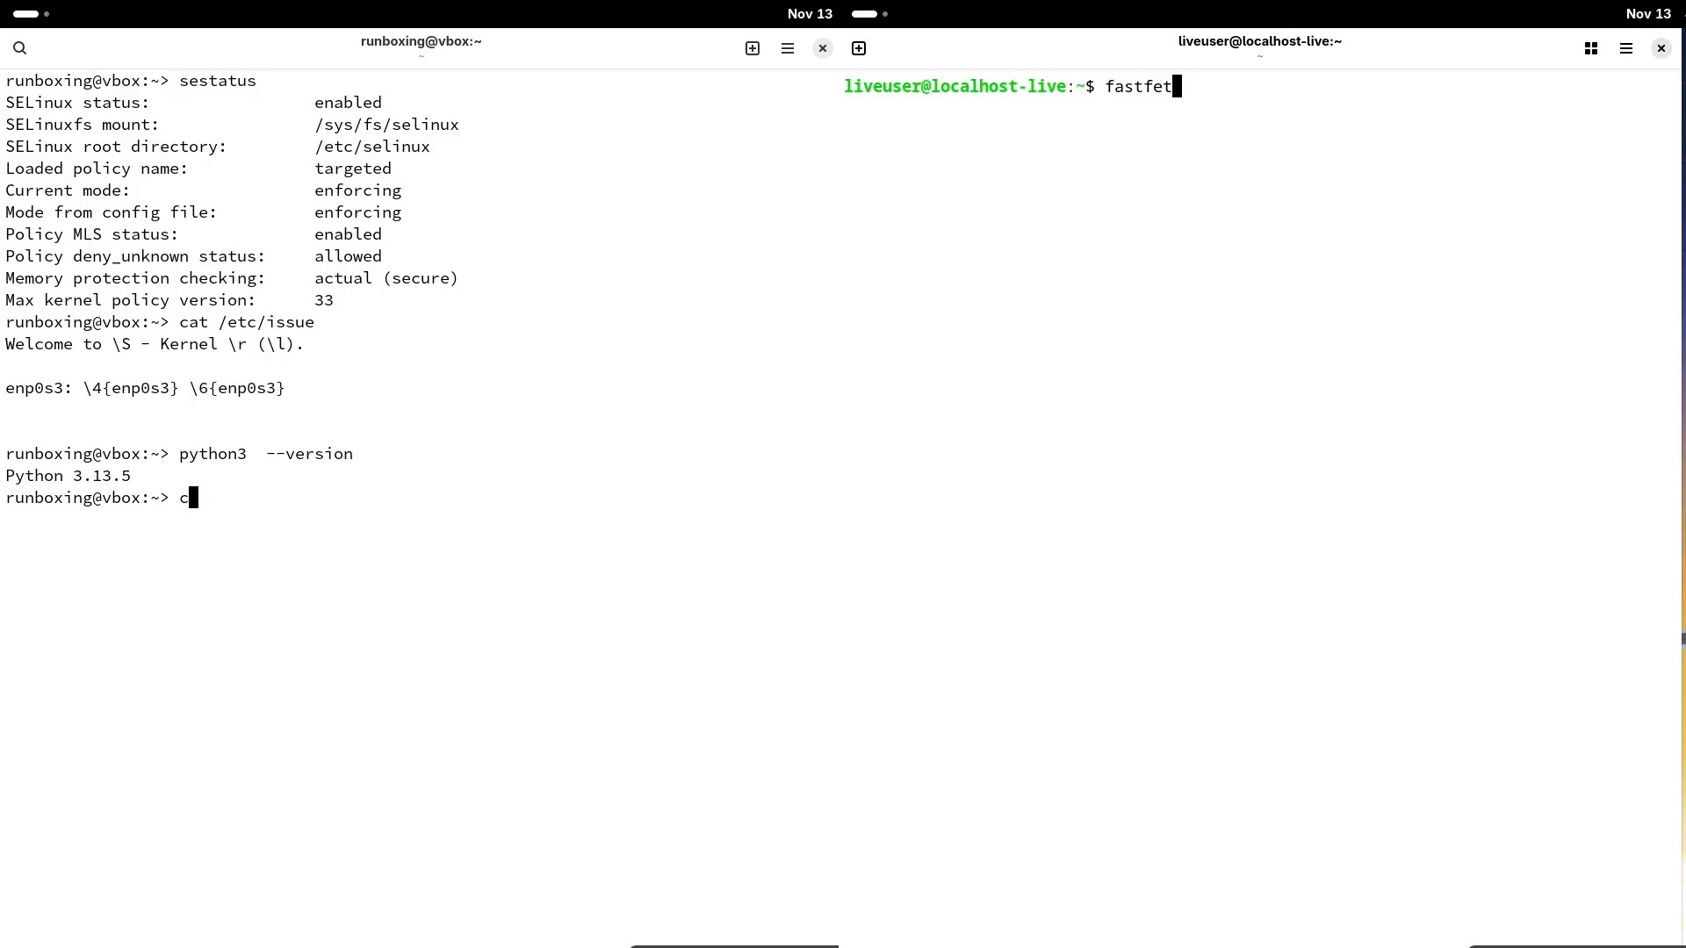
{"action": "key", "text": "Return"}
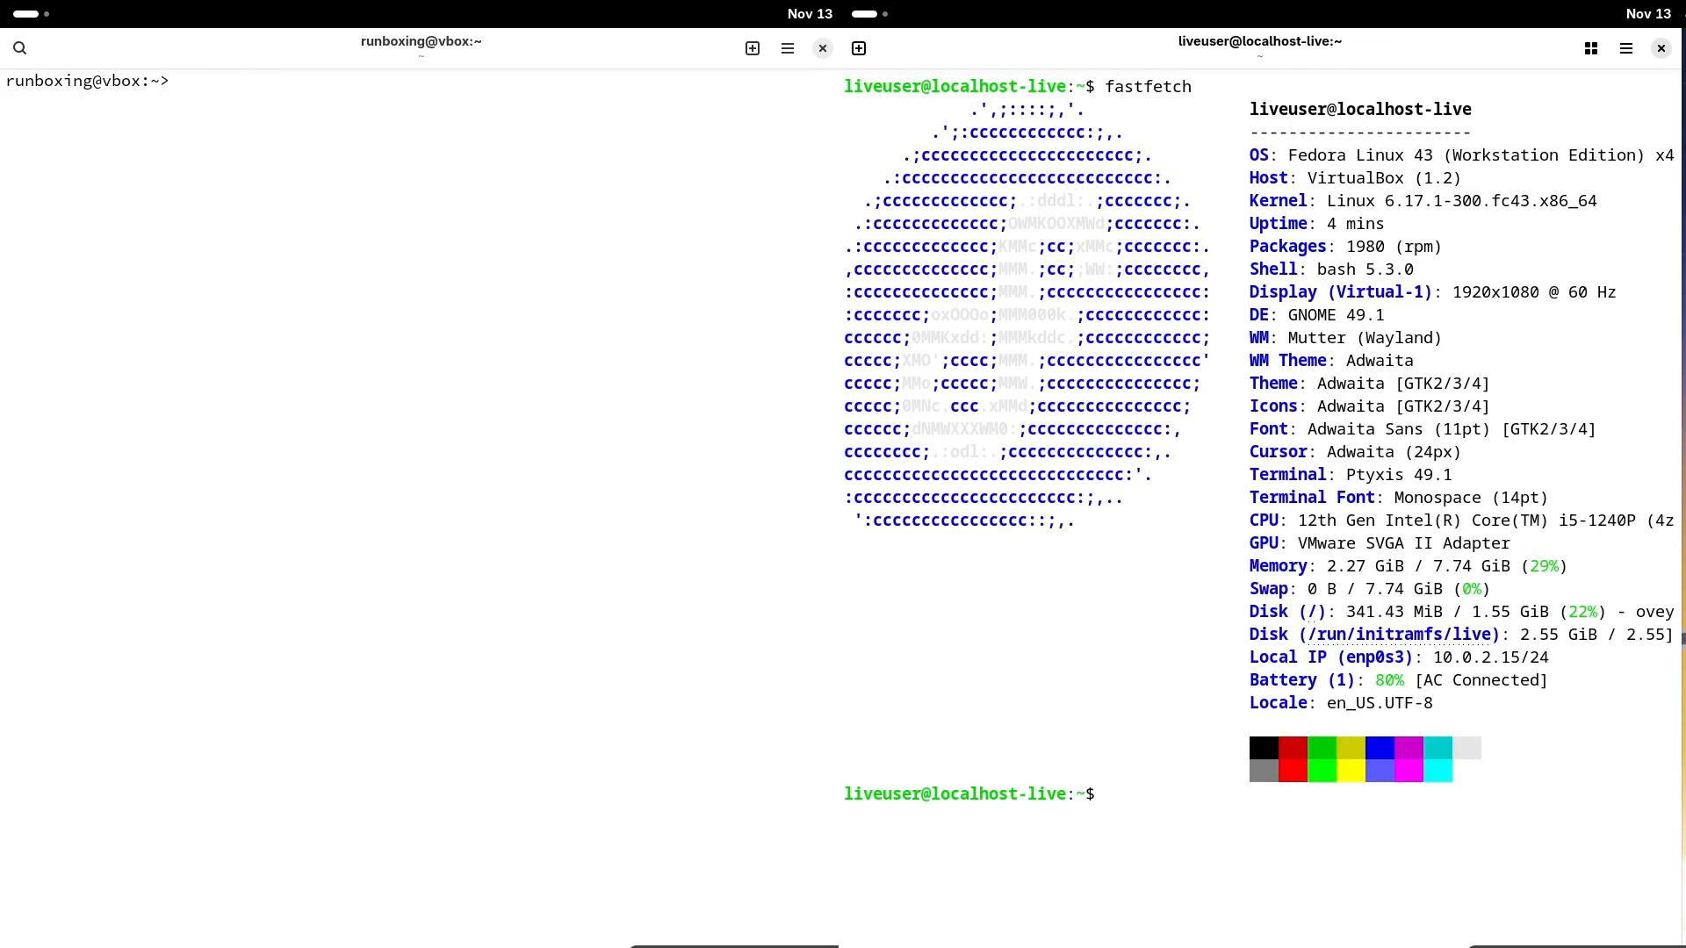
{"action": "type", "text": "fastfetc"}
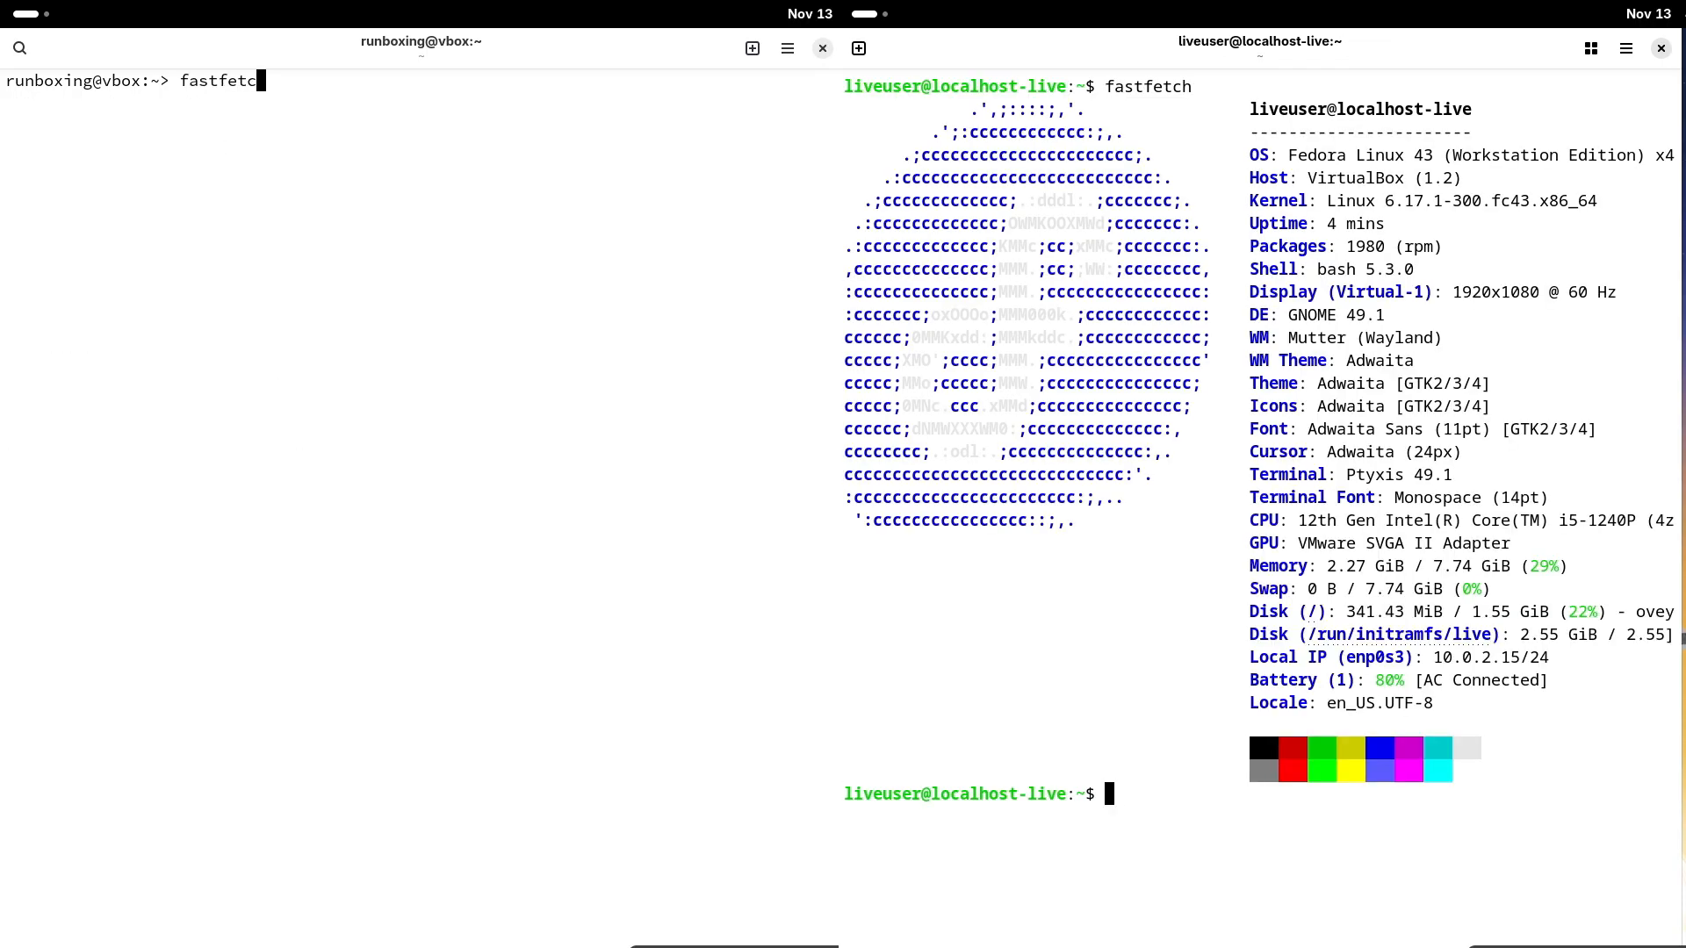
{"action": "key", "text": "Return"}
{"action": "type", "text": "s"}
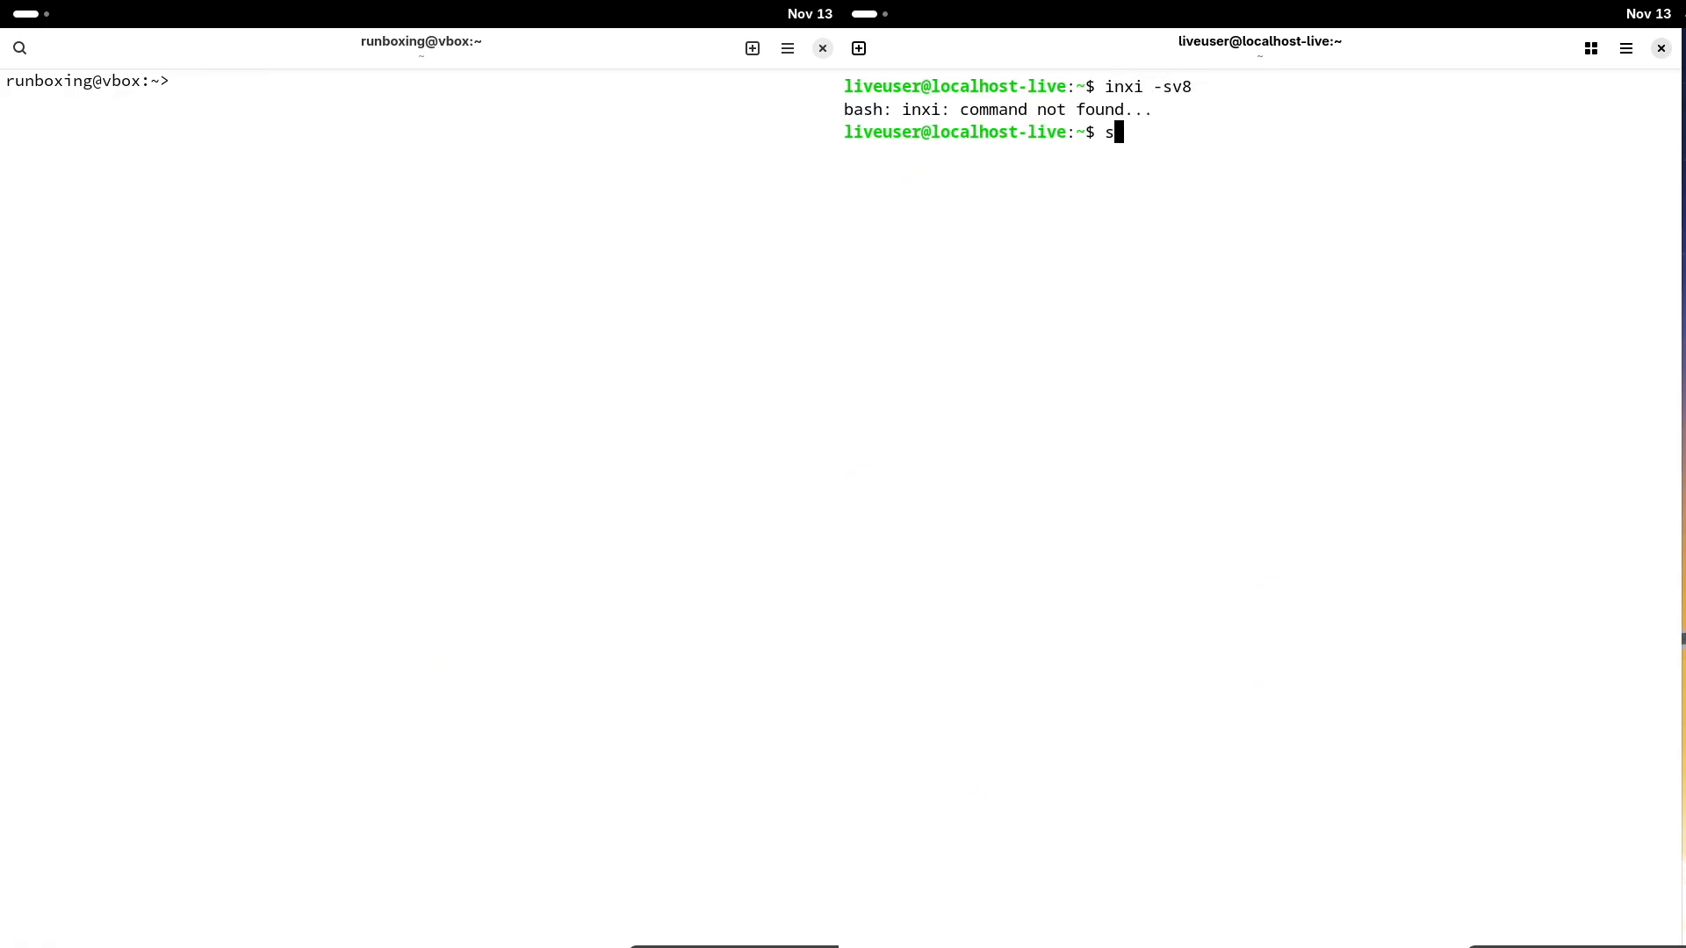
- Start installing inxi on Fedora with sudo dnf install inxi
{"action": "type", "text": "udo dnf"}
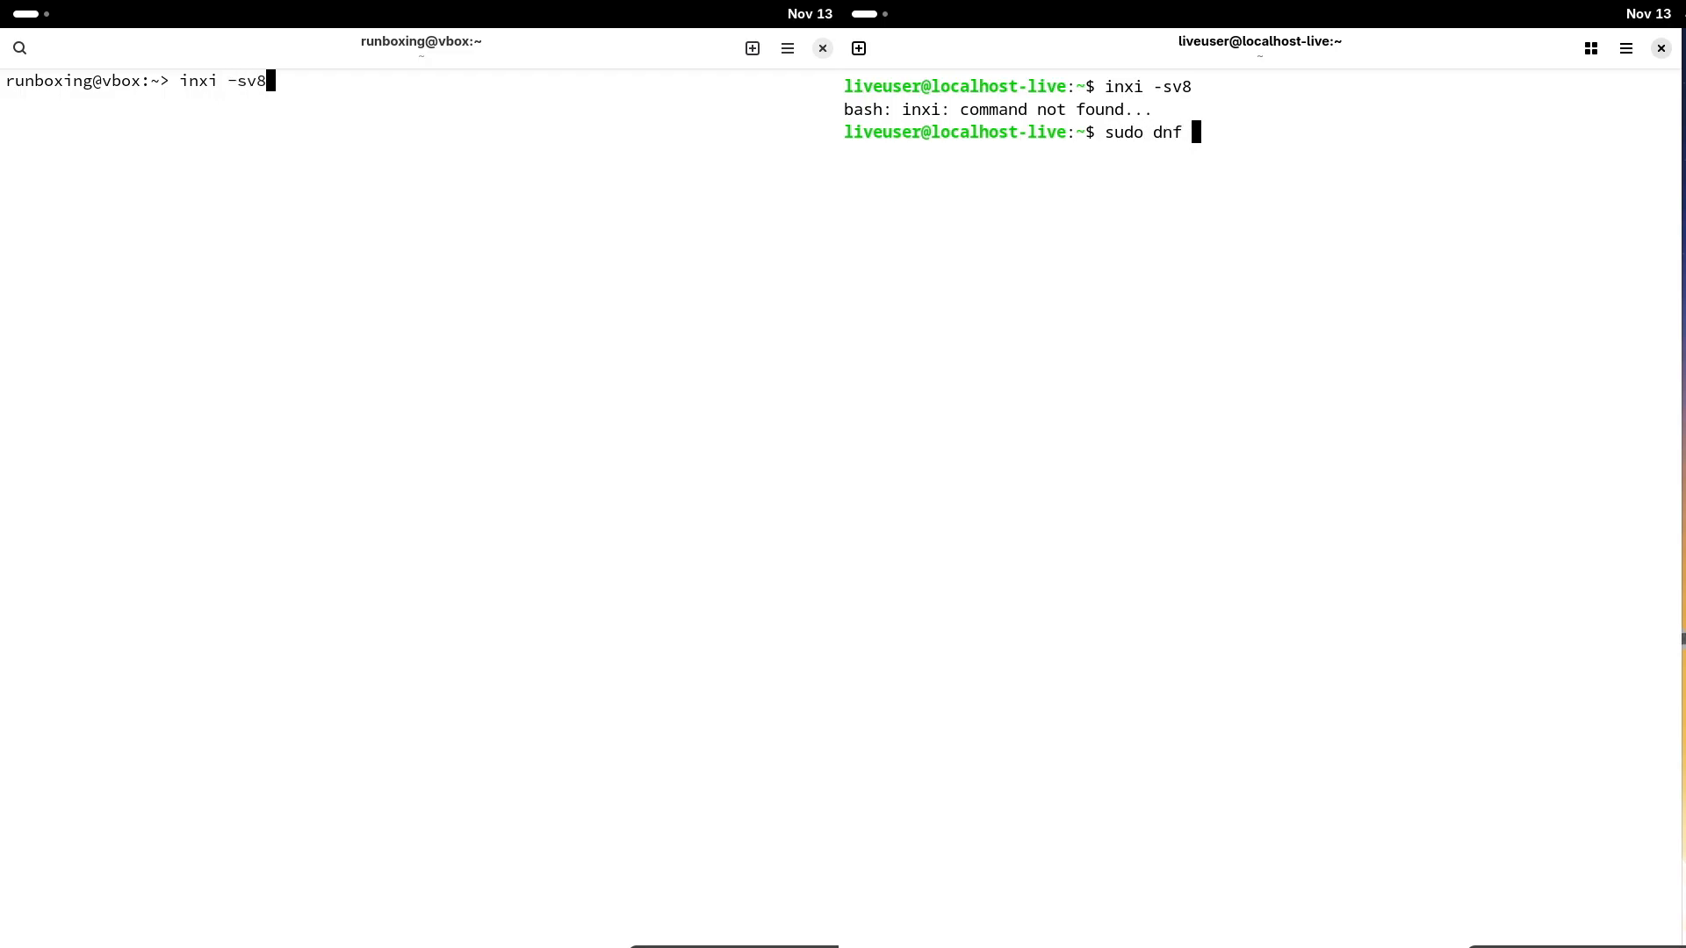
{"action": "type", "text": "install"}
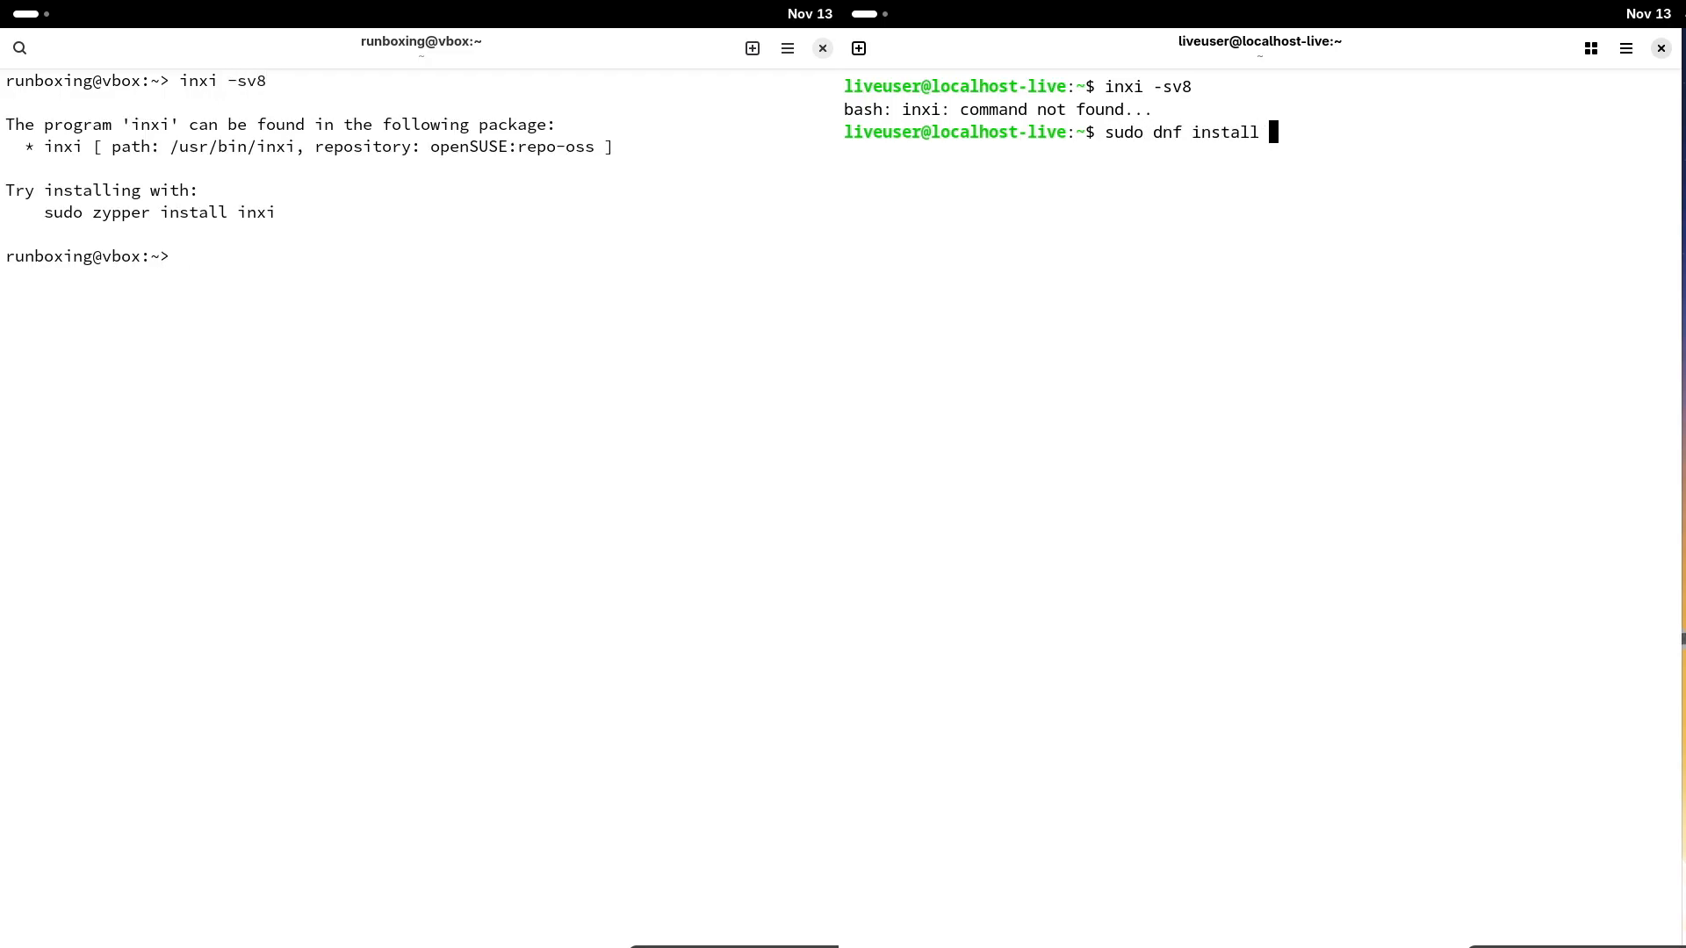
{"action": "key", "text": "Return"}
{"action": "type", "text": "sudo"}
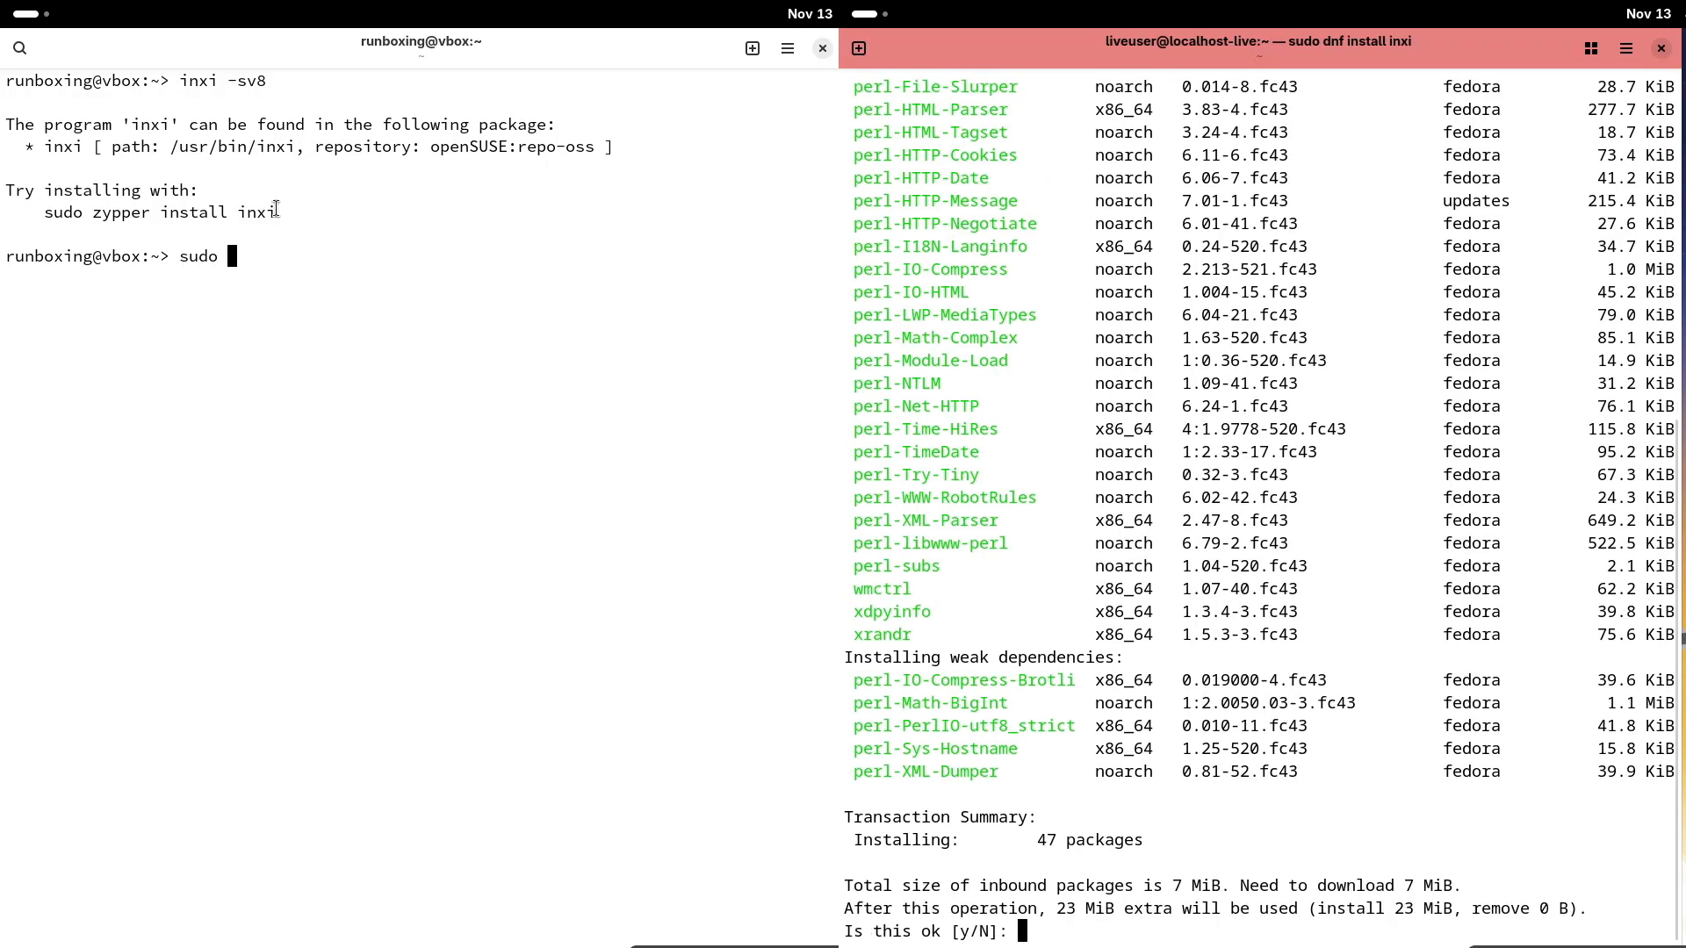
- Copy openSUSE's suggested zypper install inxi command, confirm with y, and type inxi -sv8
{"action": "right_click", "coordinate": [182, 211]}
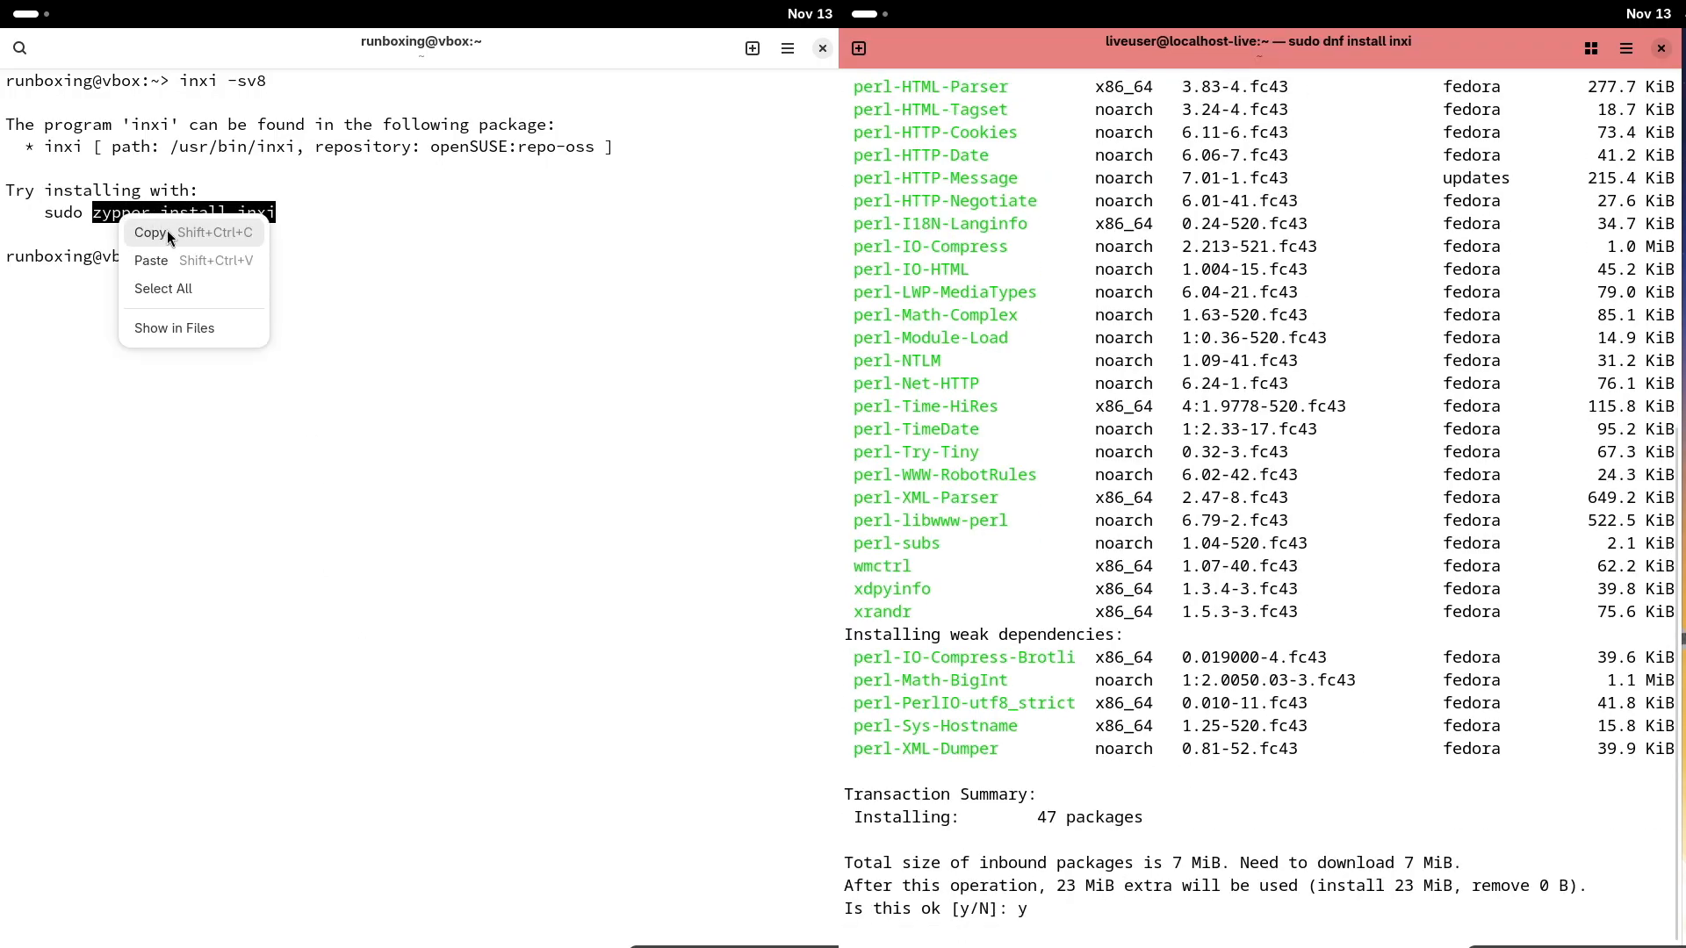
{"action": "left_click", "coordinate": [151, 260]}
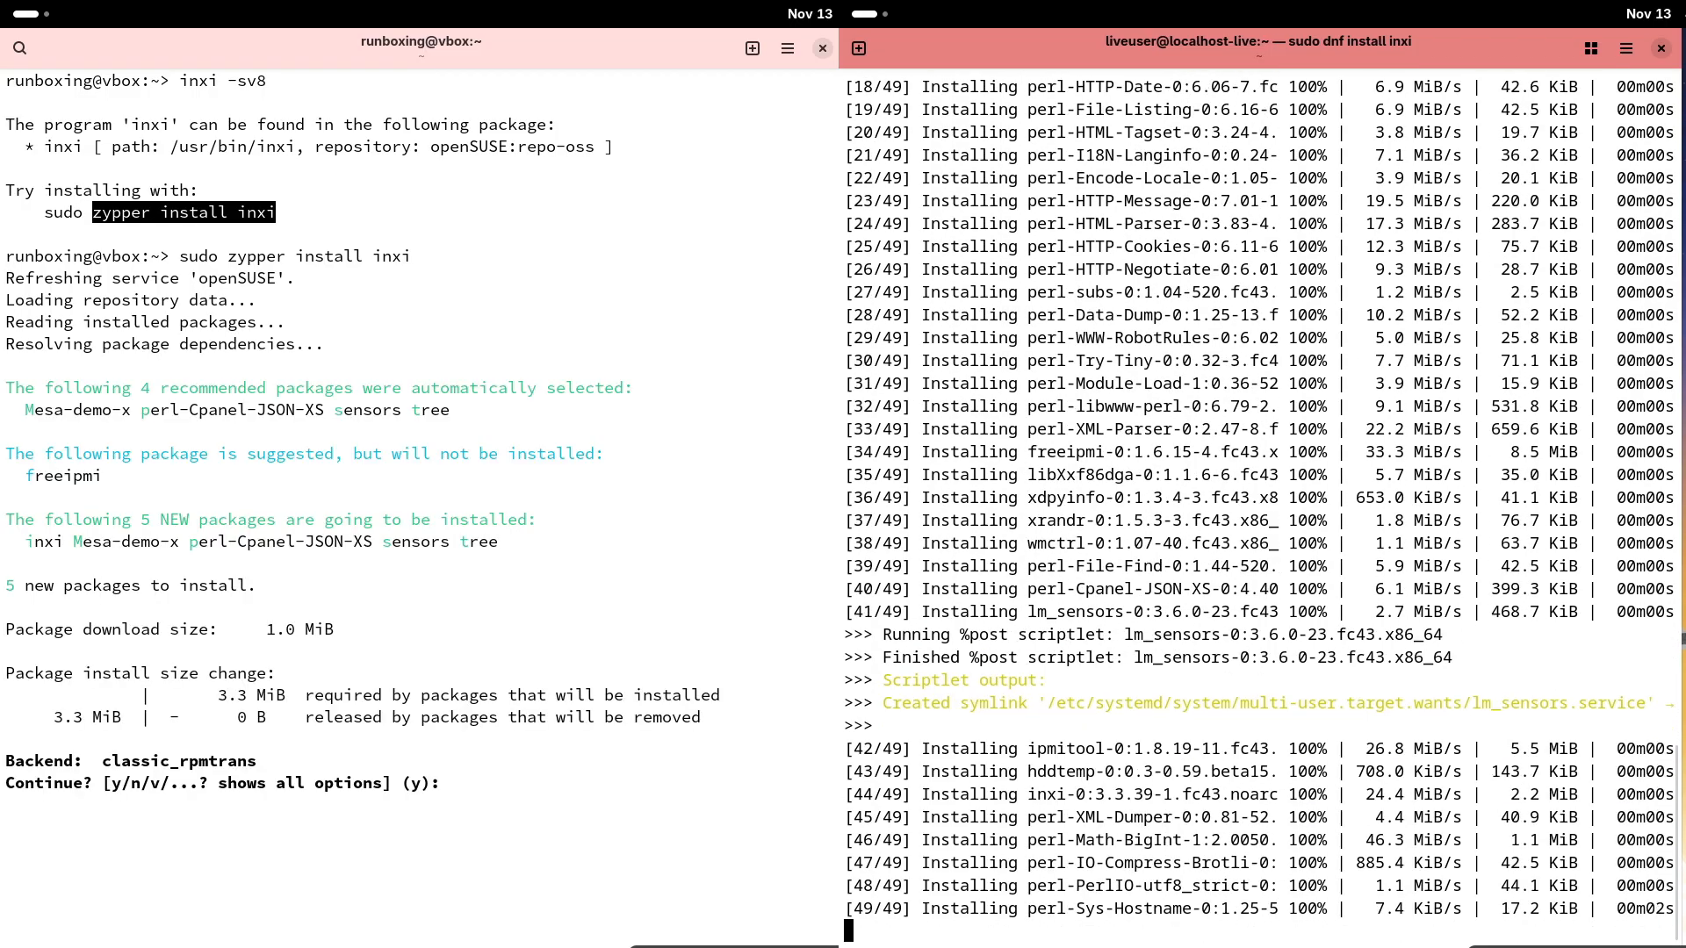
{"action": "type", "text": "y"}
{"action": "type", "text": "inxi"}
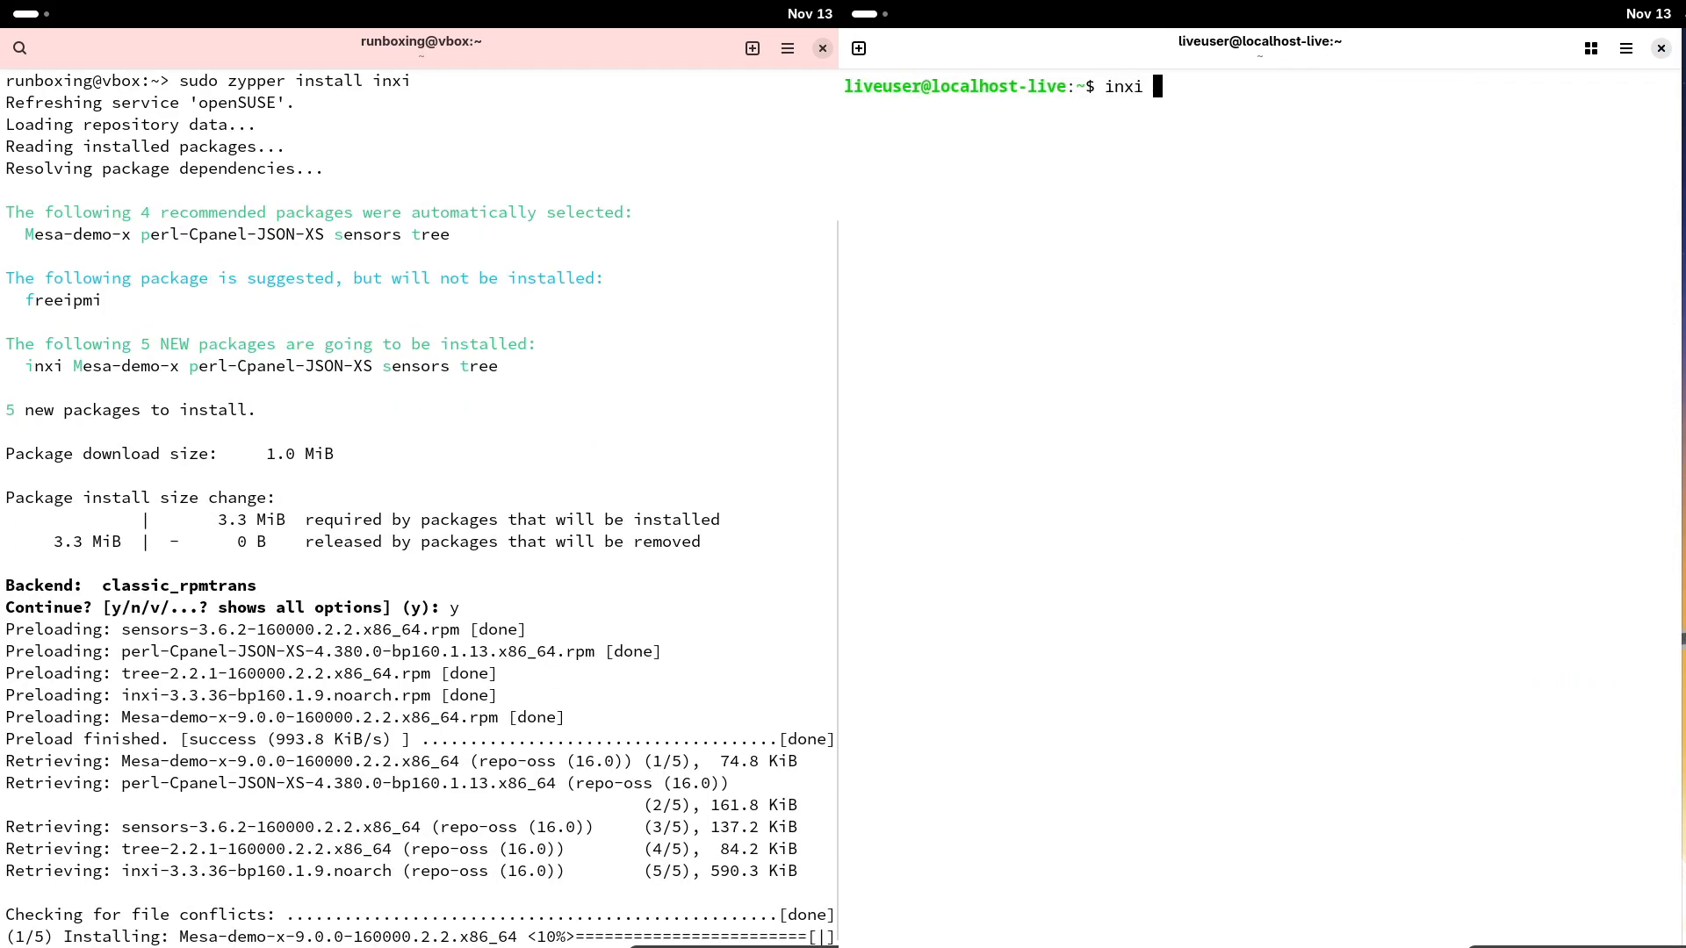
{"action": "type", "text": "-sv8"}
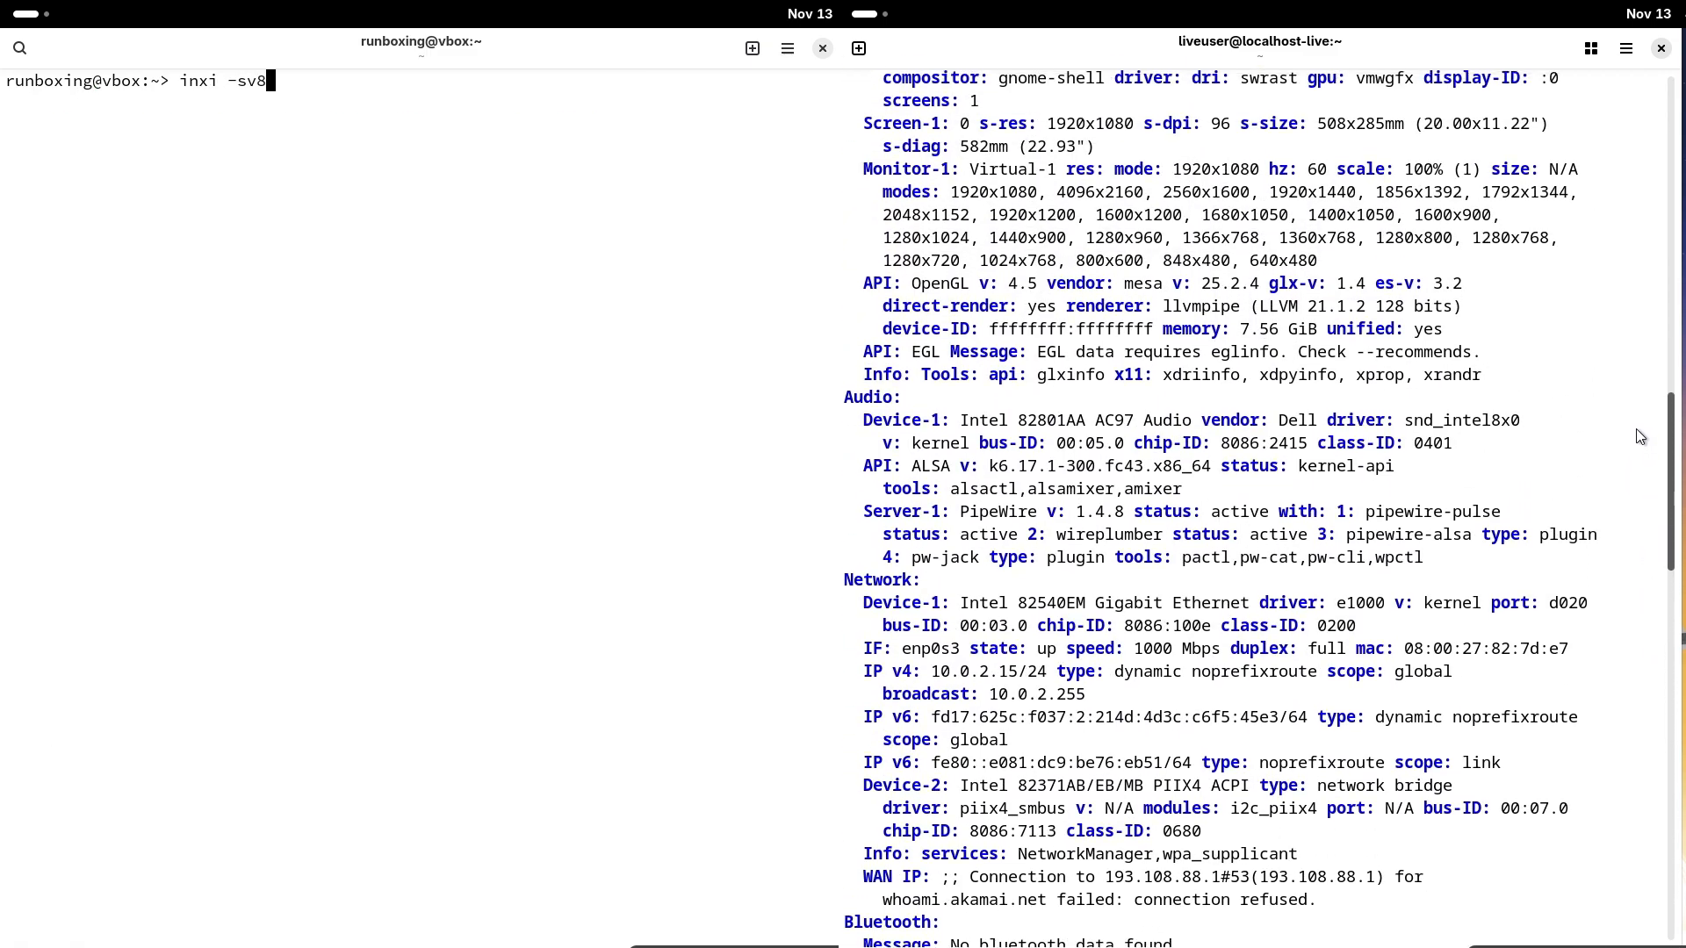
- Run inxi -sv8 on openSUSE, scroll through both reports, and begin typing sudo dnf on Fedora
{"action": "key", "text": "Return"}
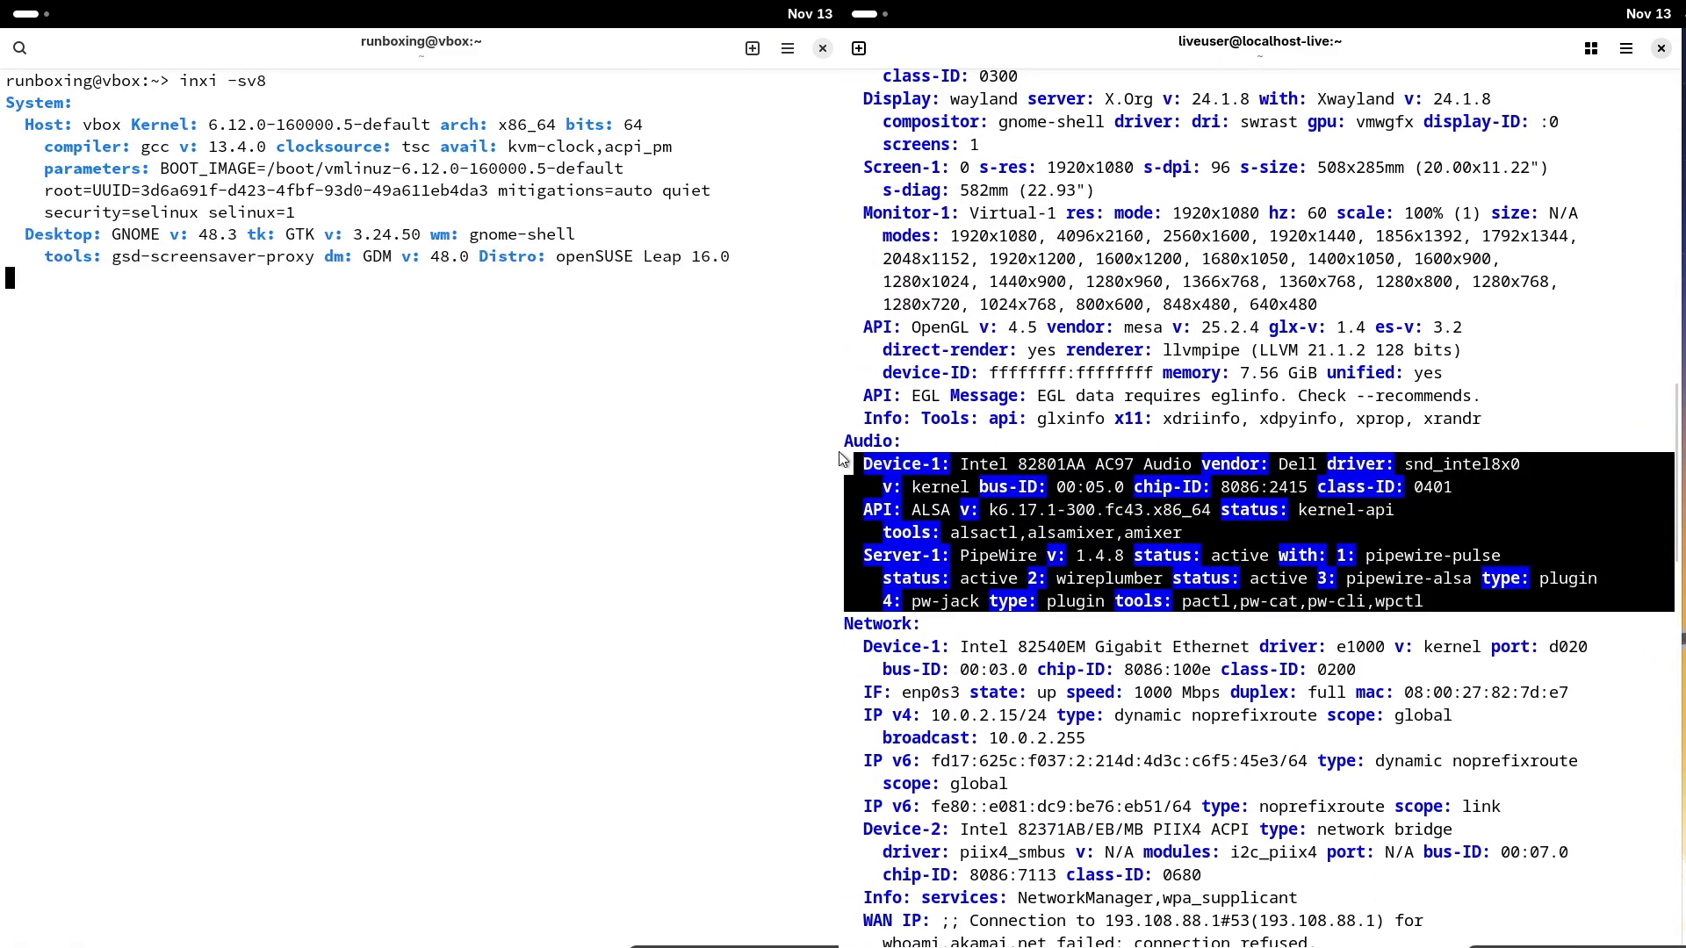
{"action": "scroll", "scroll_direction": "down", "scroll_amount": 3}
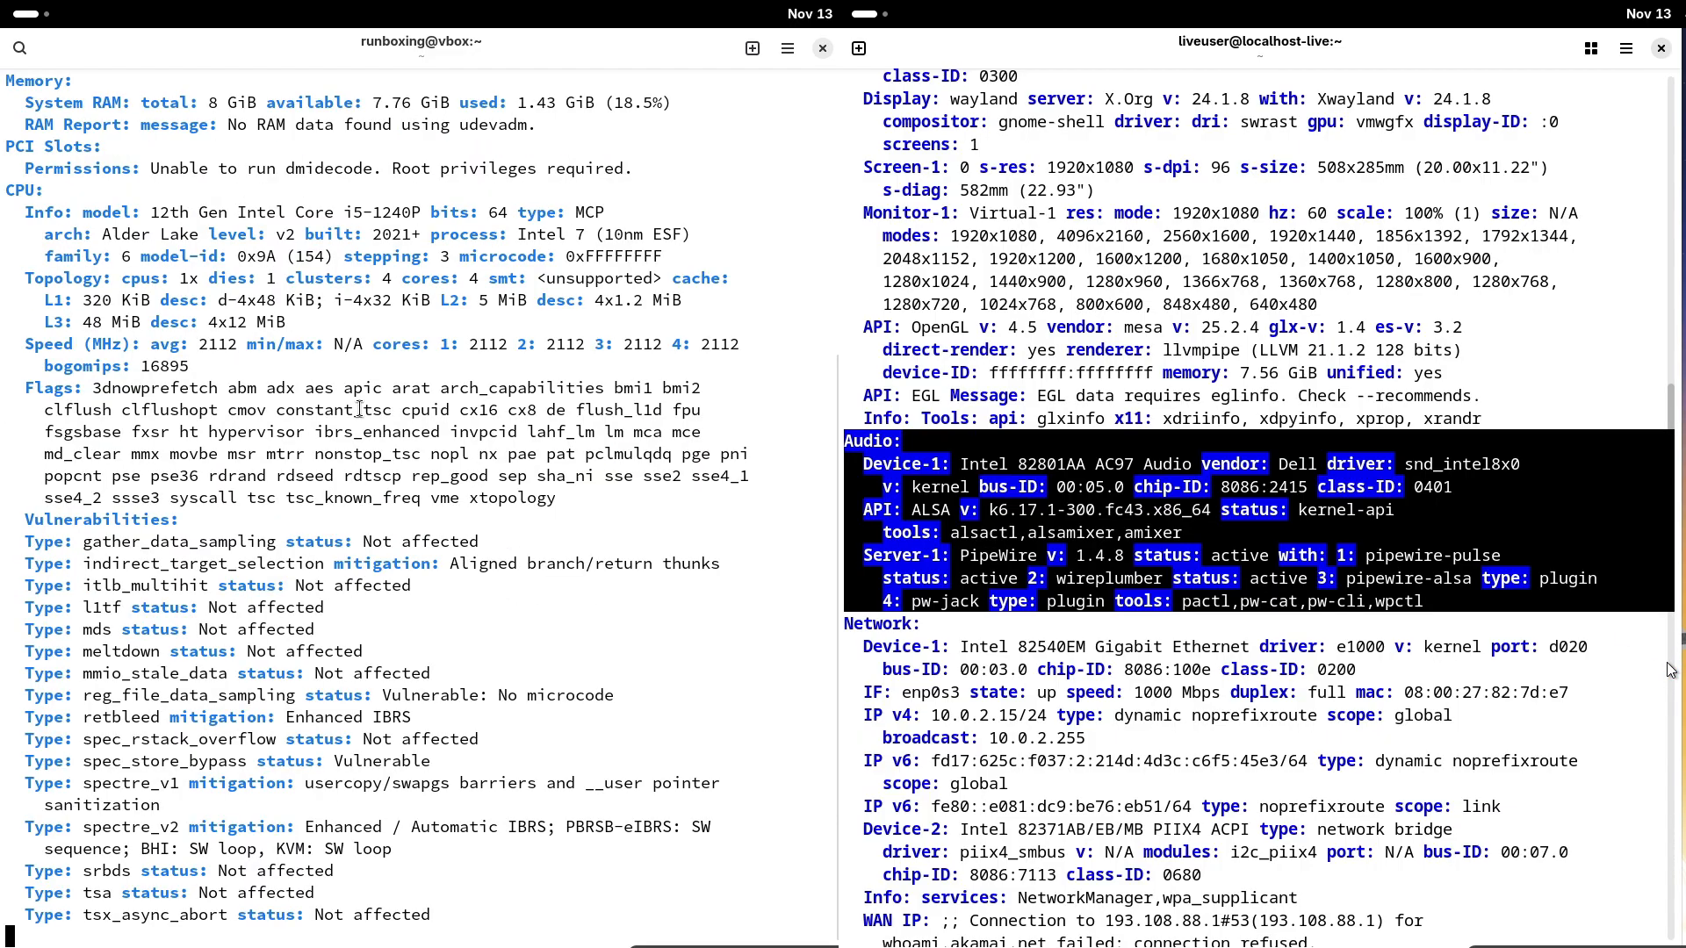
{"action": "scroll", "scroll_direction": "down", "scroll_amount": 3}
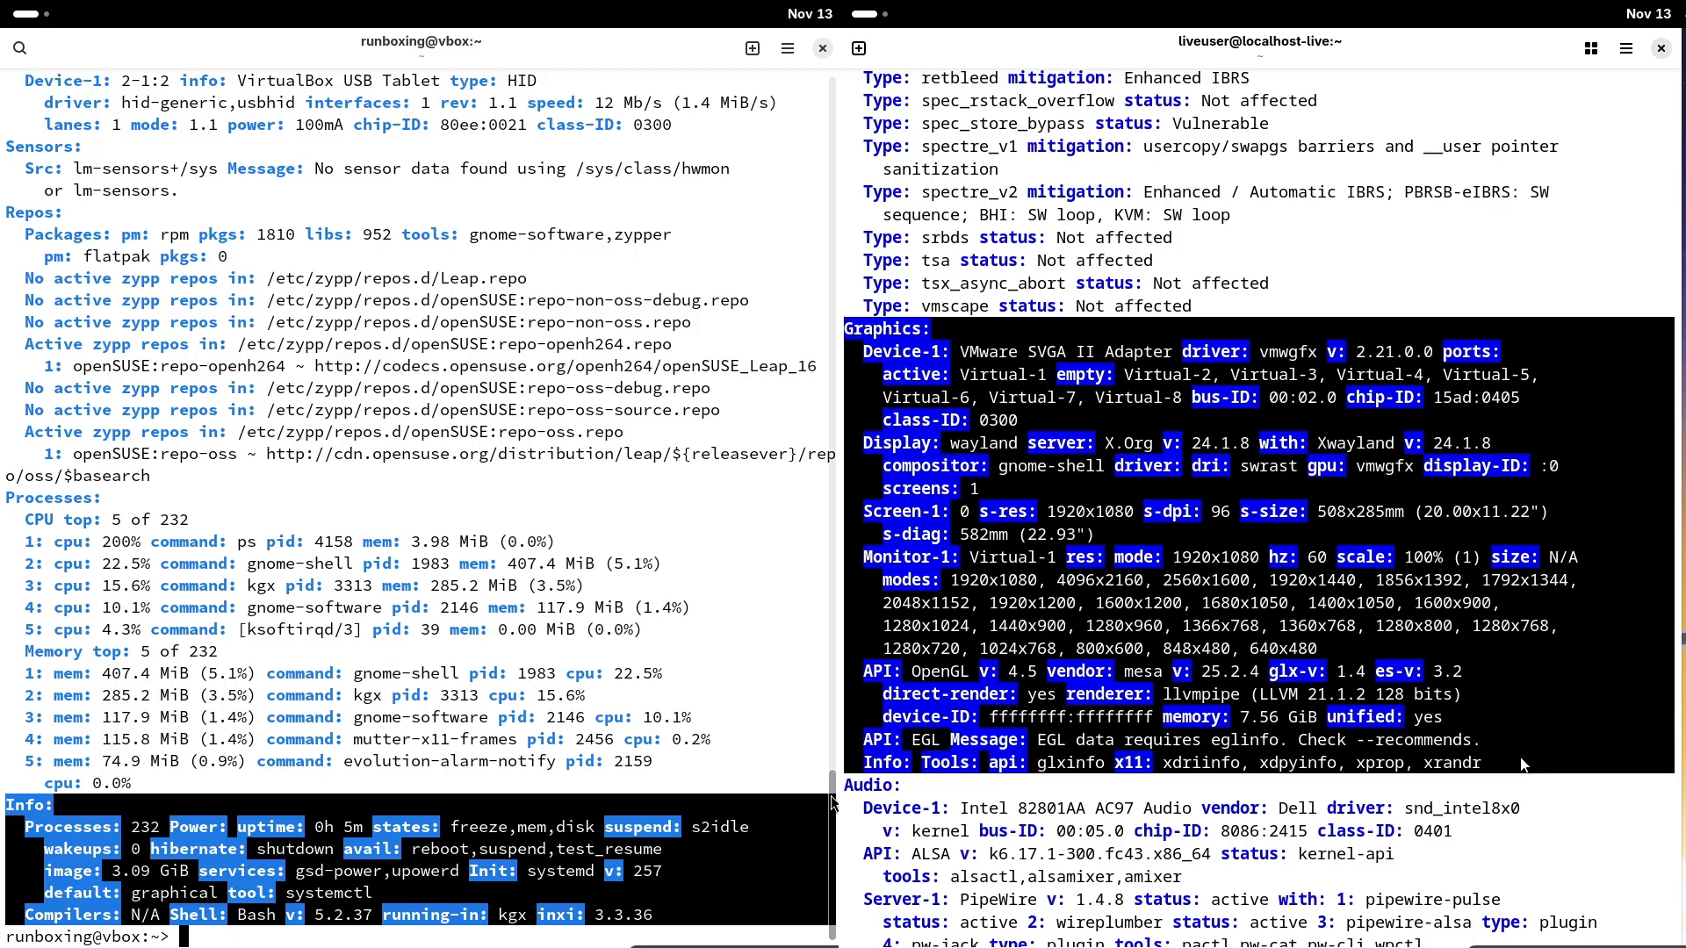
{"action": "scroll", "scroll_direction": "up", "scroll_amount": 3}
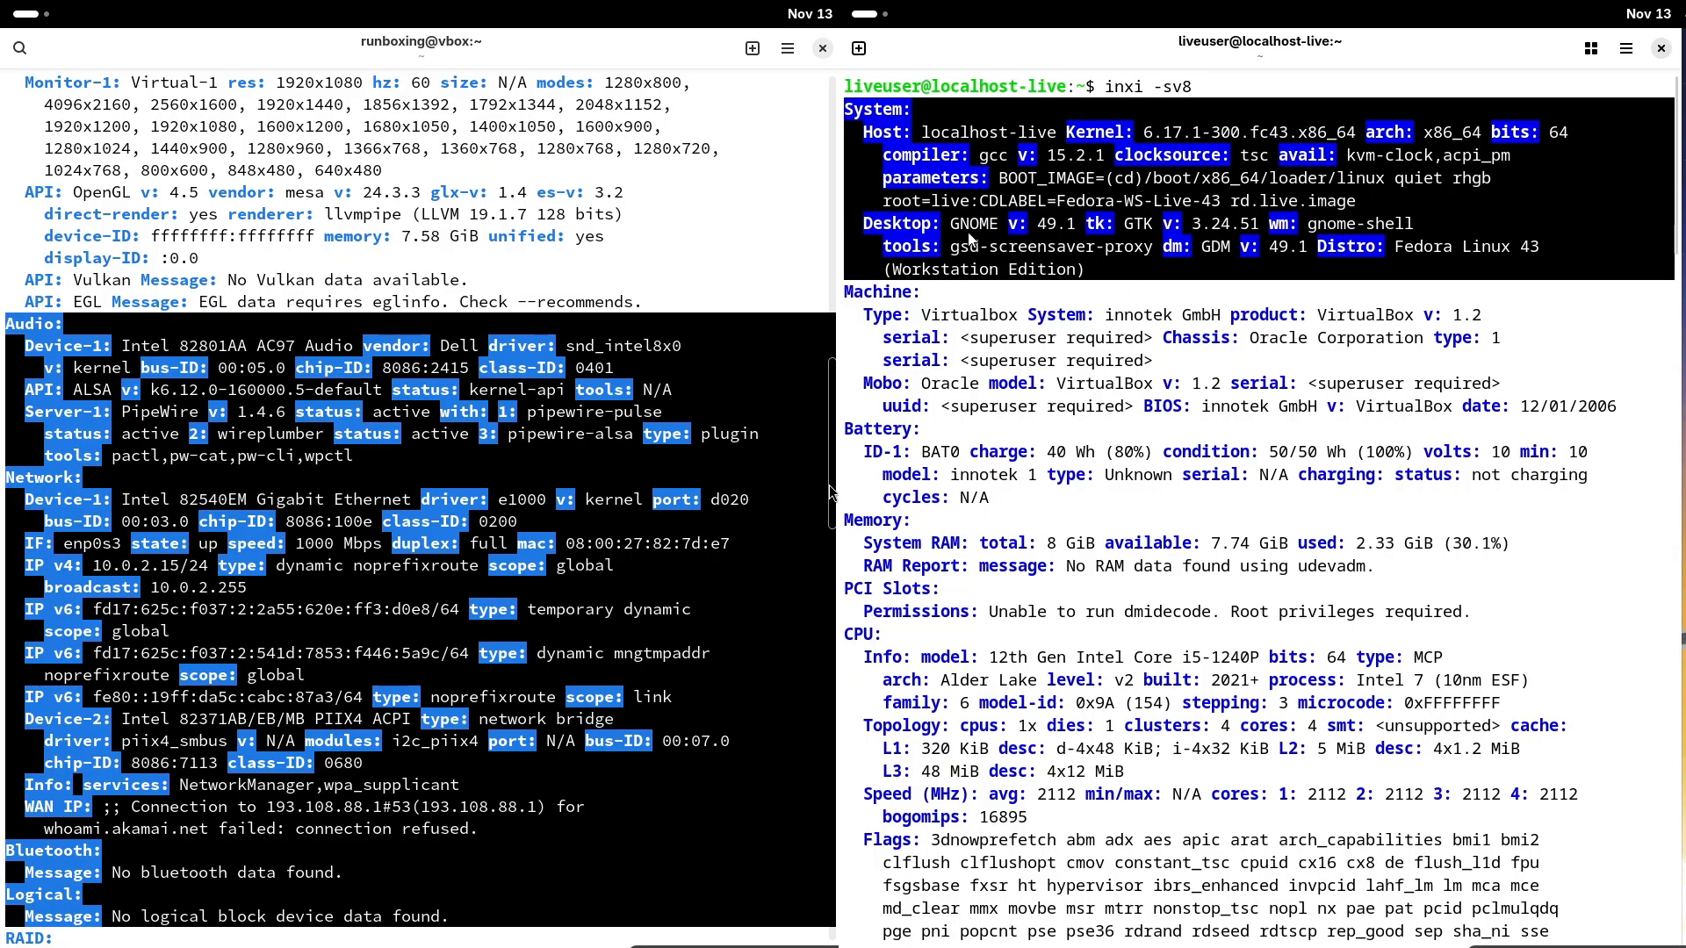
{"action": "scroll", "scroll_direction": "up", "scroll_amount": 3}
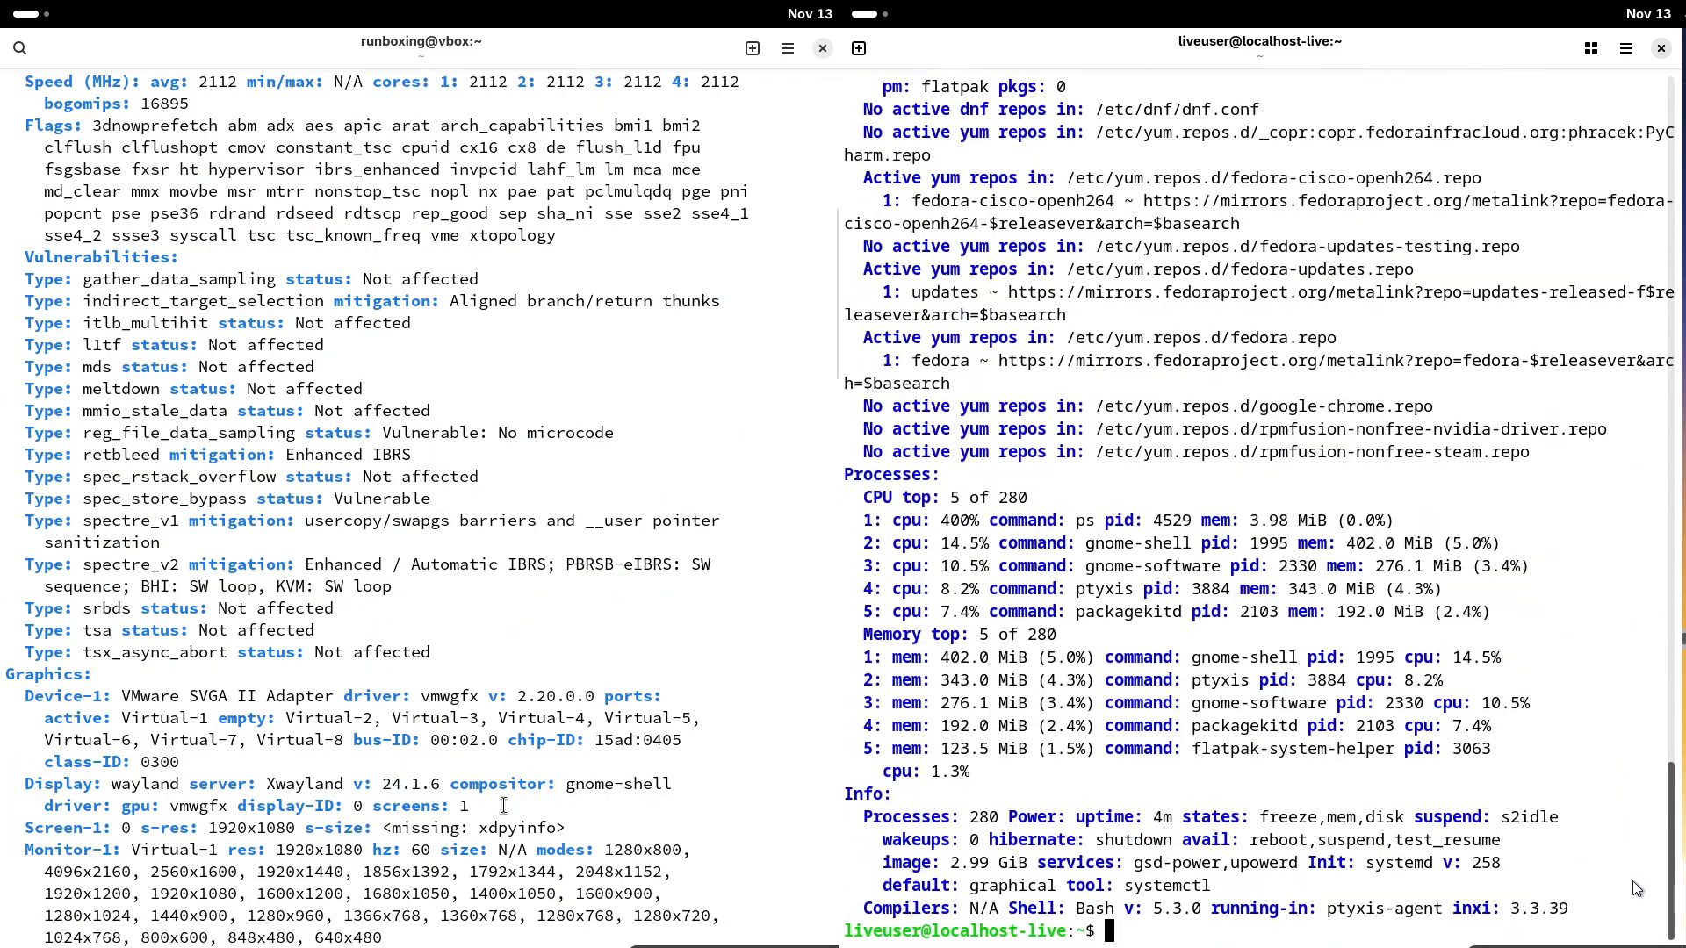
{"action": "type", "text": "sudo dnf"}
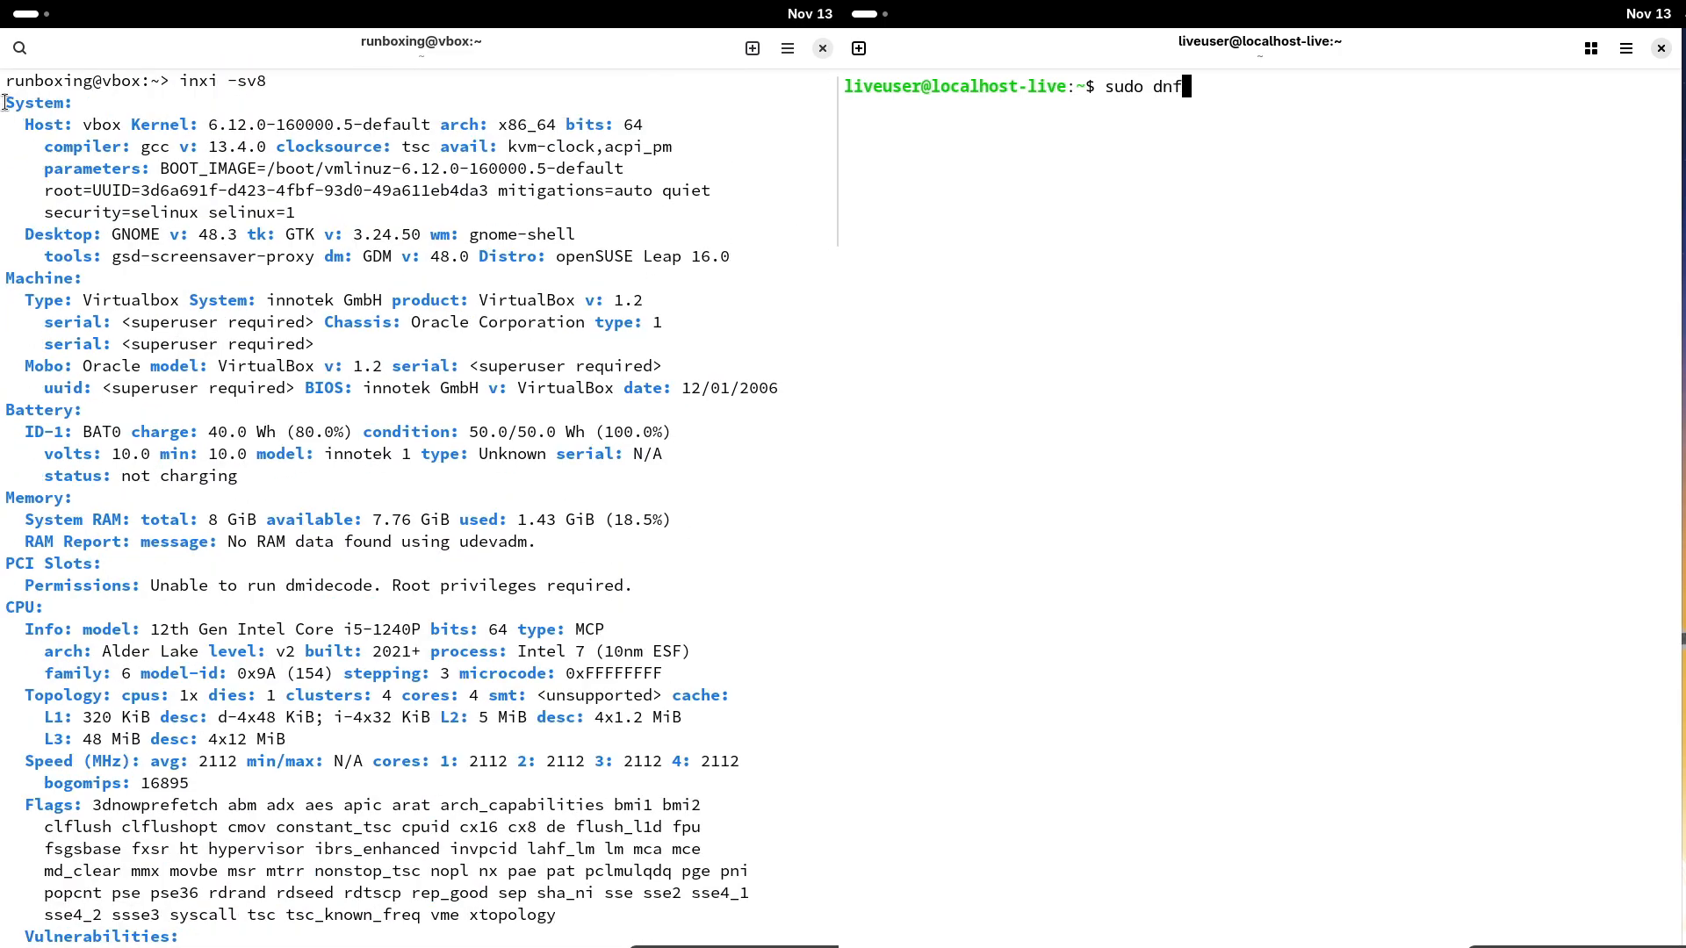
- Install btop with dnf on Fedora and with zypper on openSUSE
{"action": "type", "text": "install btop"}
{"action": "type", "text": "y"}
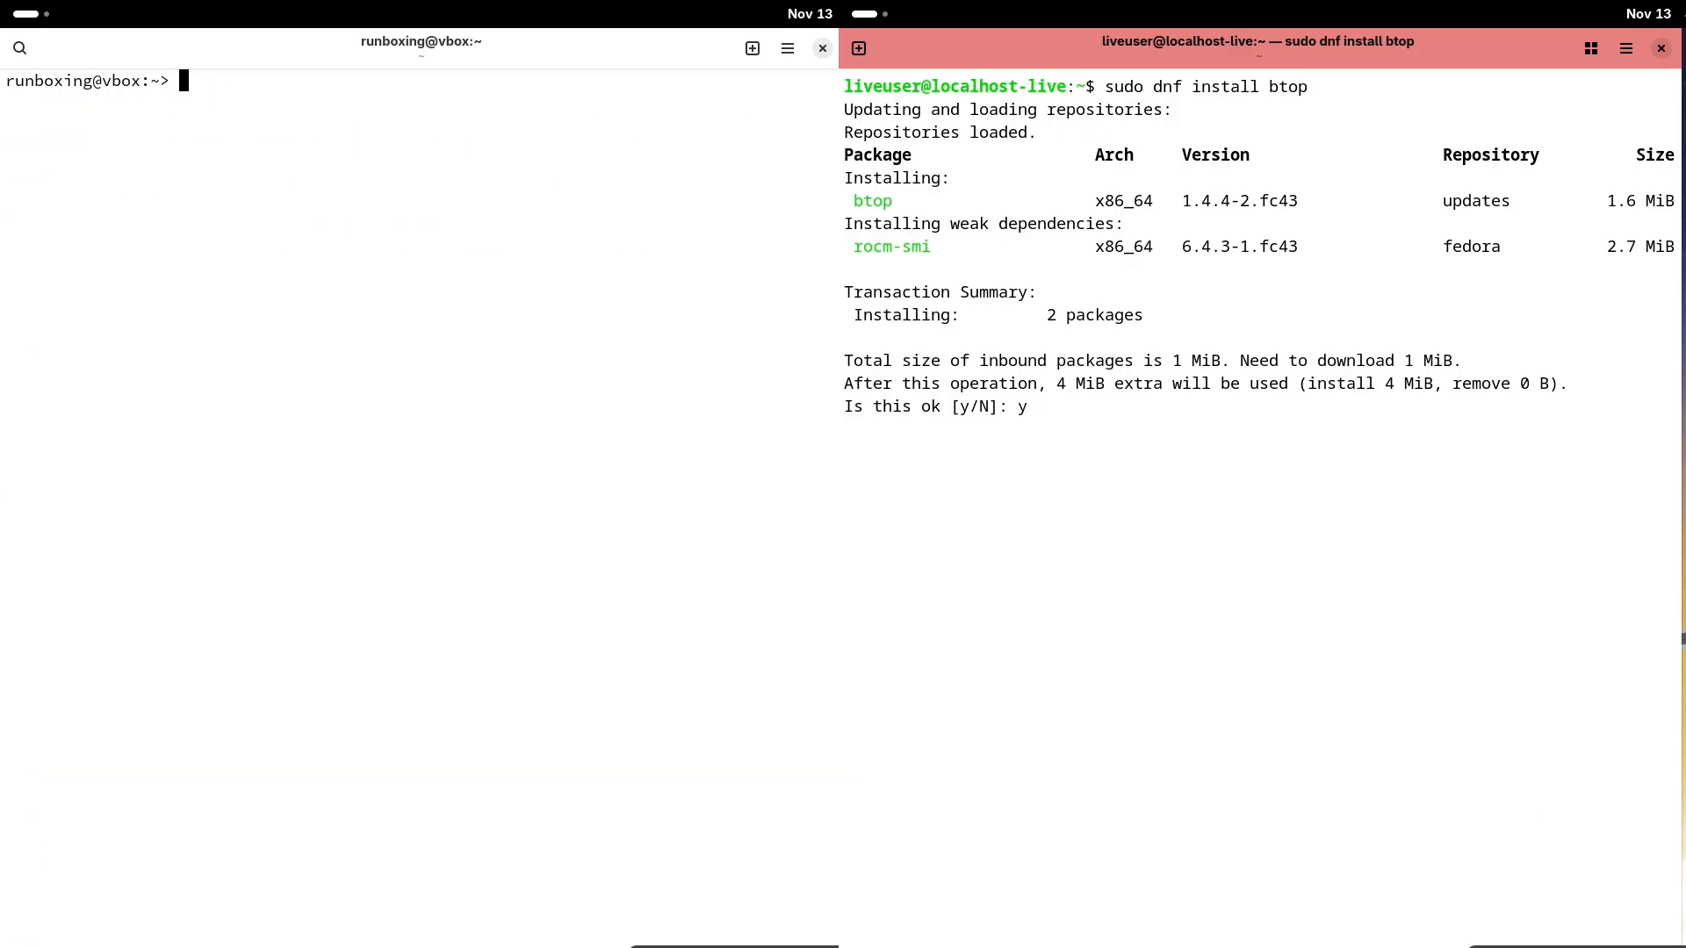
{"action": "type", "text": "sudo z"}
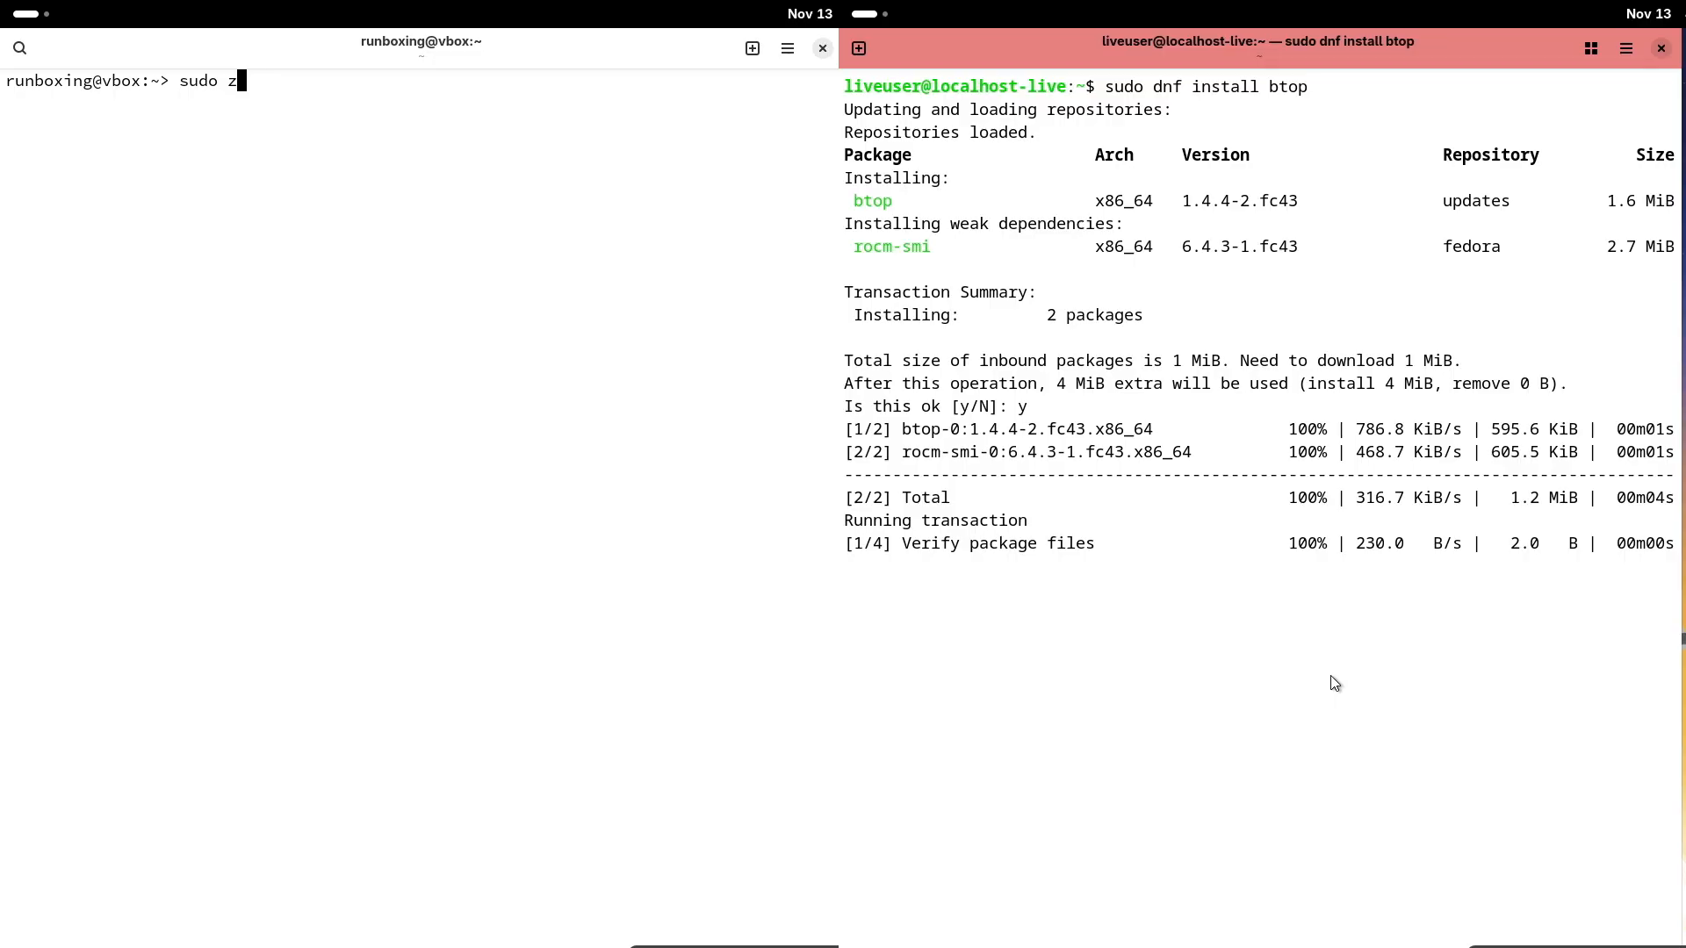
{"action": "type", "text": "ypper"}
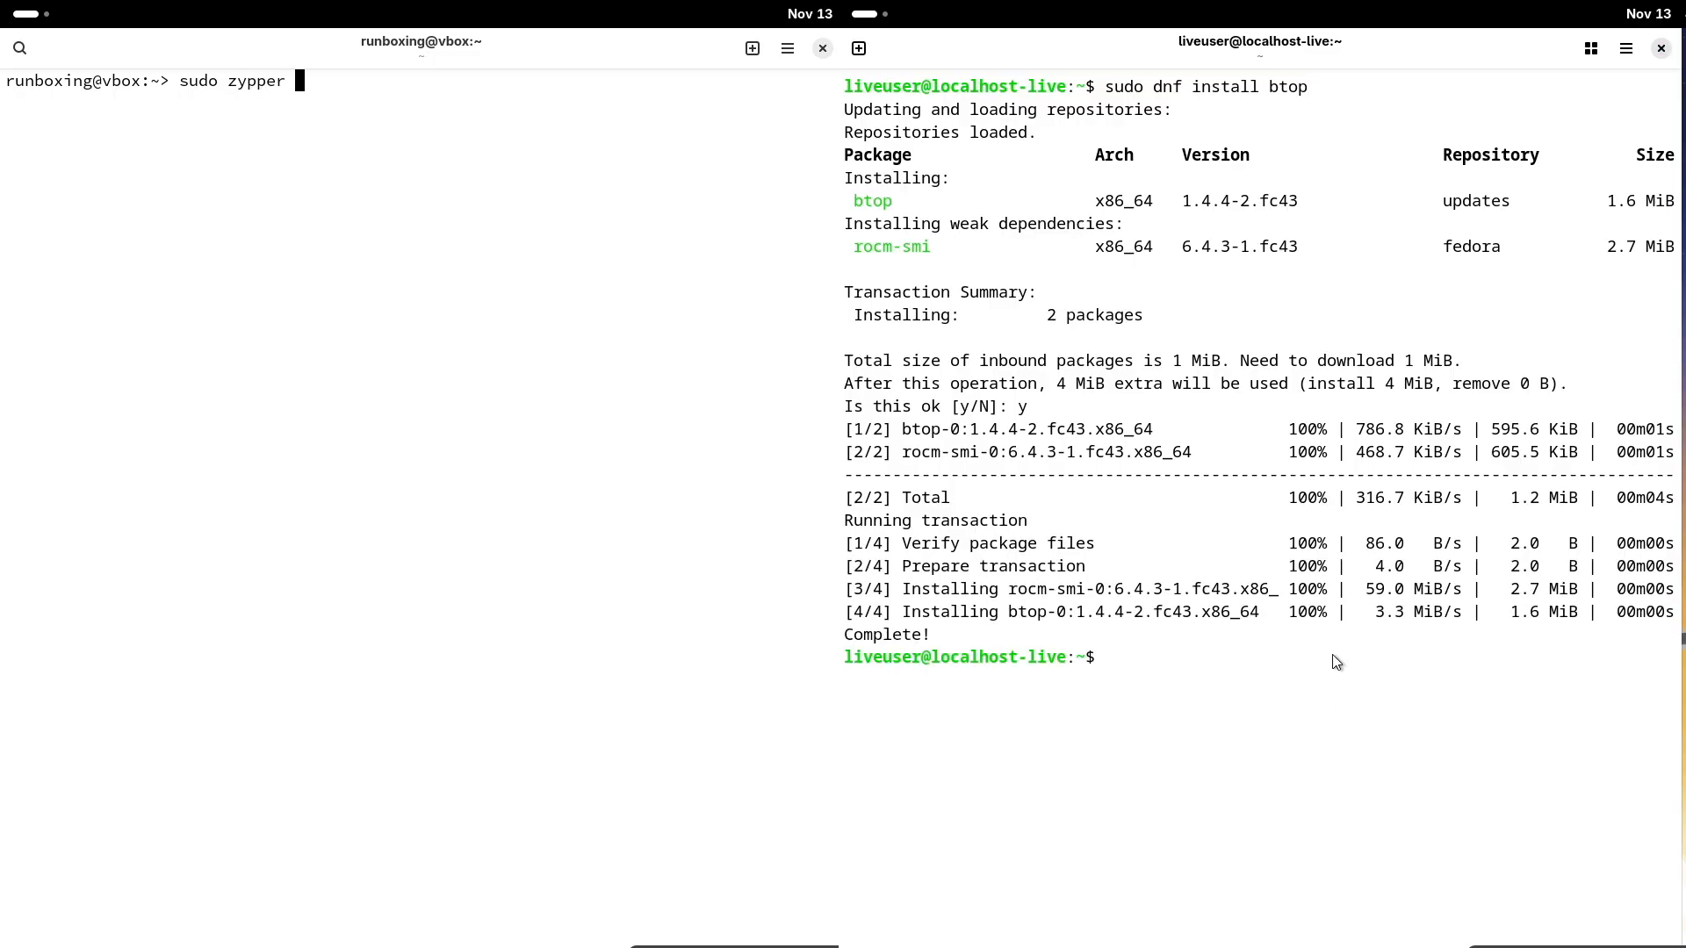
{"action": "type", "text": "install b"}
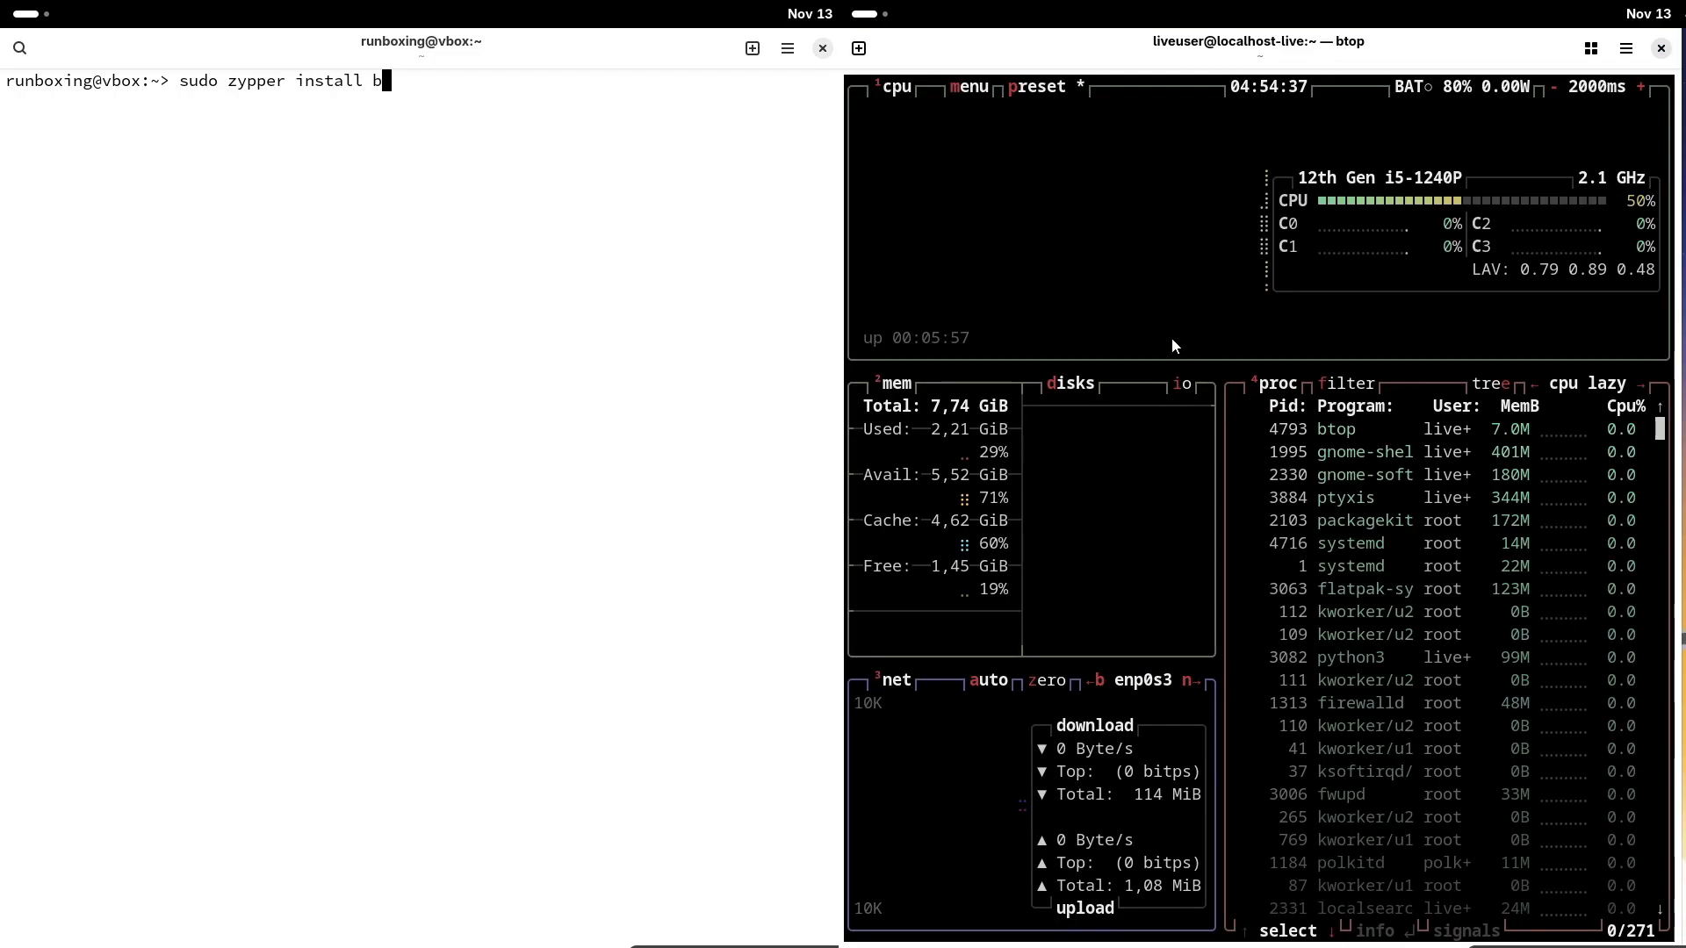
{"action": "key", "text": "Return"}
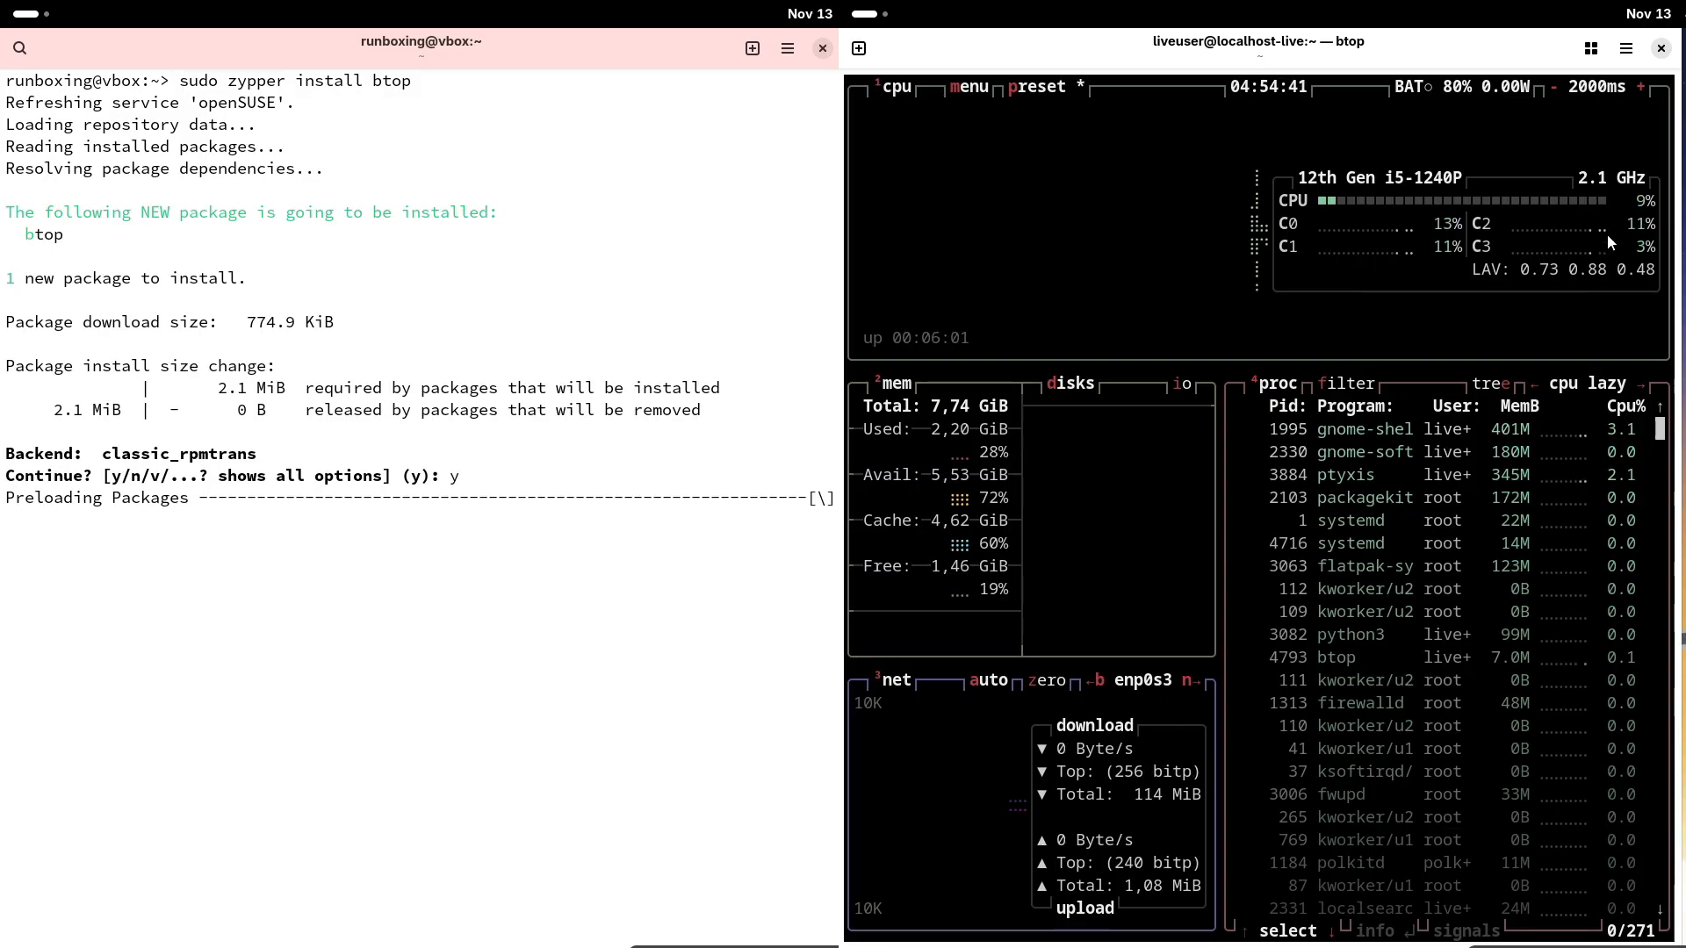
- Close Fedora's terminal despite running btop, then launch btop on openSUSE
{"action": "left_click", "coordinate": [1660, 48]}
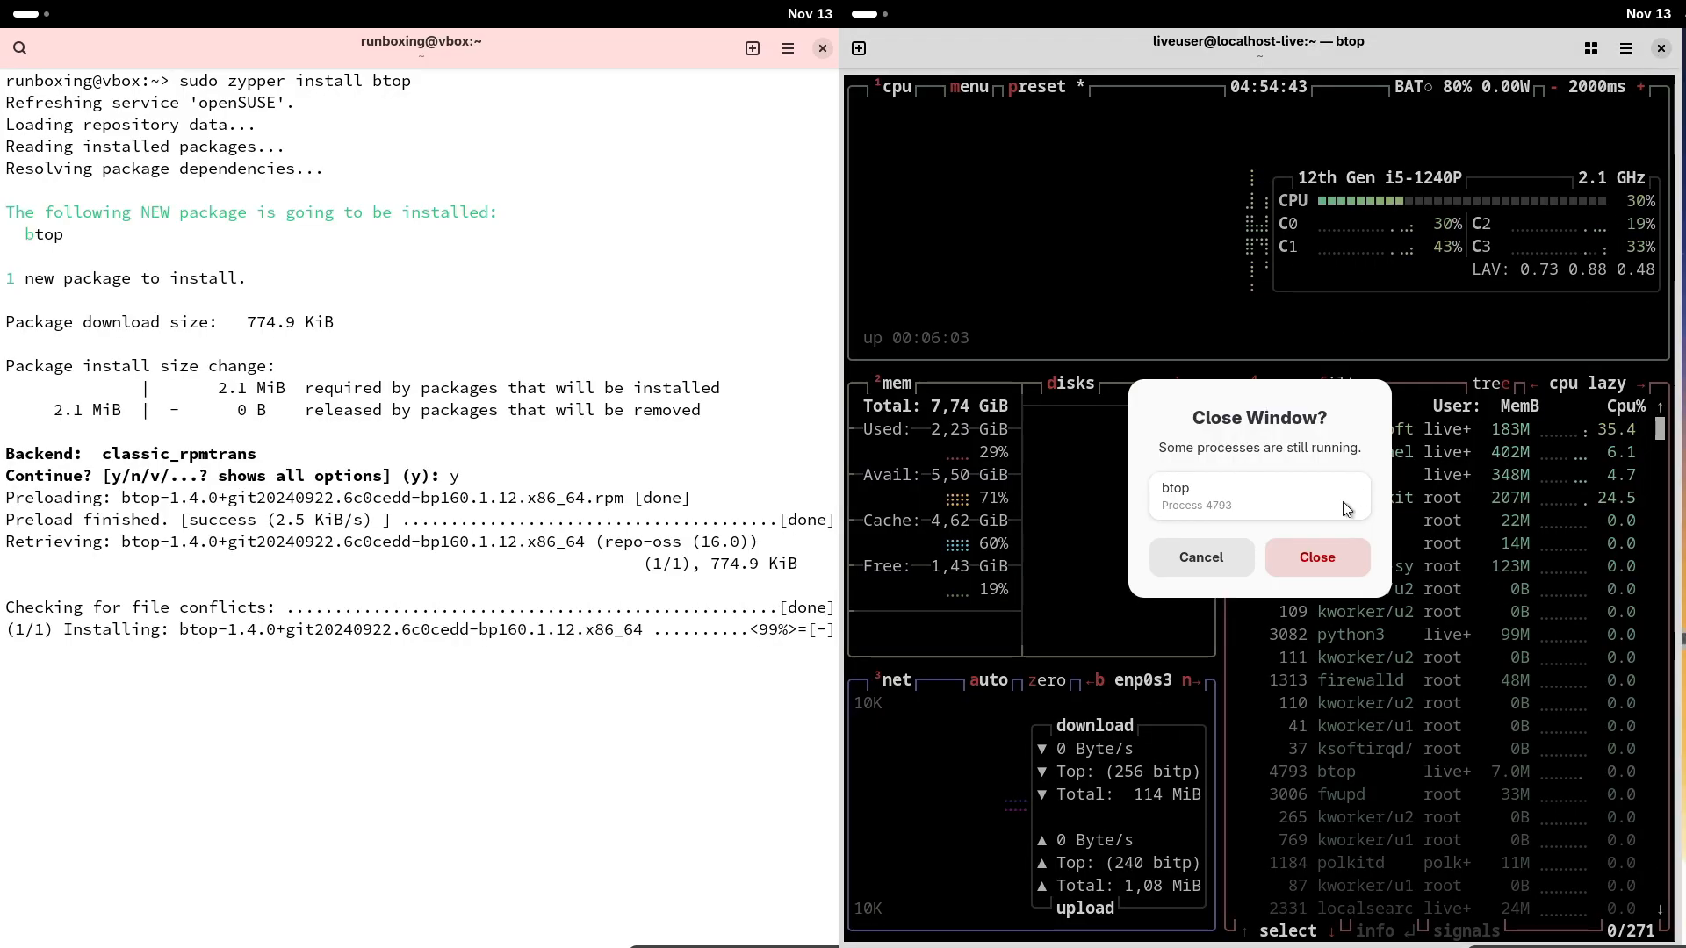
{"action": "left_click", "coordinate": [1316, 557]}
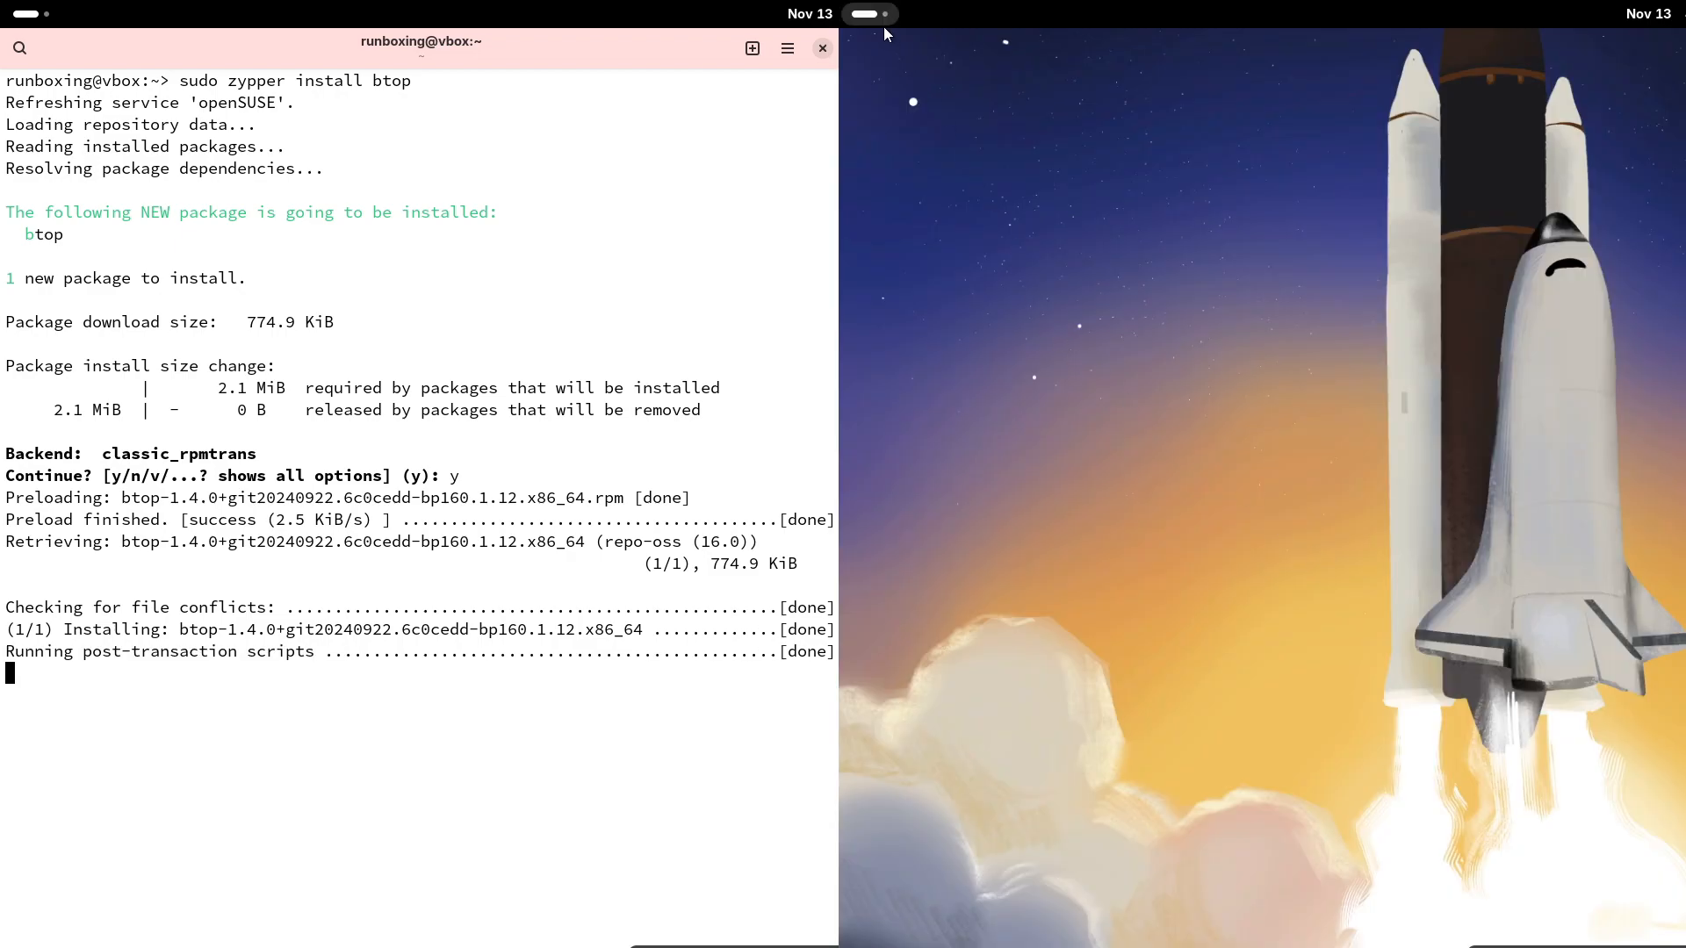
{"action": "type", "text": "bt"}
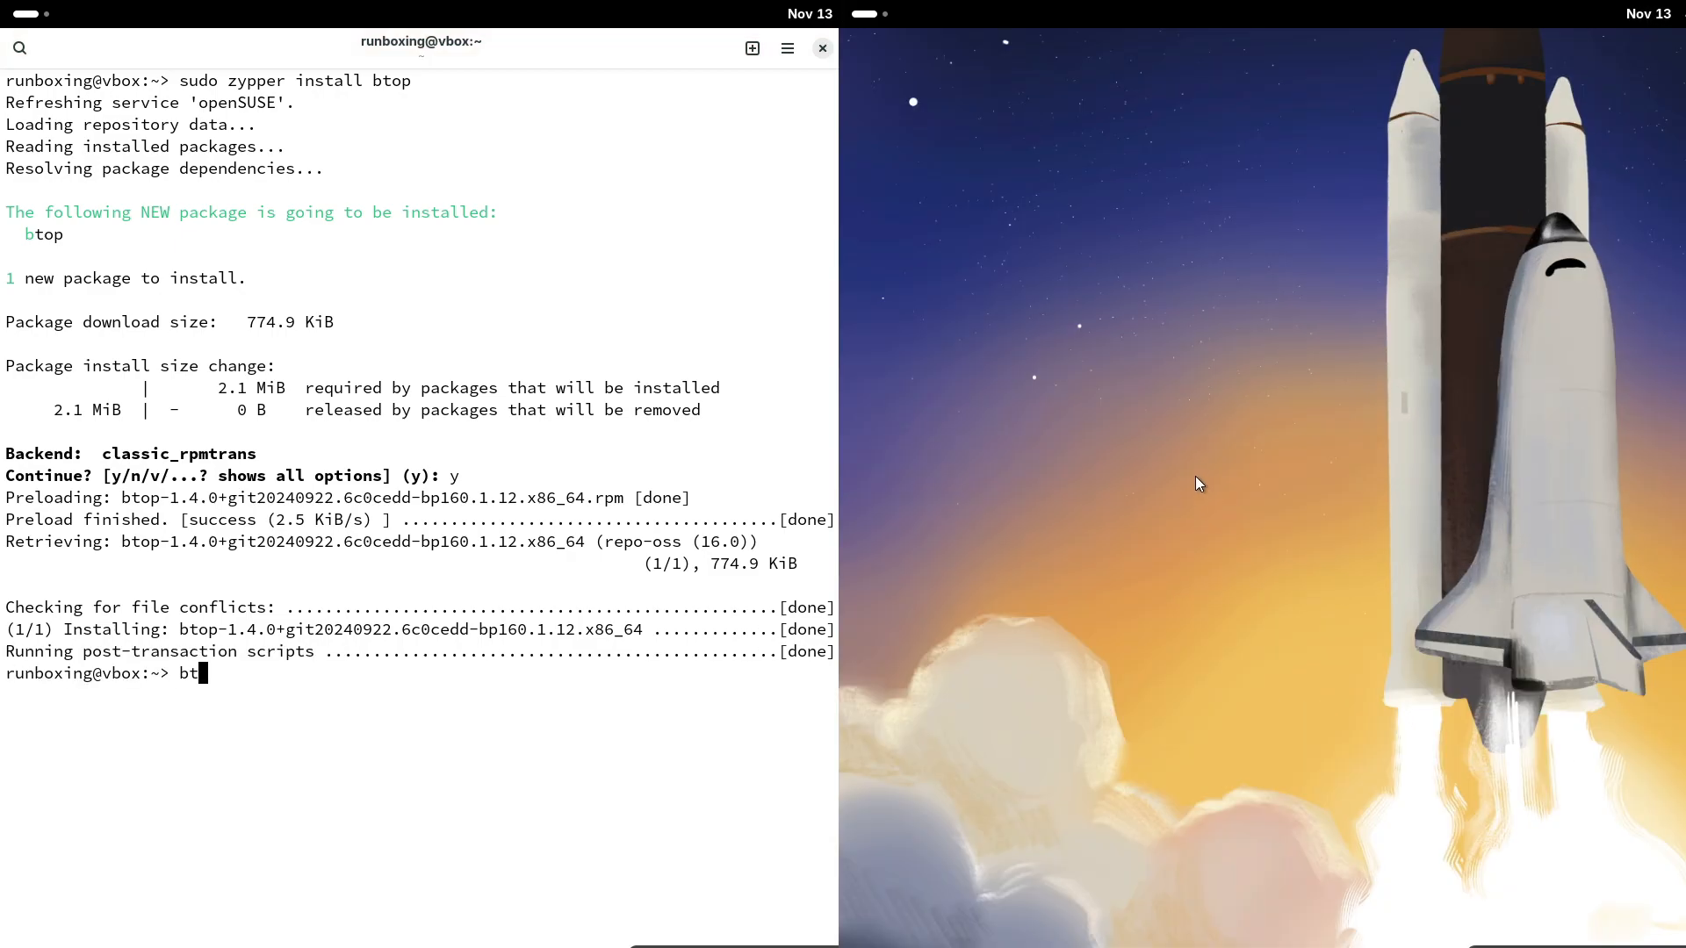
{"action": "key", "text": "Return"}
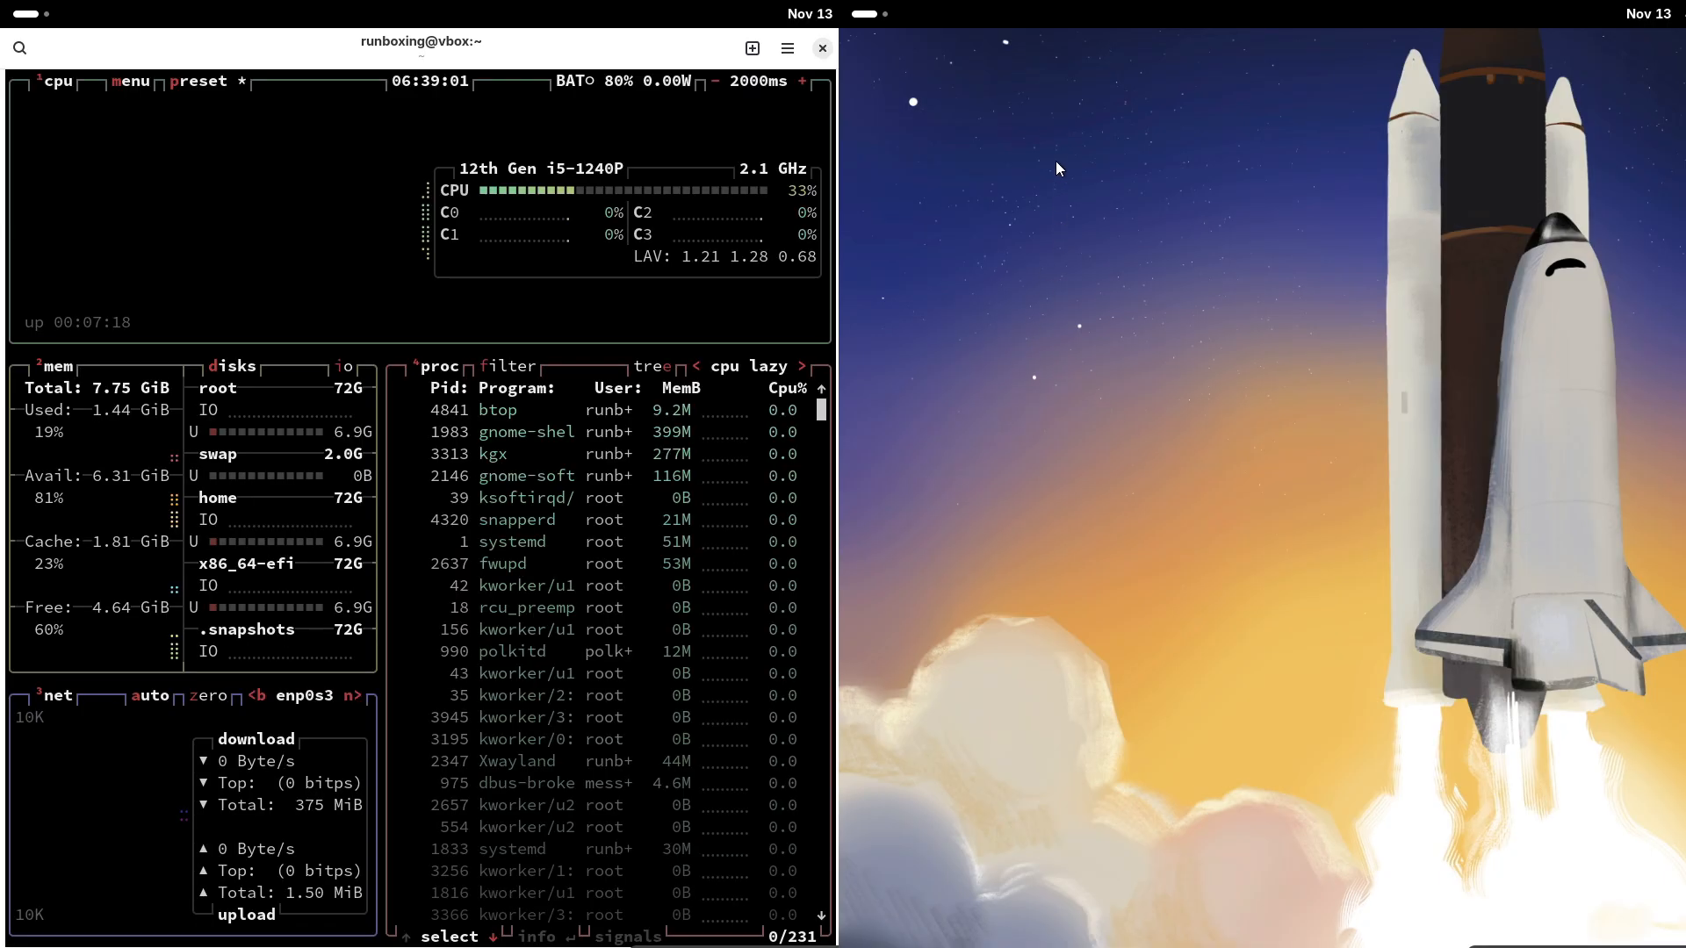
- Open Fedora's Change Background settings from the desktop menu and close openSUSE's btop terminal
{"action": "right_click", "coordinate": [1058, 167]}
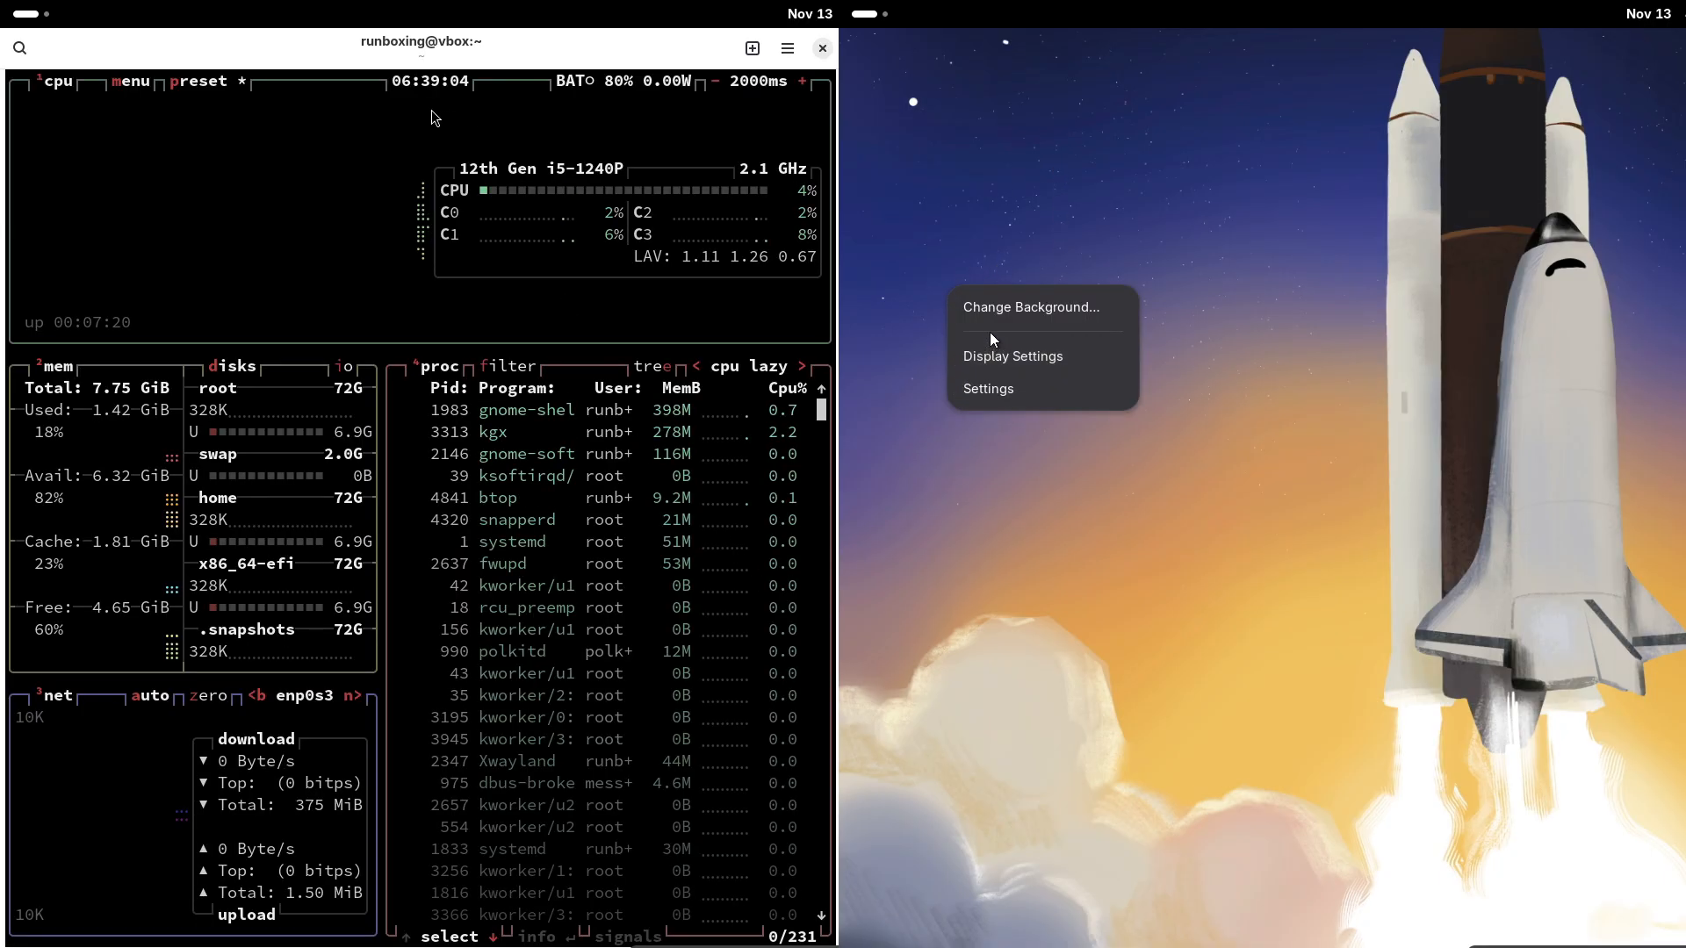
{"action": "left_click", "coordinate": [995, 321]}
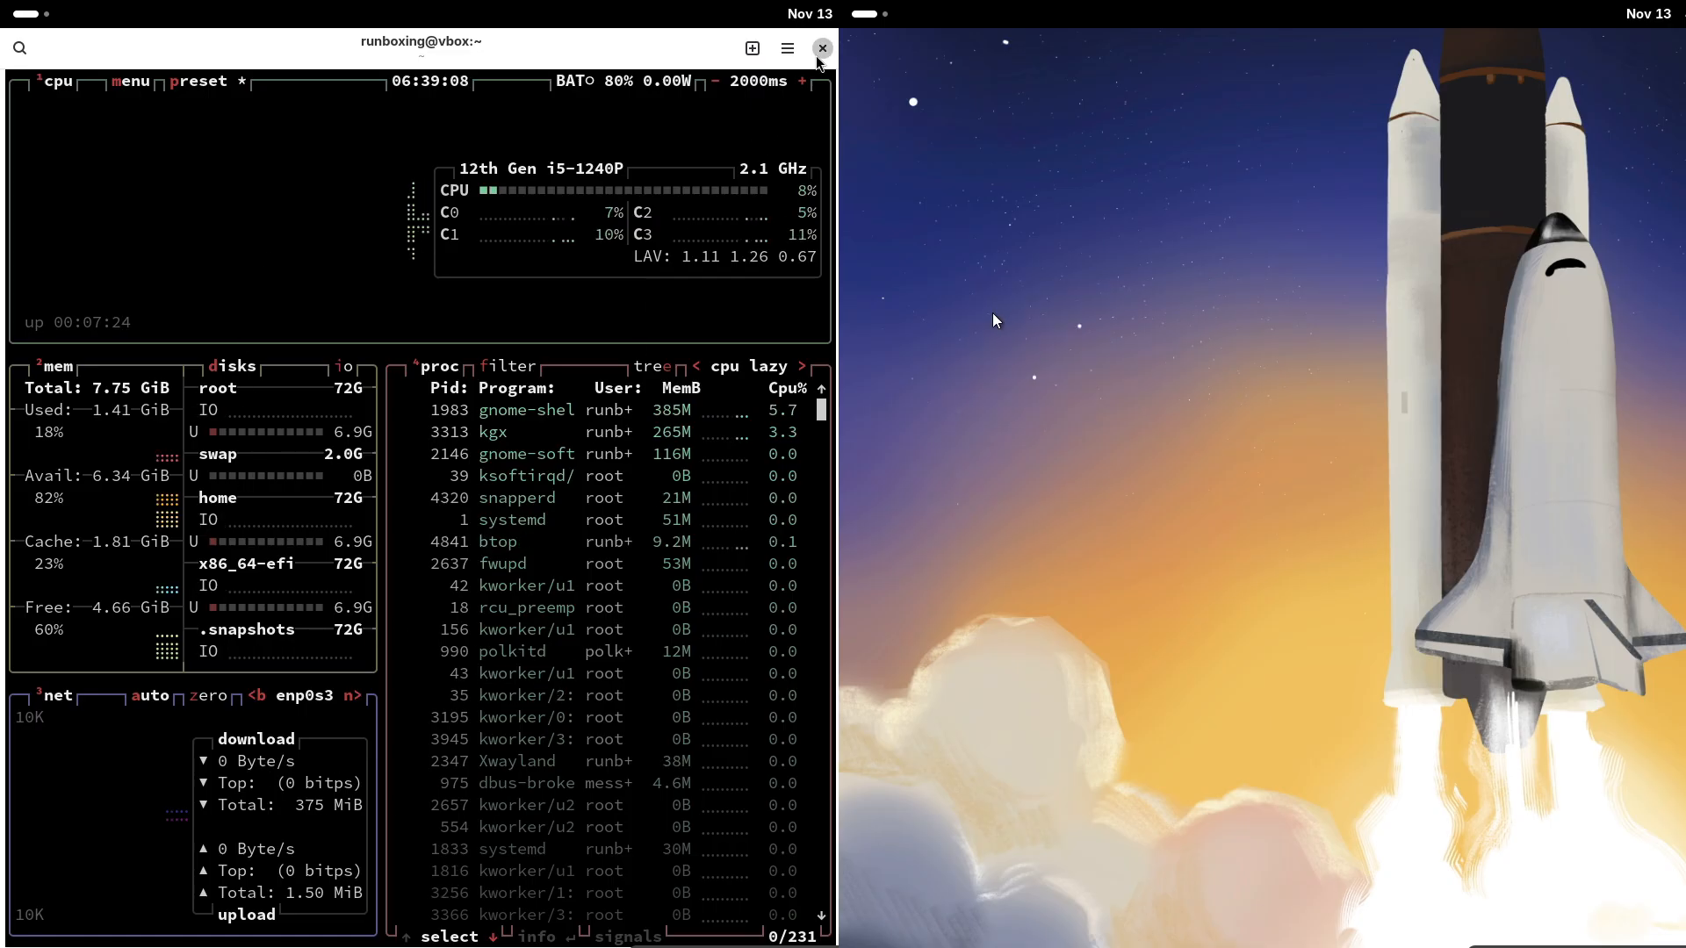
{"action": "left_click", "coordinate": [821, 48]}
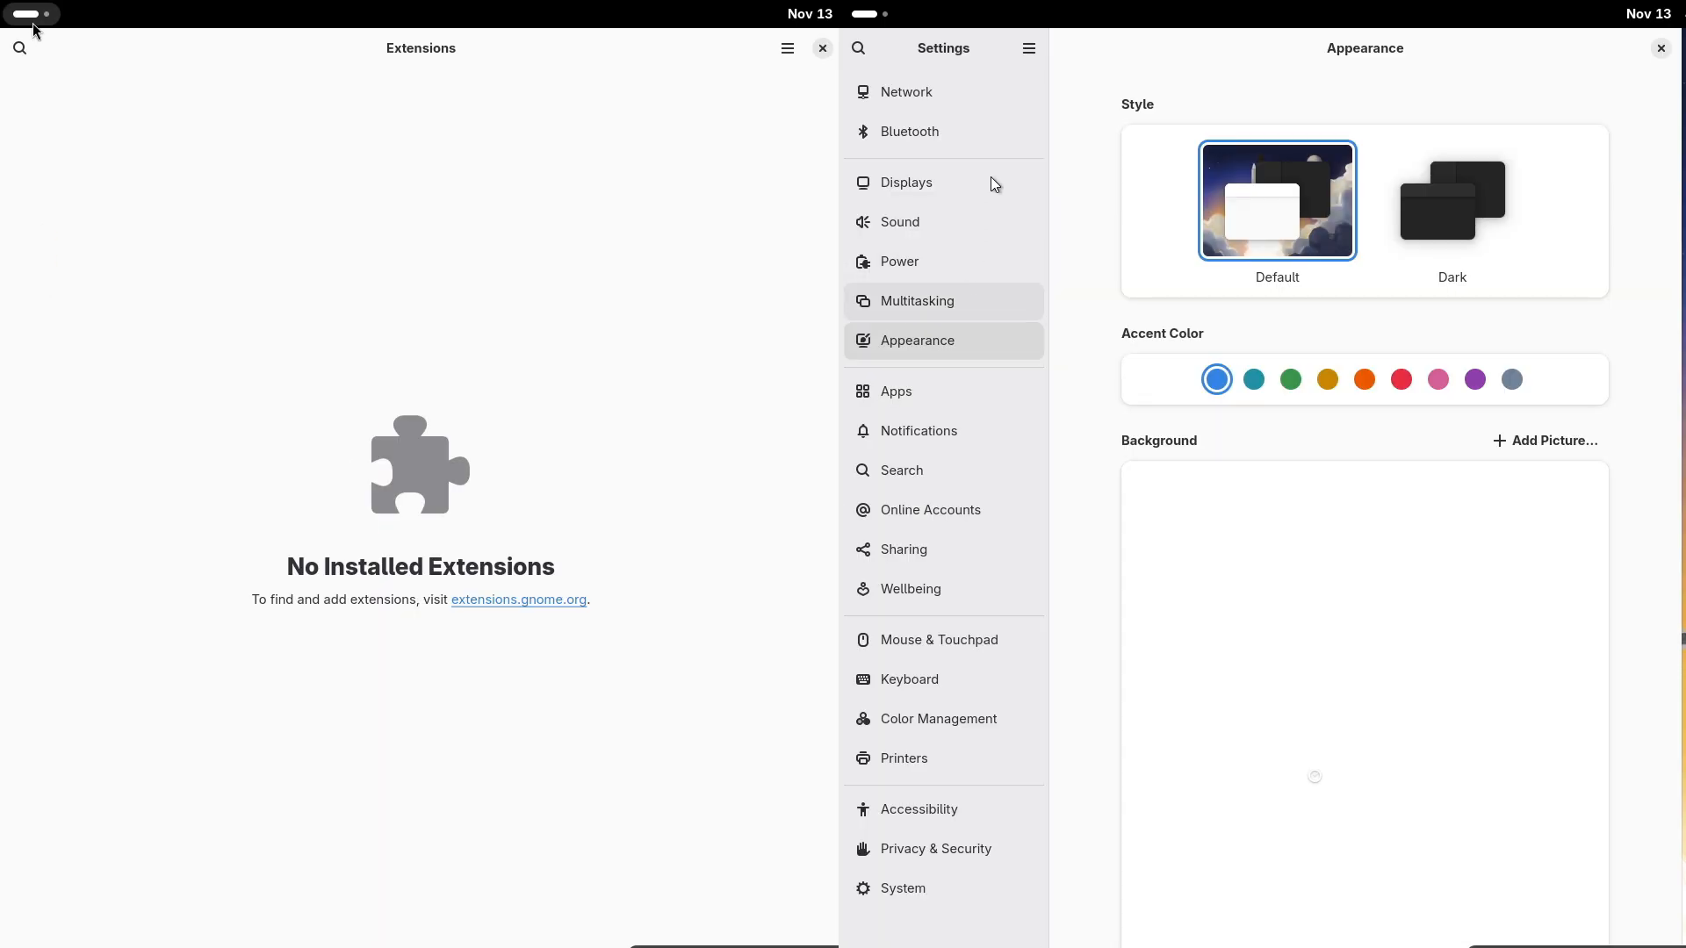
- Switch Fedora's power mode to Performance in the Power settings
{"action": "left_click", "coordinate": [906, 91]}
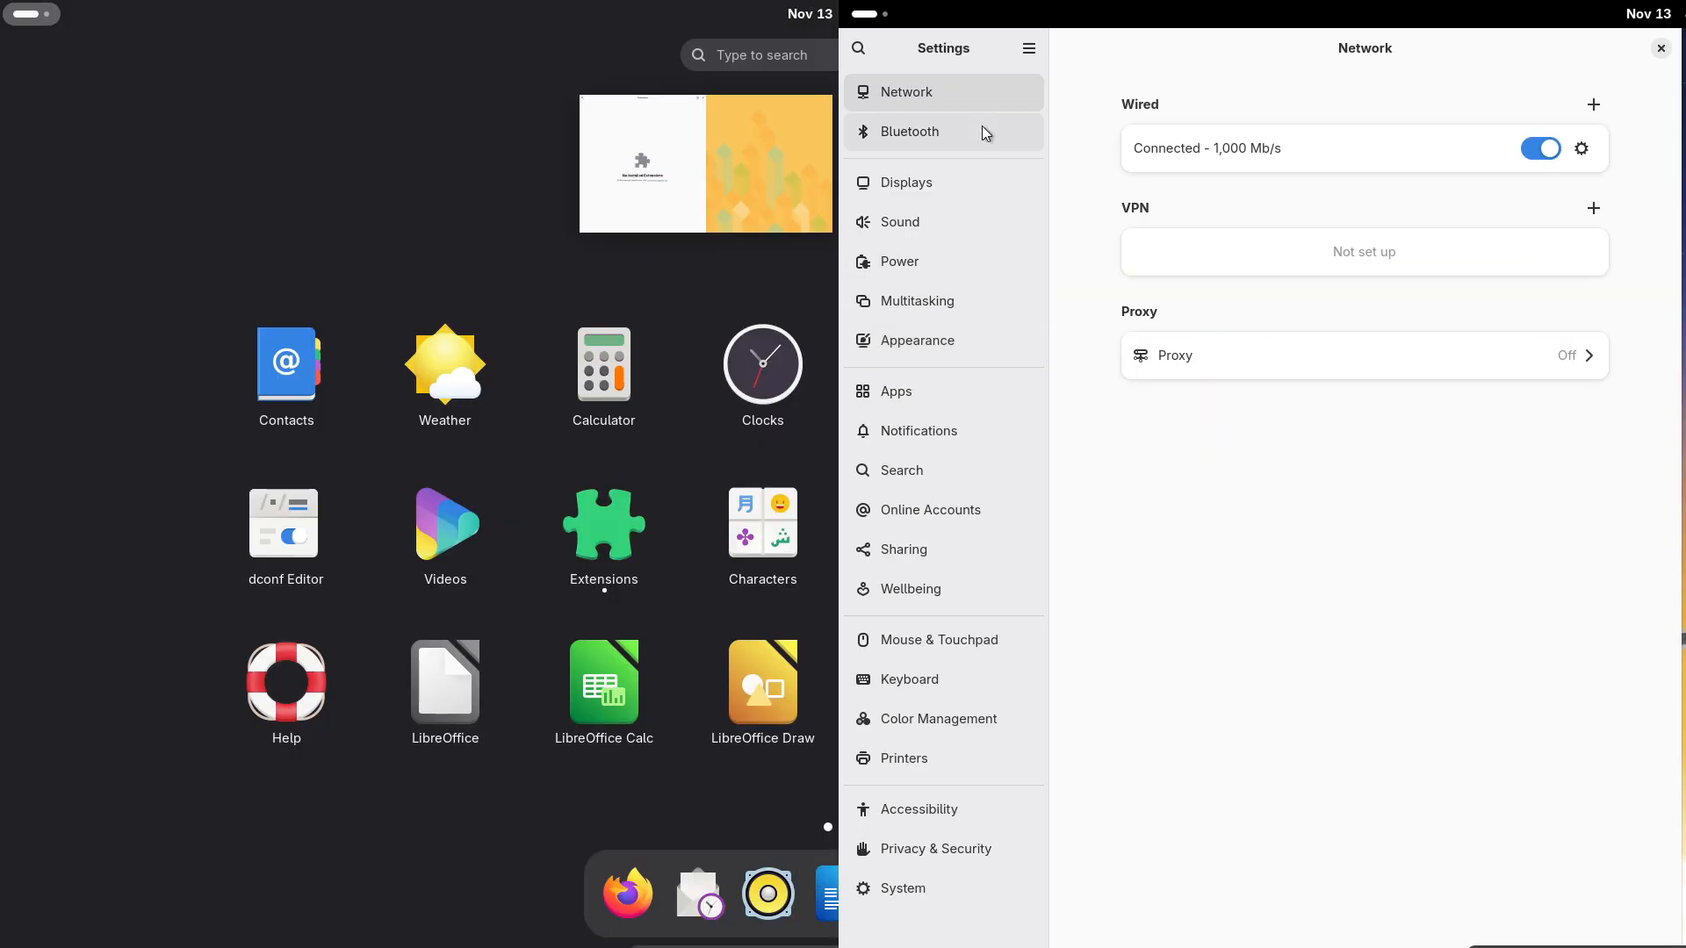
{"action": "left_click", "coordinate": [908, 131]}
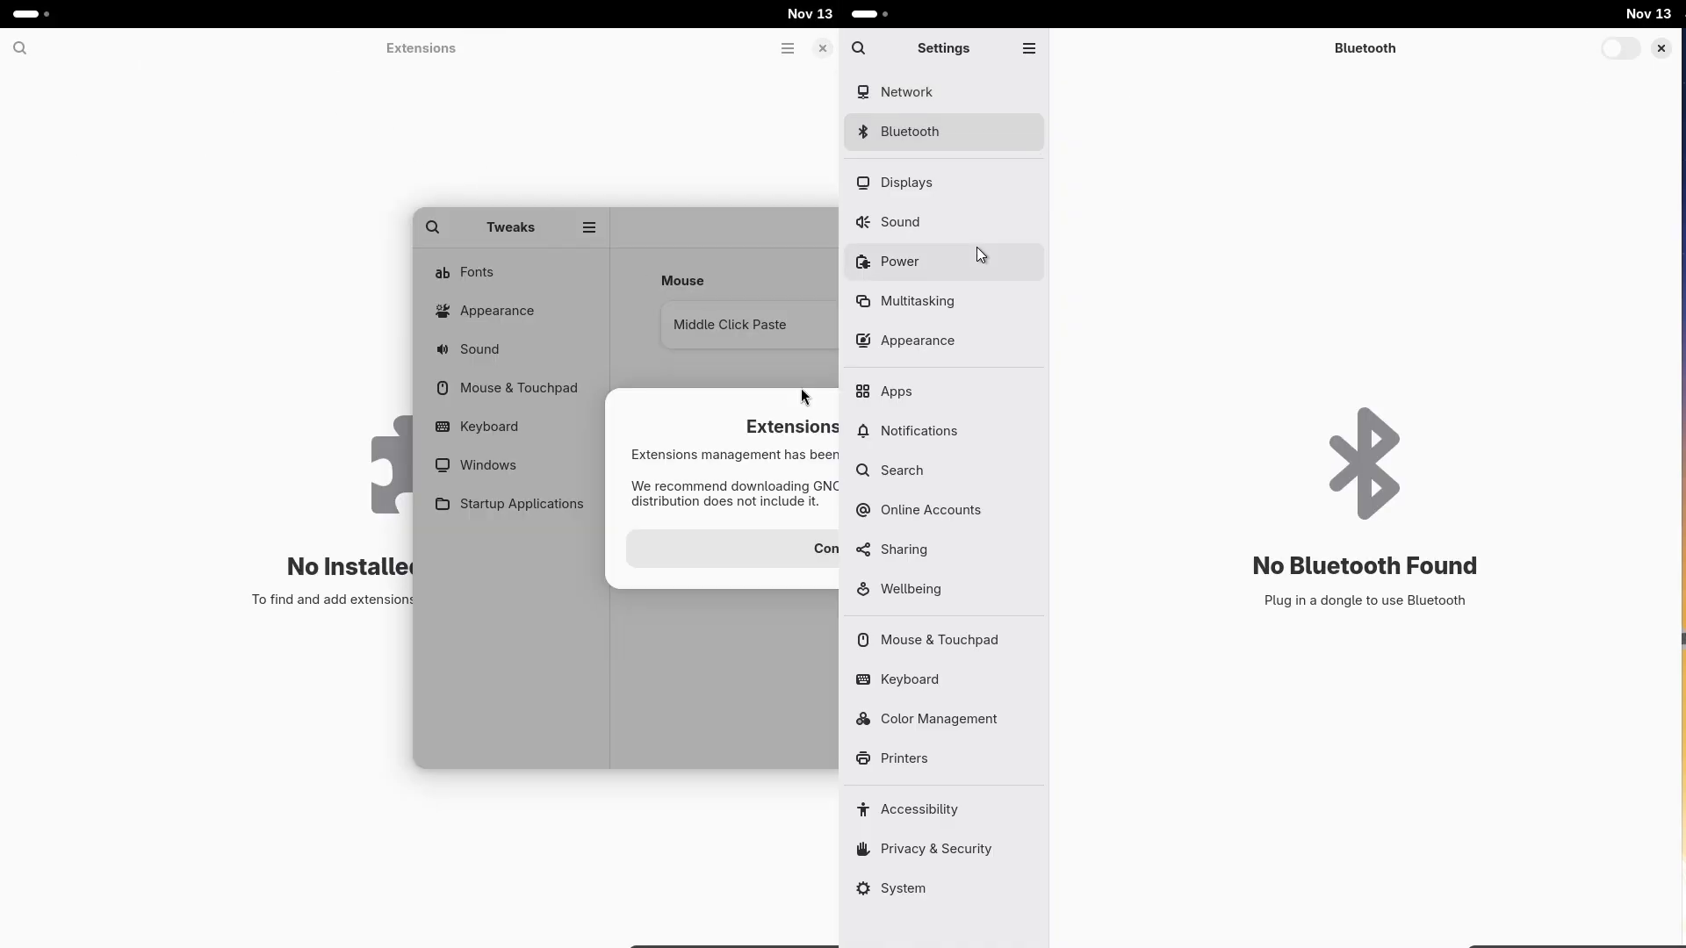
{"action": "left_click", "coordinate": [900, 261]}
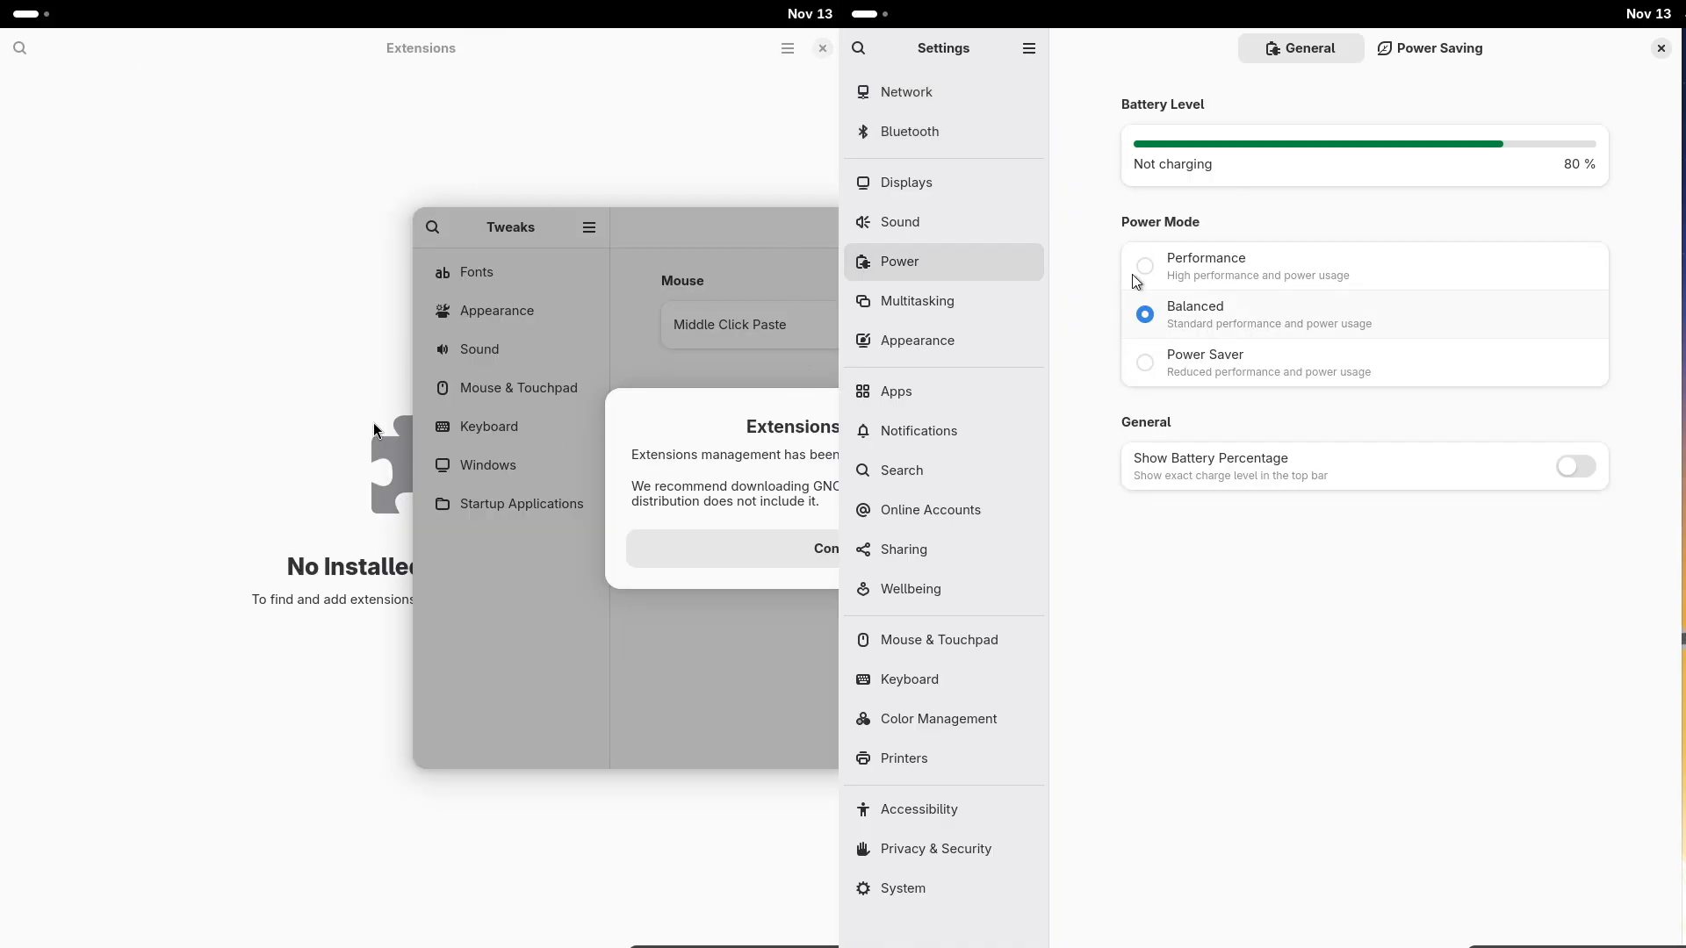
{"action": "left_click", "coordinate": [1144, 265]}
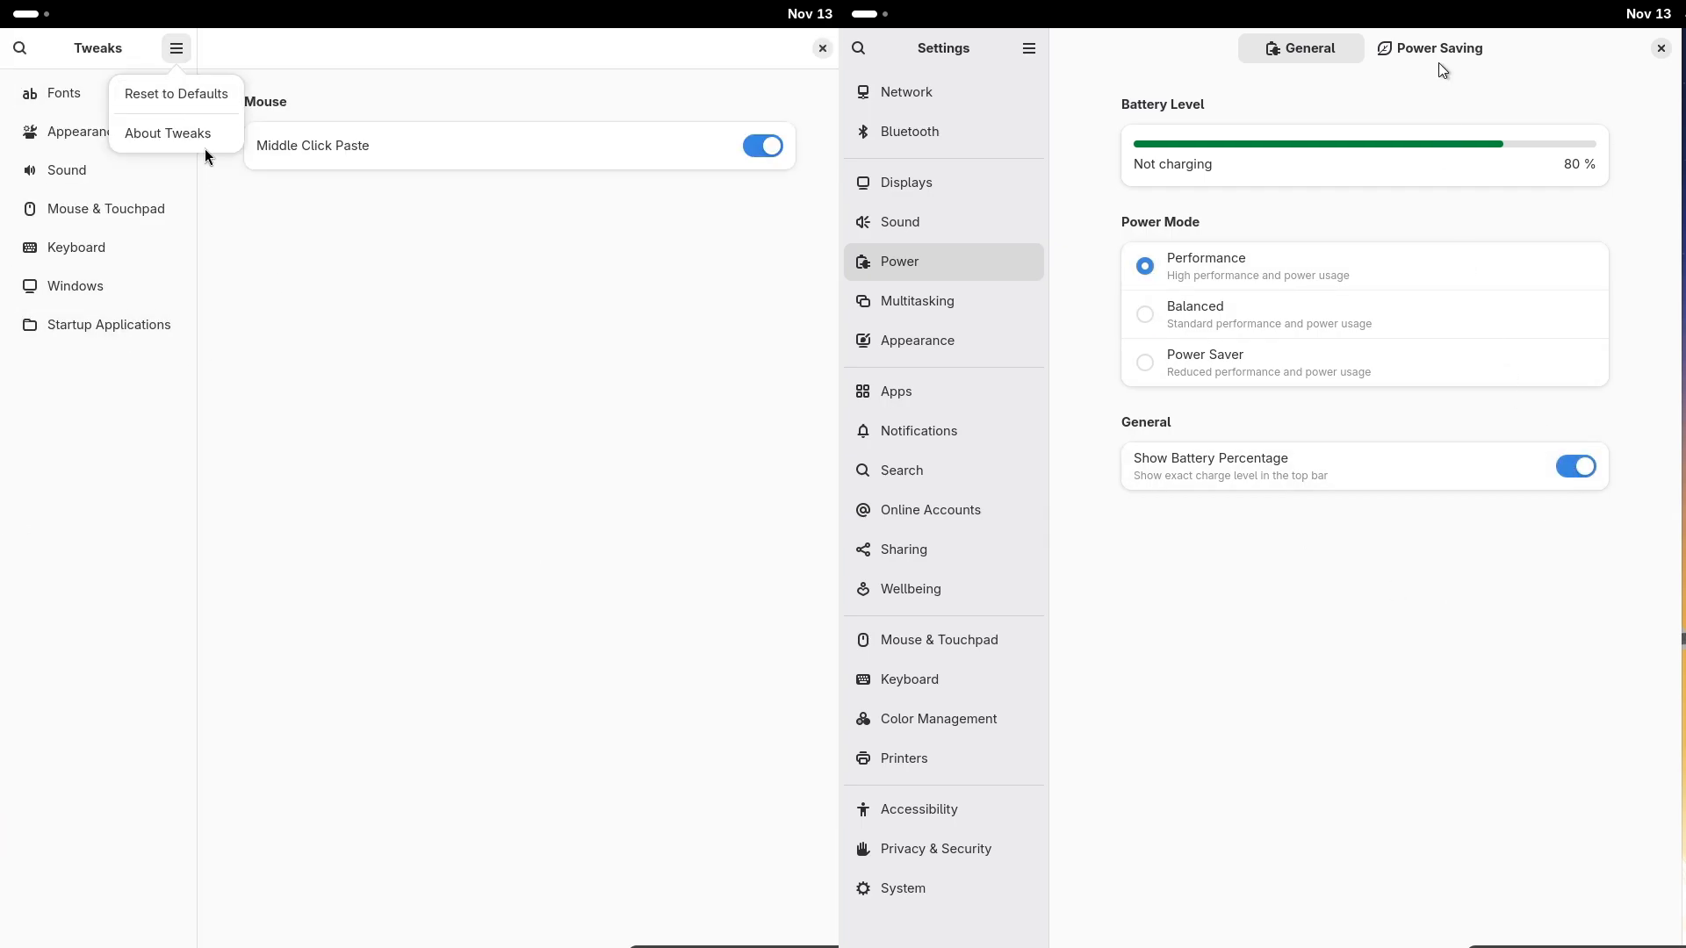
- Browse openSUSE's Fonts, Appearance, Sound, Keyboard and Windows tweaks, then check About Extensions
{"action": "left_click", "coordinate": [166, 134]}
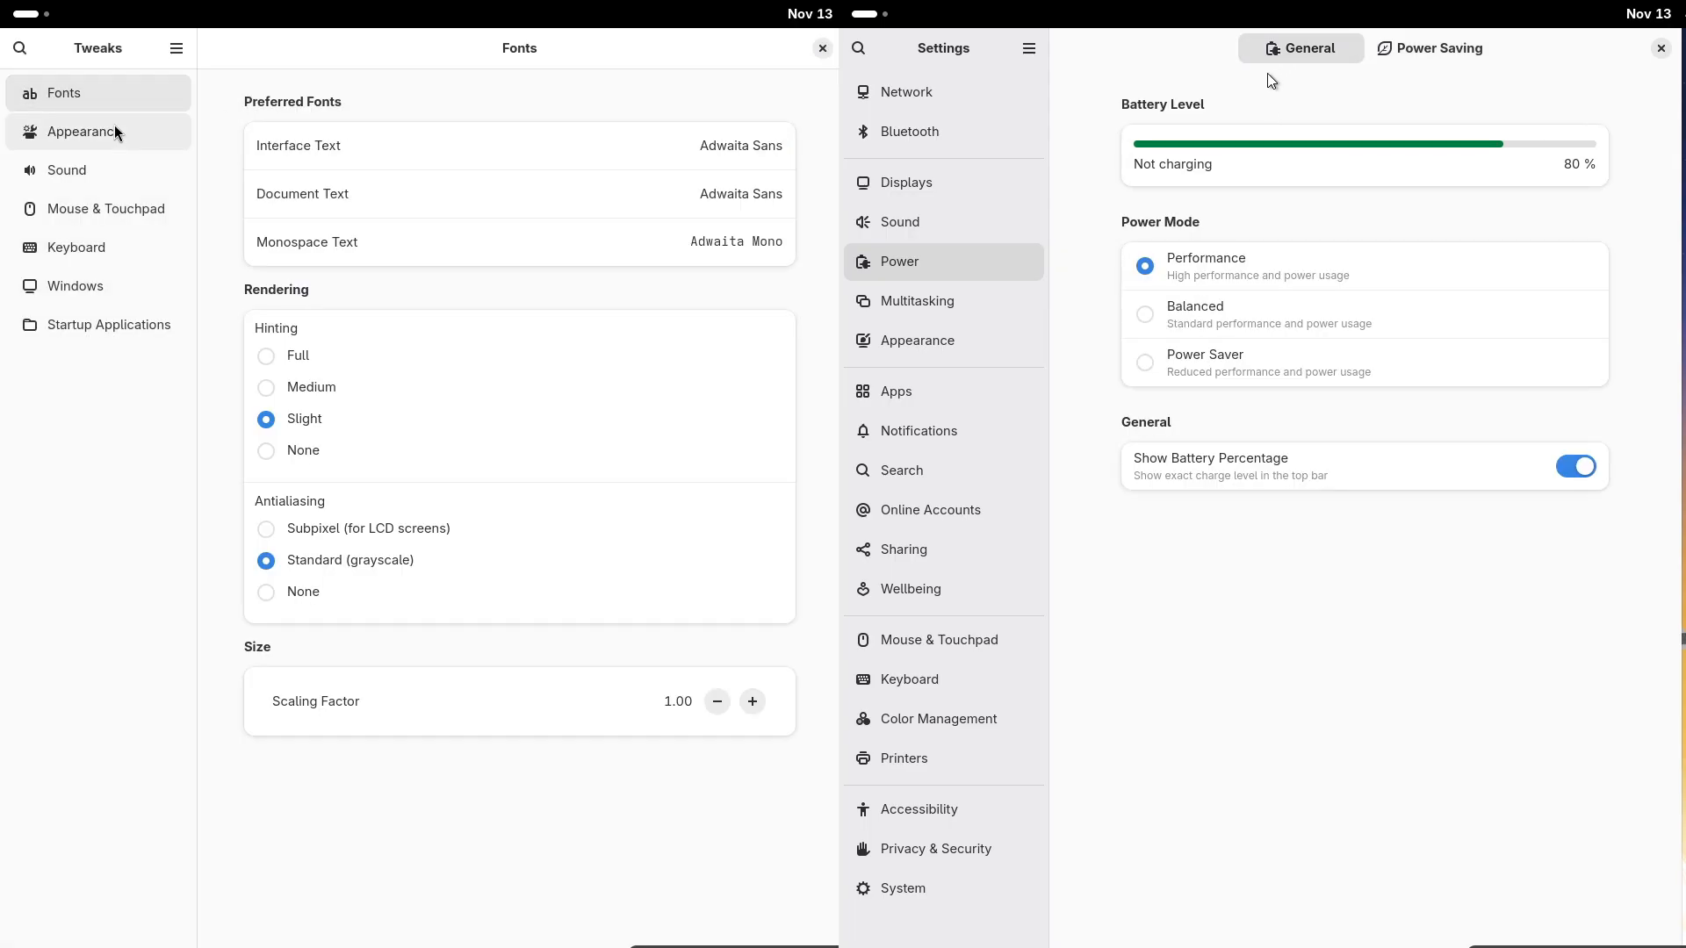
{"action": "left_click", "coordinate": [82, 131]}
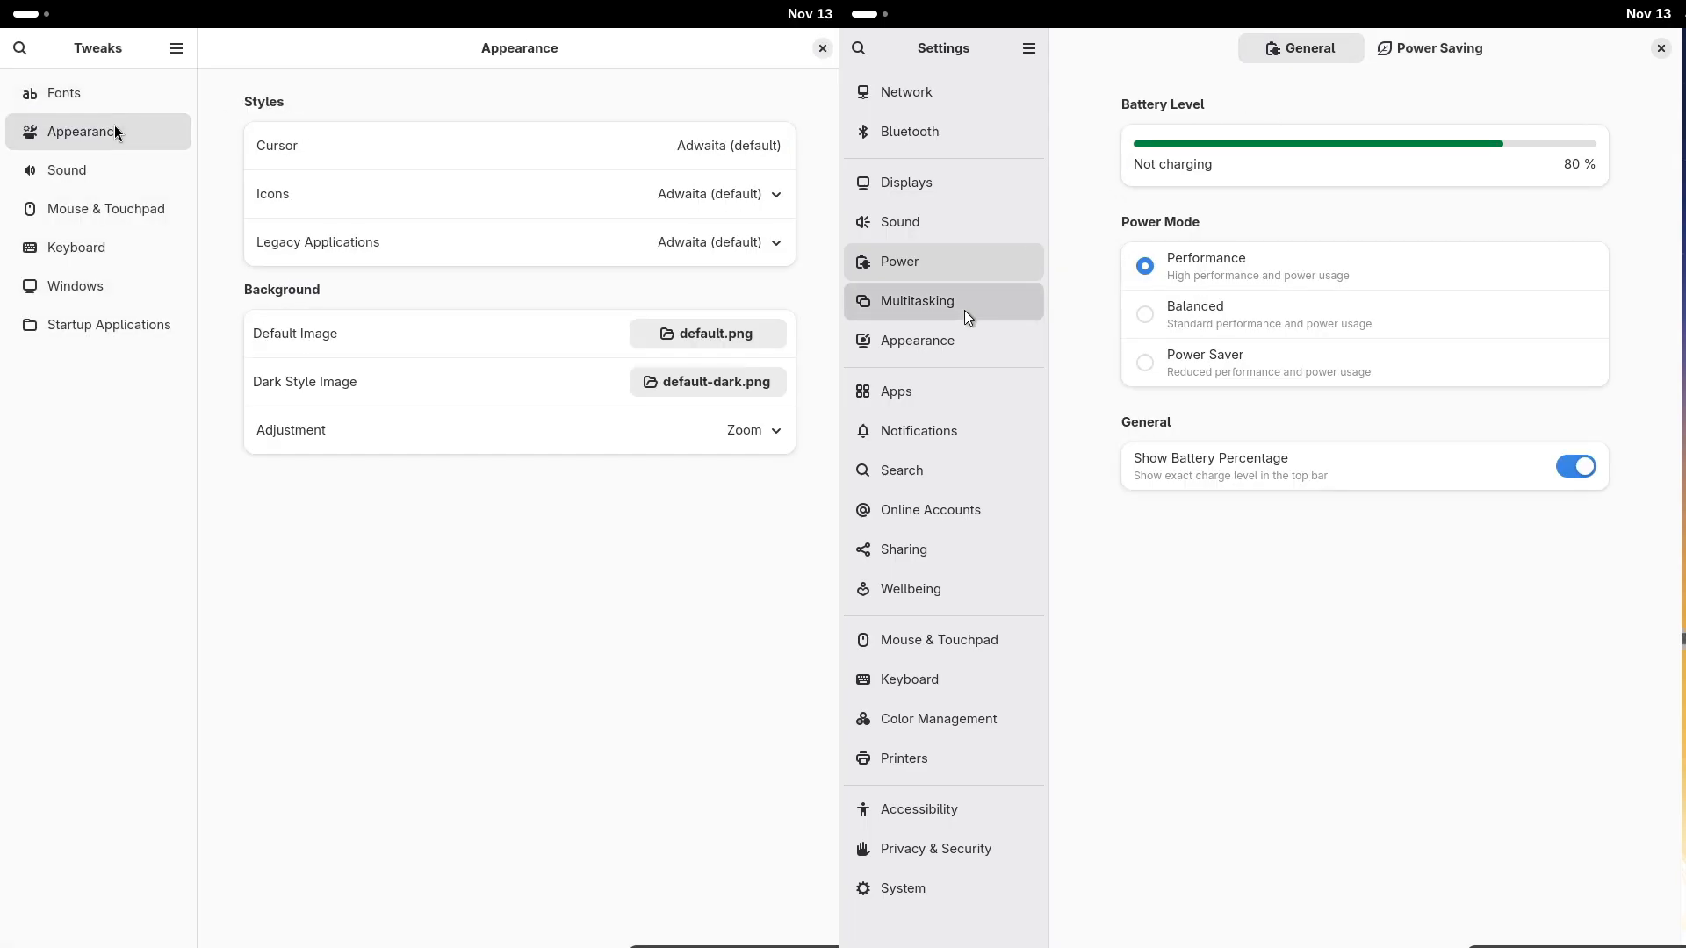
{"action": "left_click", "coordinate": [916, 301]}
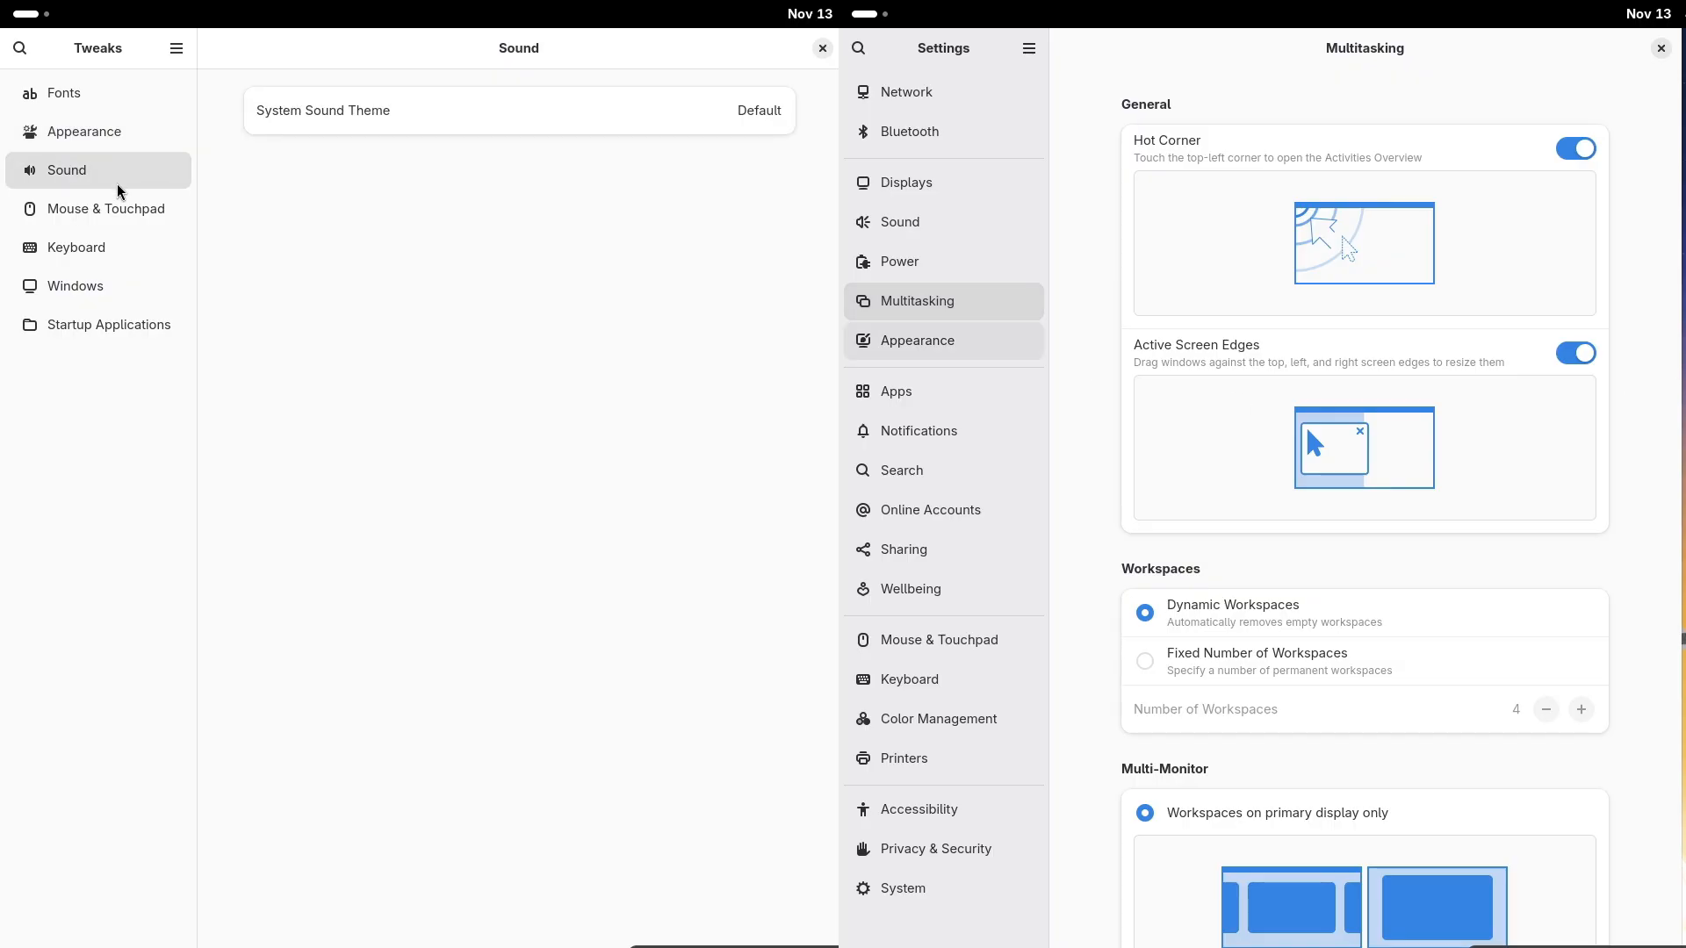
{"action": "left_click", "coordinate": [76, 248]}
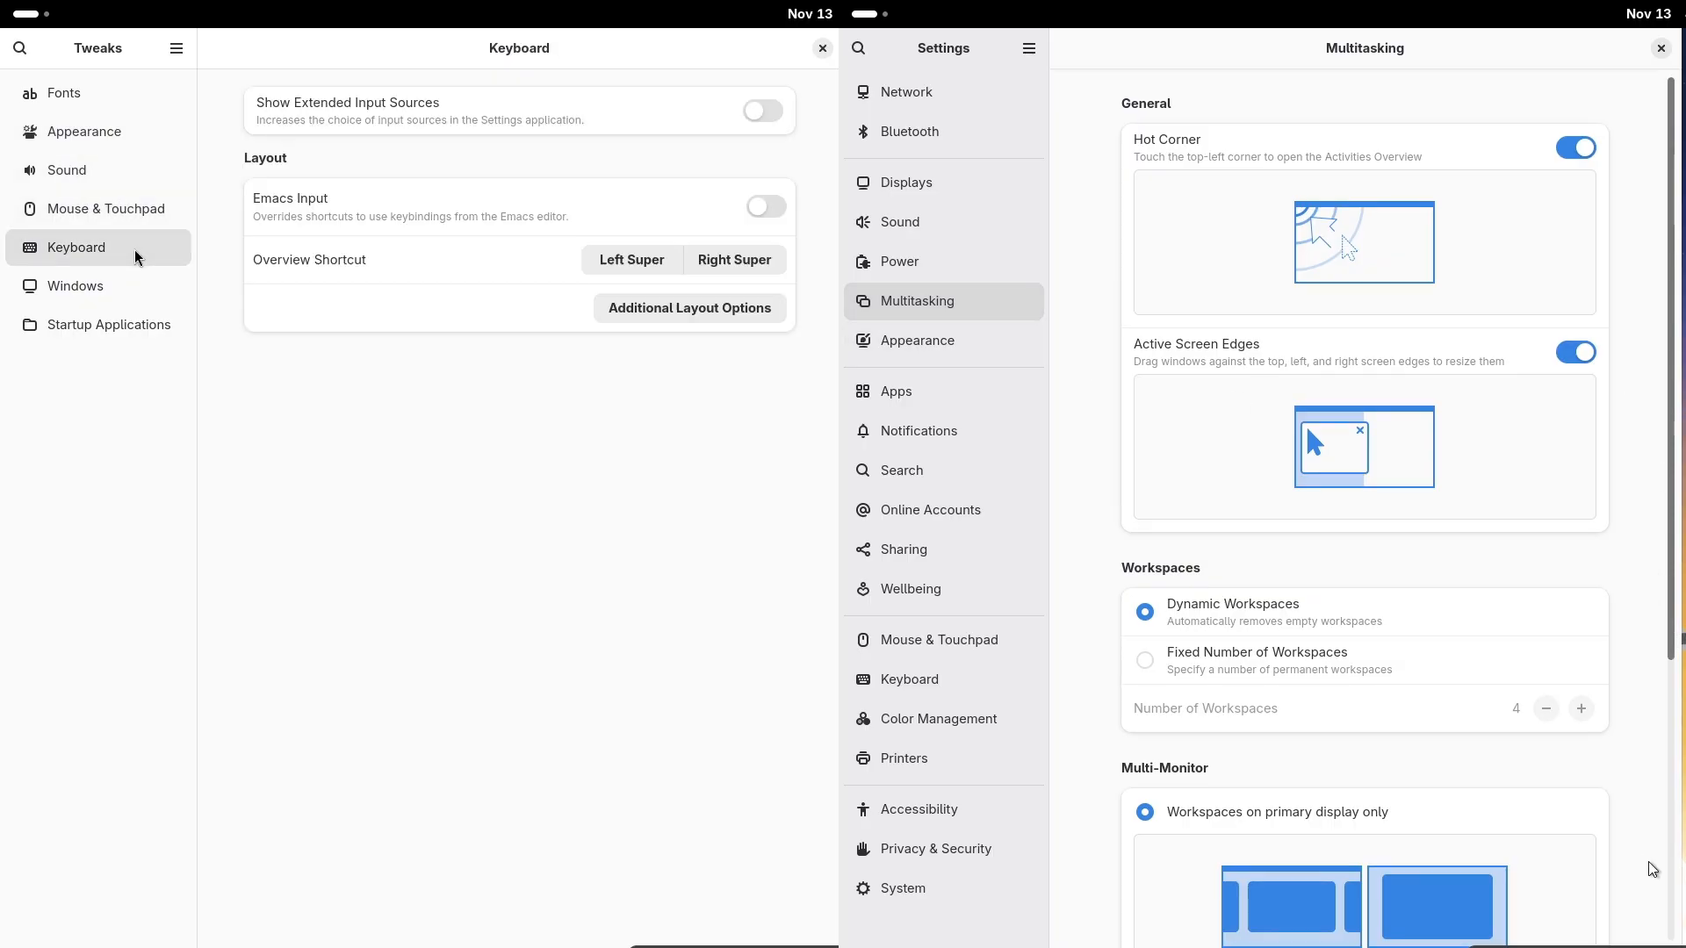
{"action": "left_click", "coordinate": [76, 286]}
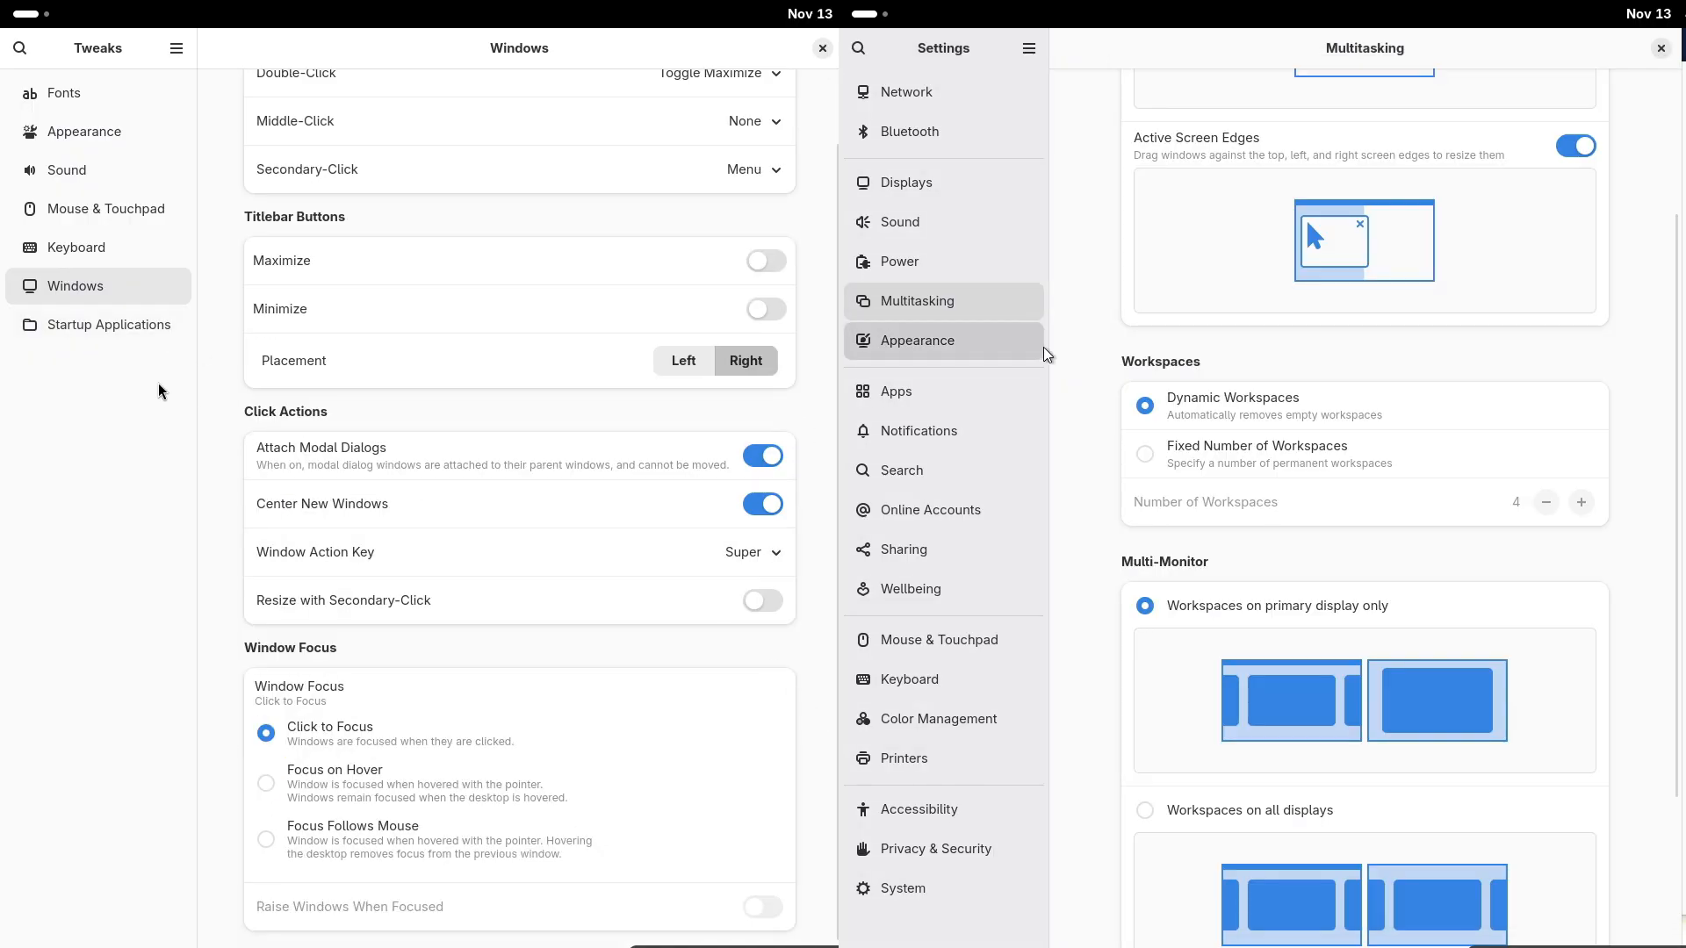
{"action": "left_click", "coordinate": [110, 325]}
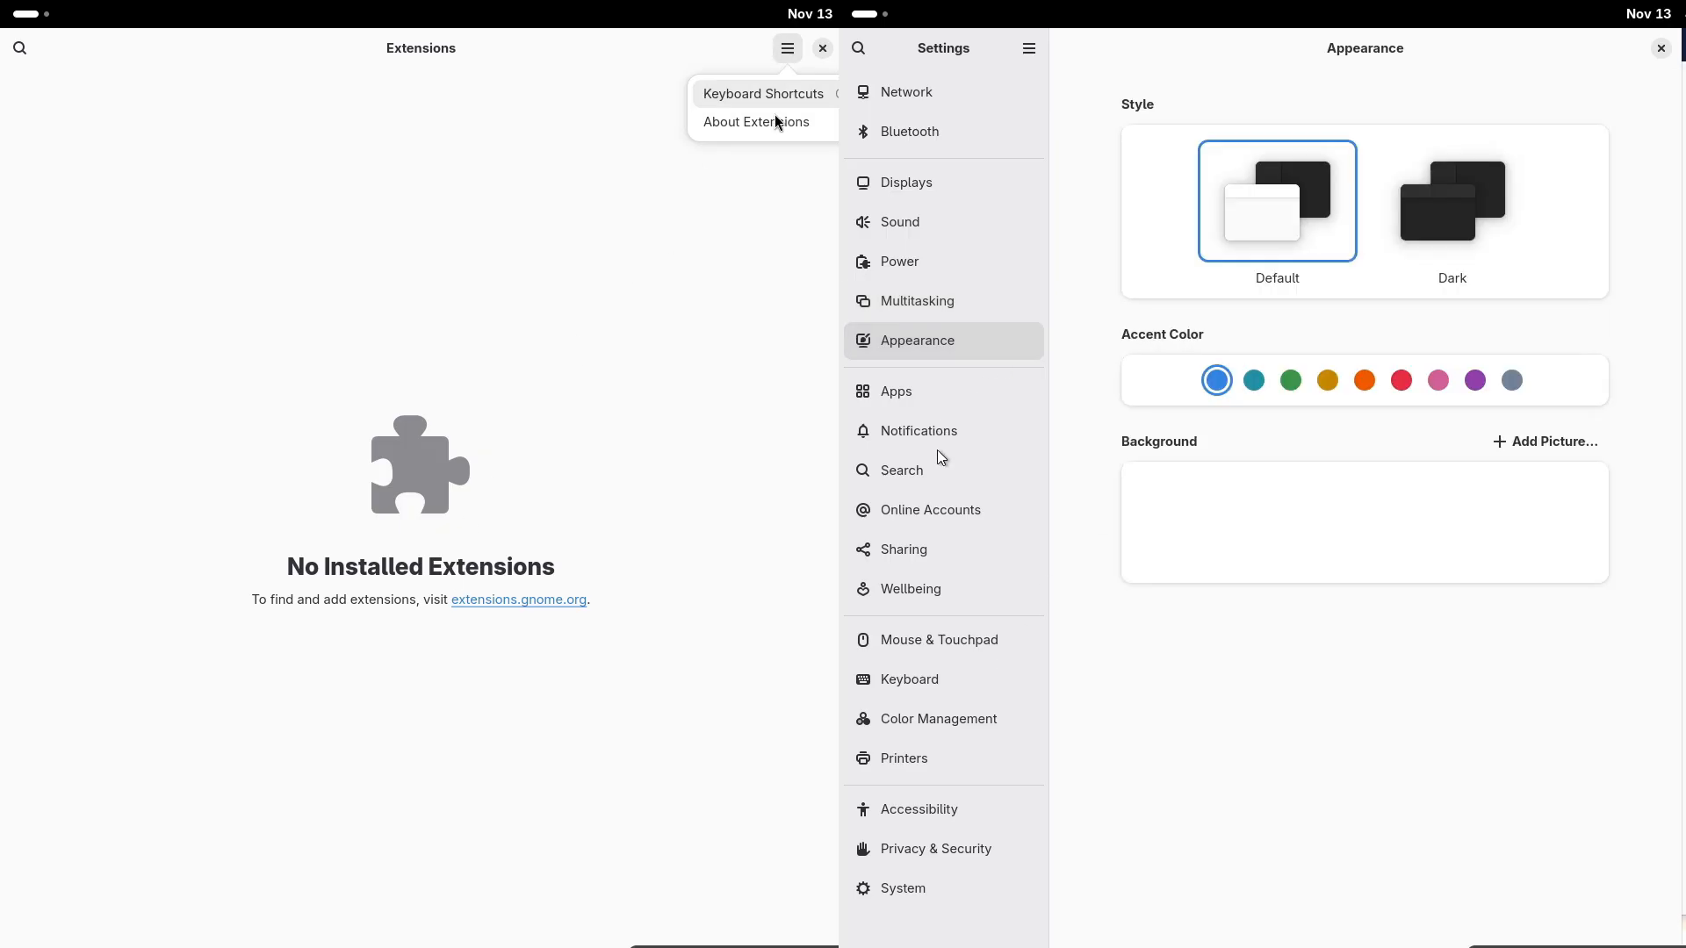
{"action": "left_click", "coordinate": [756, 121]}
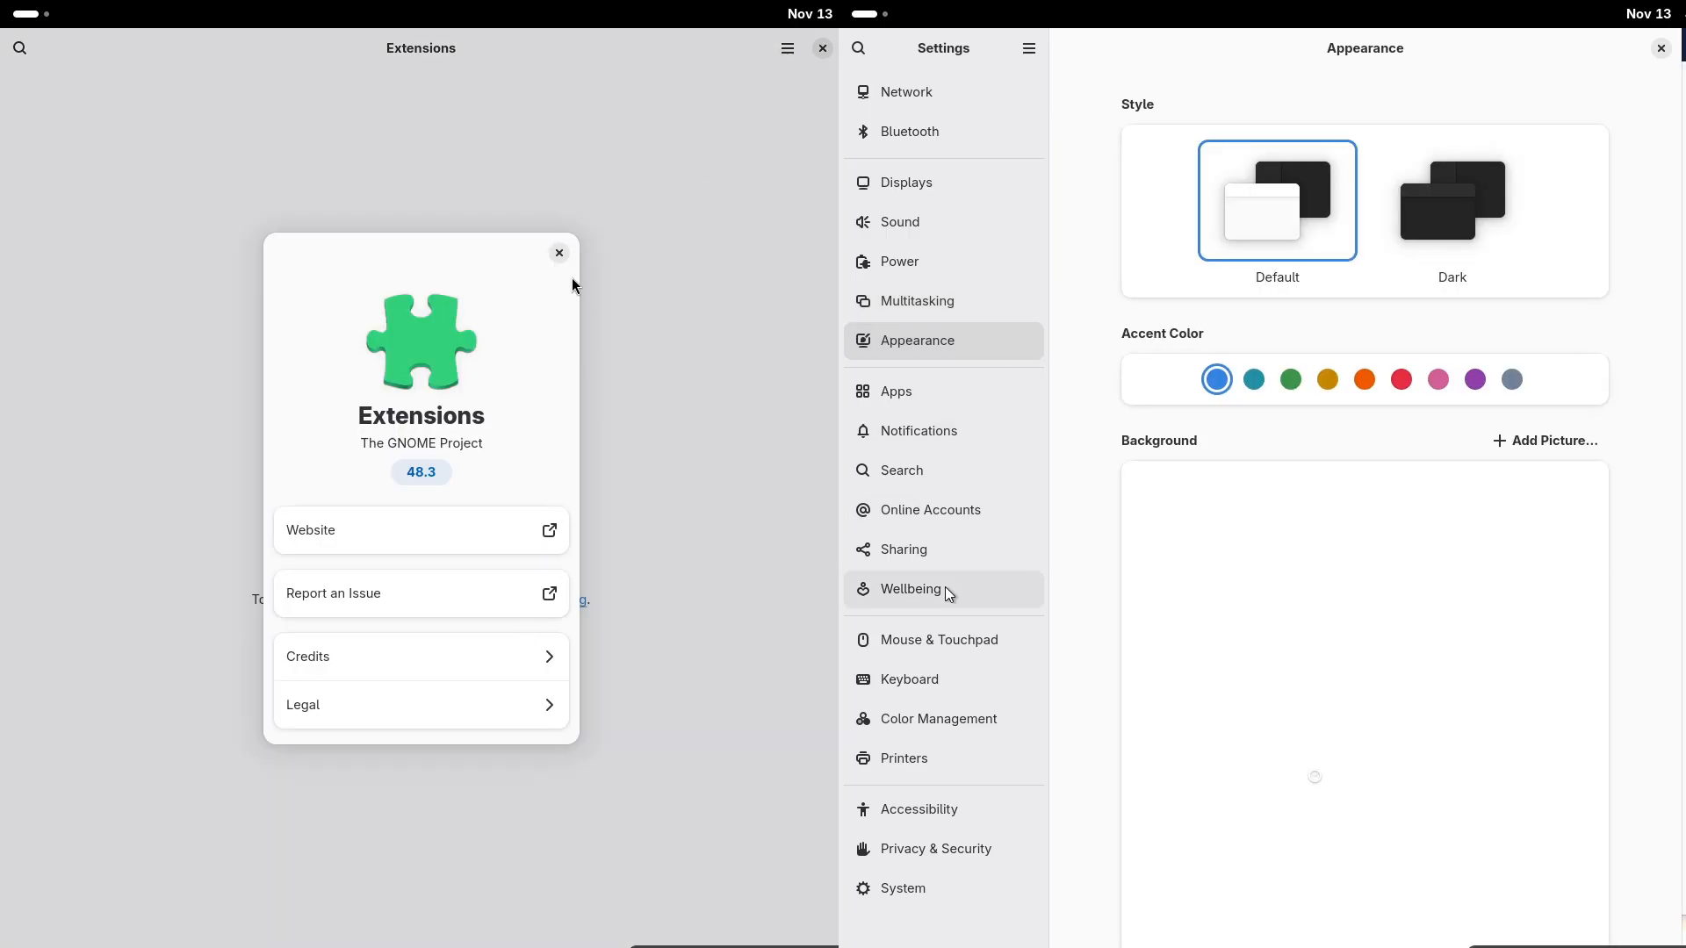
{"action": "left_click", "coordinate": [558, 253]}
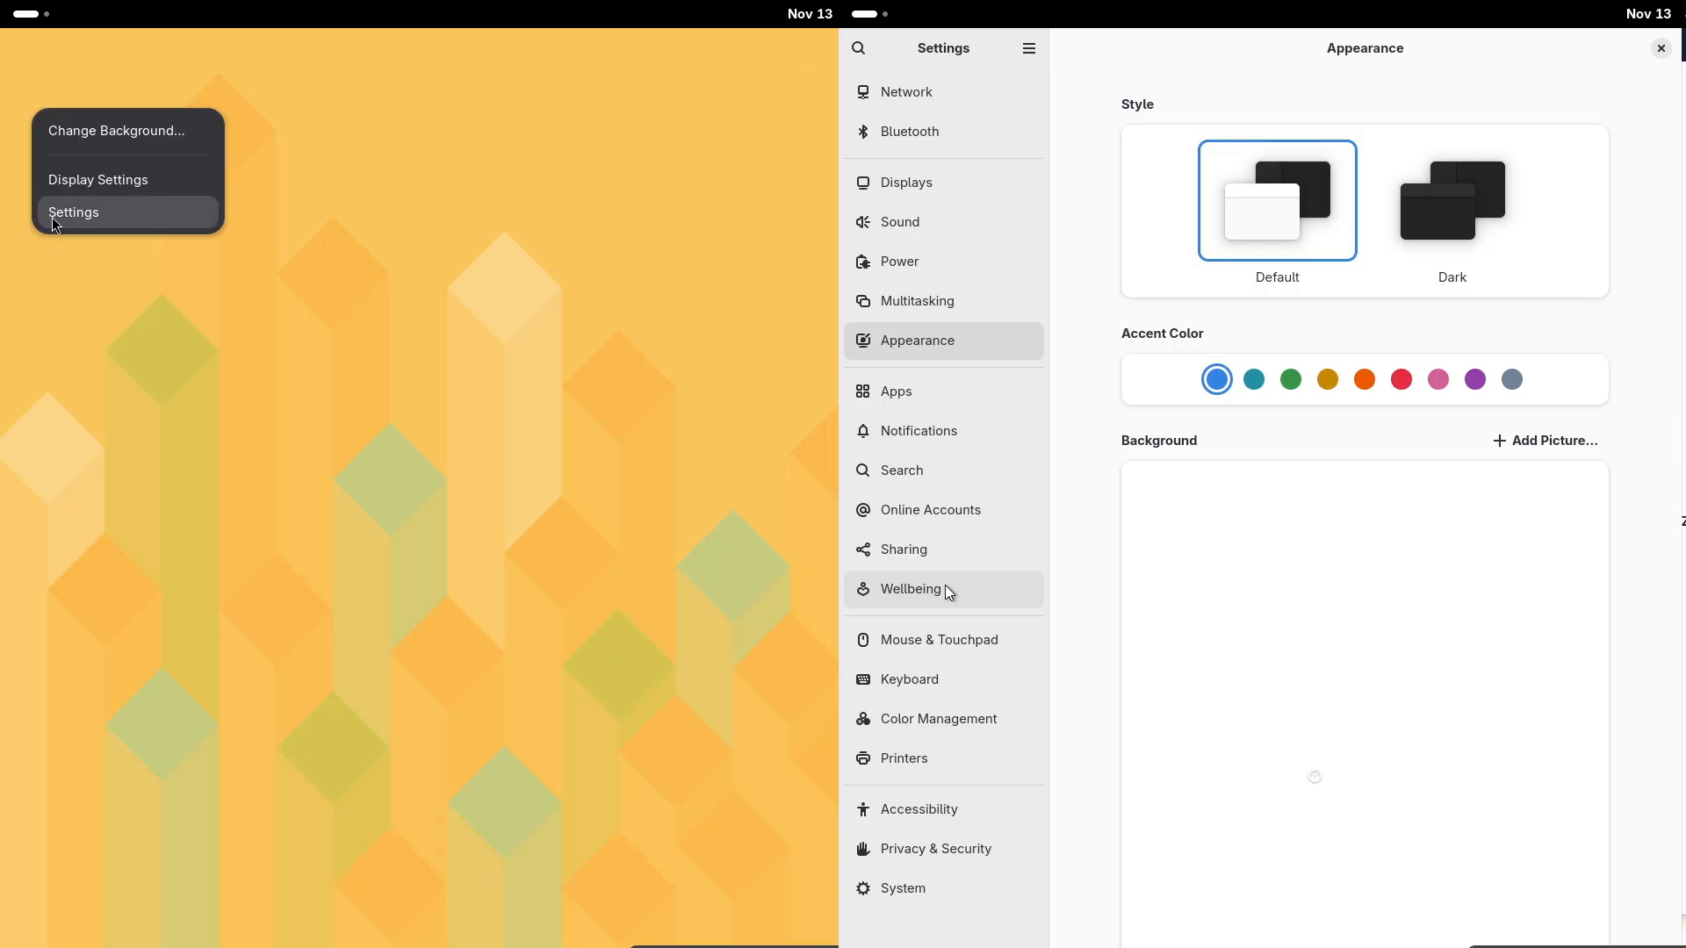
- Open openSUSE Settings and view its Appearance and Power (80% battery) pages
{"action": "left_click", "coordinate": [74, 212]}
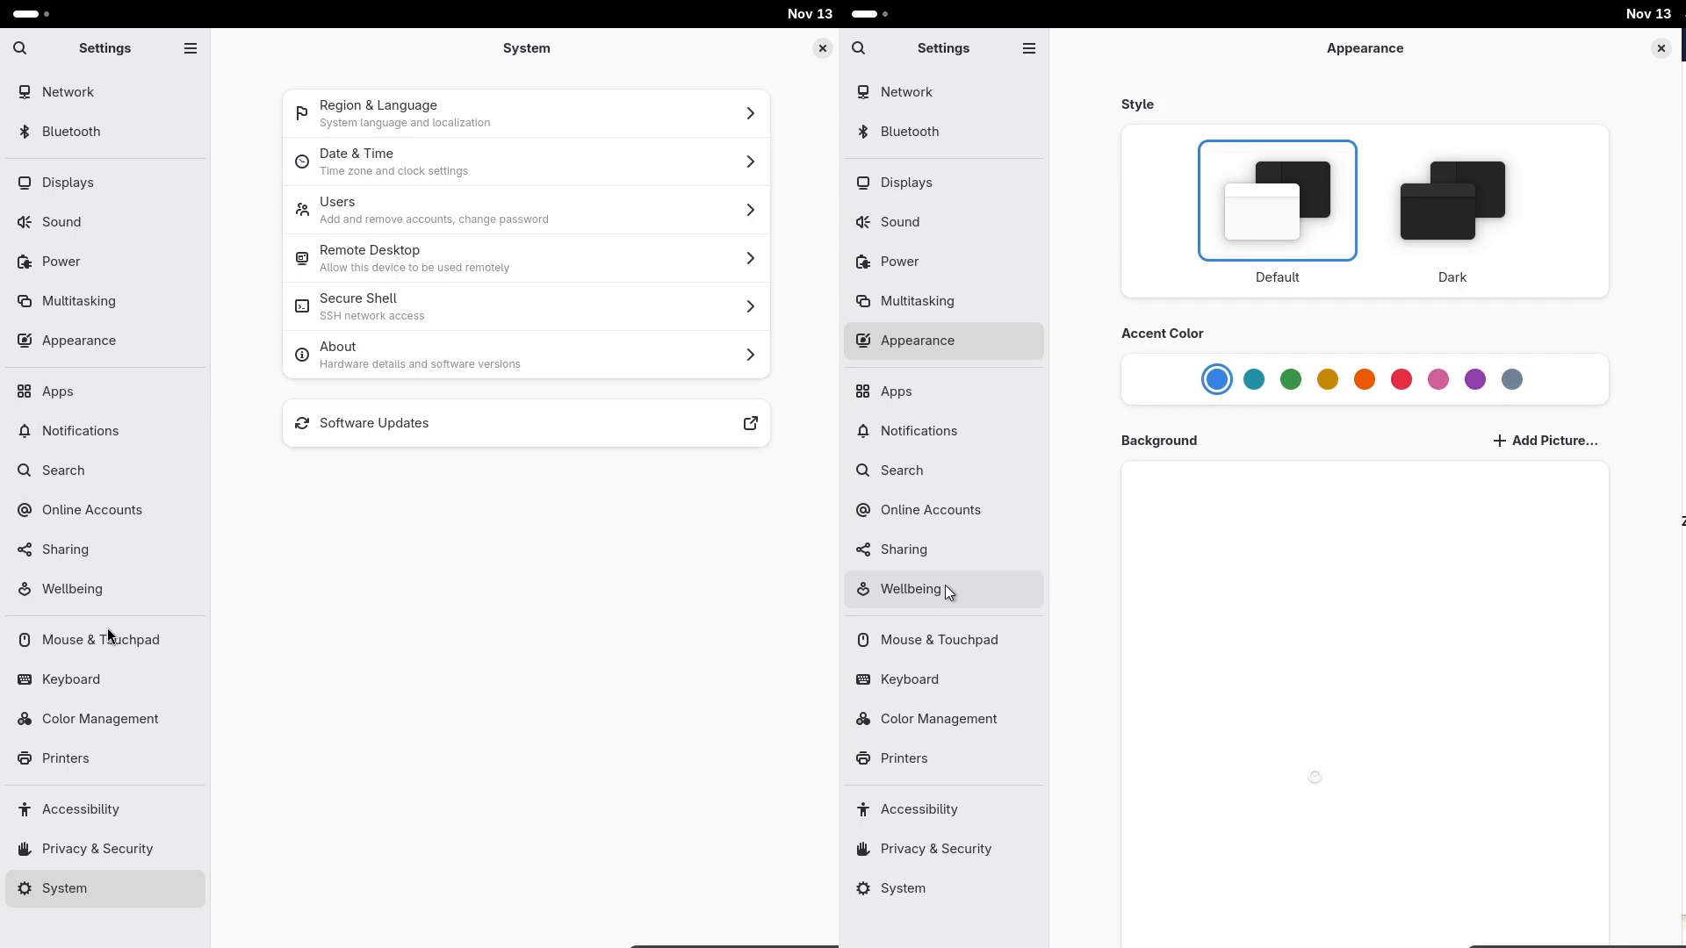
{"action": "left_click", "coordinate": [72, 588]}
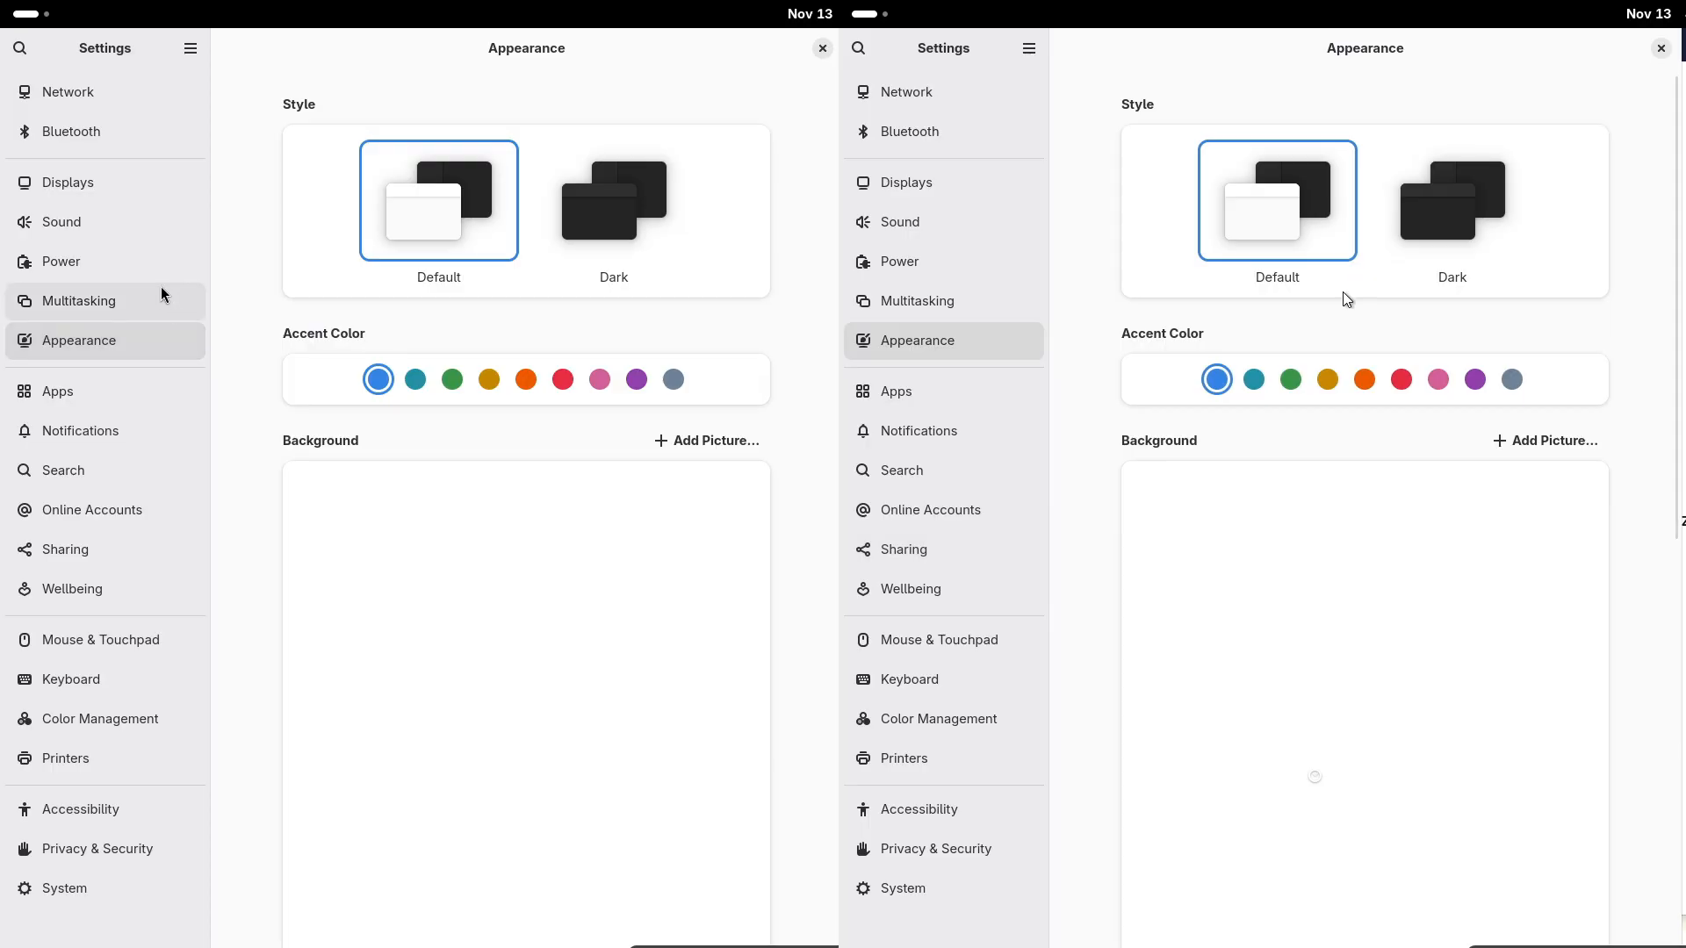
{"action": "left_click", "coordinate": [62, 261]}
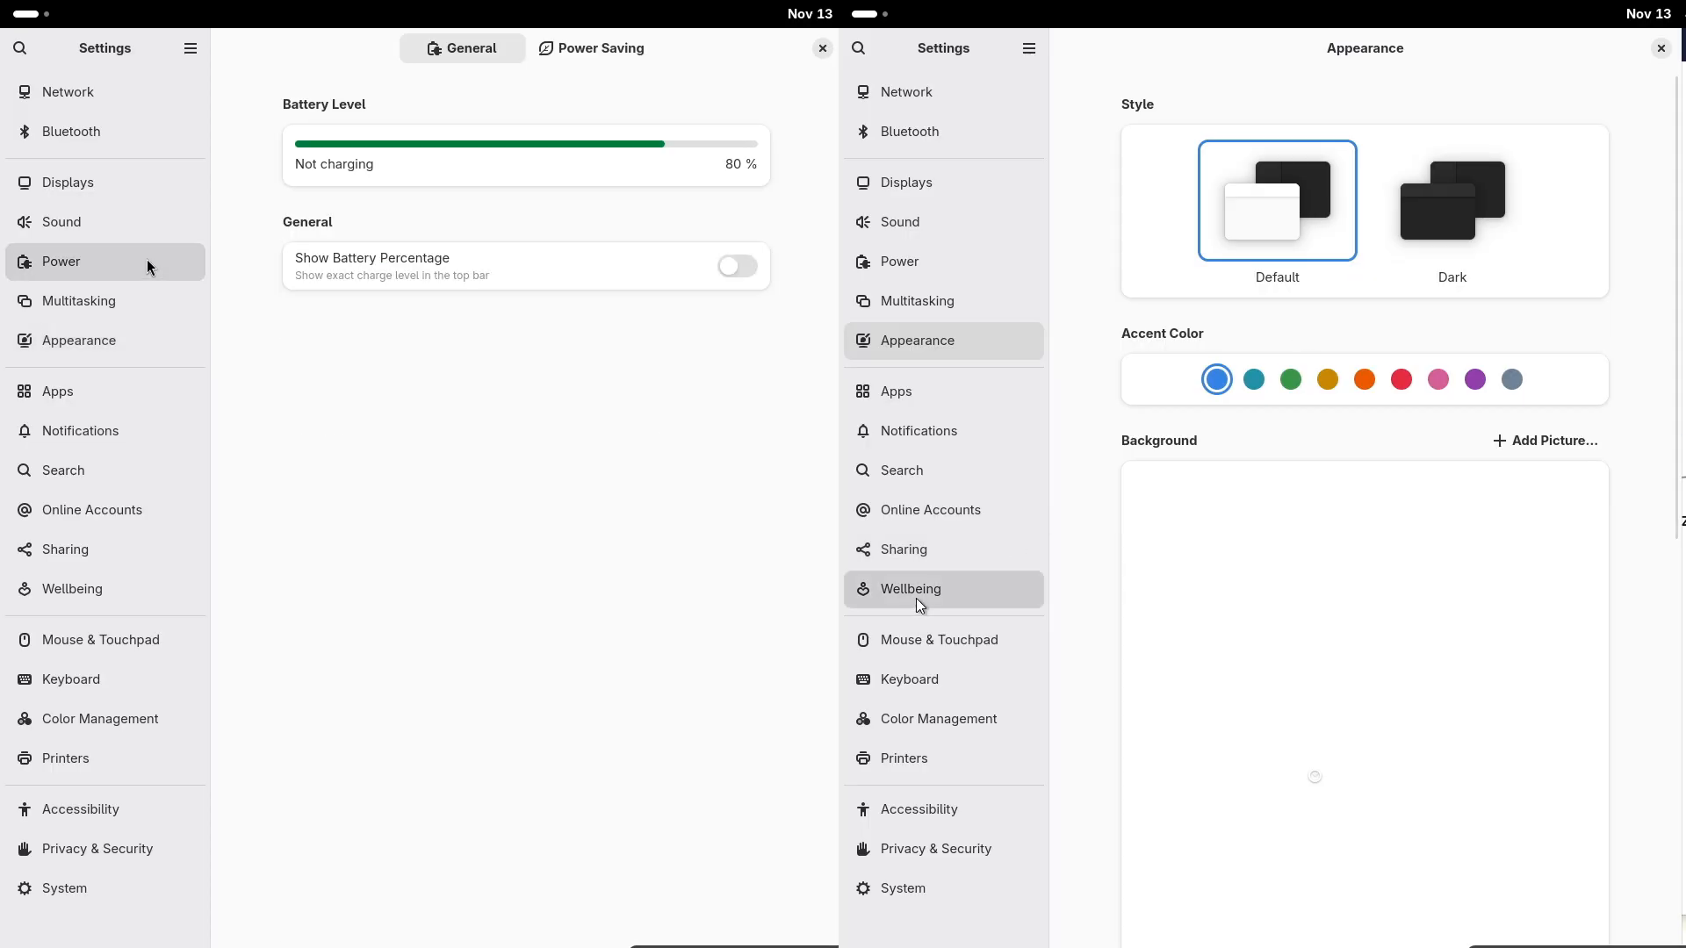
{"action": "left_click", "coordinate": [909, 588]}
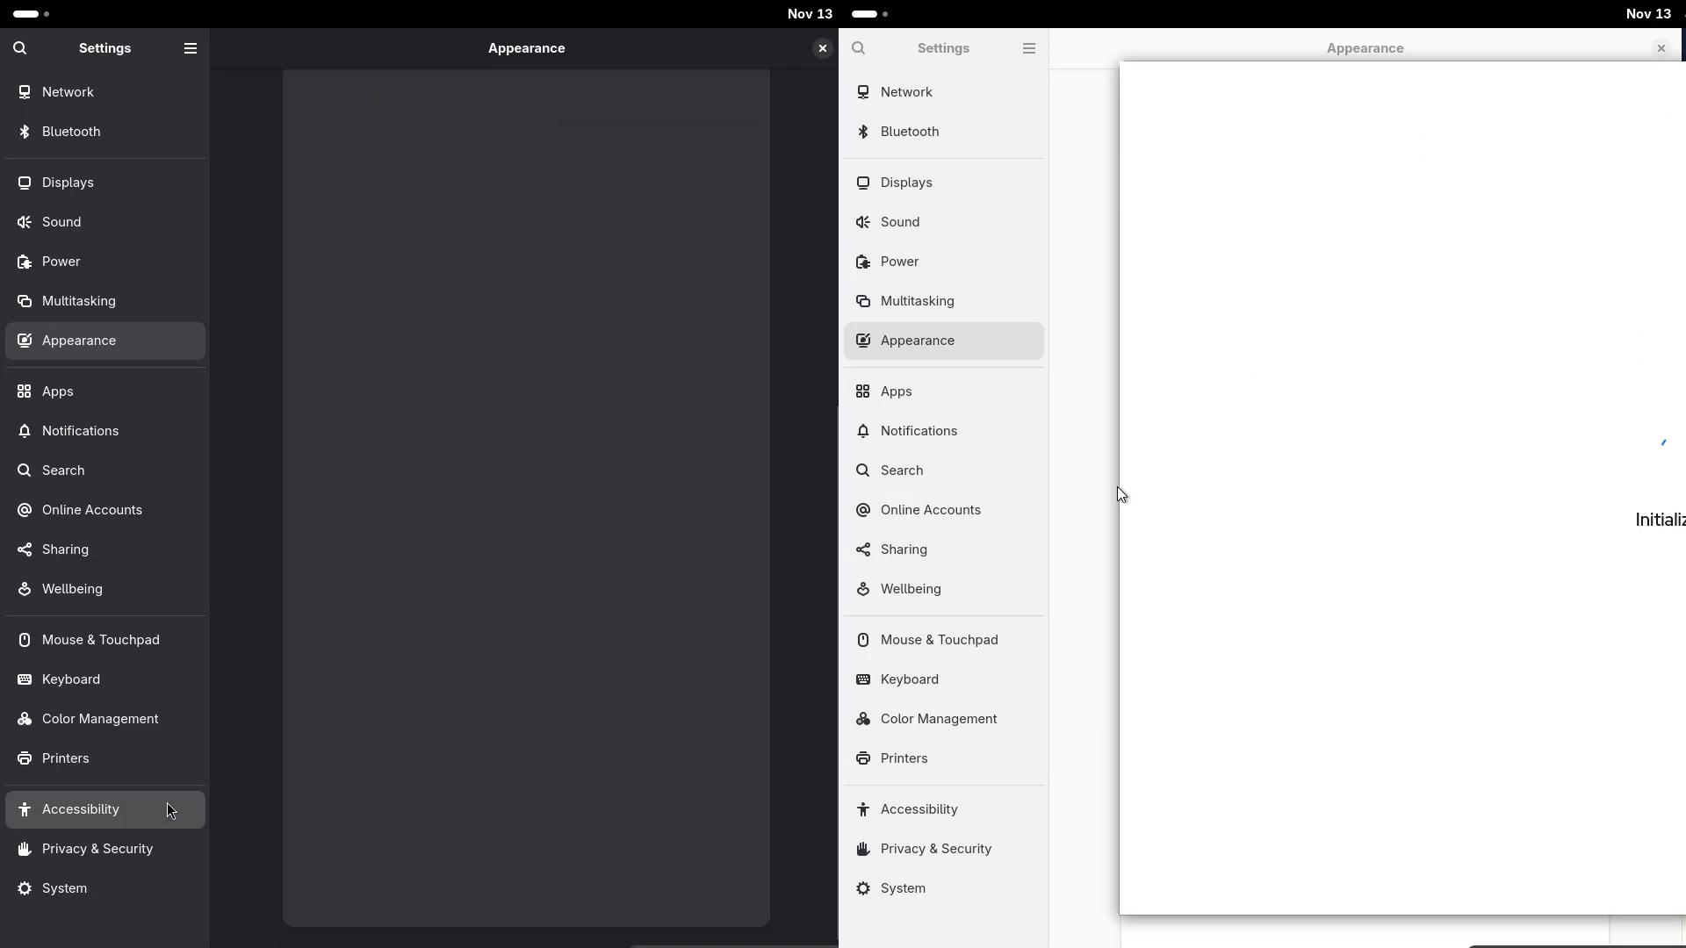
- Keep English in Fedora's installer and open openSUSE's Package Updater
{"action": "left_click", "coordinate": [823, 48]}
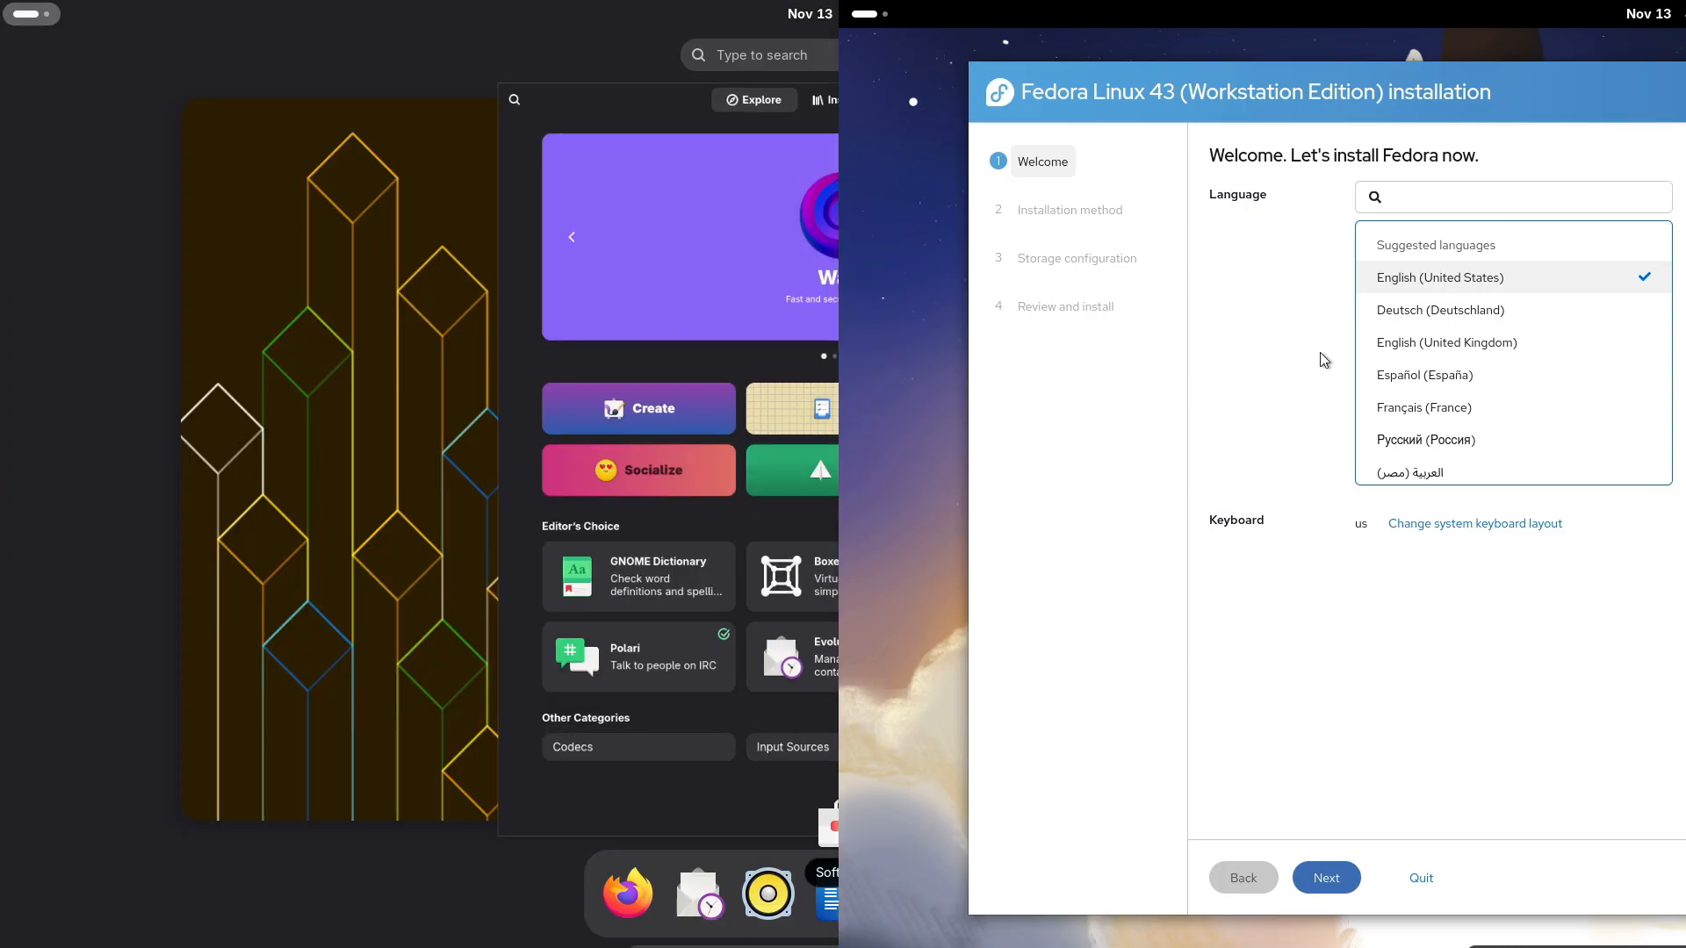
{"action": "left_click", "coordinate": [1325, 877]}
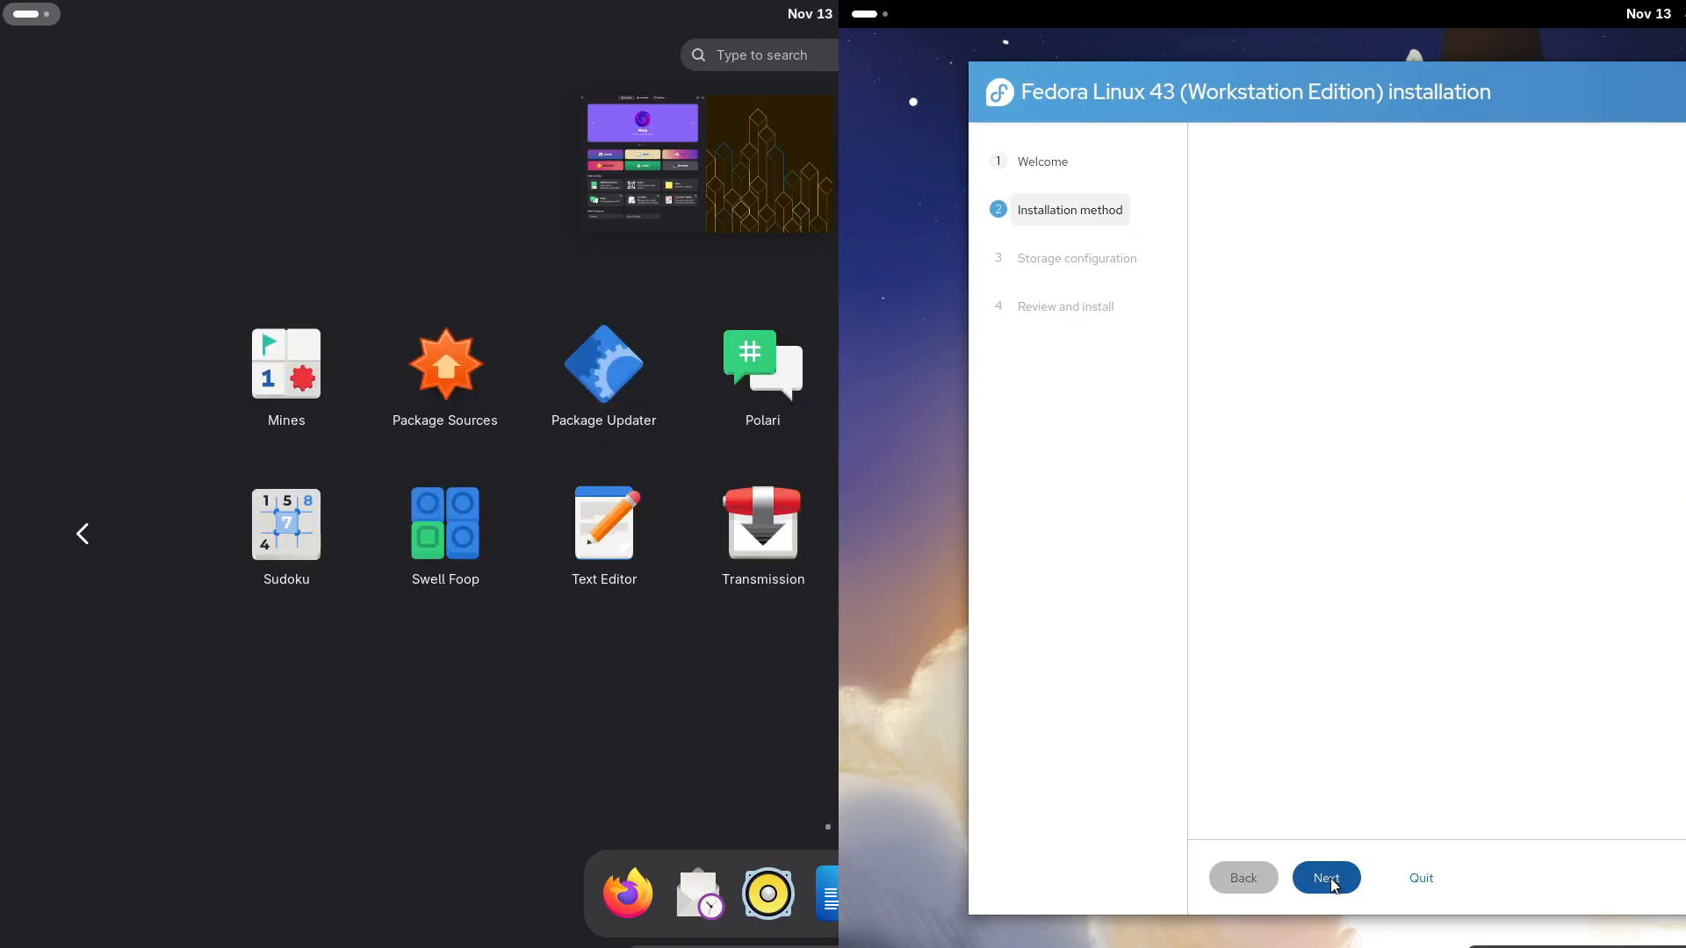
{"action": "left_click", "coordinate": [1324, 877]}
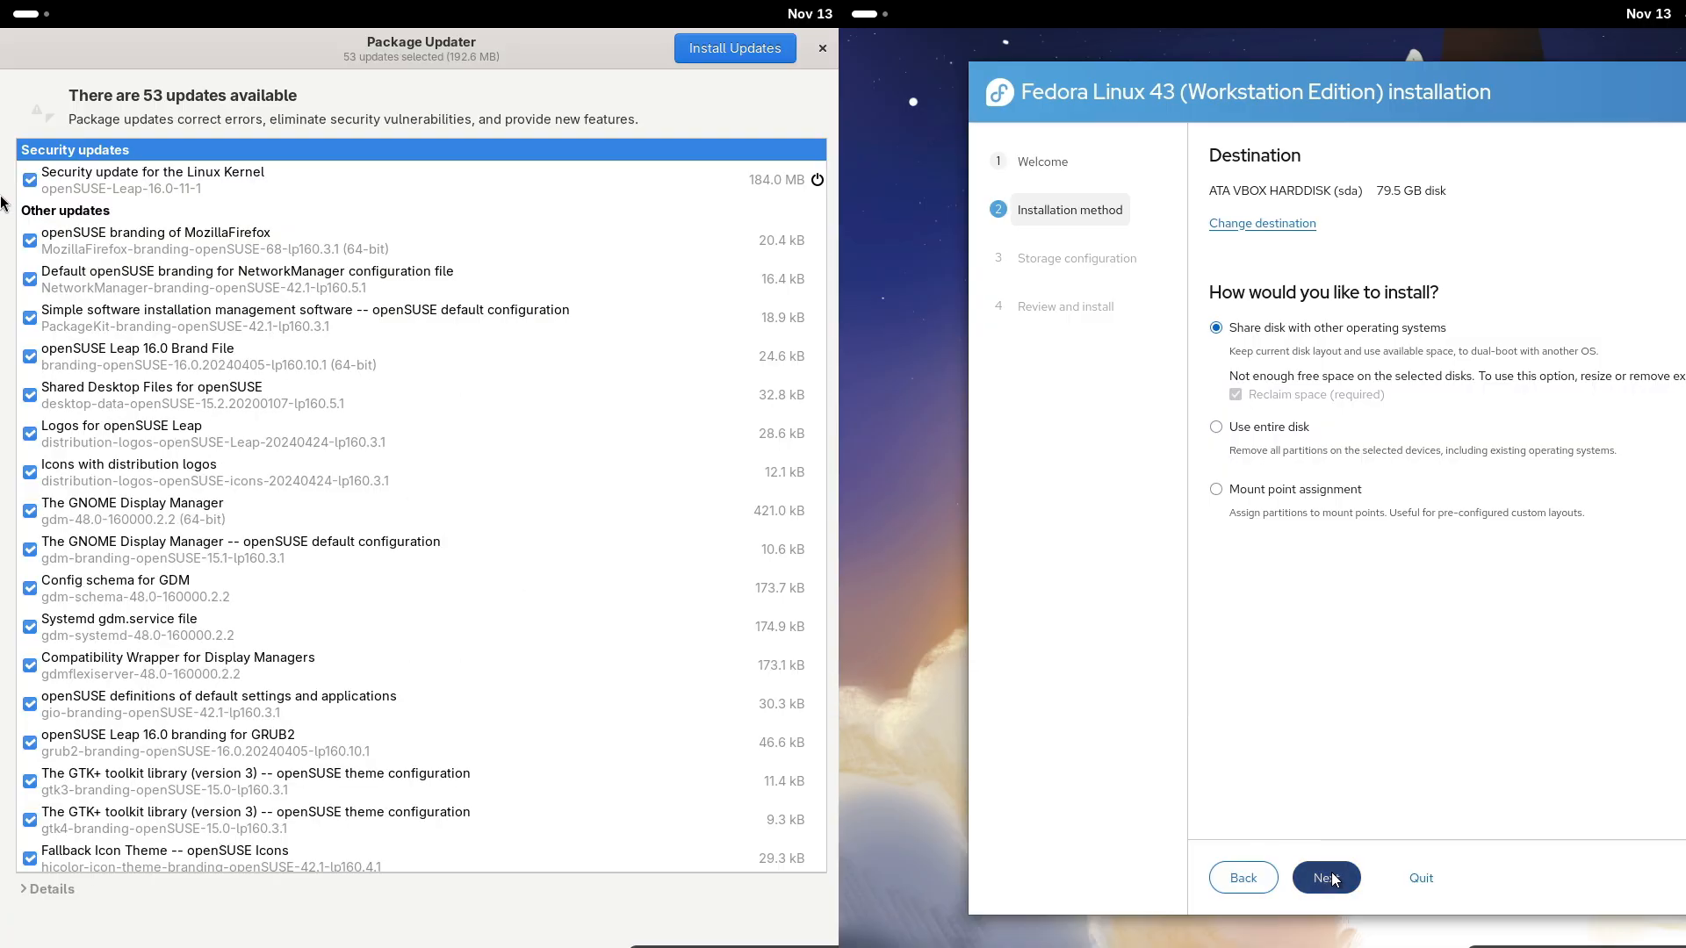
- Choose Use entire disk with Encrypt my data, then quit the Fedora installer
{"action": "left_click", "coordinate": [1216, 427]}
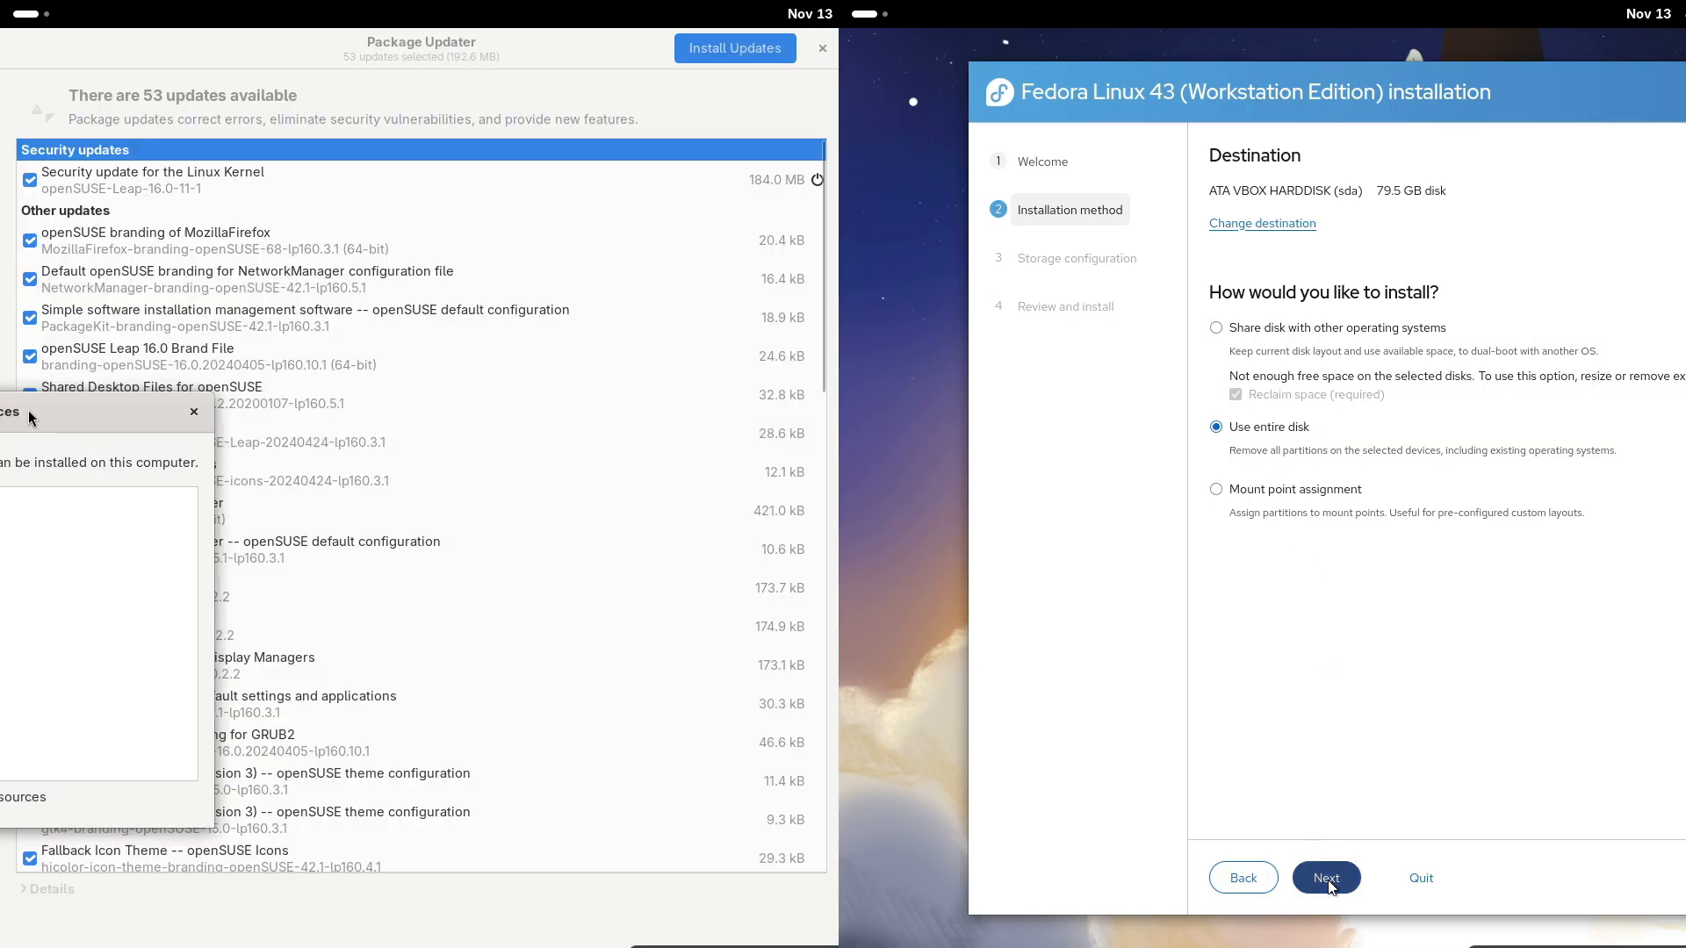
{"action": "left_click", "coordinate": [1326, 877]}
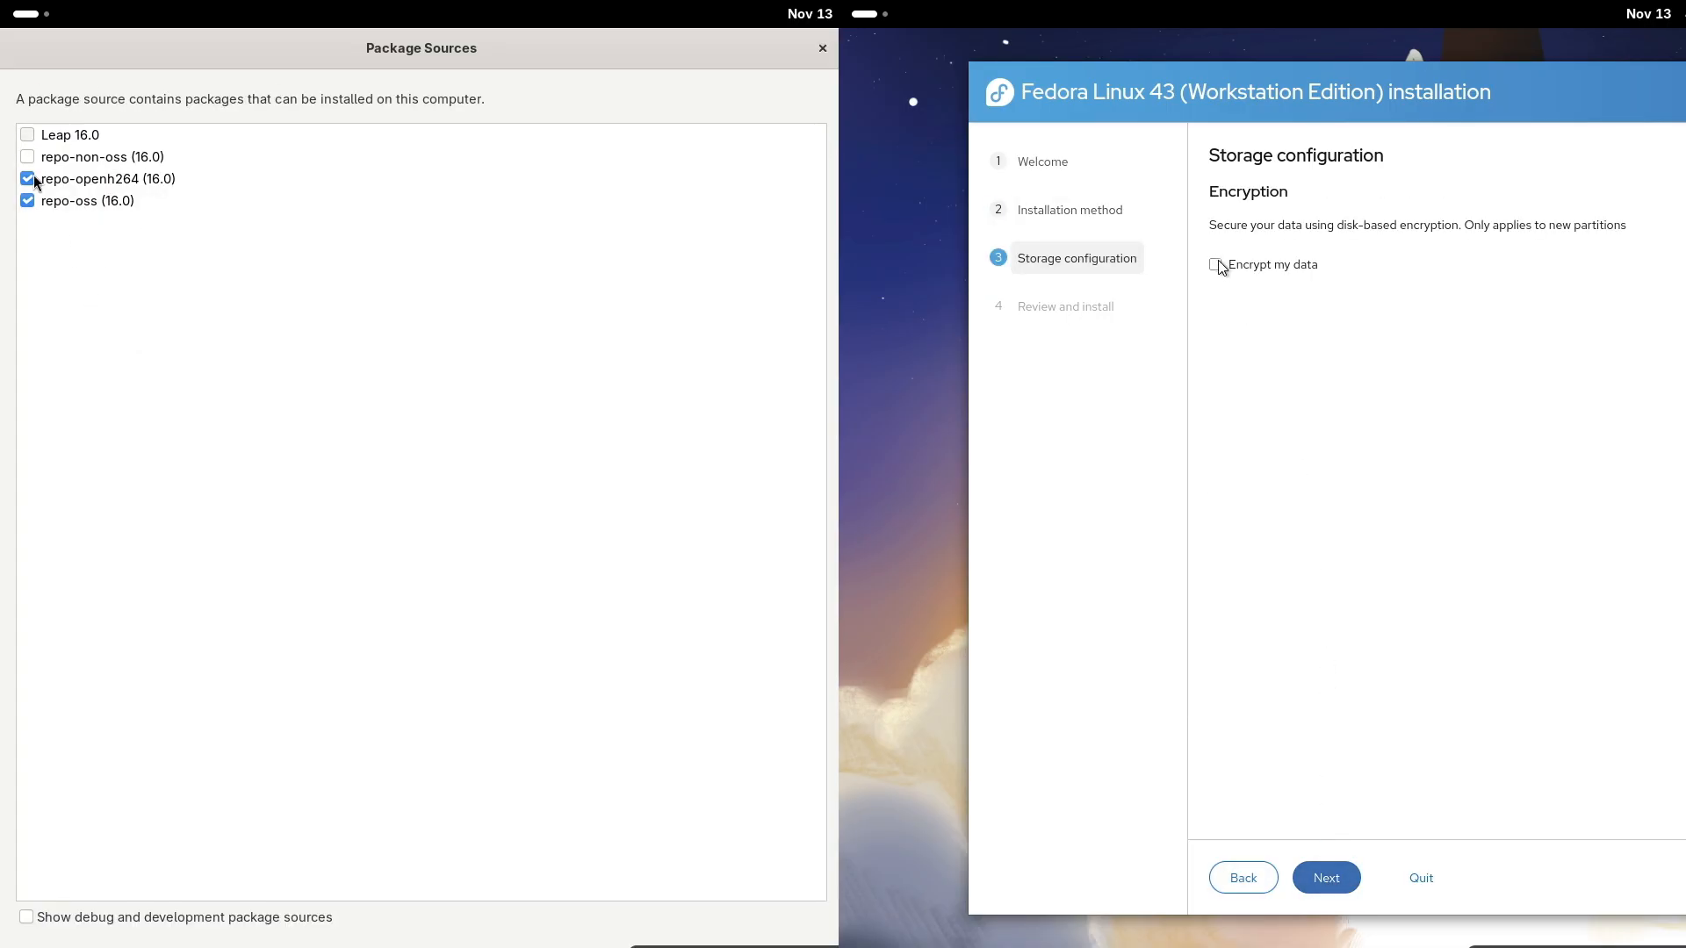
{"action": "left_click", "coordinate": [1215, 264]}
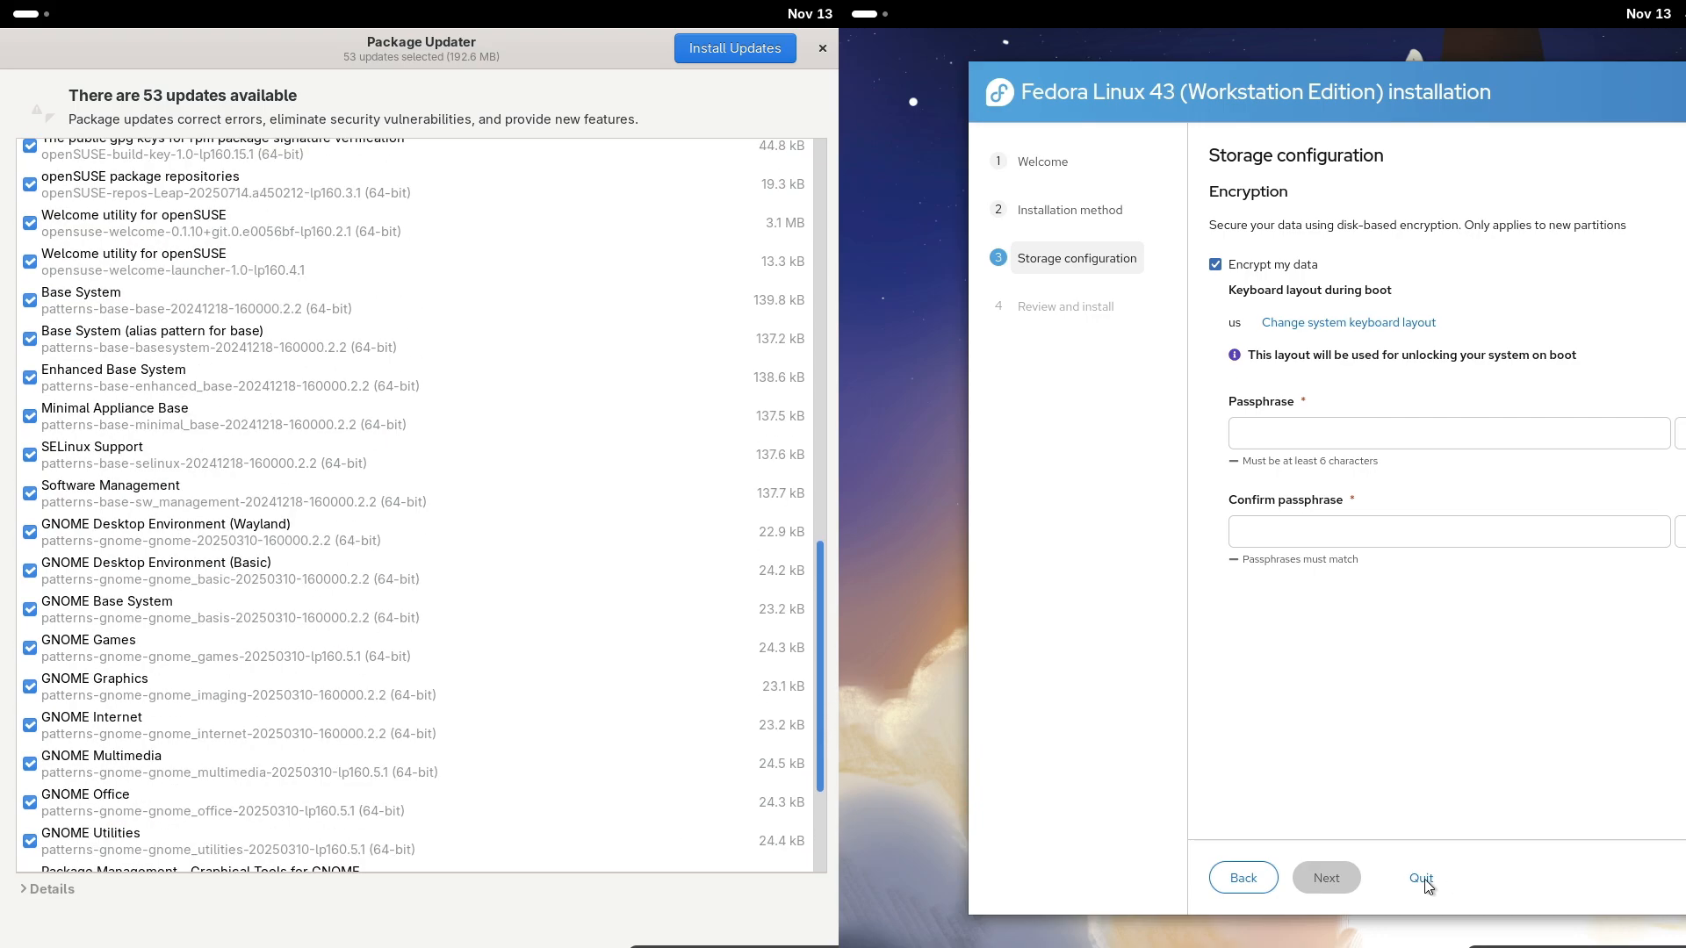
{"action": "left_click", "coordinate": [1420, 877]}
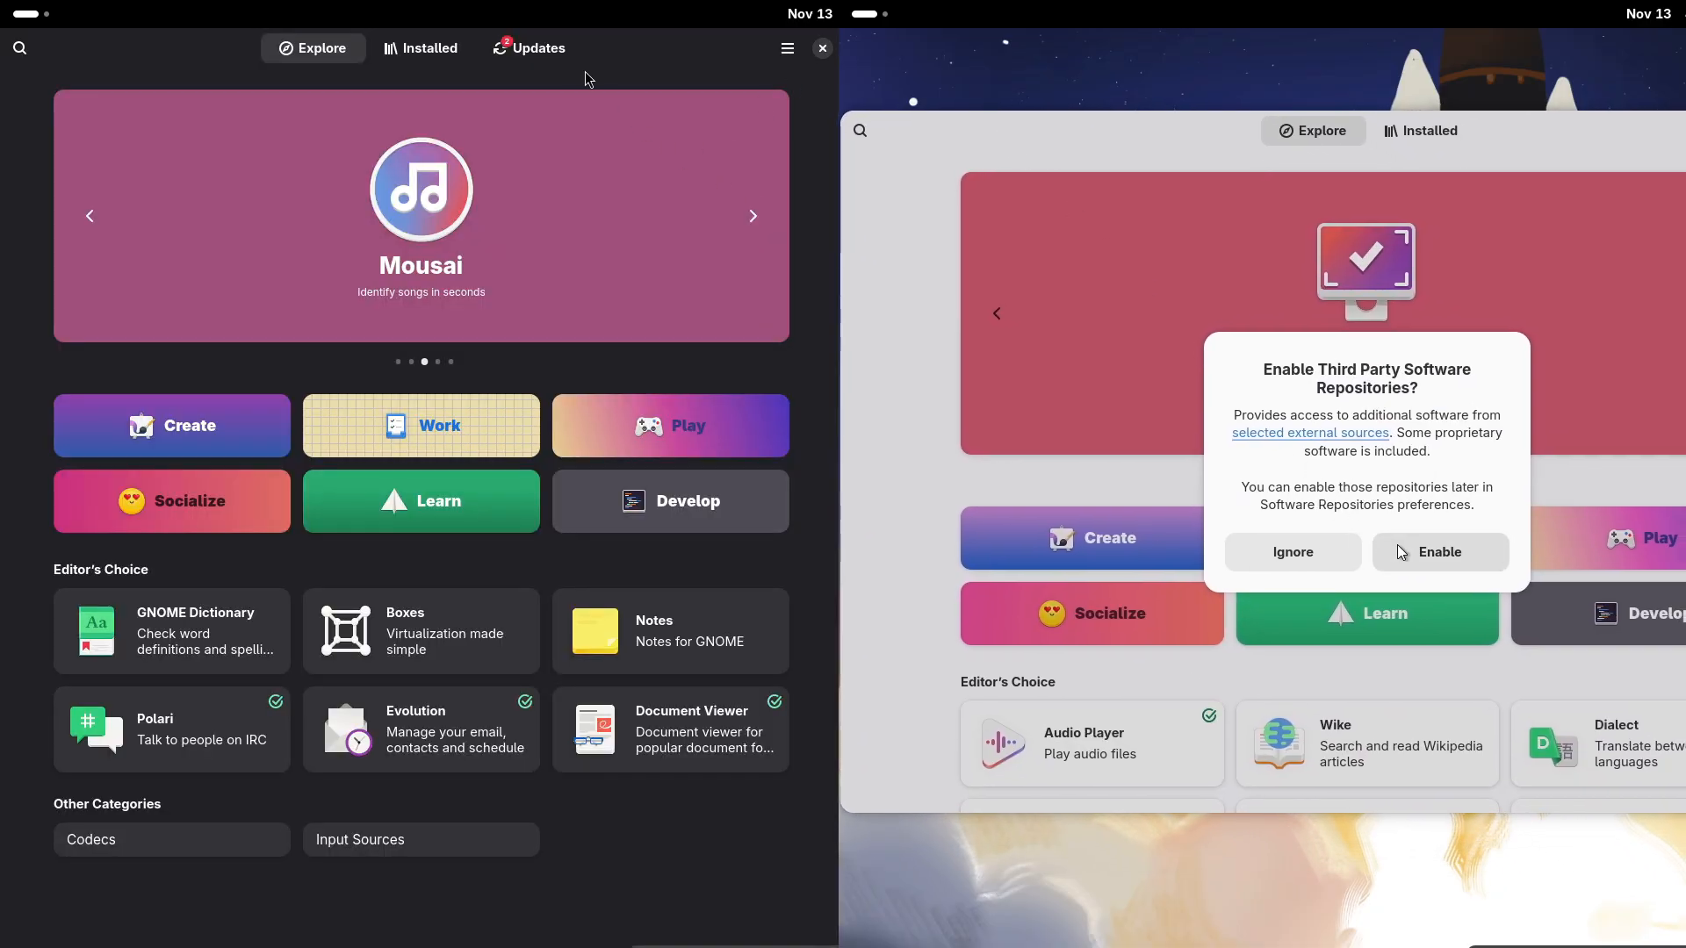
- Enable Fedora's third-party repositories and search openSUSE's store for 'obs' after checking updates
{"action": "left_click", "coordinate": [539, 48]}
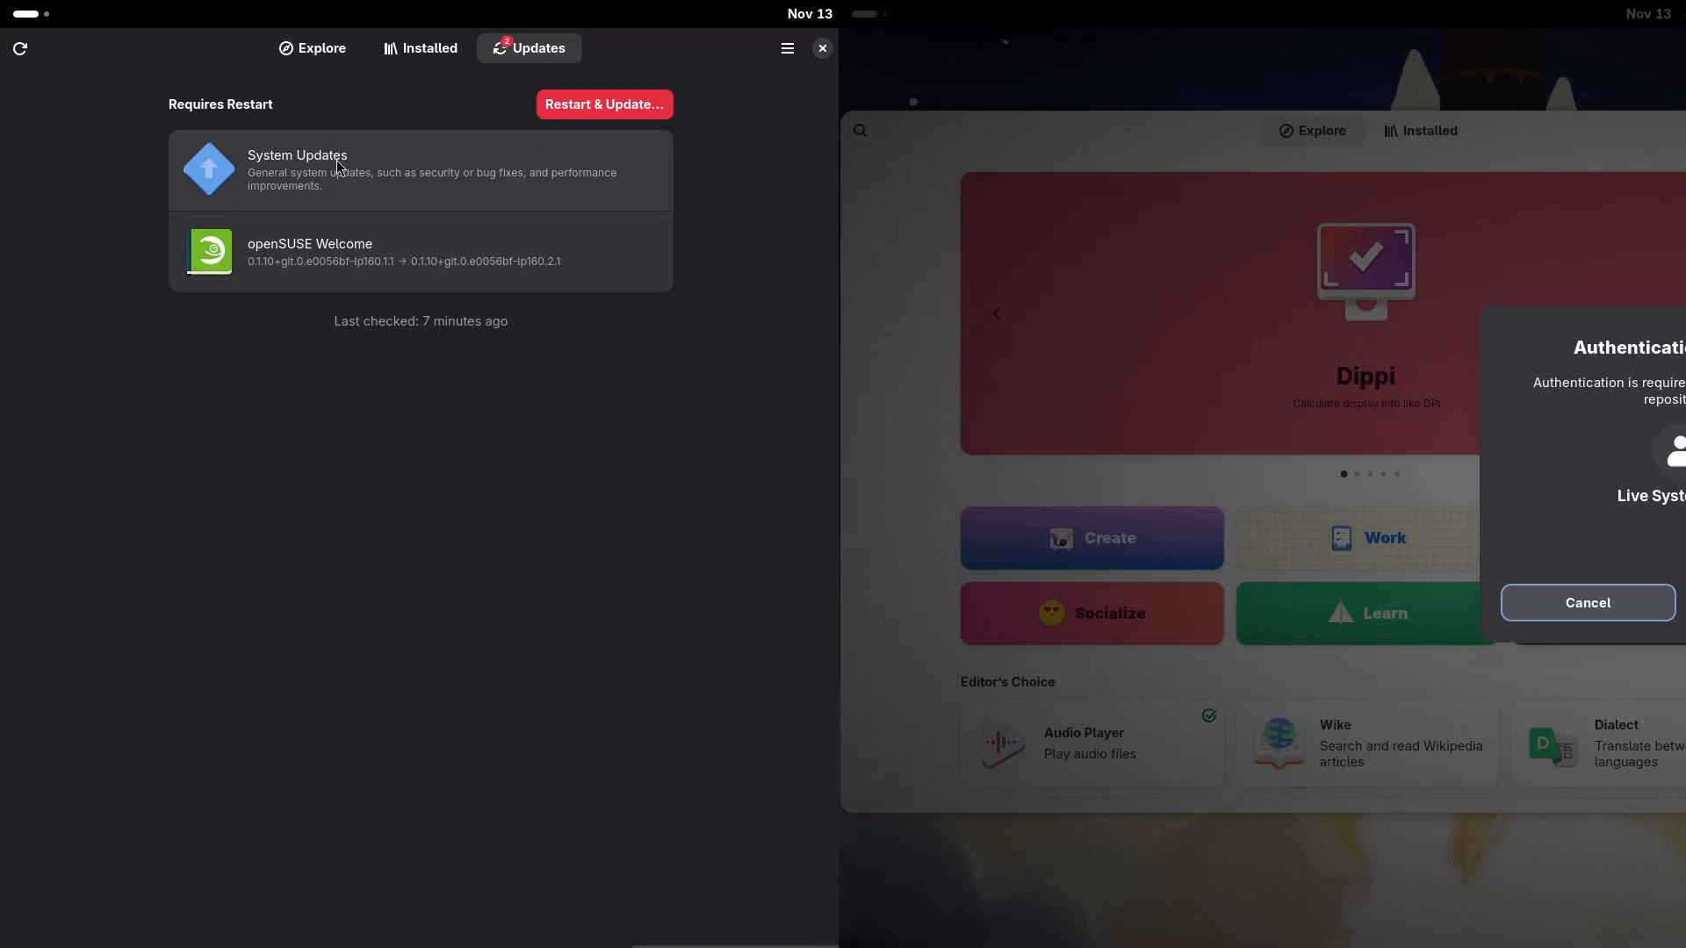
{"action": "left_click", "coordinate": [420, 170]}
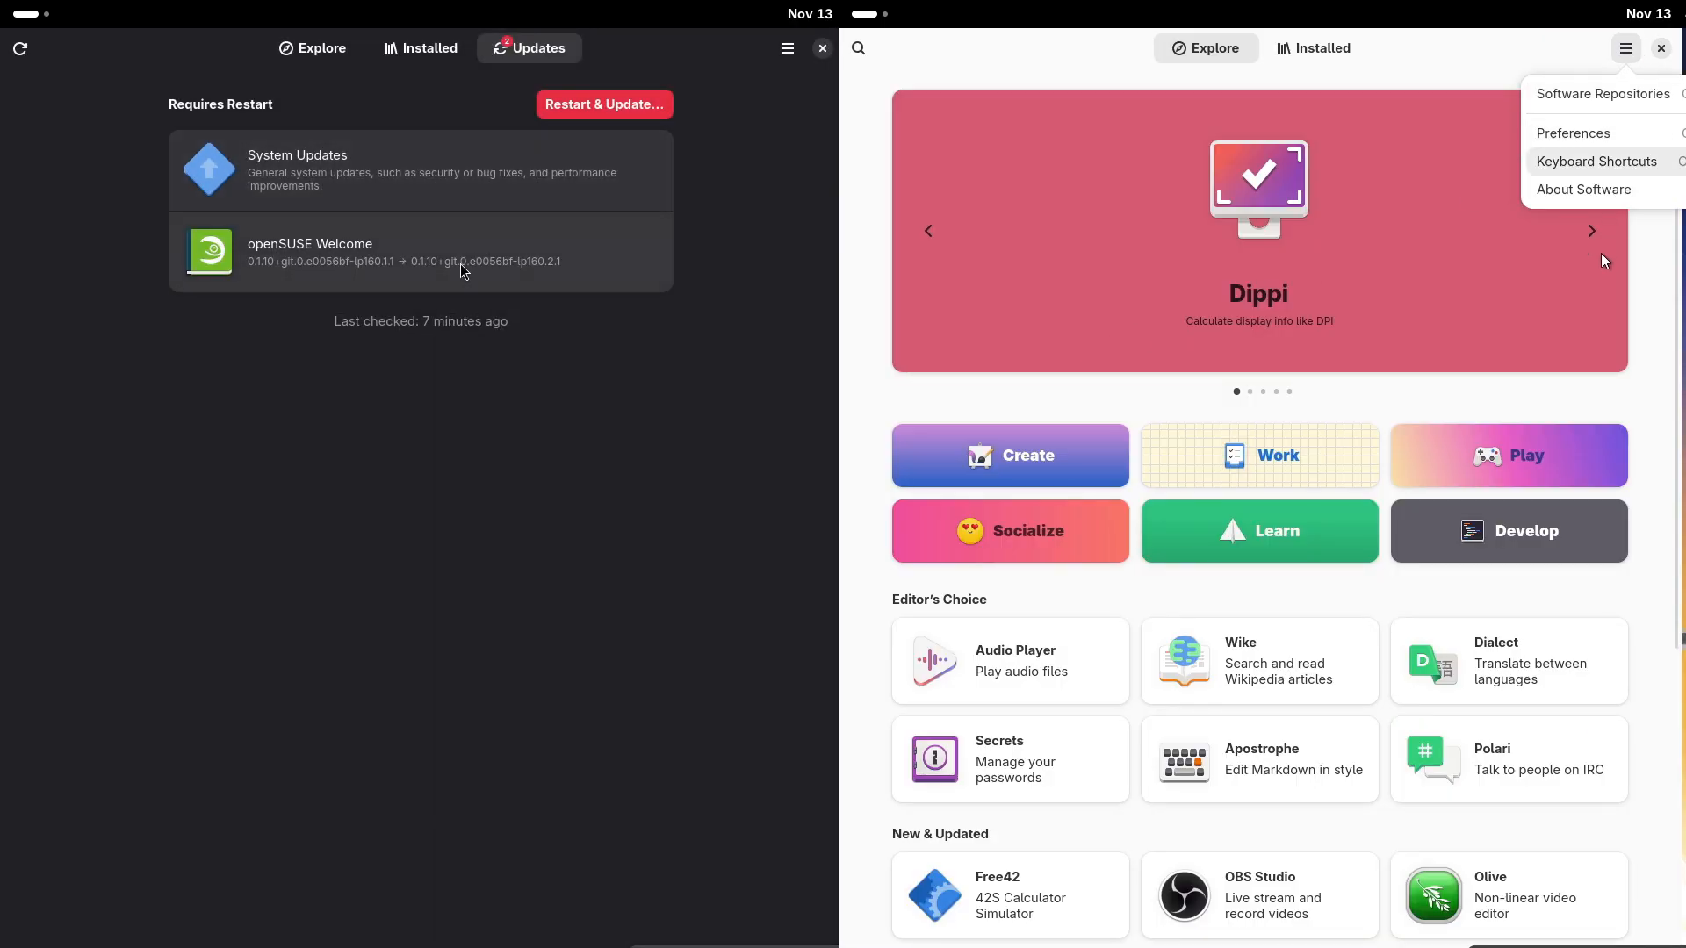
{"action": "left_click", "coordinate": [1584, 189]}
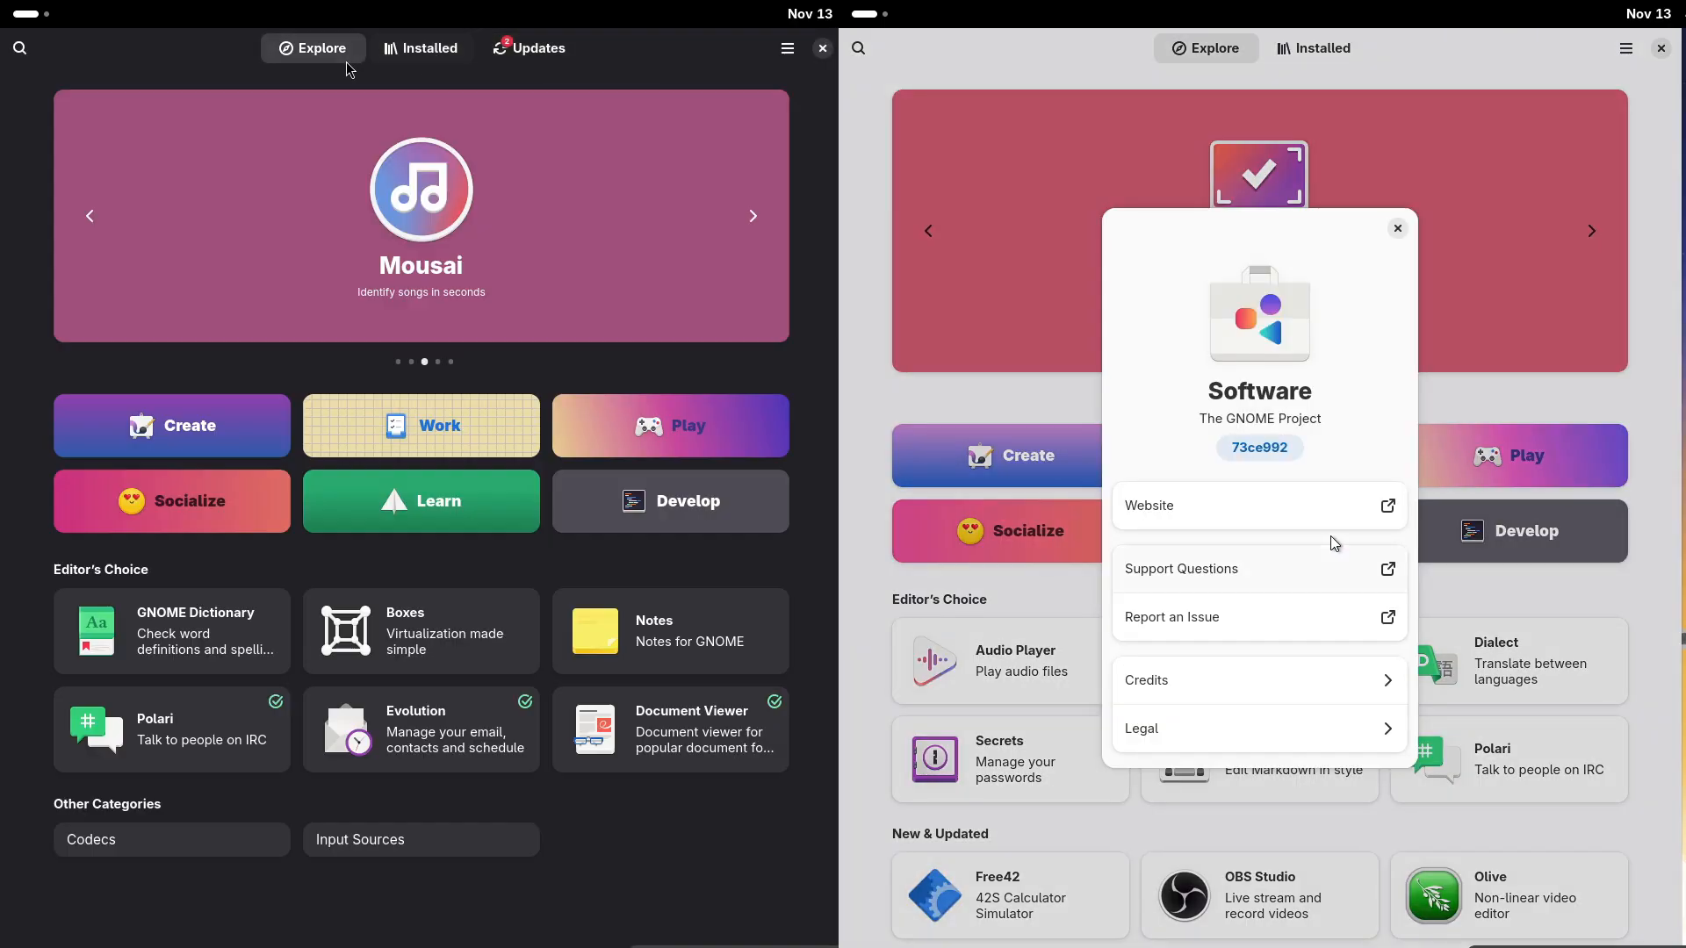
{"action": "left_click", "coordinate": [19, 48]}
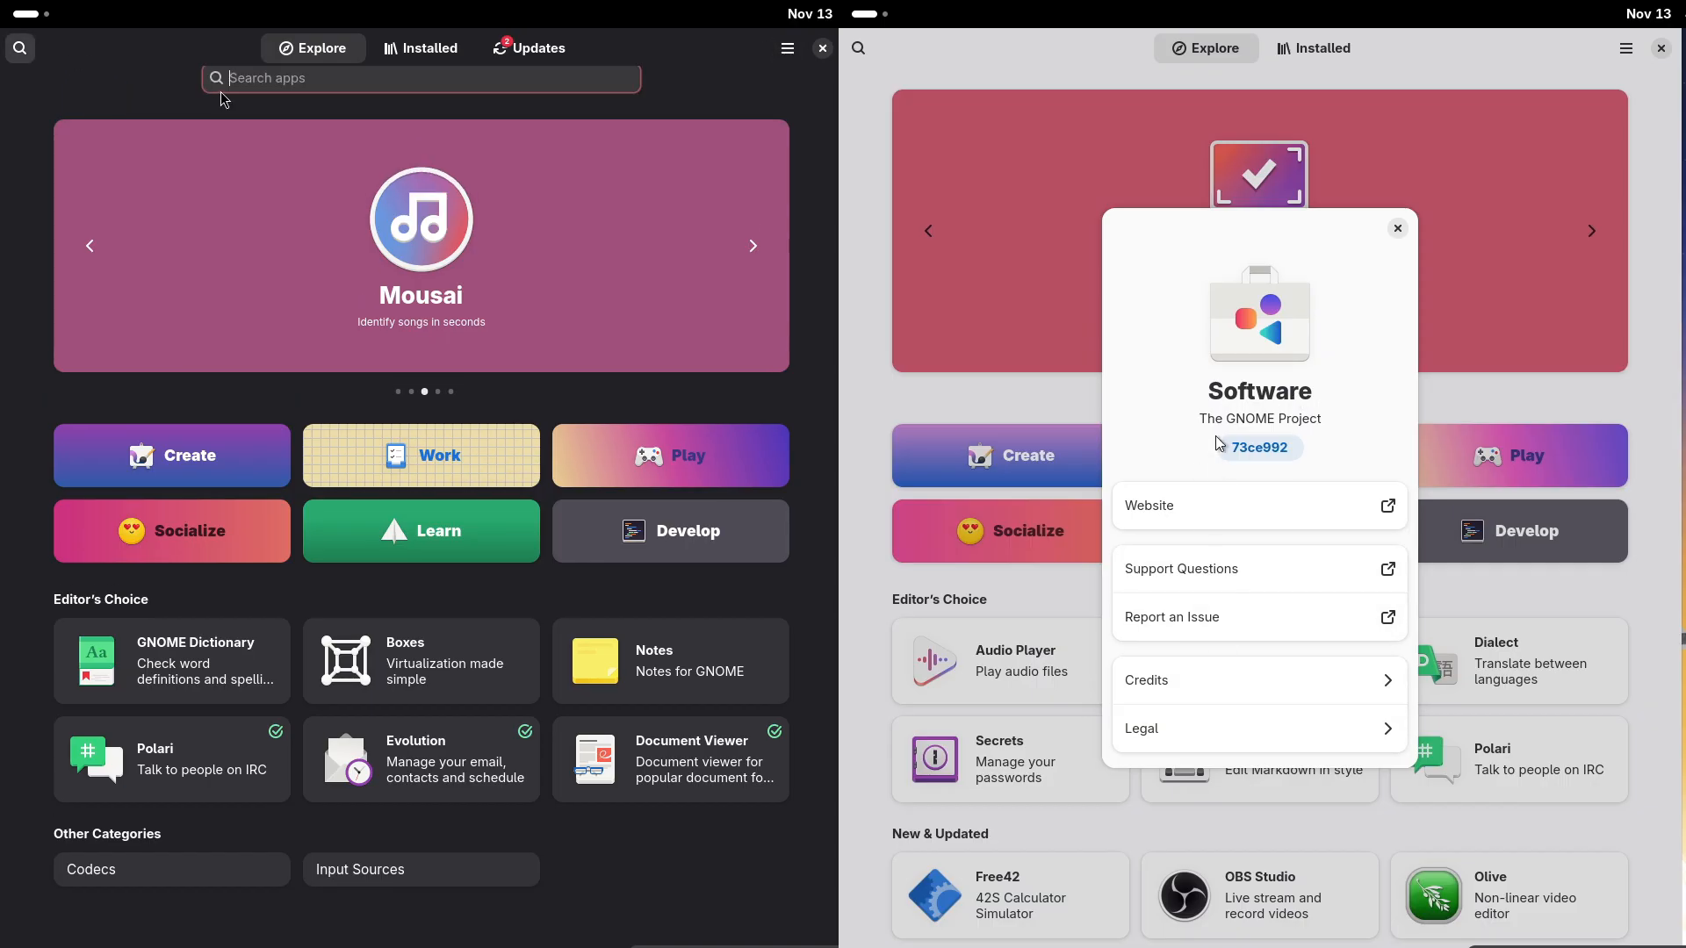
{"action": "type", "text": "obs"}
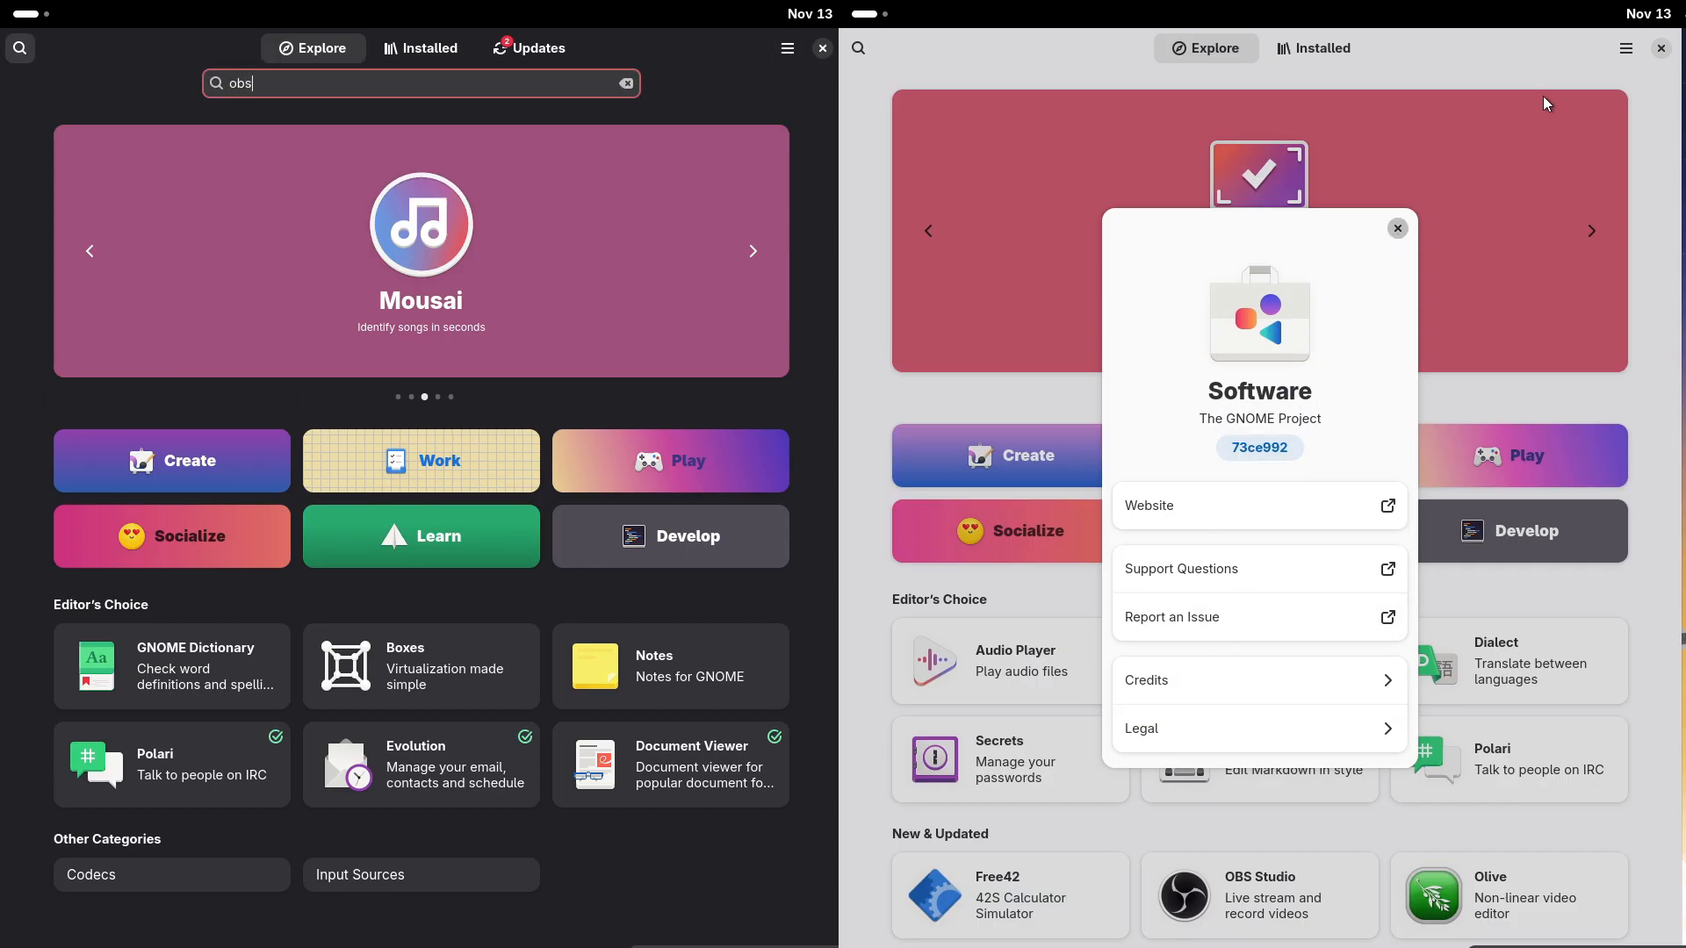
- Close Fedora's About and Preferences, open its Software Repositories, and extend the search with 'dio'
{"action": "left_click", "coordinate": [1397, 228]}
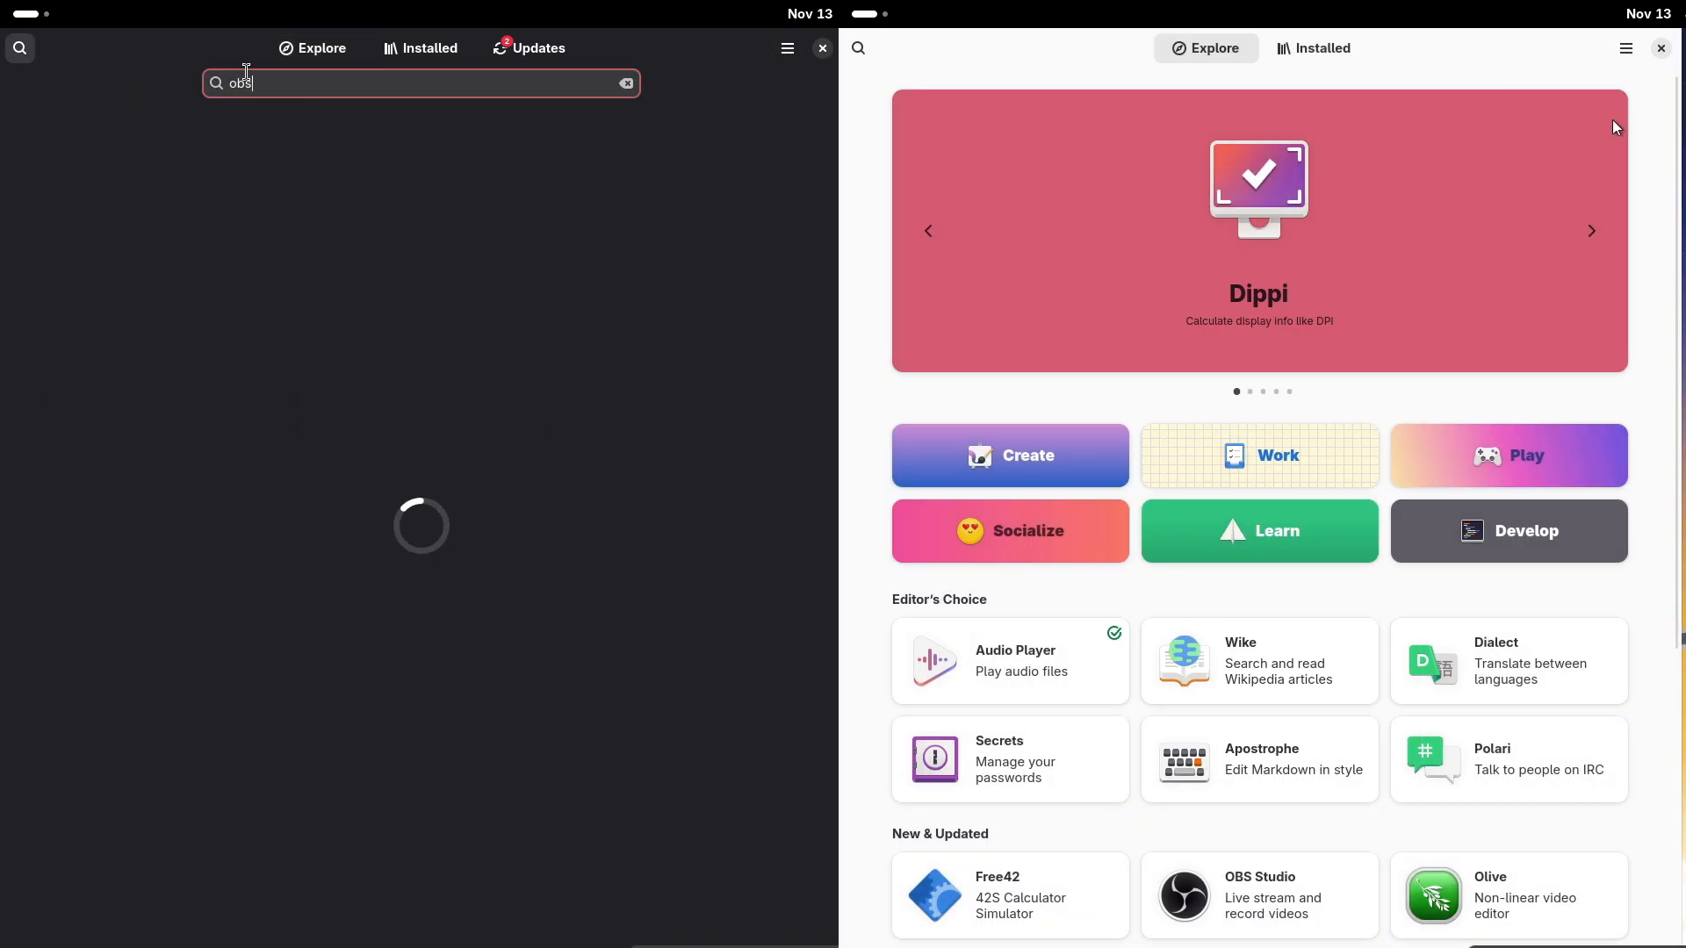
{"action": "left_click", "coordinate": [1624, 48]}
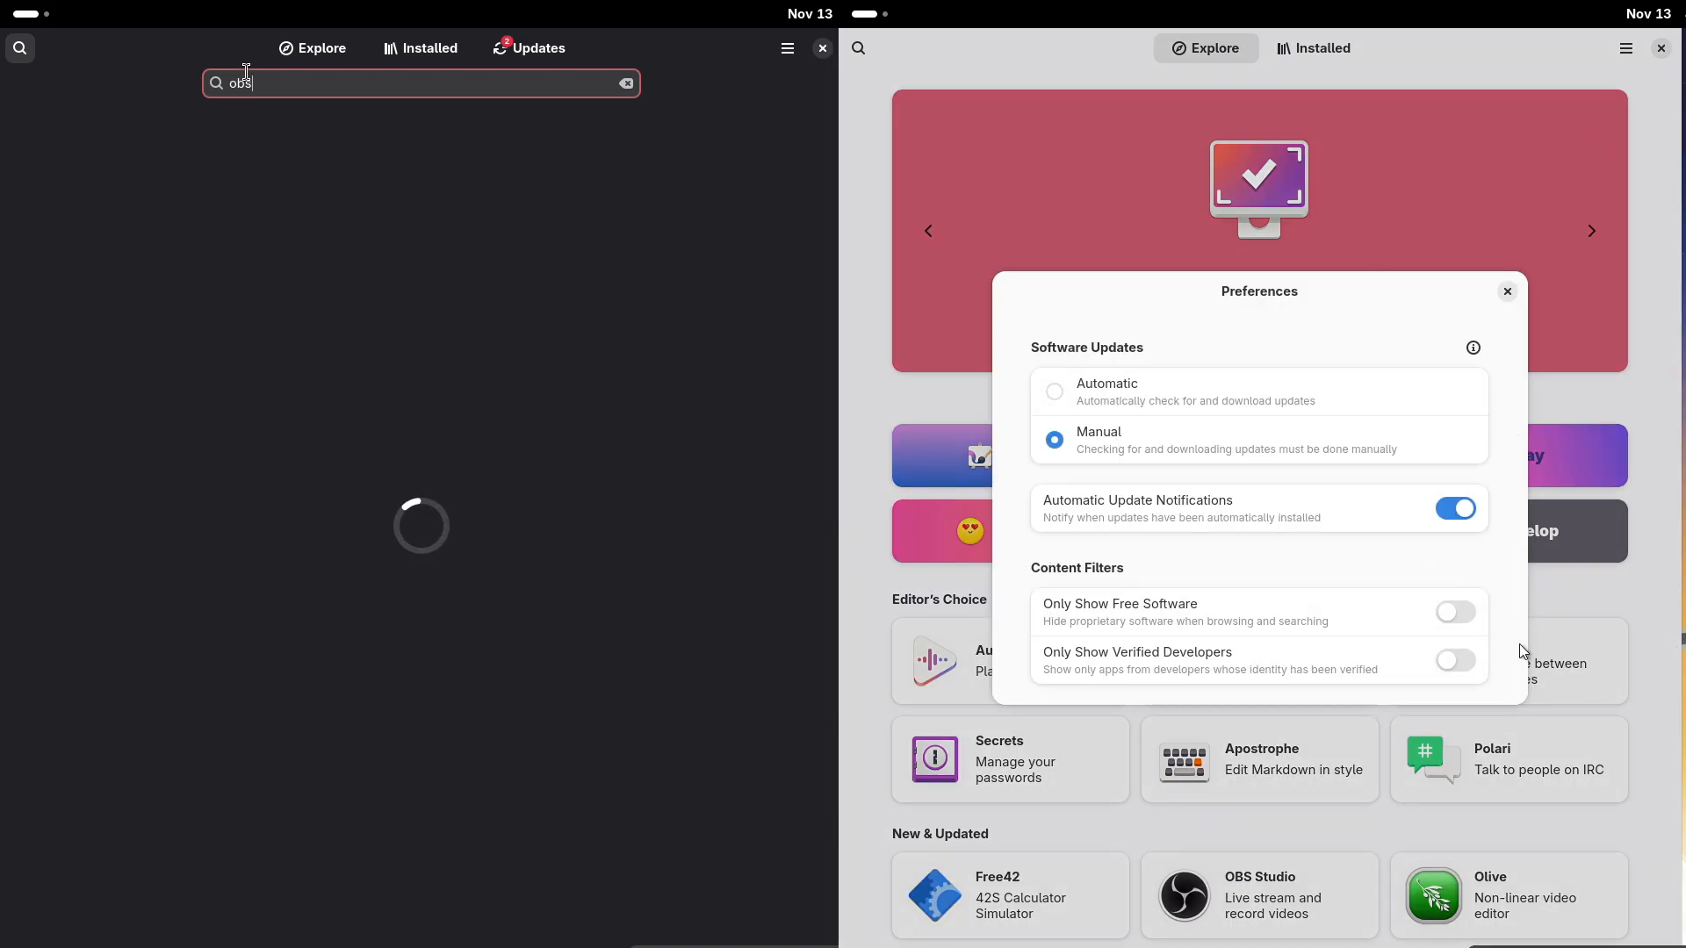
{"action": "left_click", "coordinate": [1506, 292]}
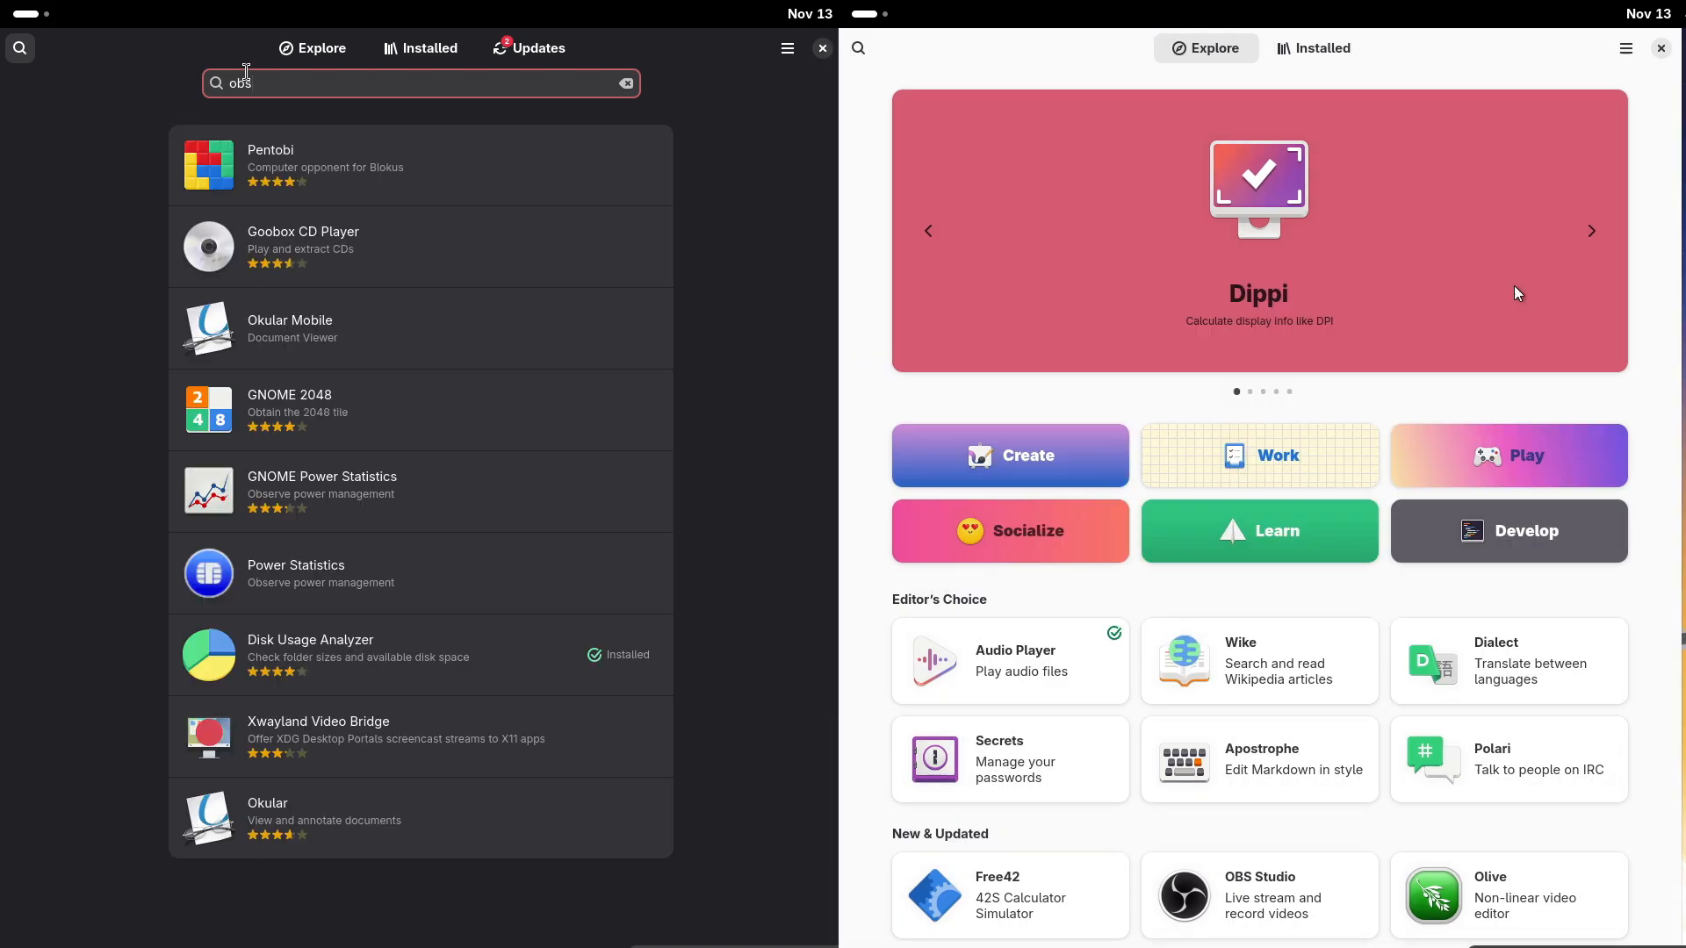
{"action": "left_click", "coordinate": [1625, 49]}
{"action": "type", "text": " stu"}
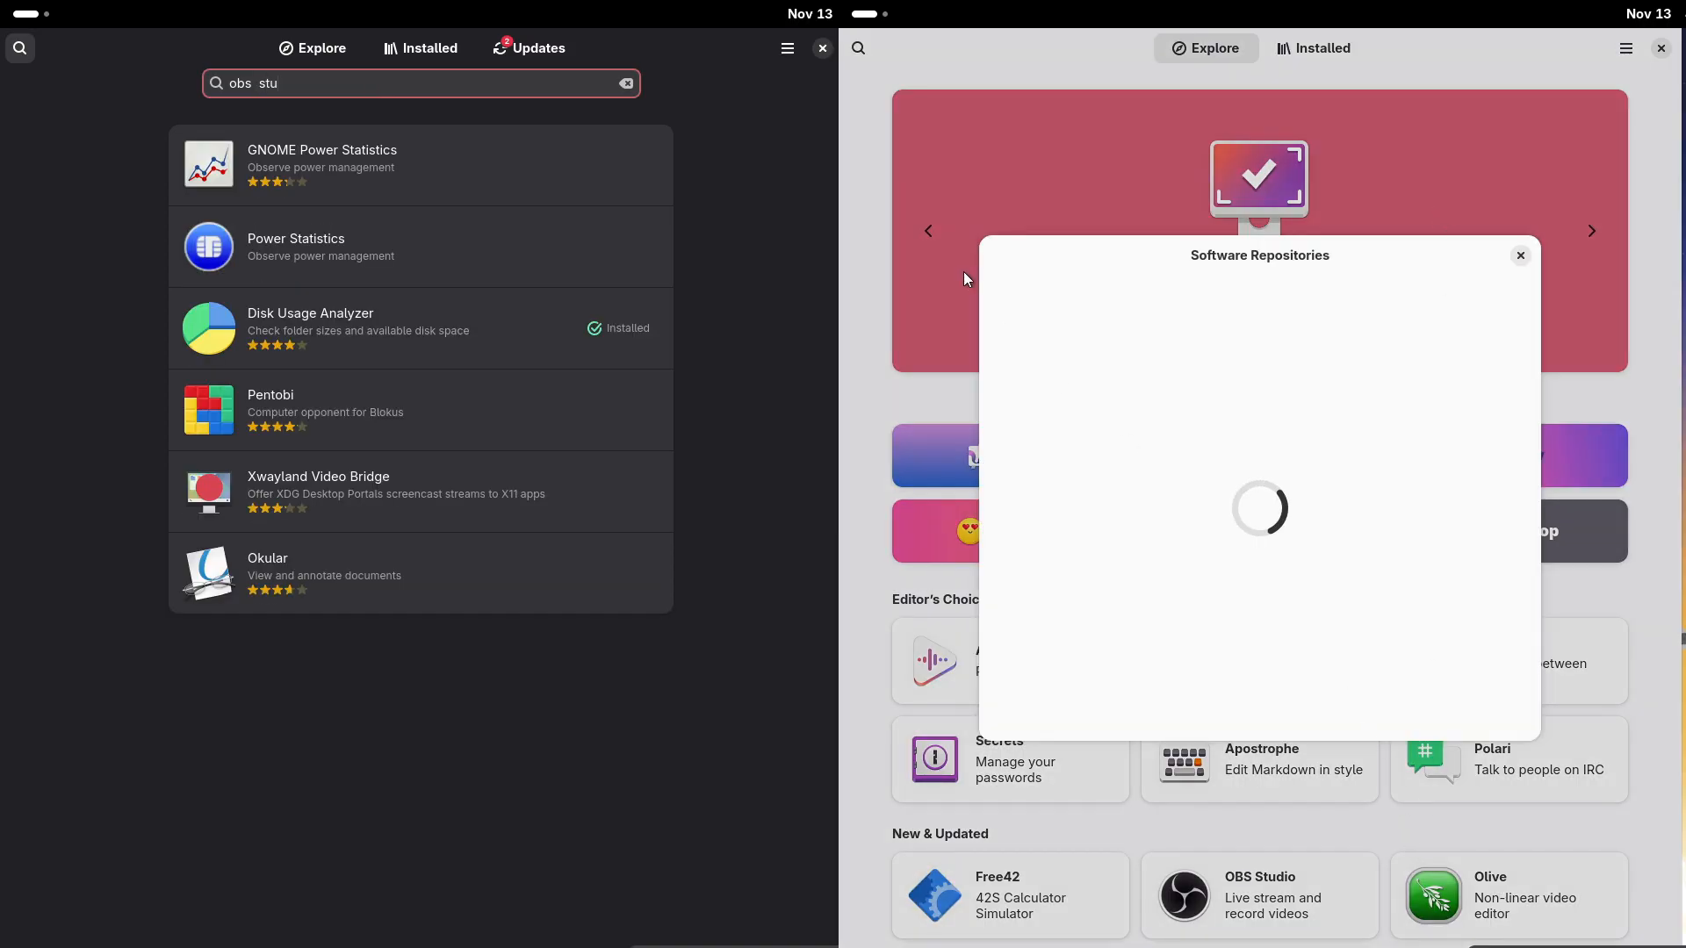
{"action": "type", "text": "dio"}
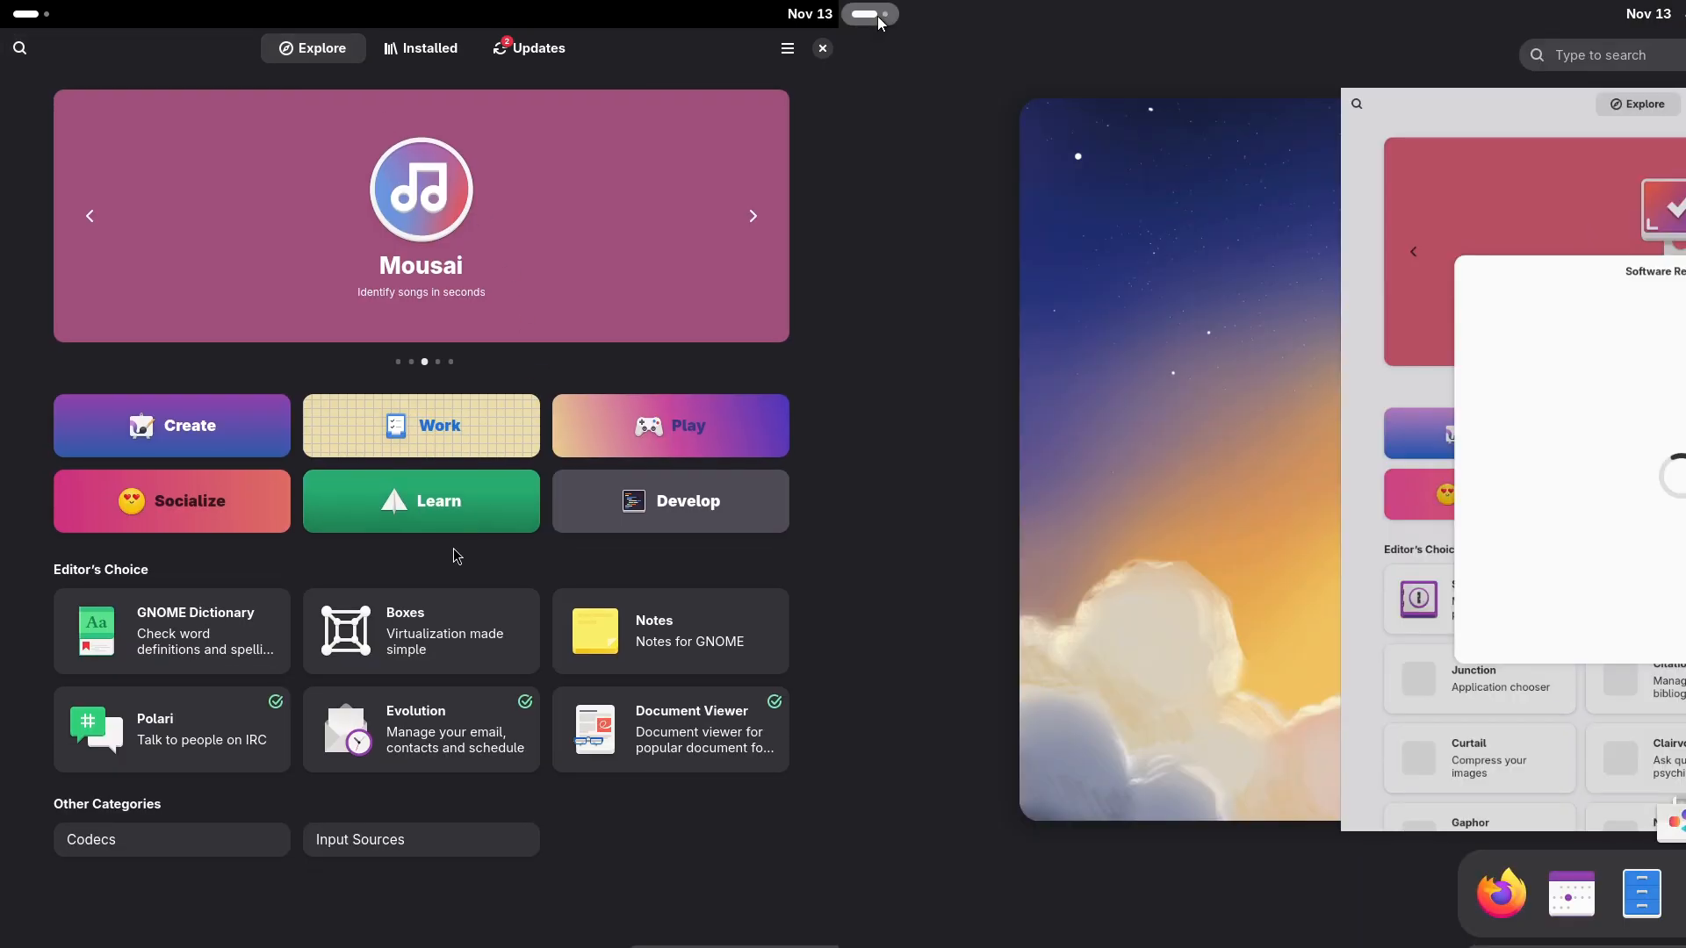
- View the Boxes and Kdenlive pages on openSUSE and close Fedora's repository list
{"action": "left_click", "coordinate": [421, 631]}
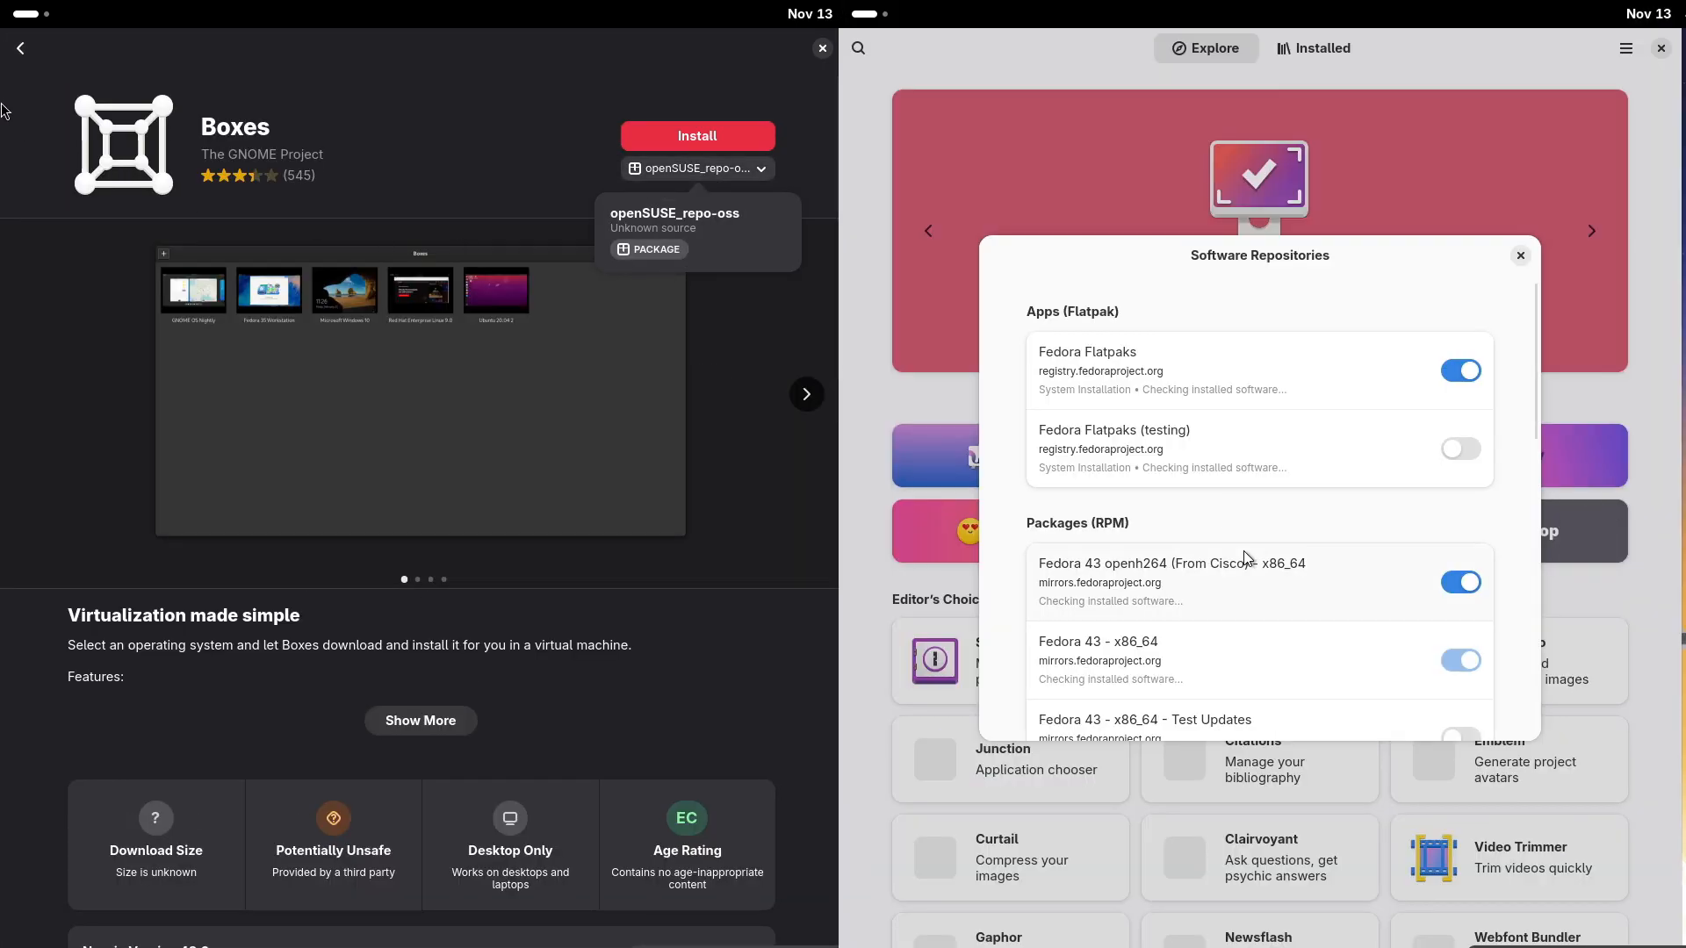
{"action": "left_click", "coordinate": [20, 48]}
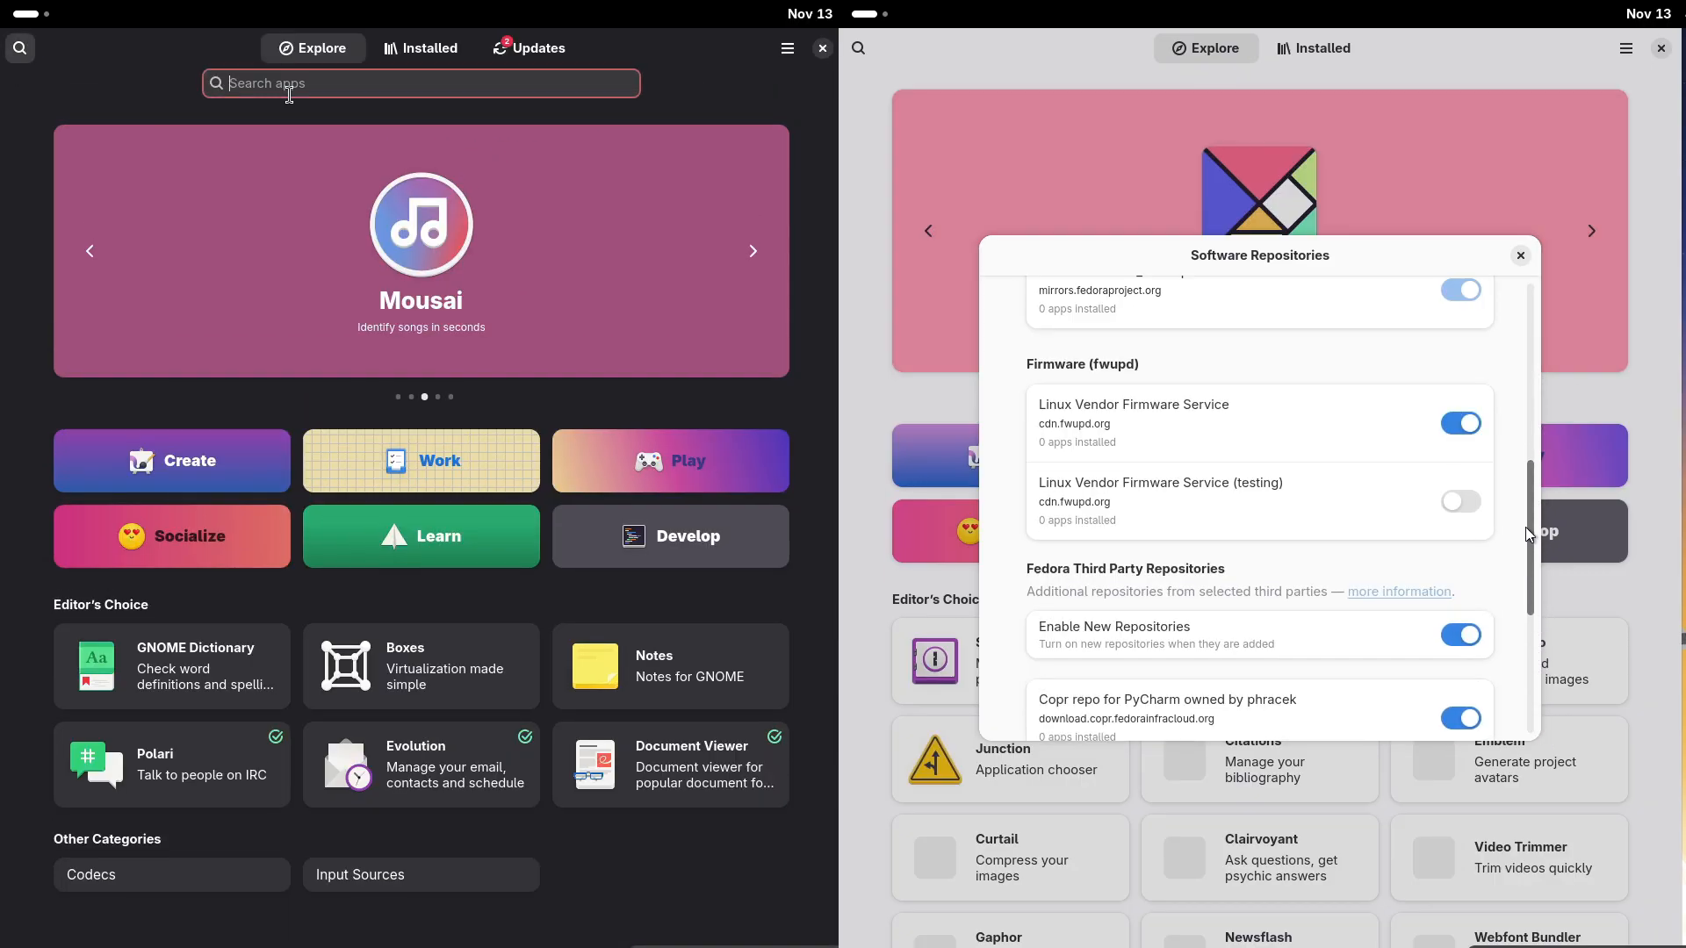
{"action": "type", "text": "kde"}
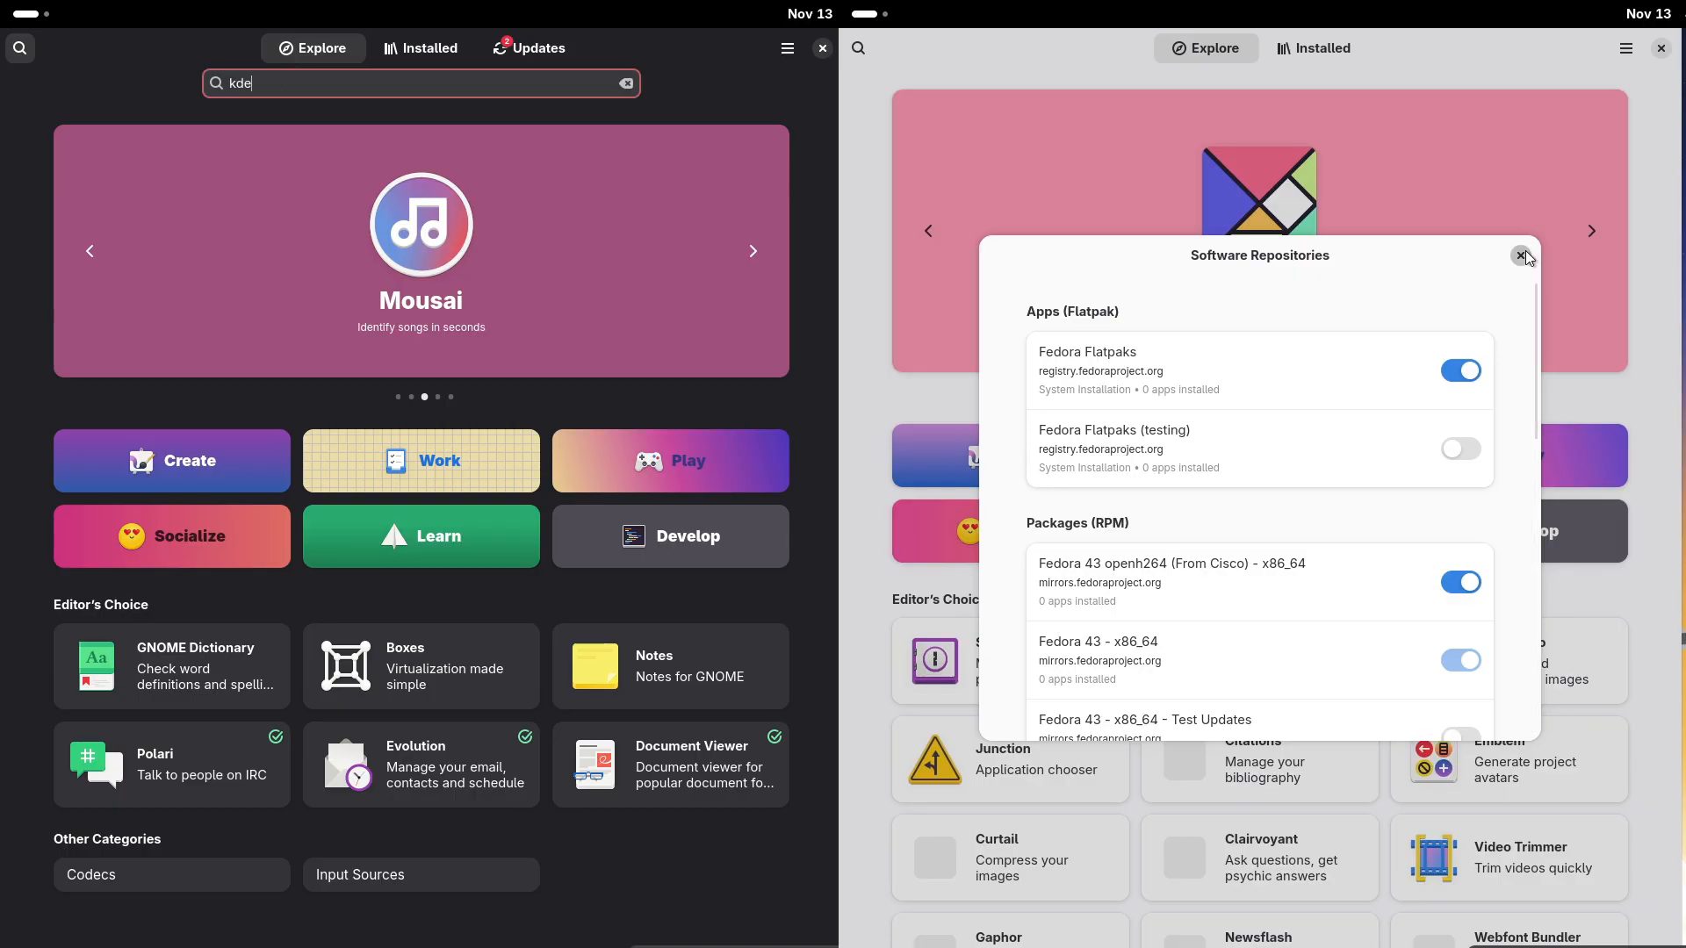
{"action": "left_click", "coordinate": [1522, 257]}
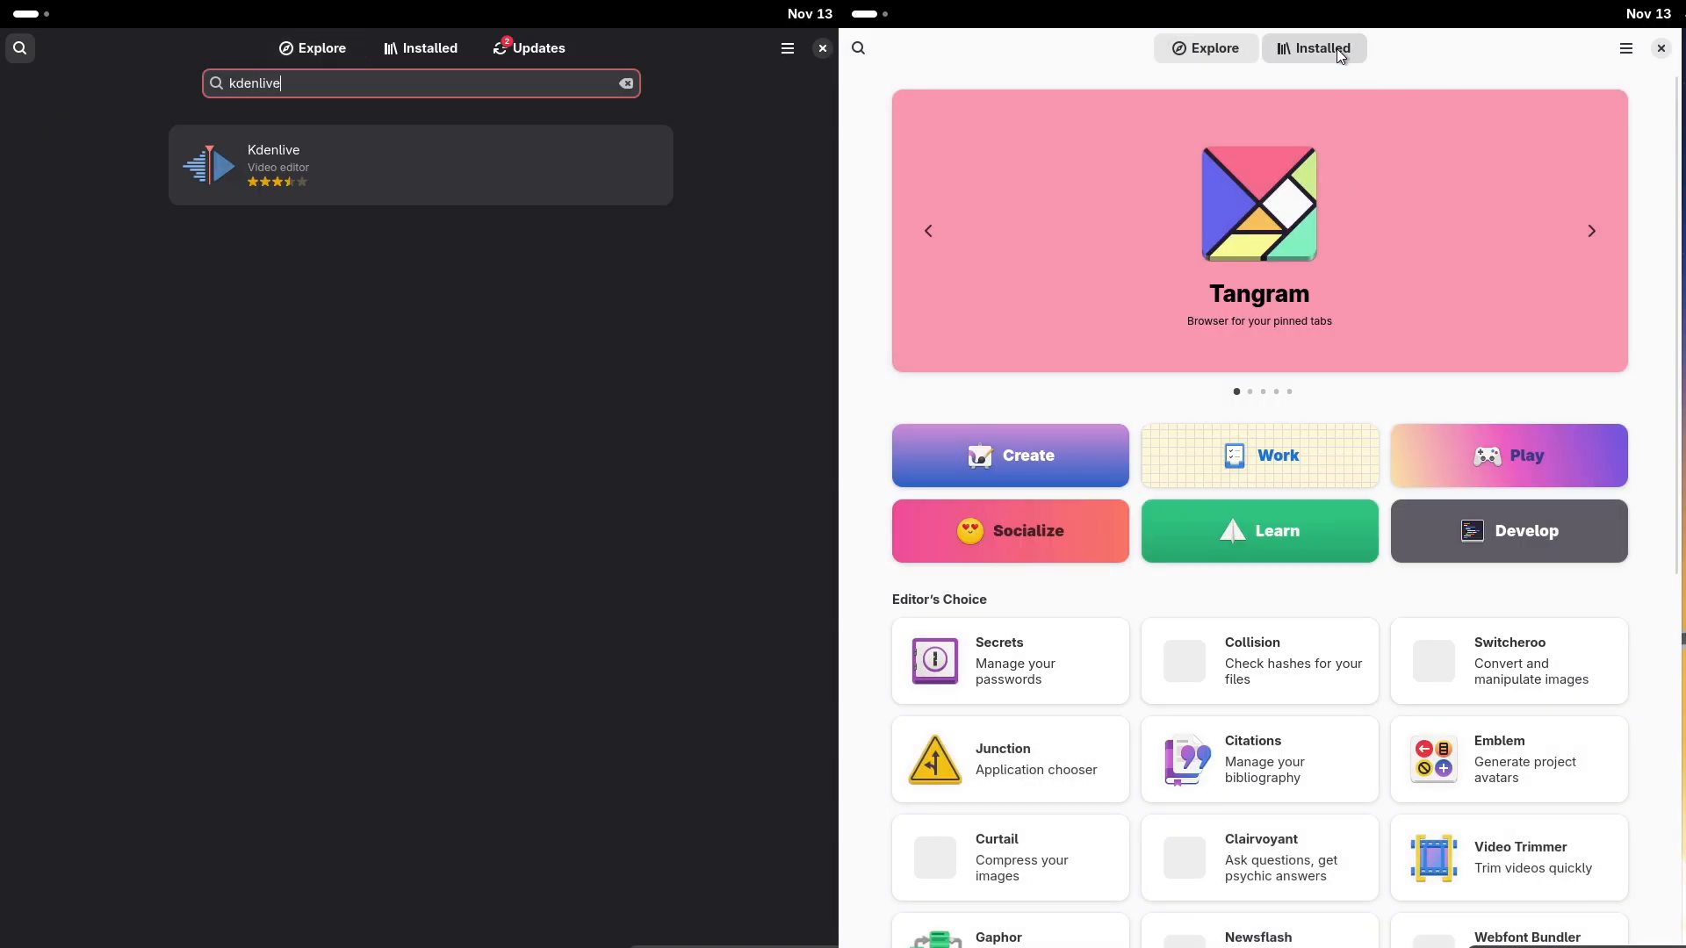
{"action": "left_click", "coordinate": [420, 165]}
{"action": "type", "text": "obs"}
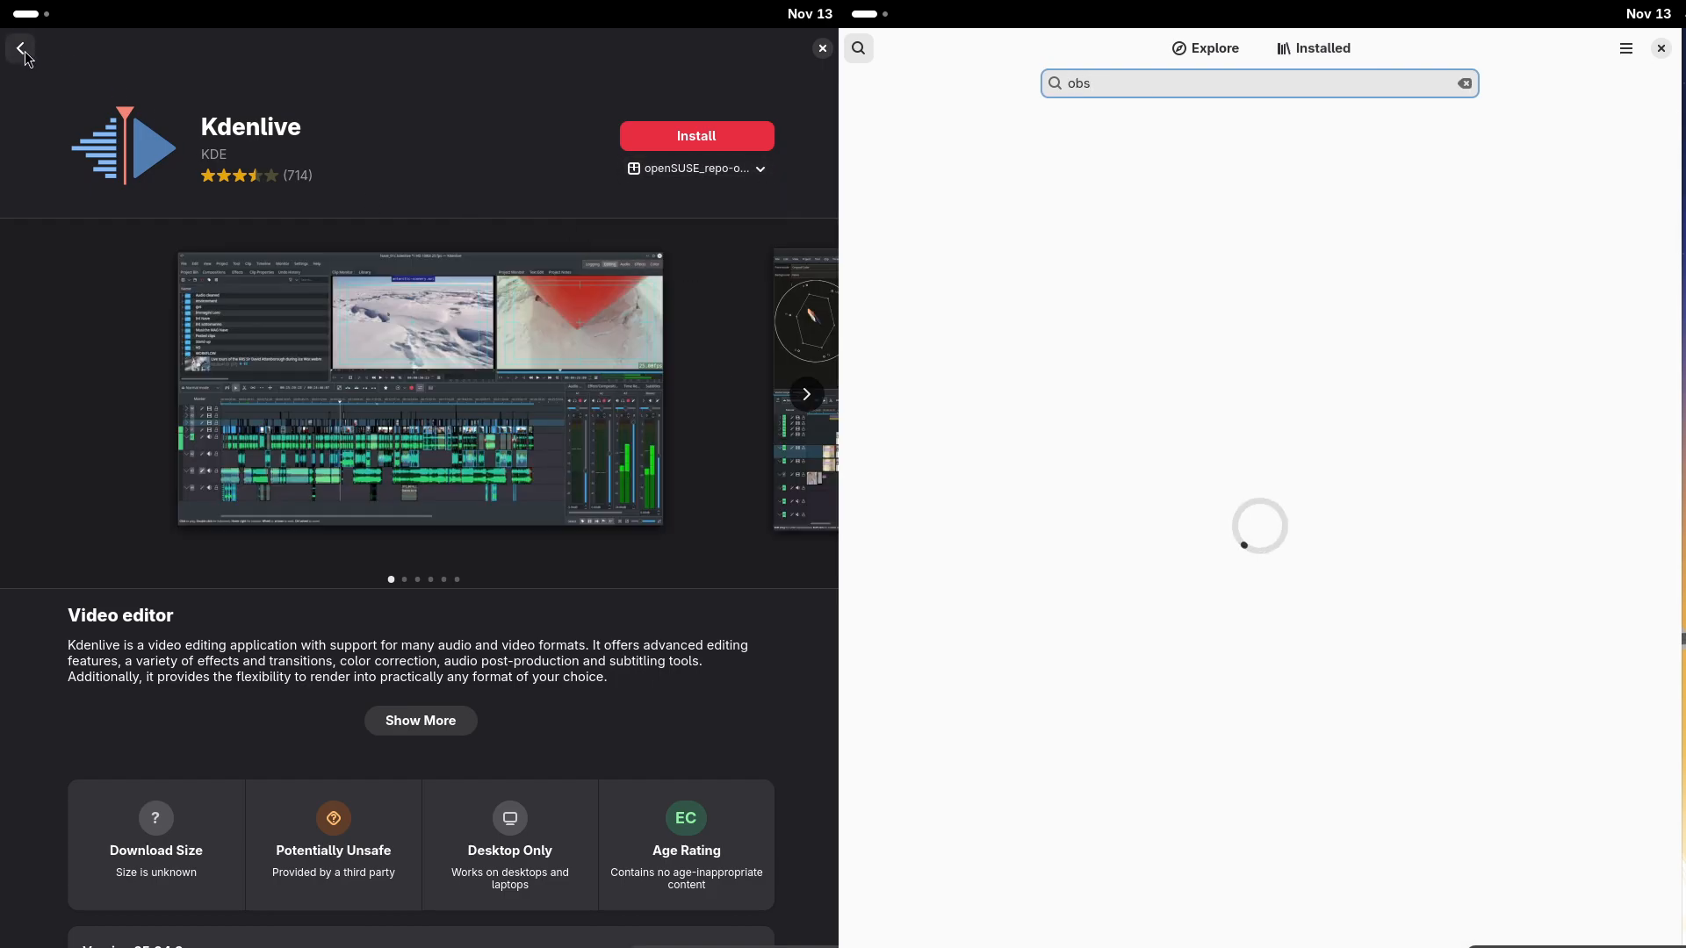
{"action": "left_click", "coordinate": [21, 48]}
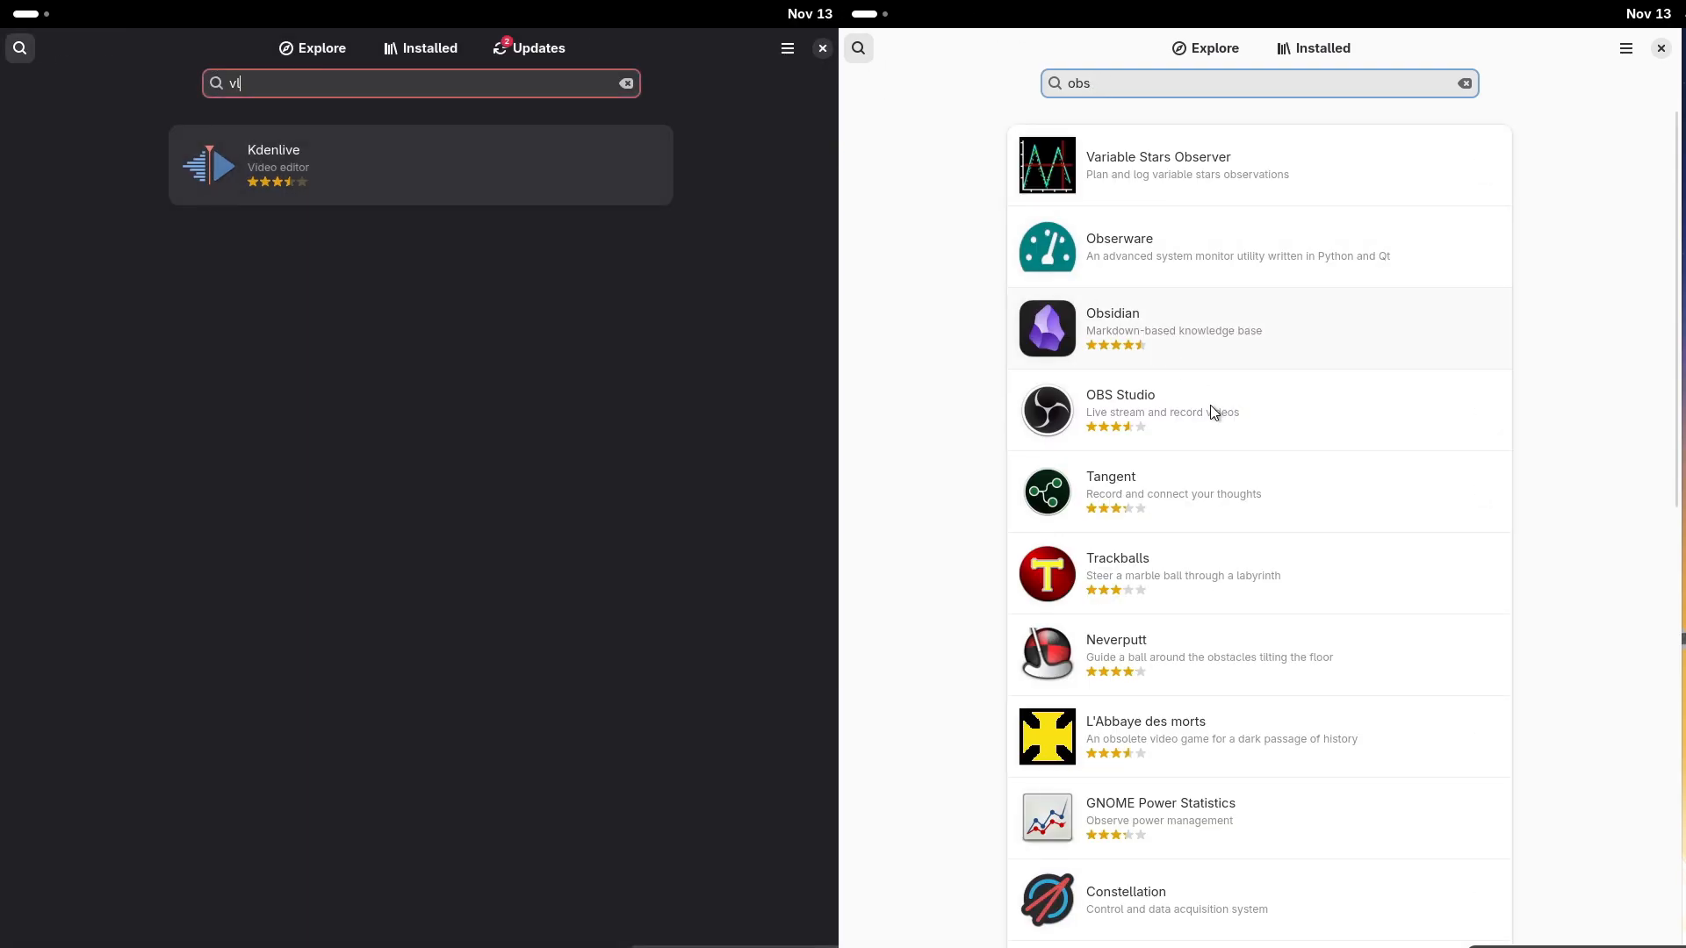
- List OBS Studio sources on Fedora, close its store, and open openSUSE's Preferences
{"action": "left_click", "coordinate": [1183, 410]}
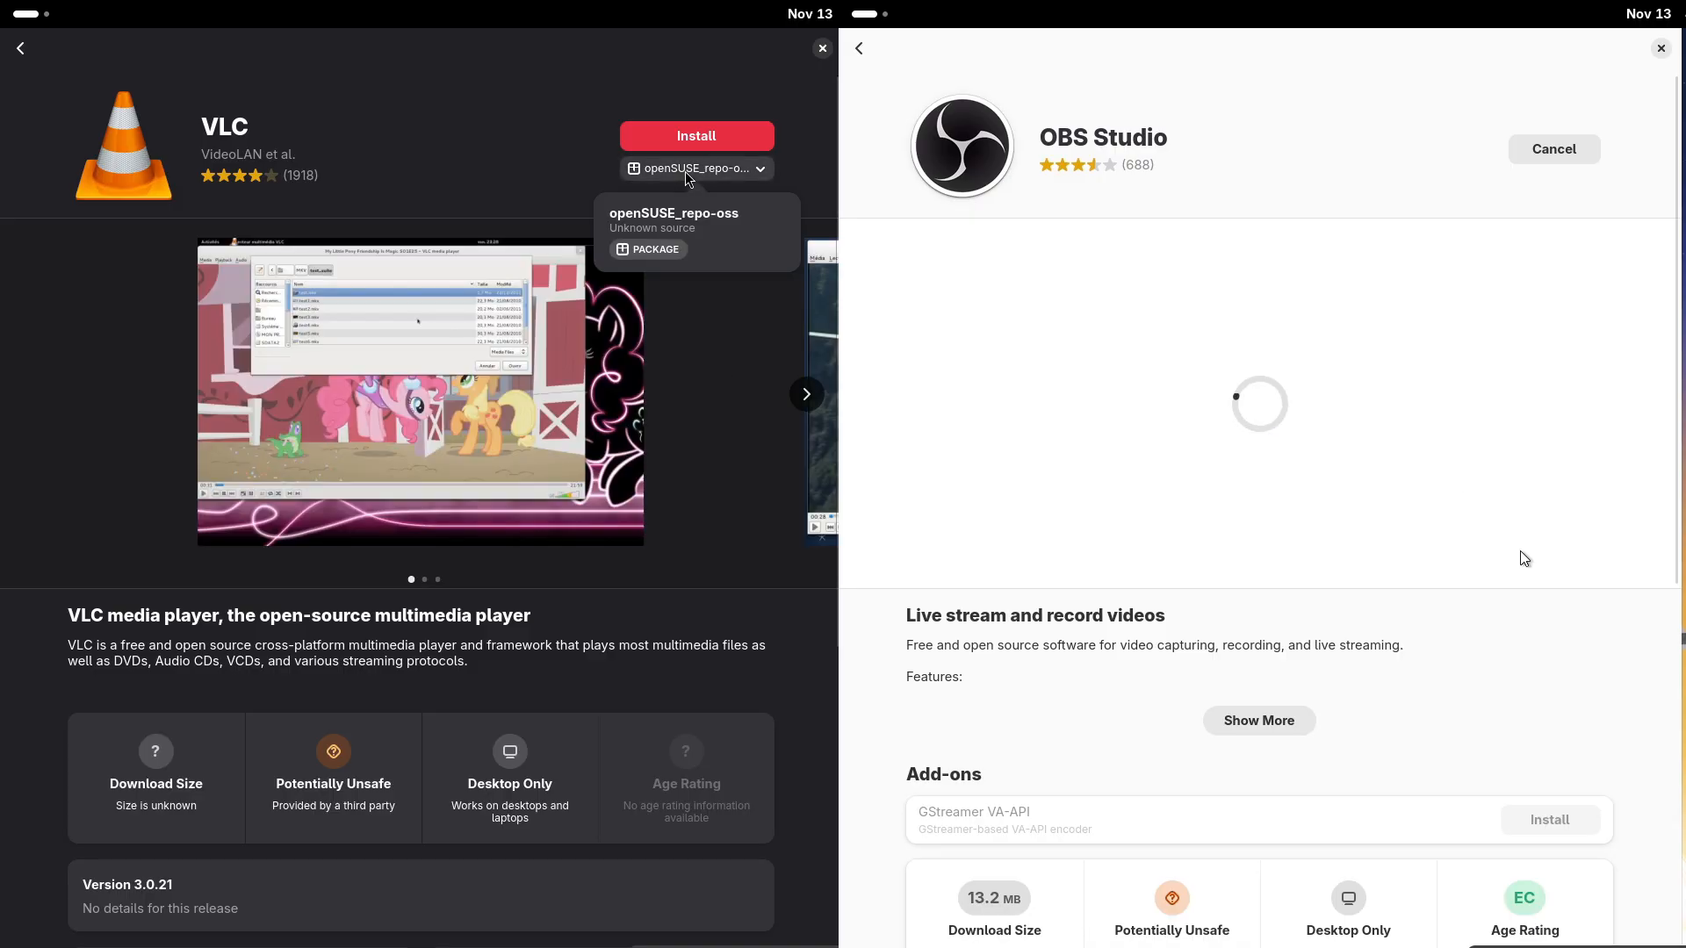
{"action": "left_click", "coordinate": [19, 48]}
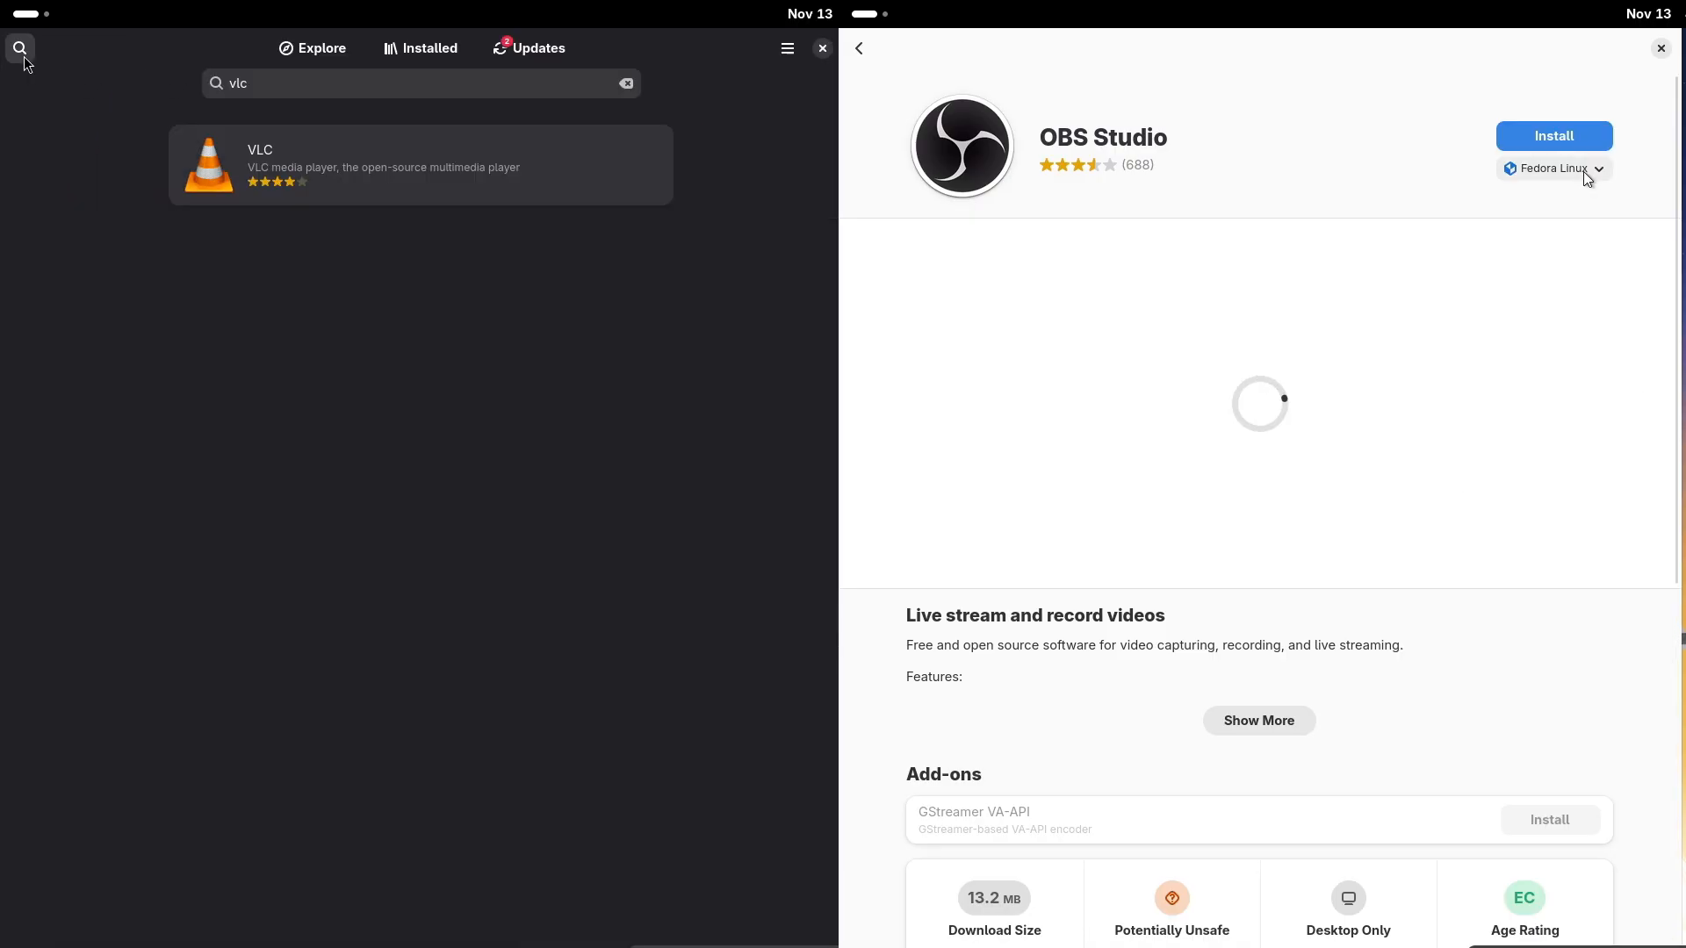
{"action": "left_click", "coordinate": [1552, 168]}
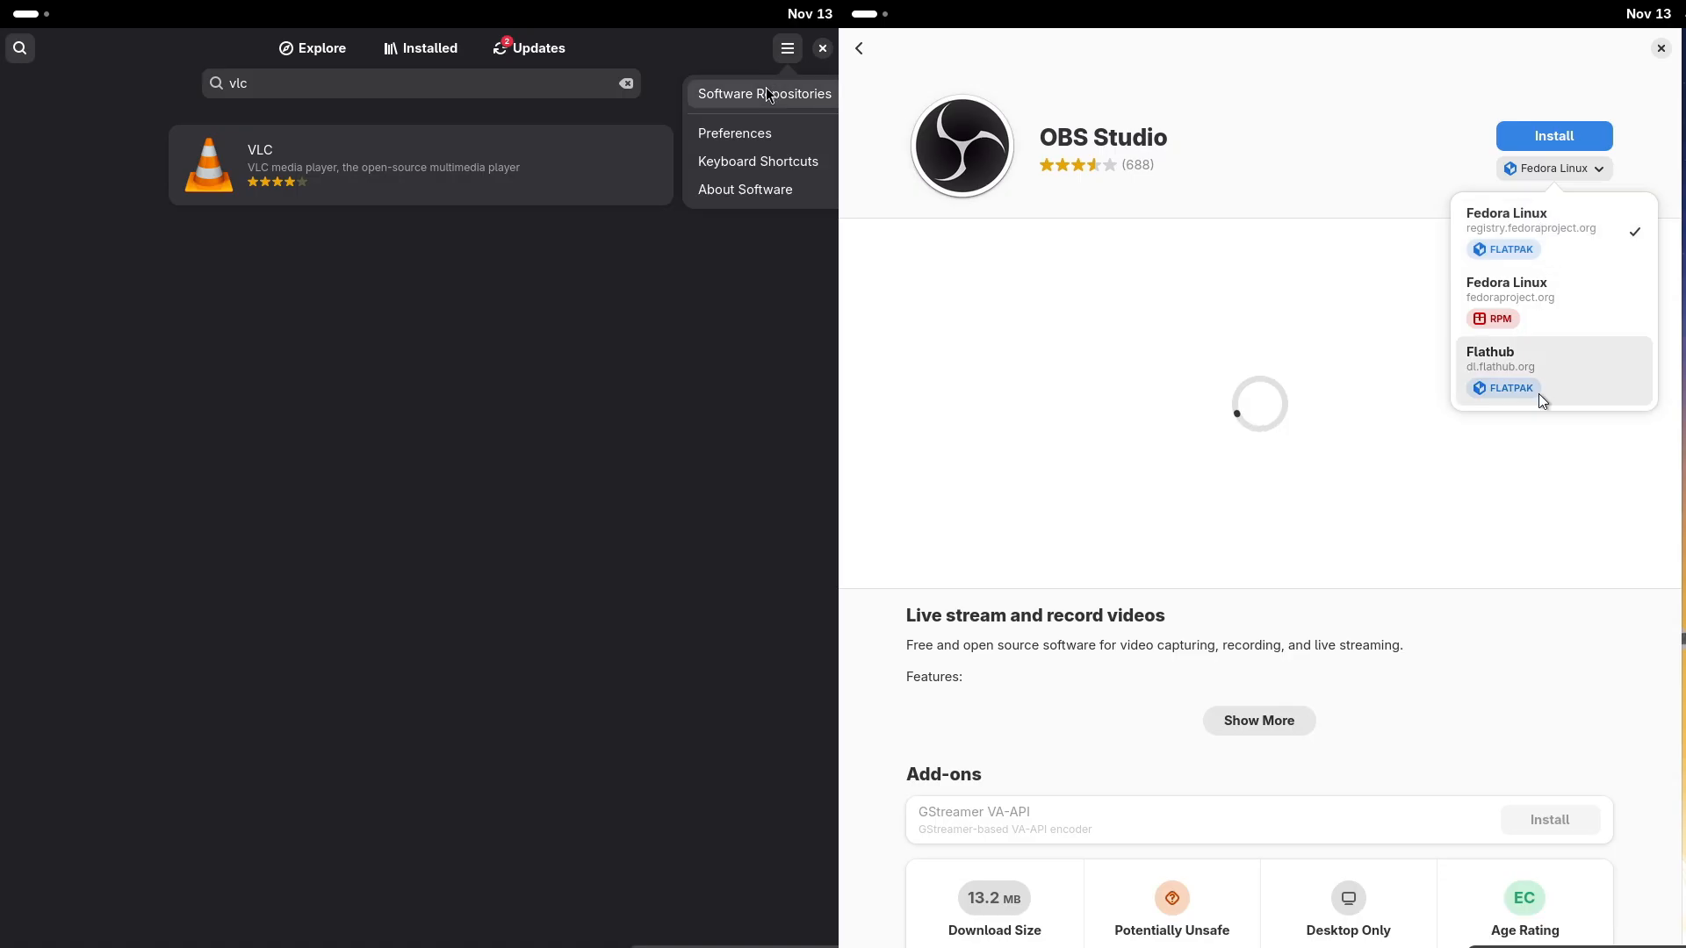
{"action": "left_click", "coordinate": [763, 94]}
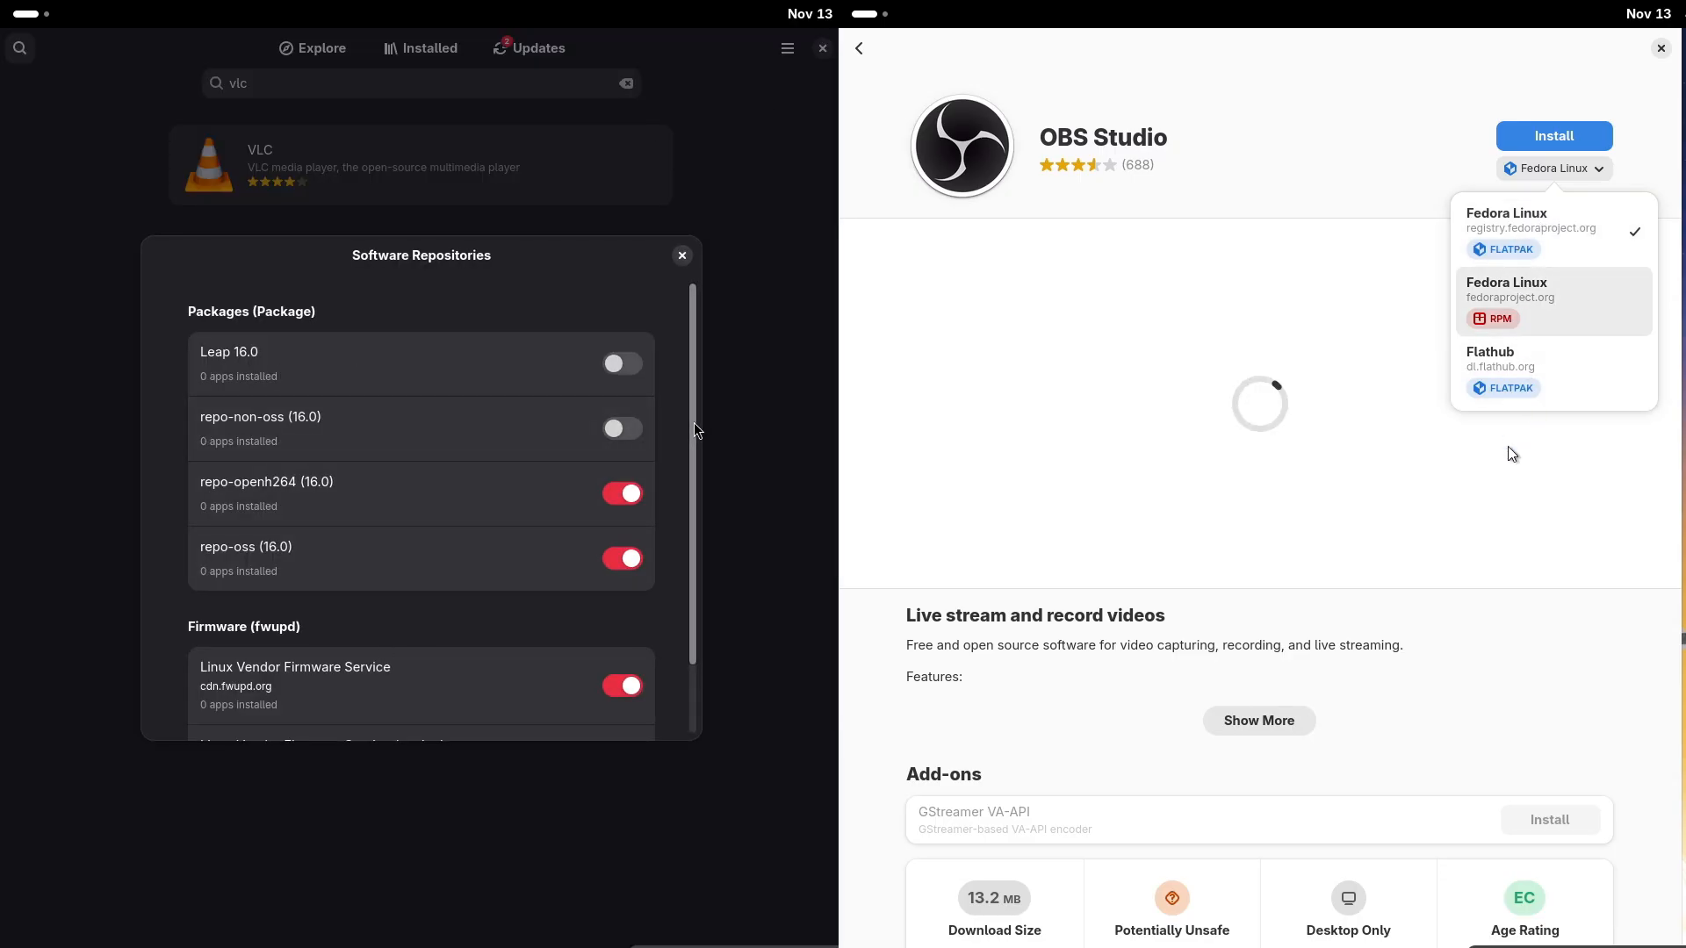
{"action": "left_click", "coordinate": [1660, 47]}
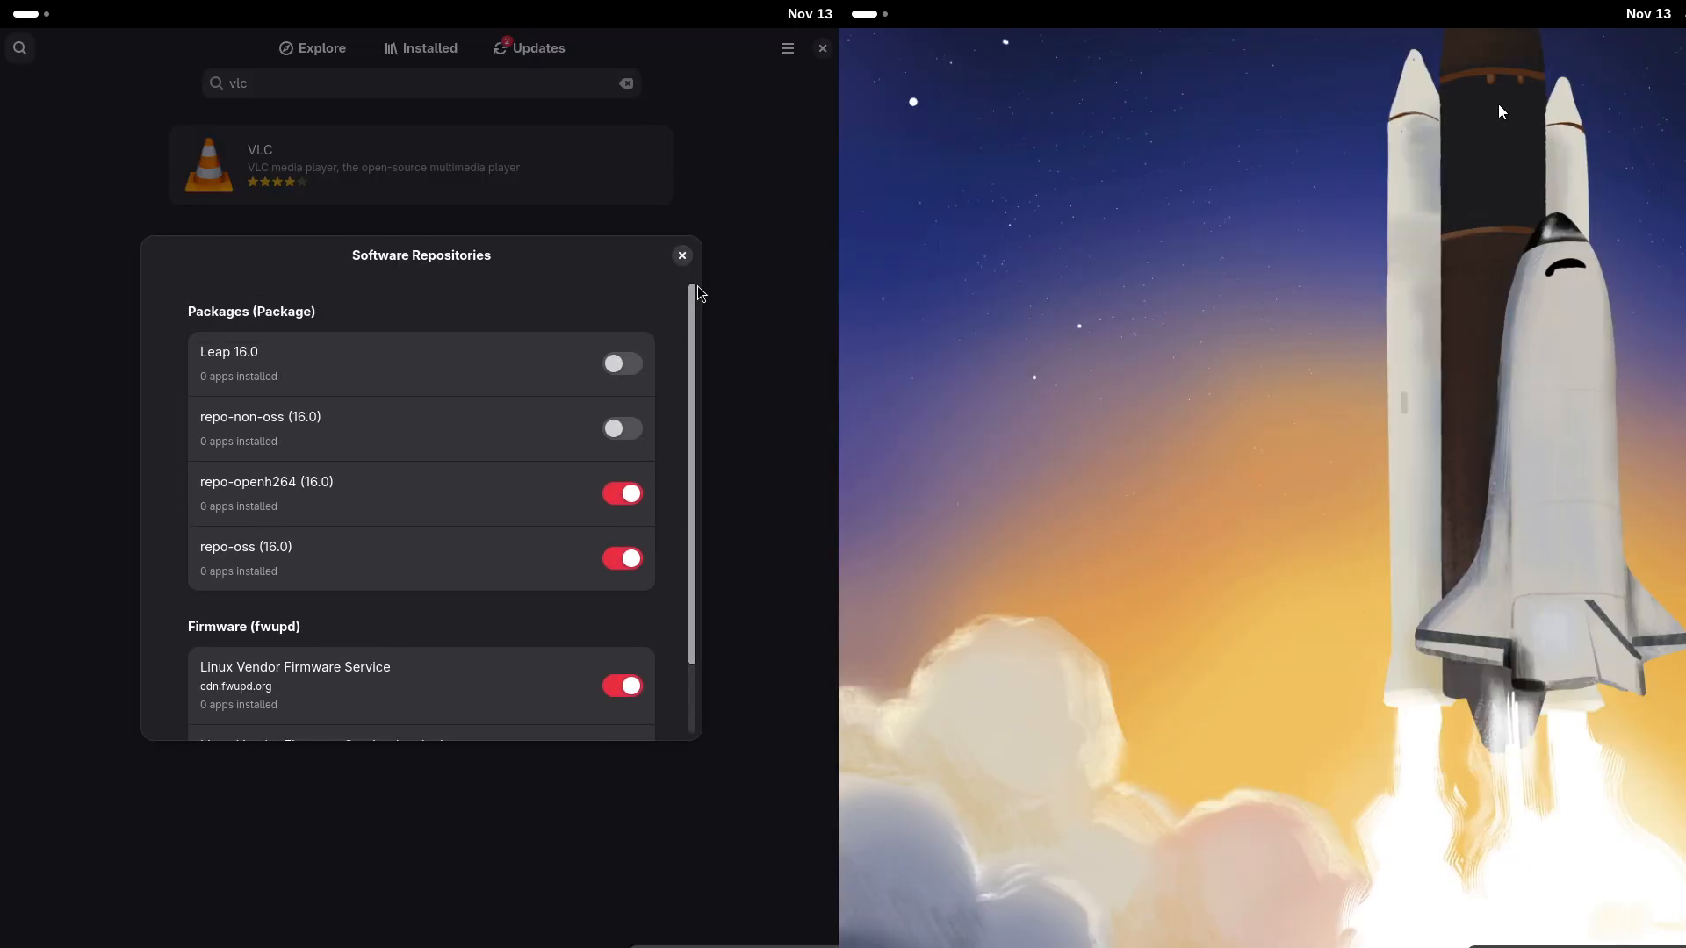
{"action": "left_click", "coordinate": [786, 48]}
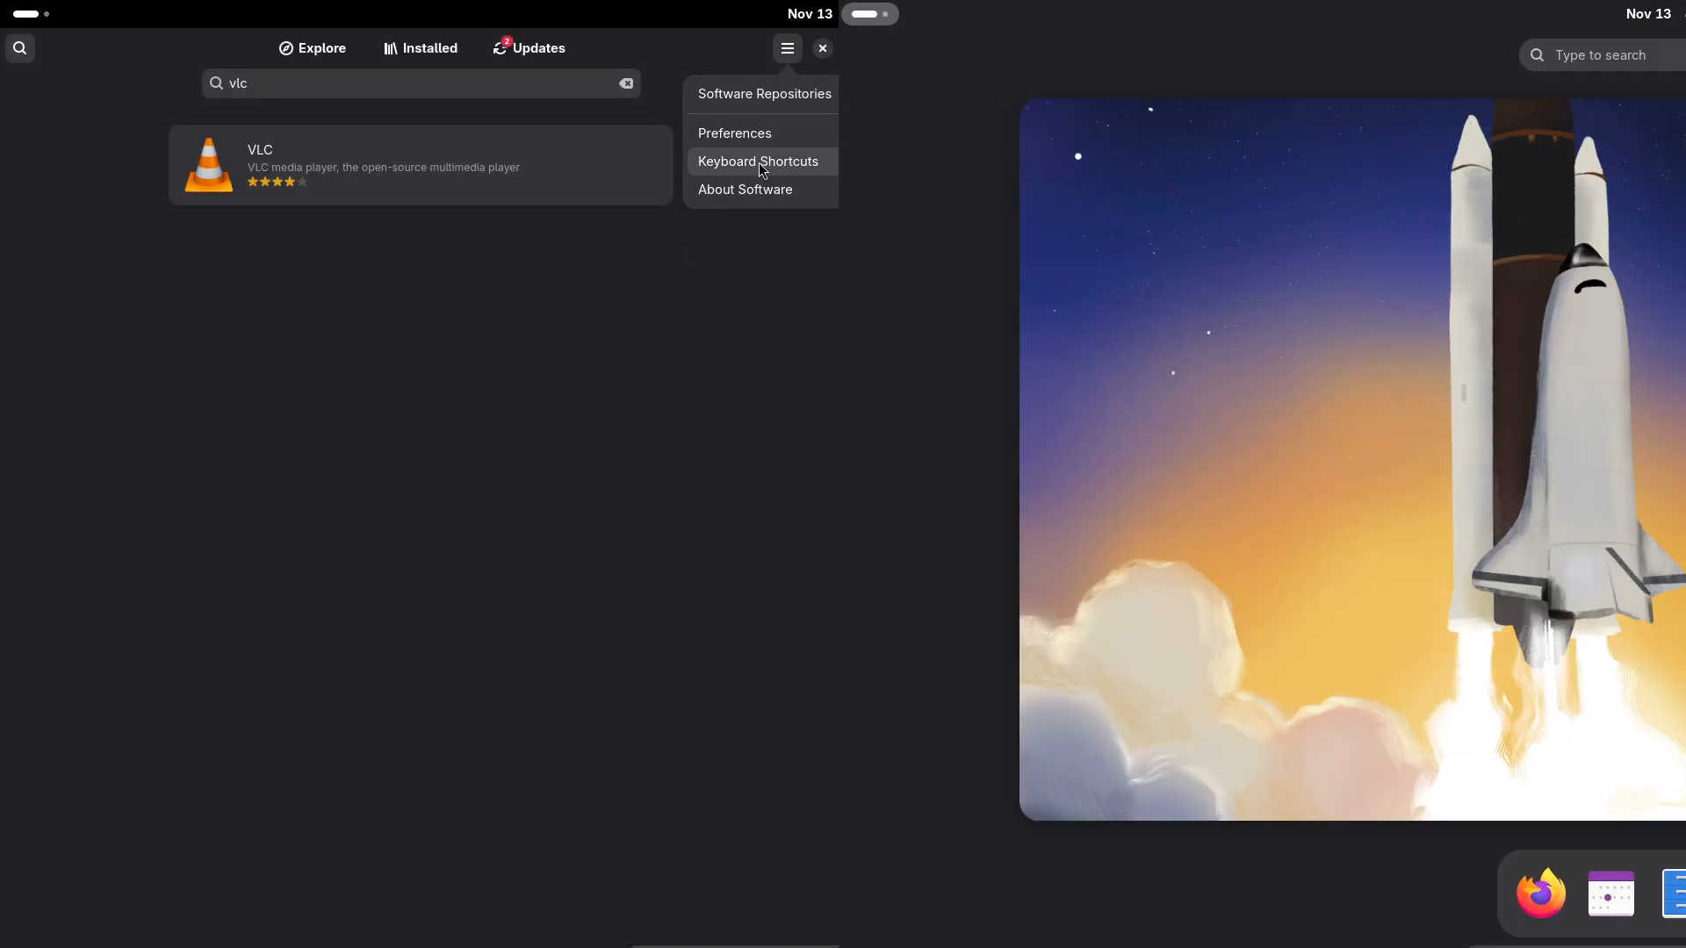
{"action": "left_click", "coordinate": [734, 132]}
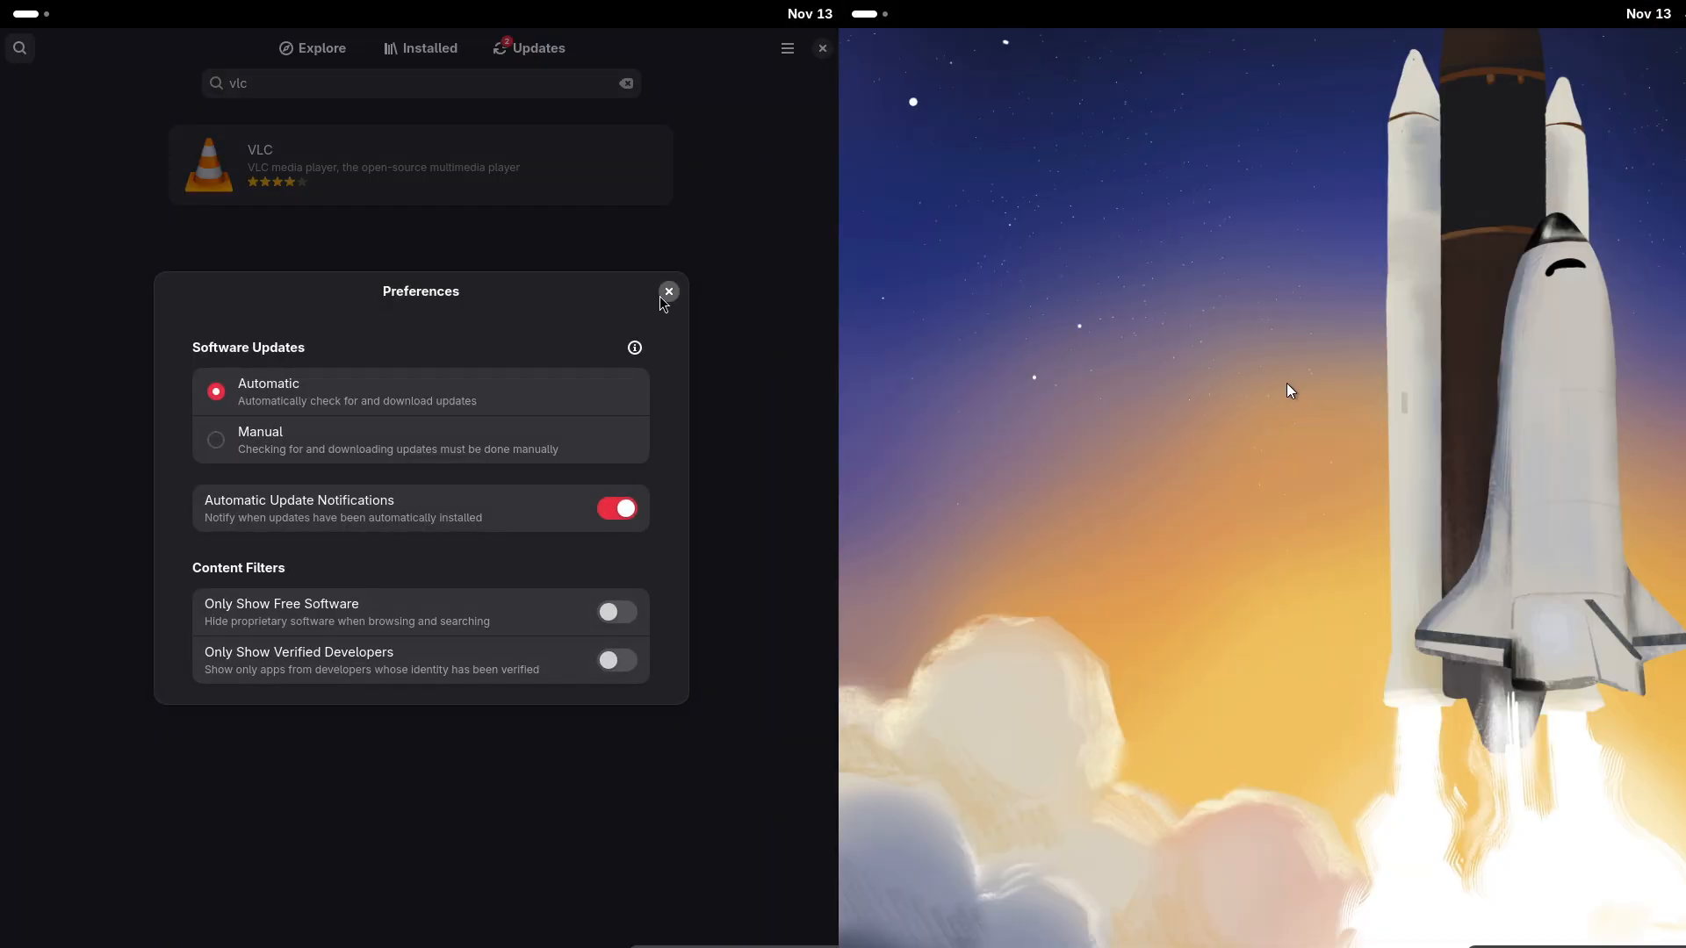